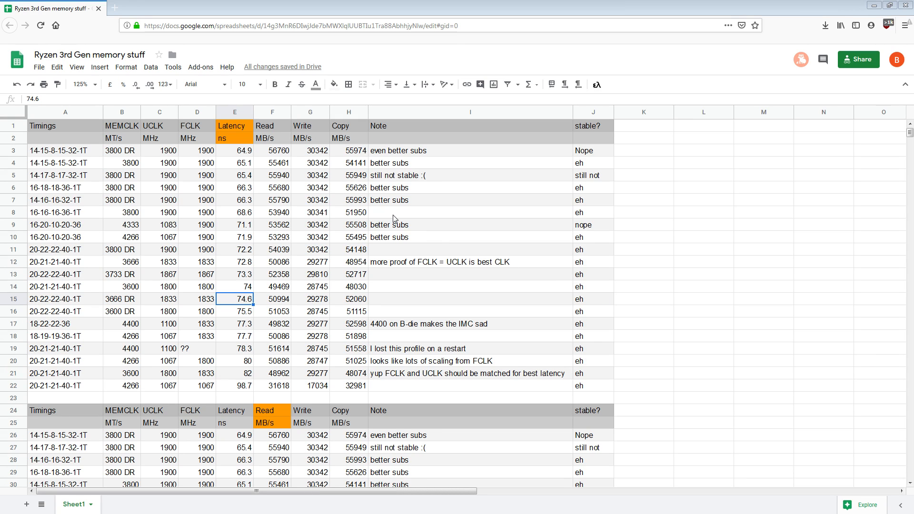
{"action": "mouse_move", "coordinate": [412, 197]}
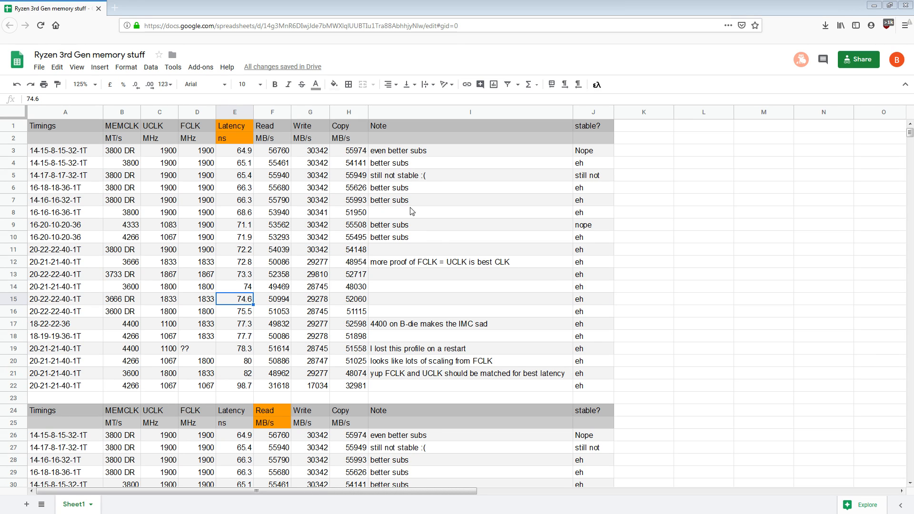
{"action": "mouse_move", "coordinate": [357, 182]}
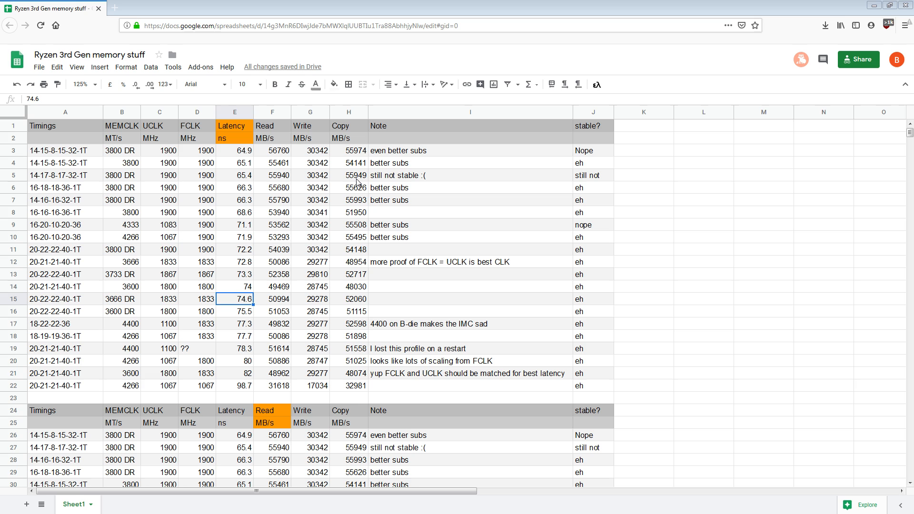
Check the fastest profile's MEMCLK and timings, then the 4333 row's 71.1 ns latency
{"action": "left_click", "coordinate": [121, 150]}
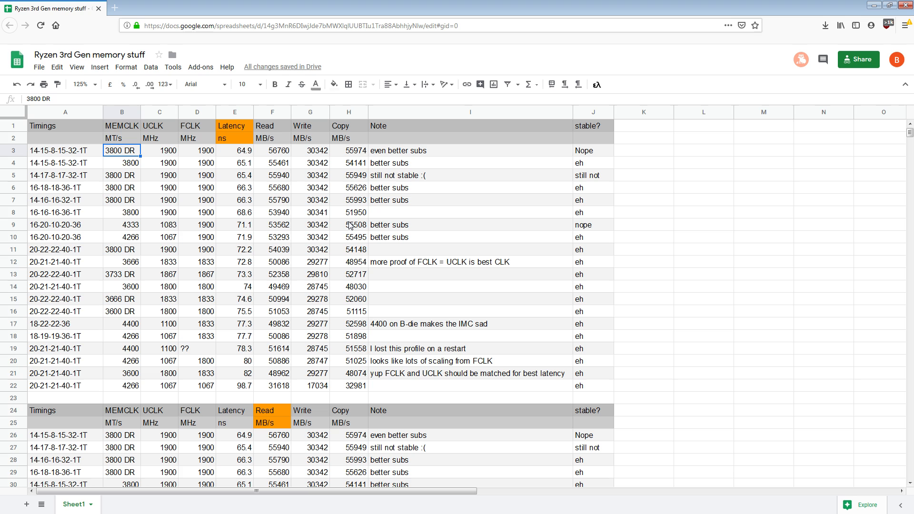
{"action": "mouse_move", "coordinate": [581, 227]}
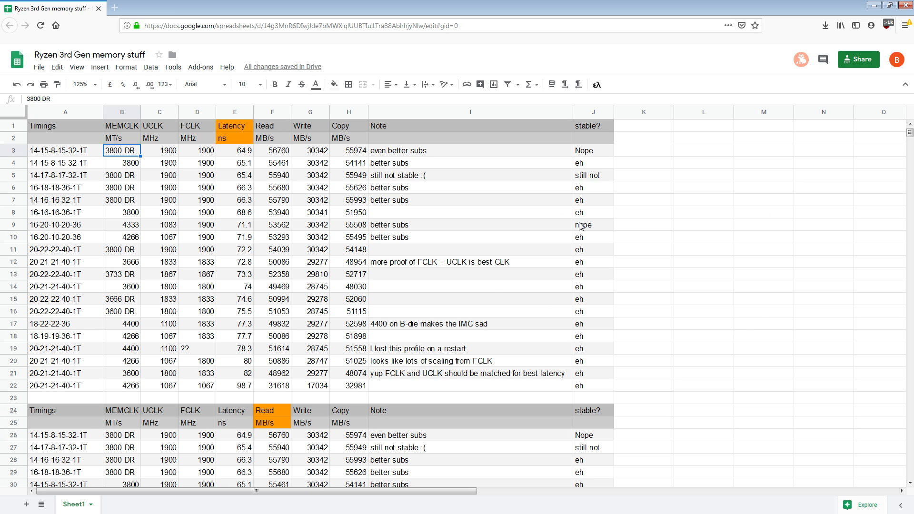
{"action": "left_click", "coordinate": [348, 188]}
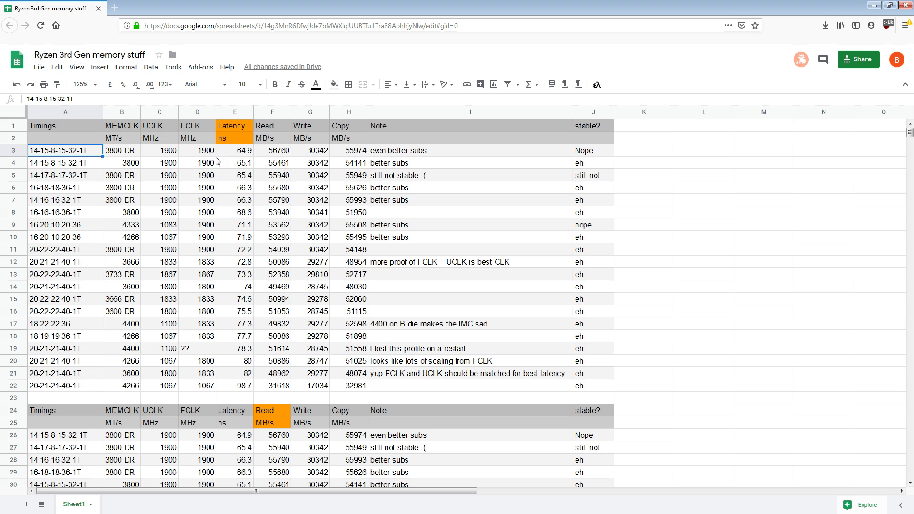
{"action": "mouse_move", "coordinate": [338, 226]}
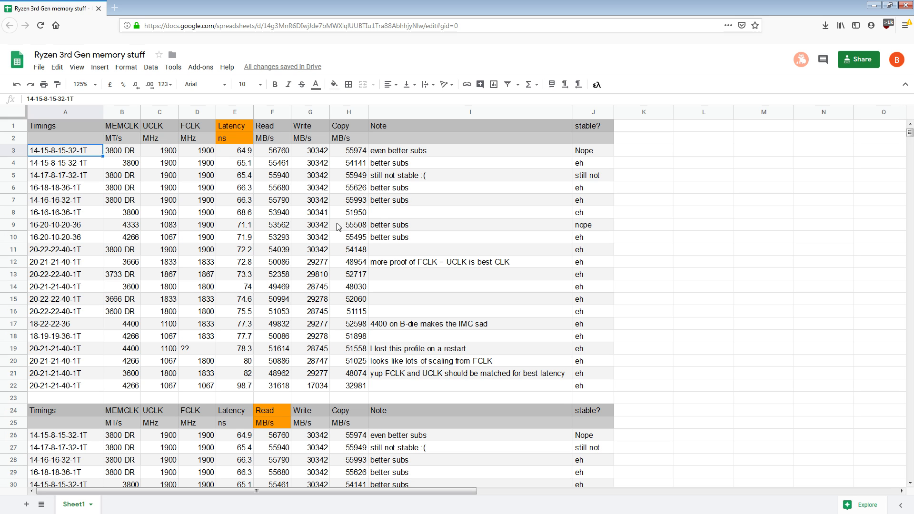
{"action": "mouse_move", "coordinate": [465, 271]}
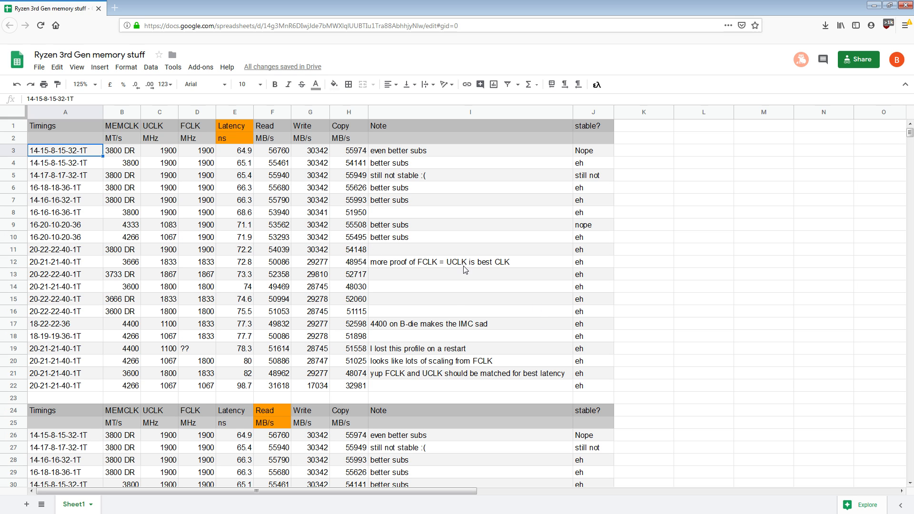
{"action": "mouse_move", "coordinate": [216, 170]}
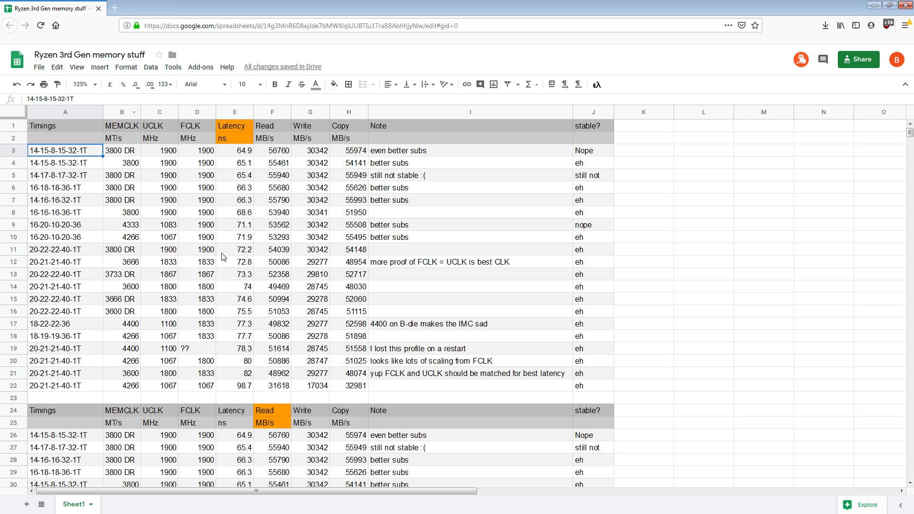
{"action": "mouse_move", "coordinate": [144, 280]}
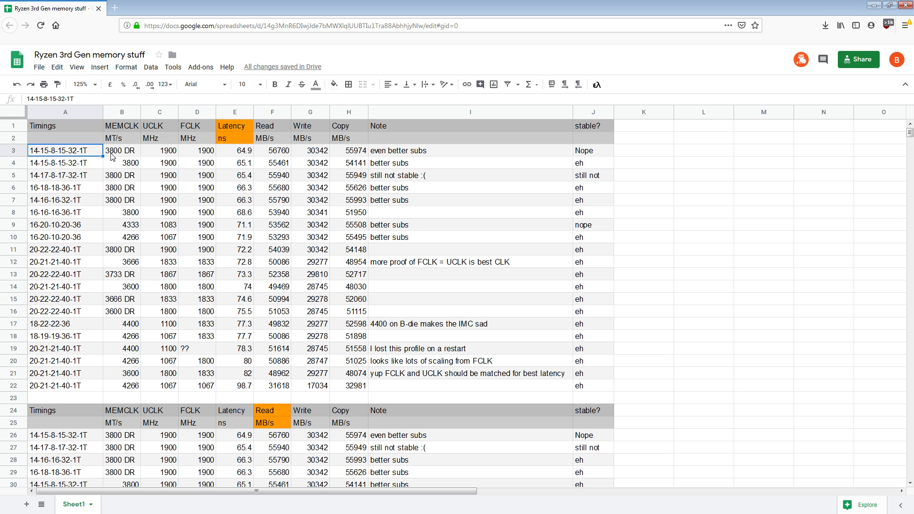
{"action": "left_click", "coordinate": [122, 151]}
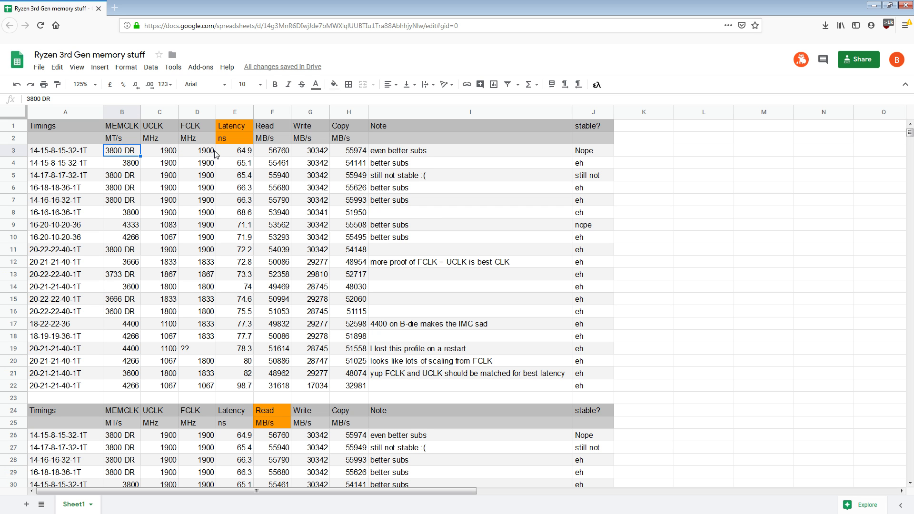
{"action": "mouse_move", "coordinate": [298, 224]}
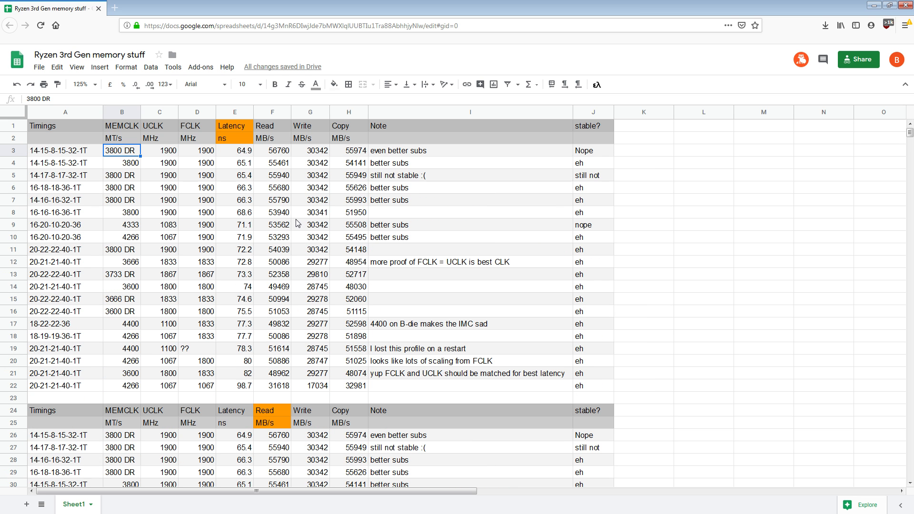
{"action": "left_click", "coordinate": [234, 126]}
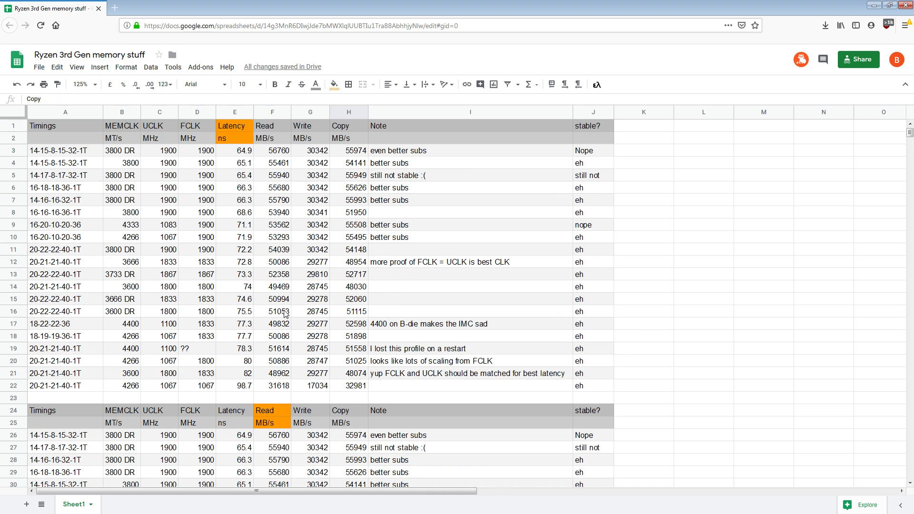
{"action": "mouse_move", "coordinate": [270, 228]}
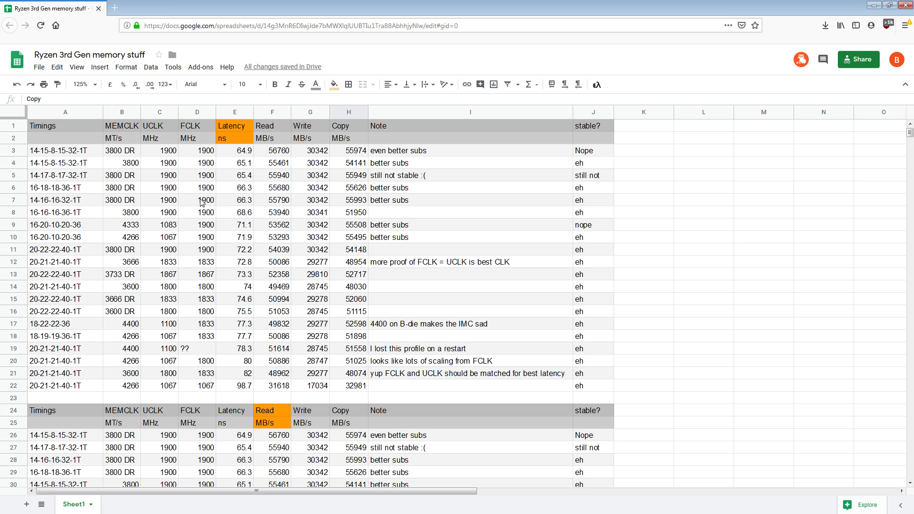
{"action": "mouse_move", "coordinate": [273, 136]}
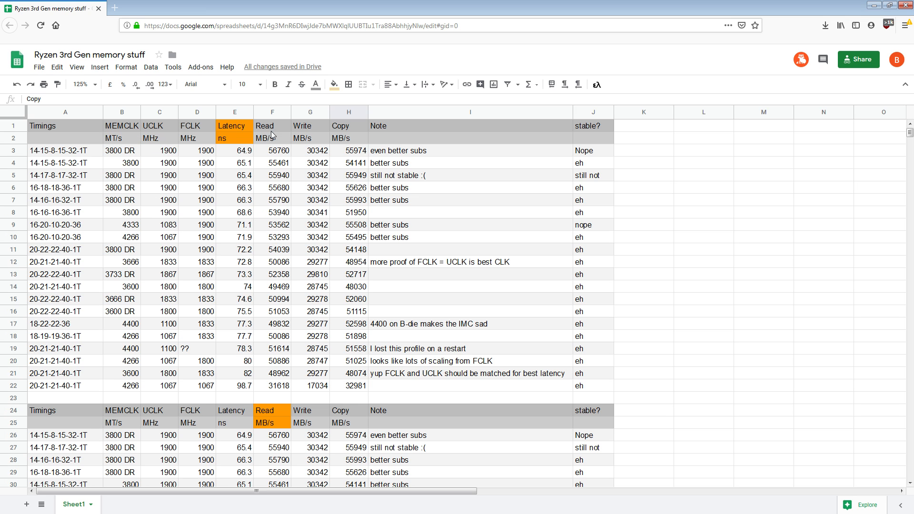
{"action": "left_click", "coordinate": [122, 224]}
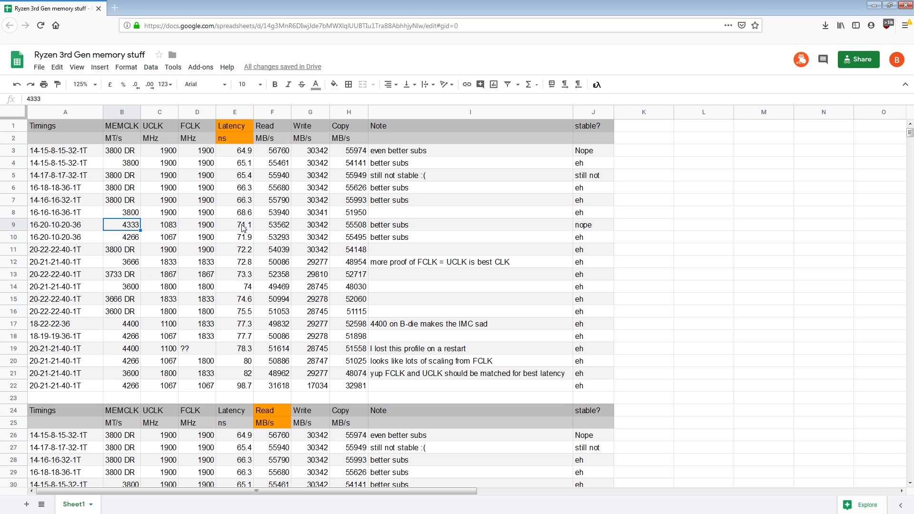
{"action": "left_click", "coordinate": [235, 224]}
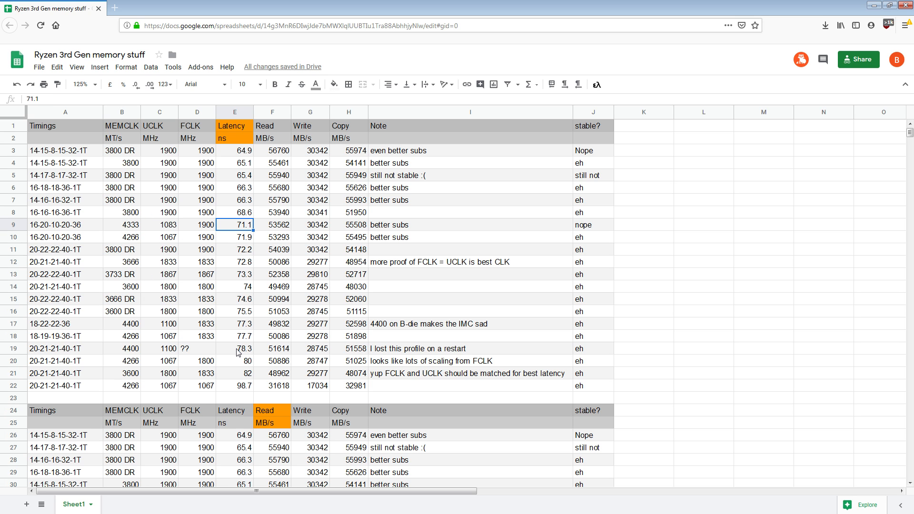
{"action": "mouse_move", "coordinate": [226, 328]}
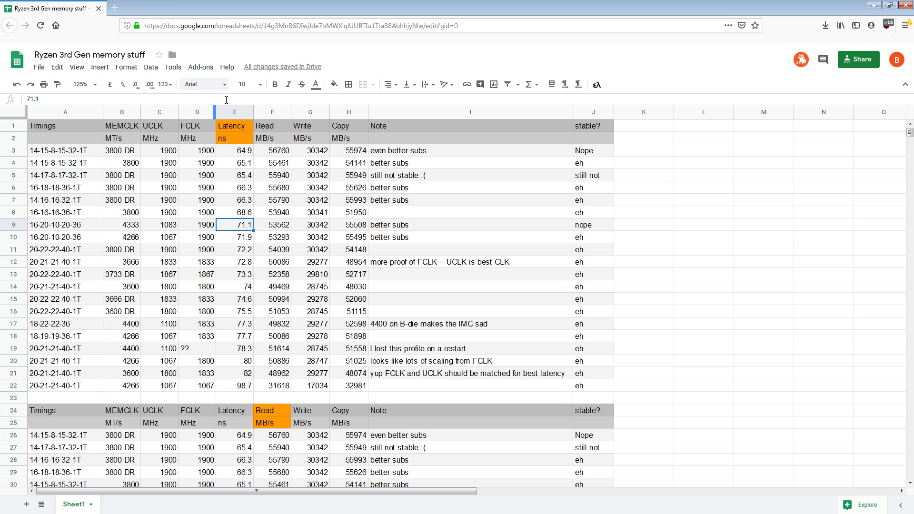
Compare the 82 ns row's FCLK and UCLK with the 74 and 74.6 ns rows
{"action": "left_click", "coordinate": [199, 373]}
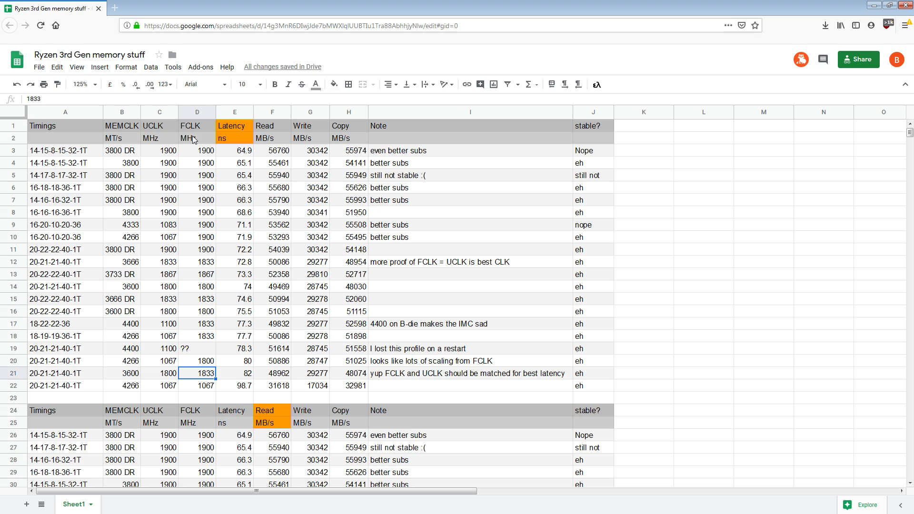
{"action": "left_click", "coordinate": [159, 126]}
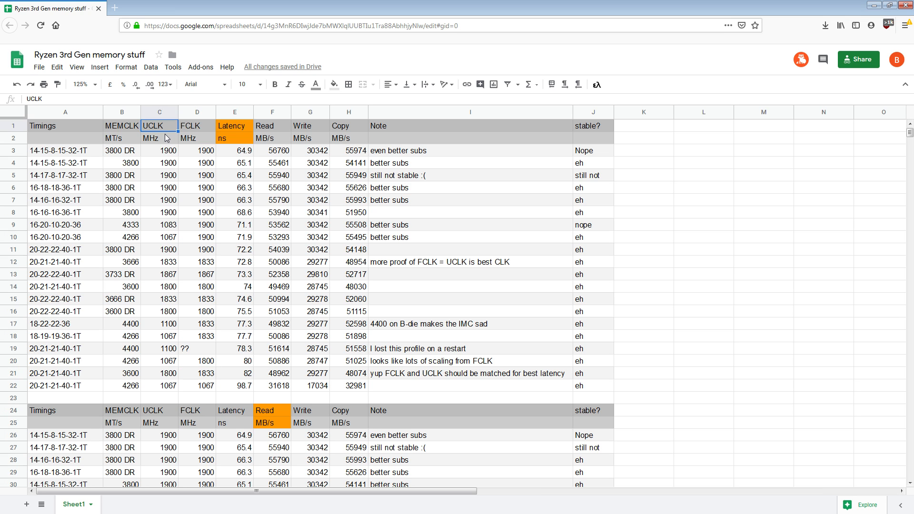
{"action": "left_click", "coordinate": [248, 386]}
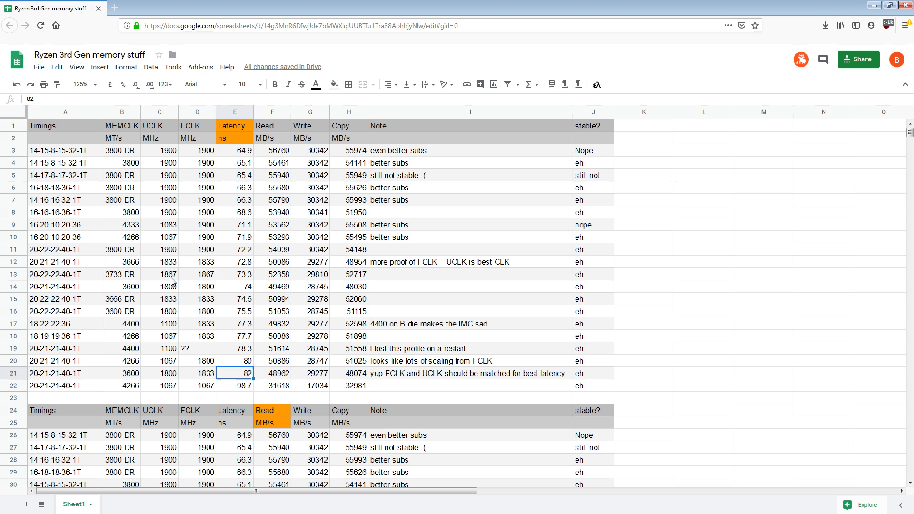
{"action": "left_click", "coordinate": [234, 286]}
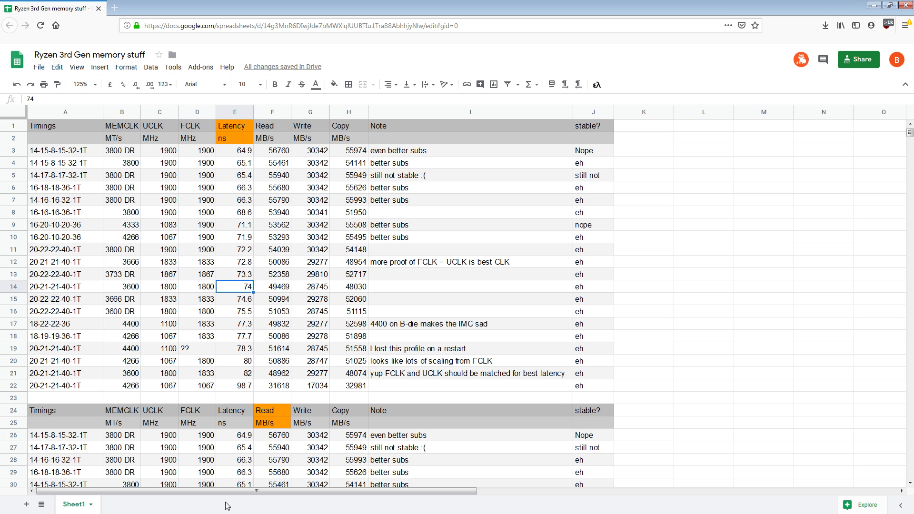
{"action": "left_click", "coordinate": [199, 374]}
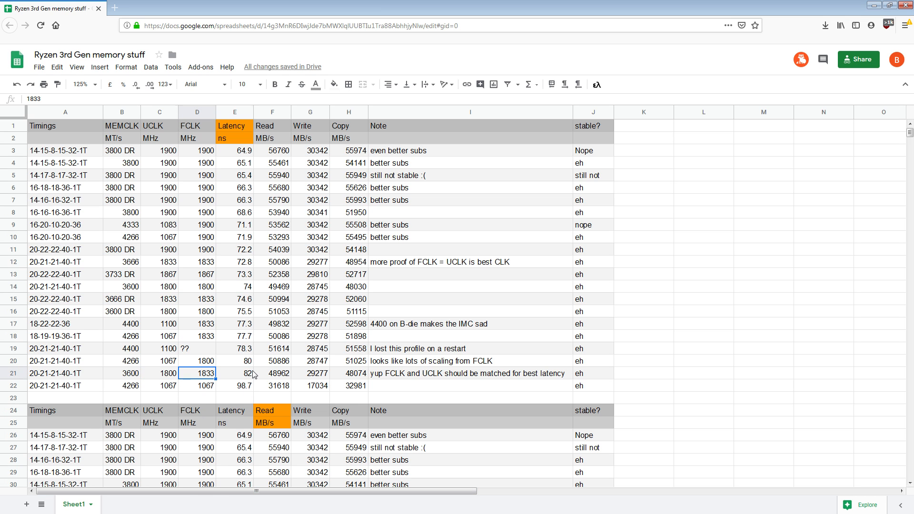
{"action": "left_click", "coordinate": [158, 299]}
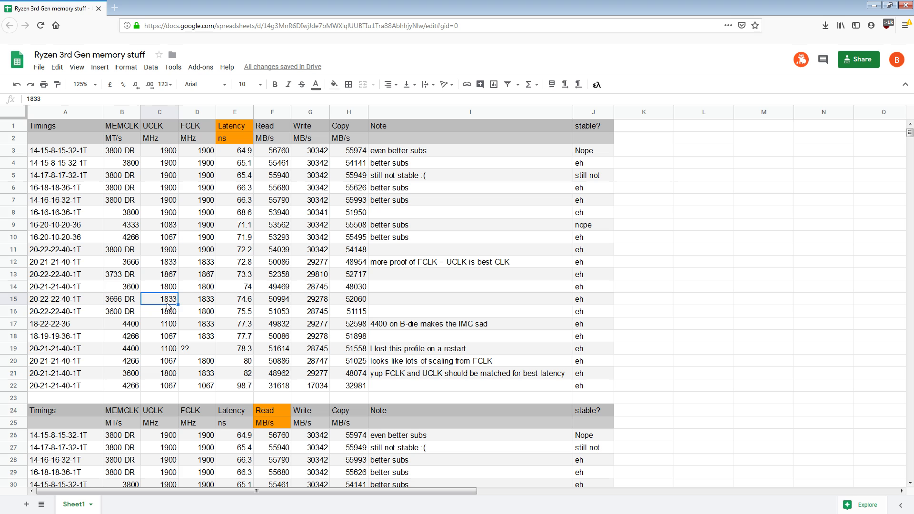
{"action": "left_click", "coordinate": [234, 299]}
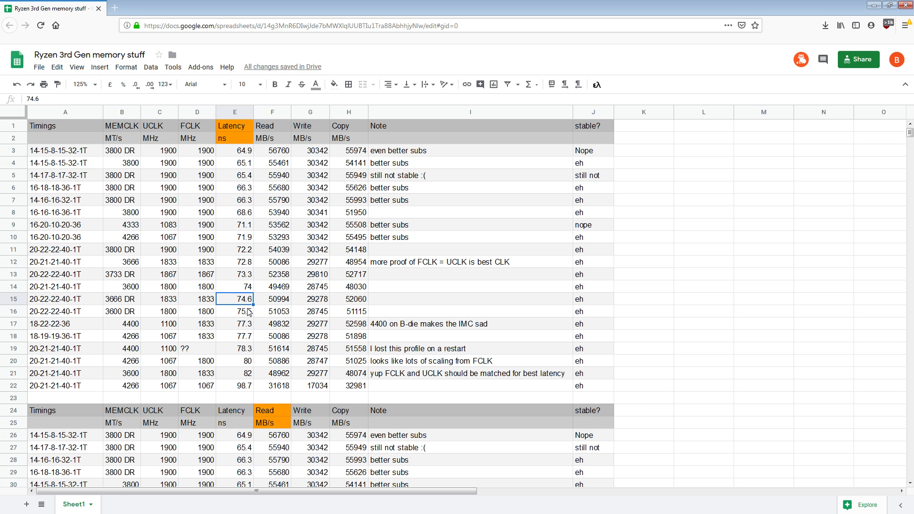
{"action": "mouse_move", "coordinate": [179, 385]}
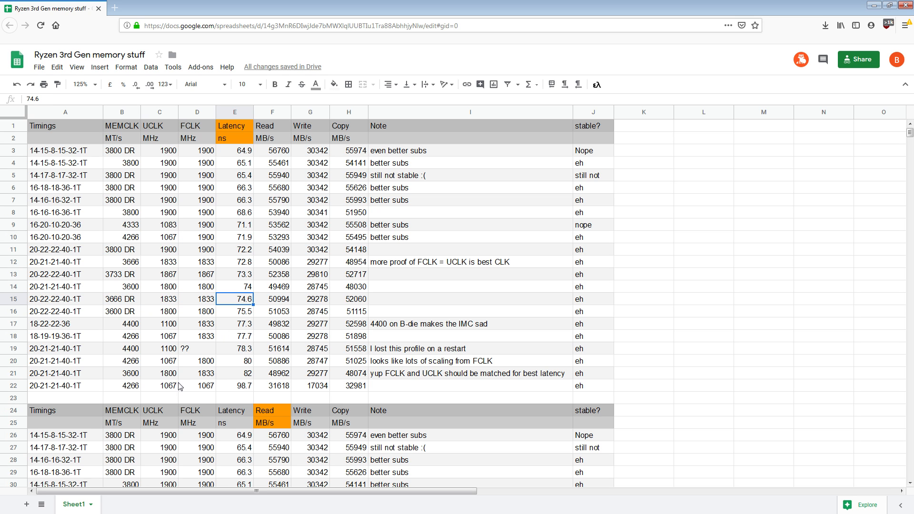
{"action": "left_click", "coordinate": [238, 373]}
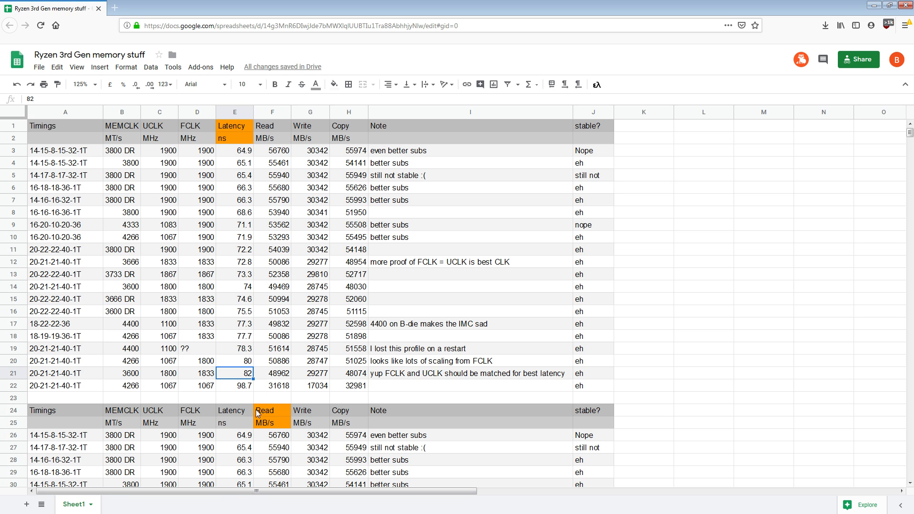
Compare memory speeds of the 74.6 ns and 3666 (72.8 ns) rows with the 80 ns row
{"action": "left_click", "coordinate": [120, 299]}
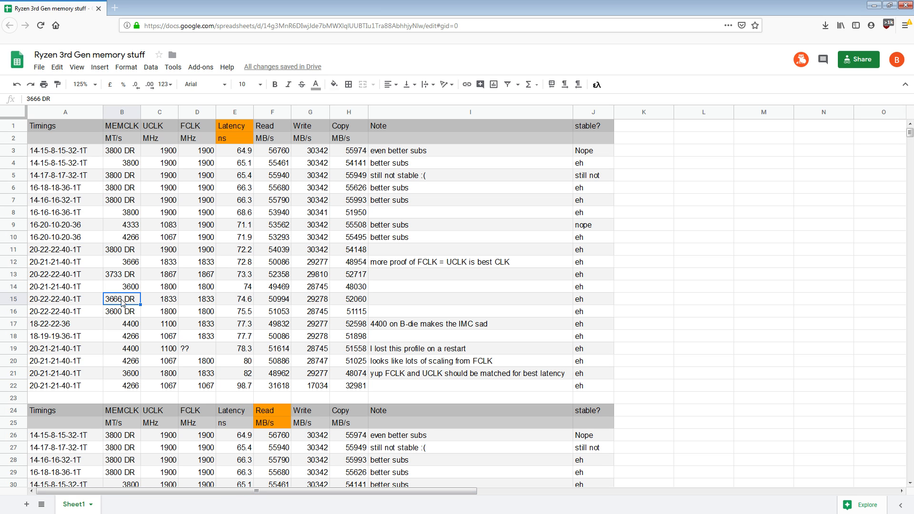
{"action": "left_click", "coordinate": [121, 262]}
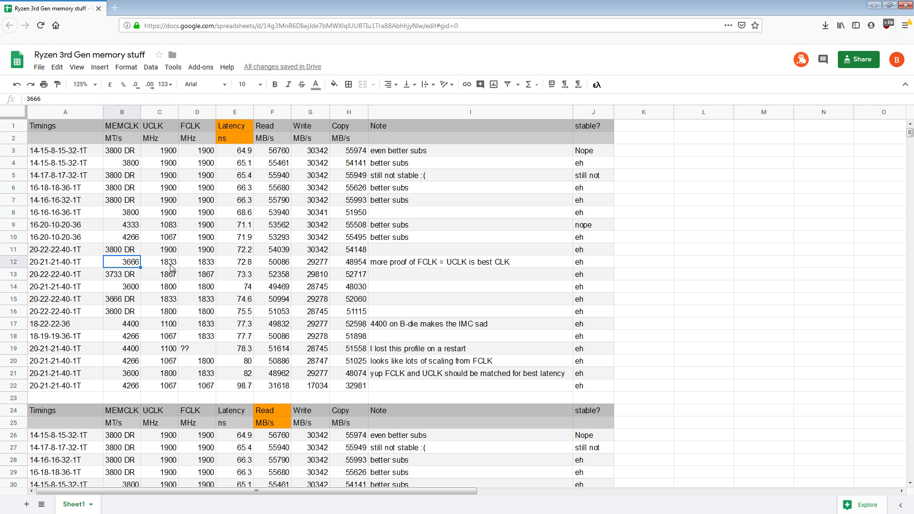
{"action": "left_click", "coordinate": [234, 262]}
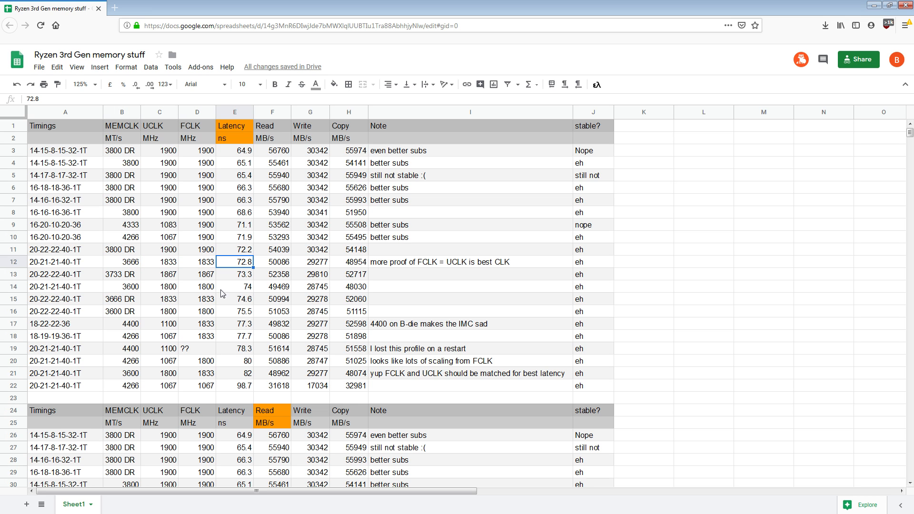
{"action": "left_click", "coordinate": [197, 373]}
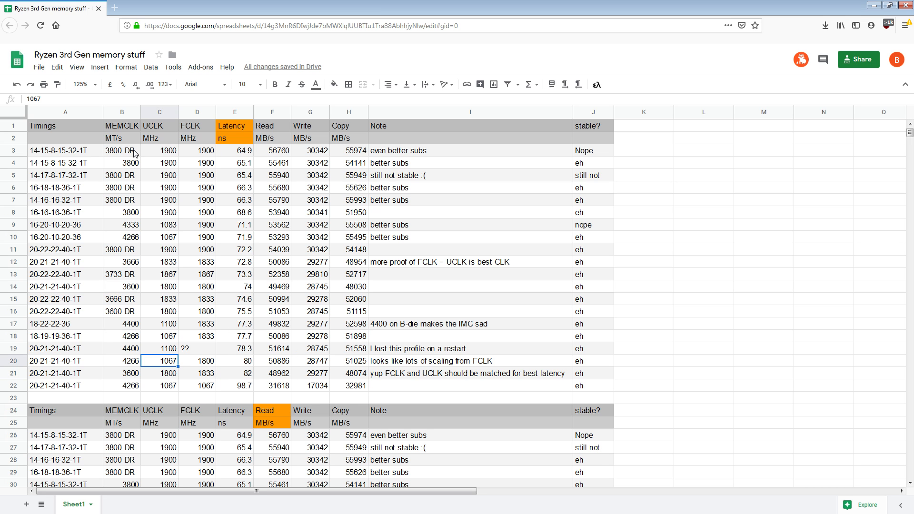
{"action": "mouse_move", "coordinate": [162, 135]}
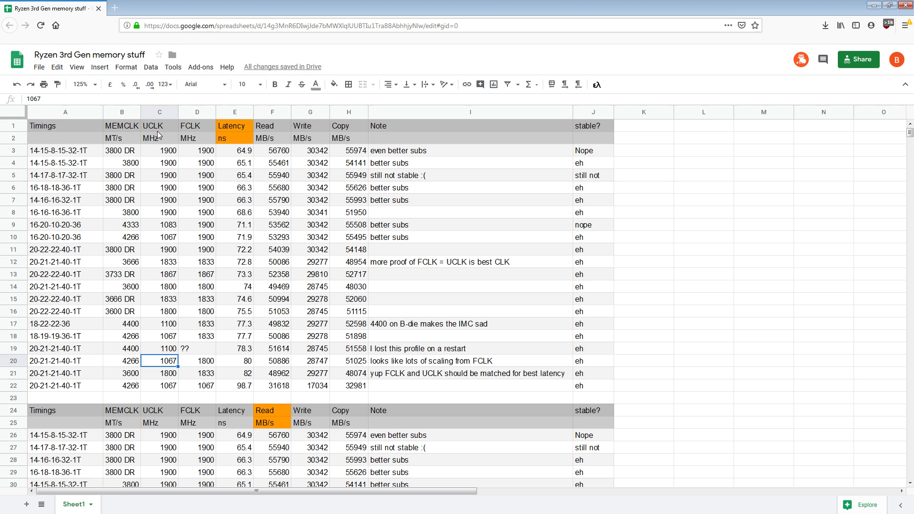
Point out row 22's 4266 MEMCLK, 1067 FCLK and 32981 Copy result
{"action": "left_click", "coordinate": [122, 386]}
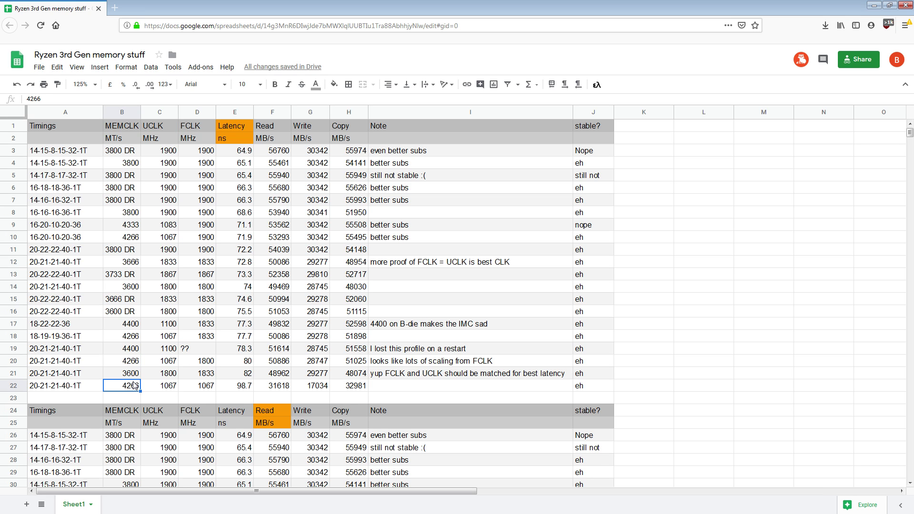
{"action": "left_click", "coordinate": [159, 126]}
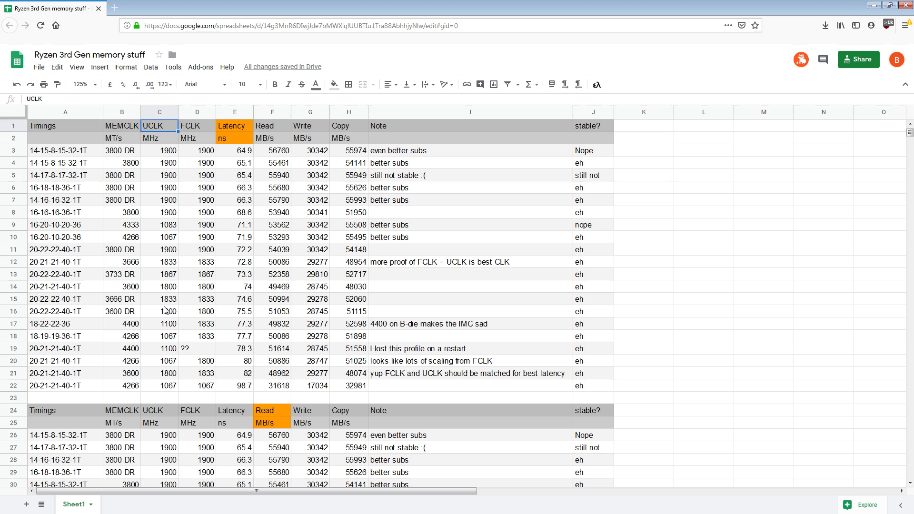
{"action": "left_click", "coordinate": [197, 386]}
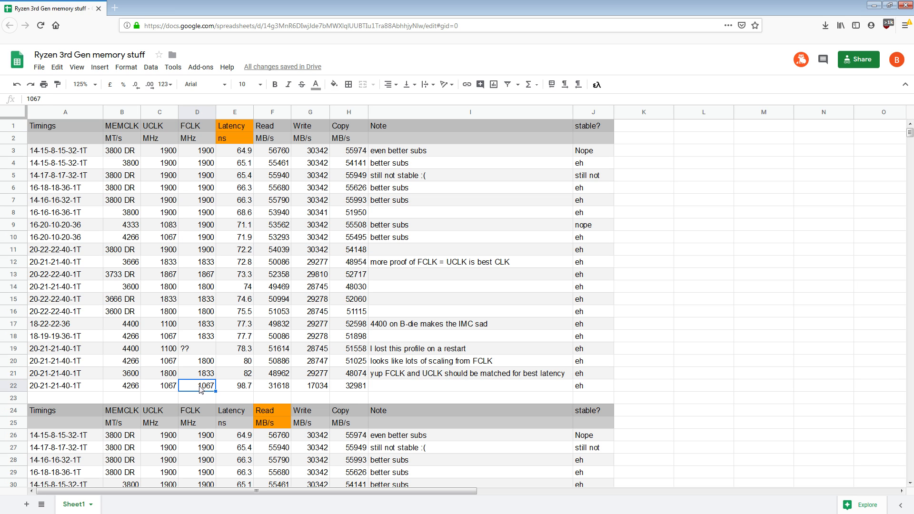
{"action": "mouse_move", "coordinate": [210, 127]}
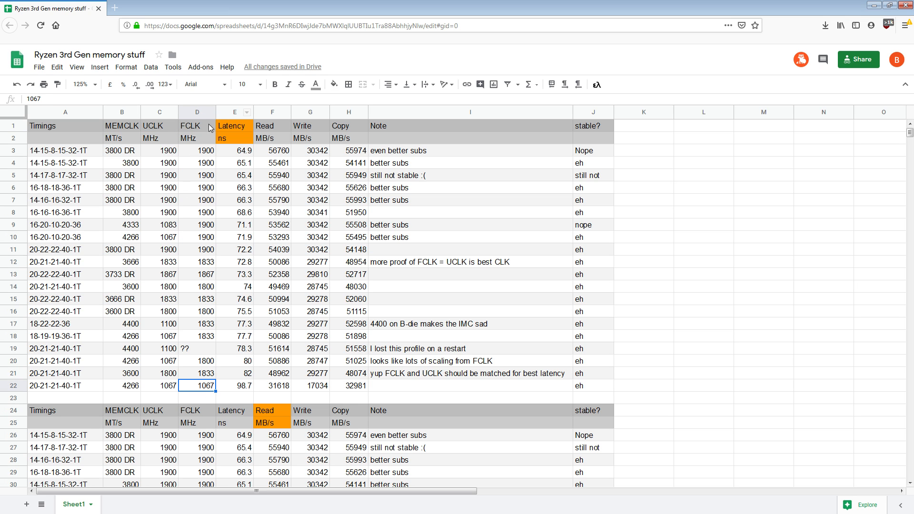
{"action": "left_click", "coordinate": [196, 126]}
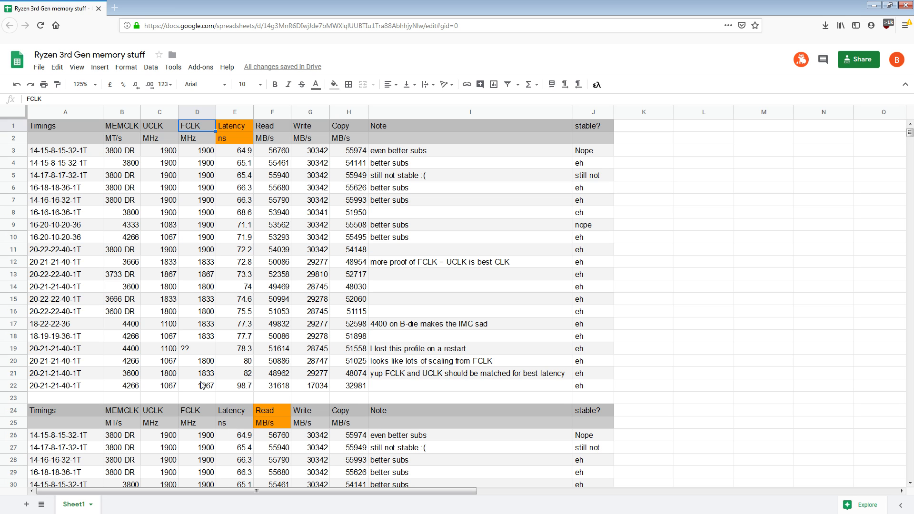
{"action": "left_click", "coordinate": [200, 386]}
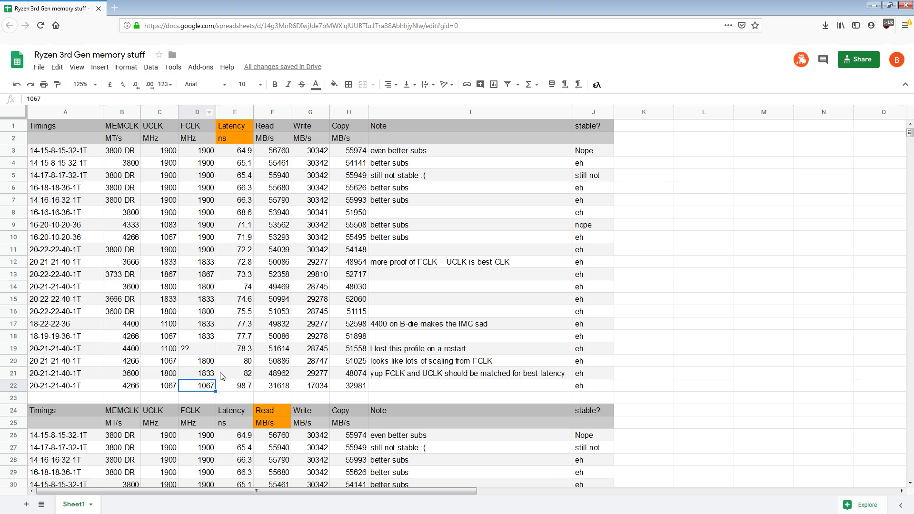
{"action": "left_click", "coordinate": [197, 126]}
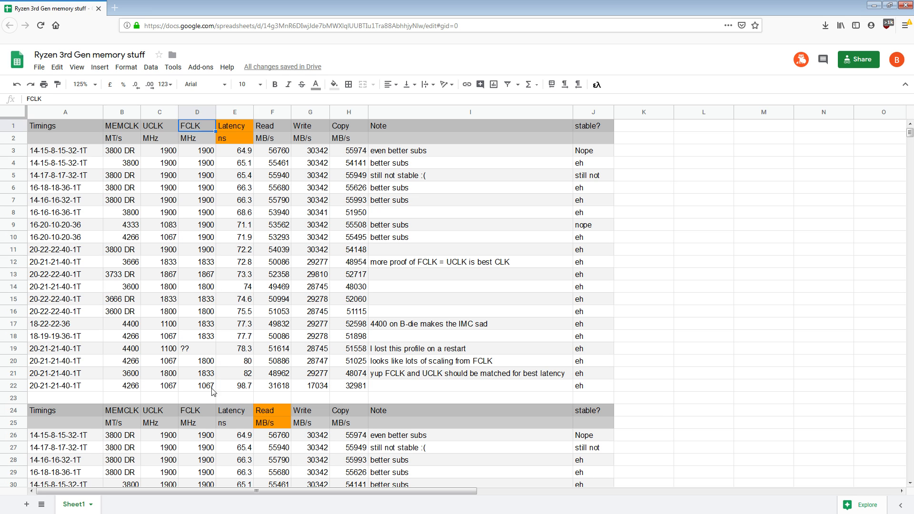
{"action": "left_click", "coordinate": [198, 385]}
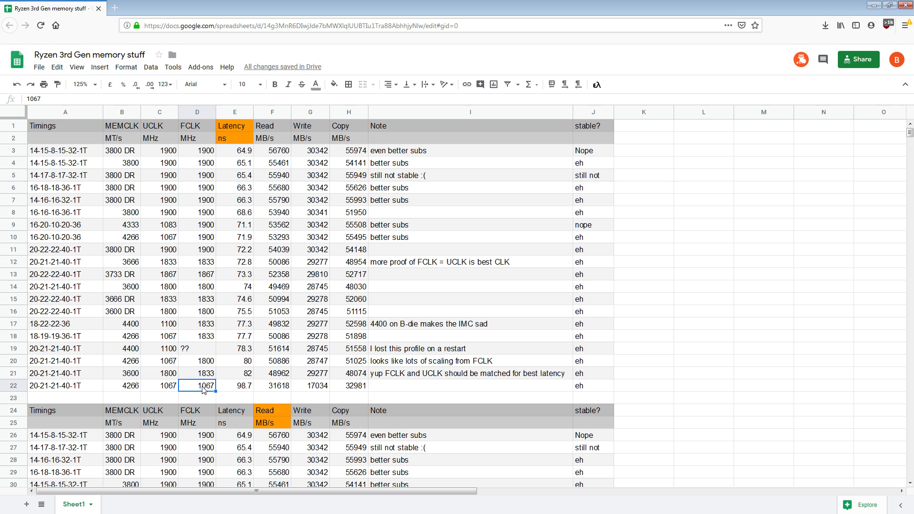
{"action": "mouse_move", "coordinate": [286, 433]}
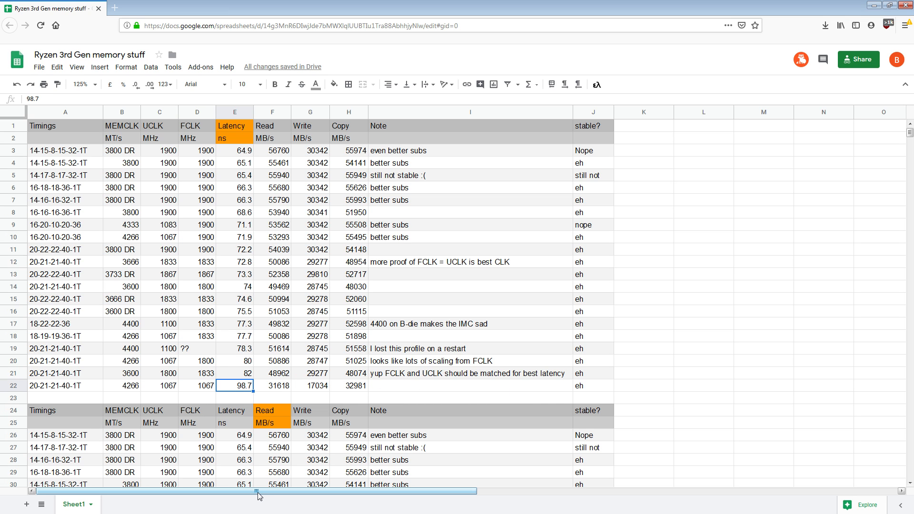
{"action": "left_click", "coordinate": [349, 386]}
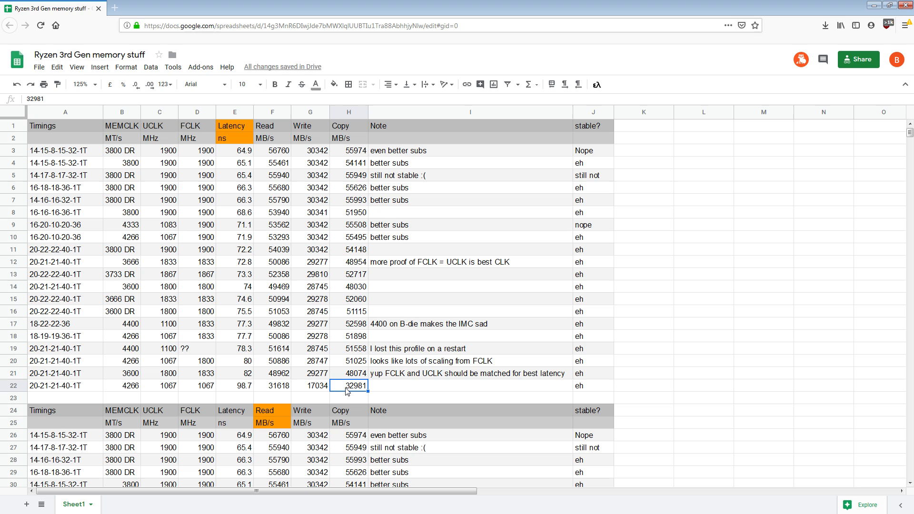
{"action": "left_click", "coordinate": [273, 385]}
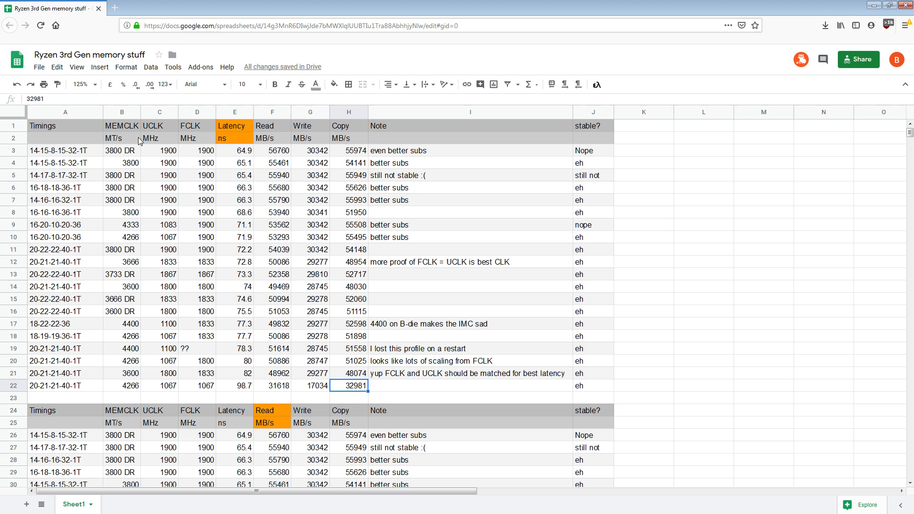
{"action": "left_click", "coordinate": [197, 126]}
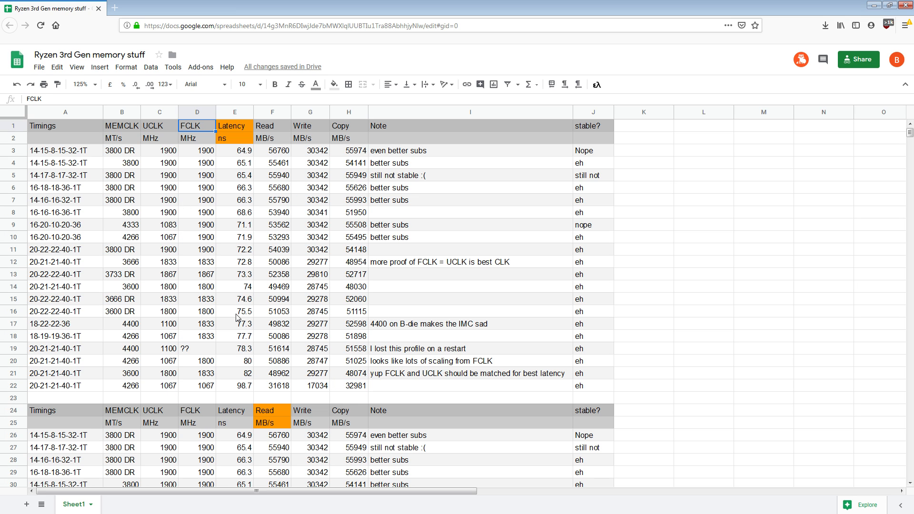
{"action": "mouse_move", "coordinate": [204, 417]}
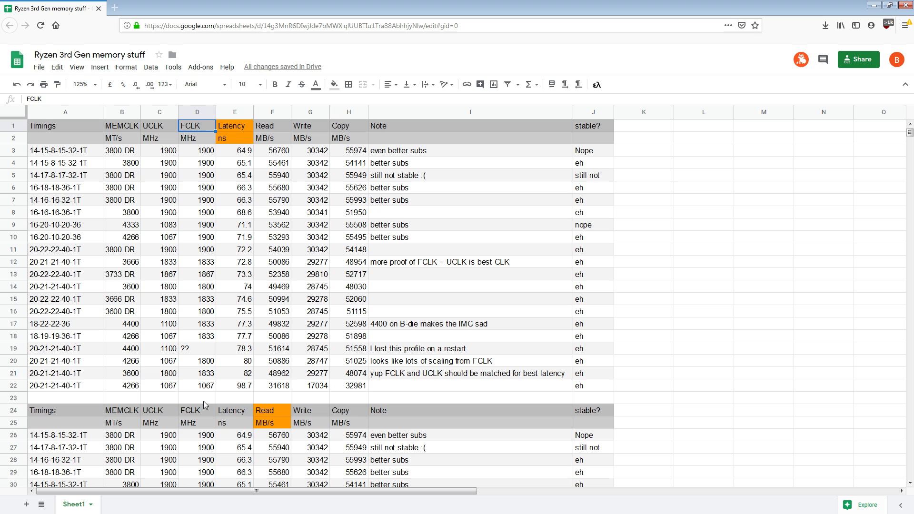
Point out the 3800 DR profiles with FCLK 1900 in rows 3 and 5
{"action": "left_click", "coordinate": [197, 150]}
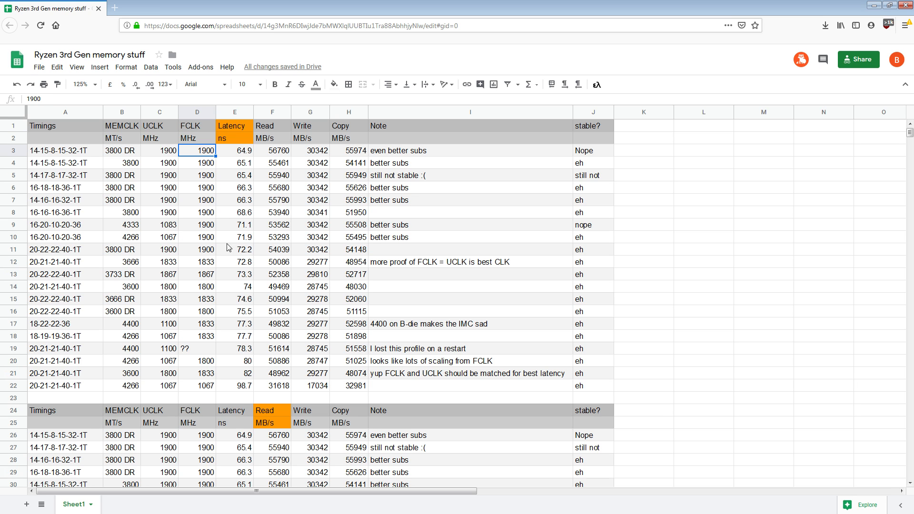
{"action": "mouse_move", "coordinate": [234, 238]}
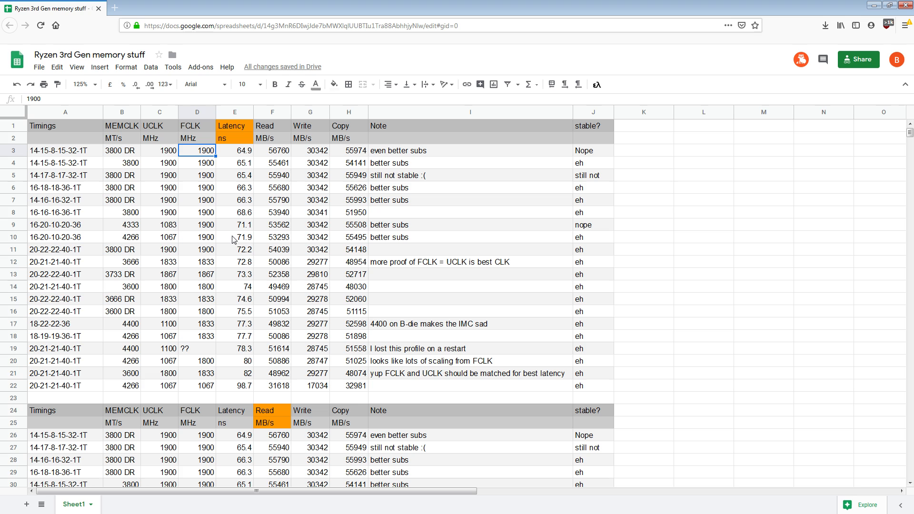
{"action": "left_click", "coordinate": [122, 151]}
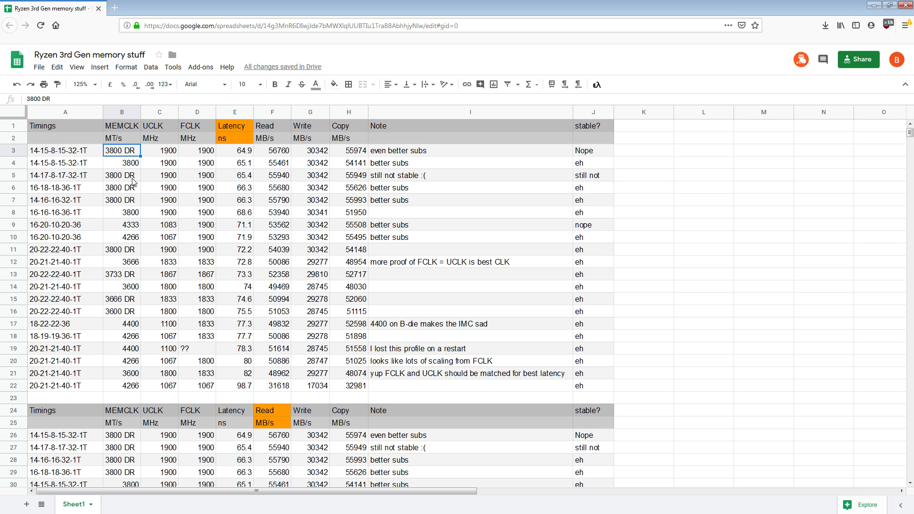
{"action": "left_click", "coordinate": [122, 175]}
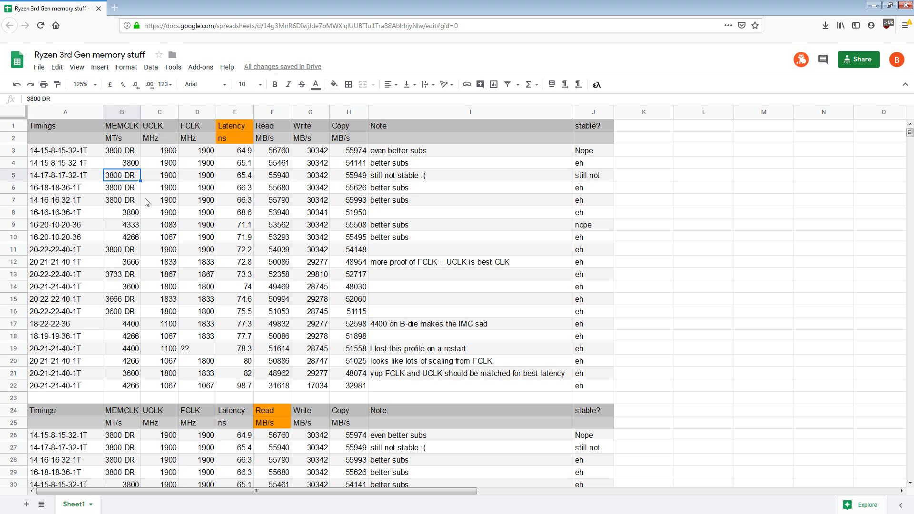
{"action": "left_click", "coordinate": [197, 176]}
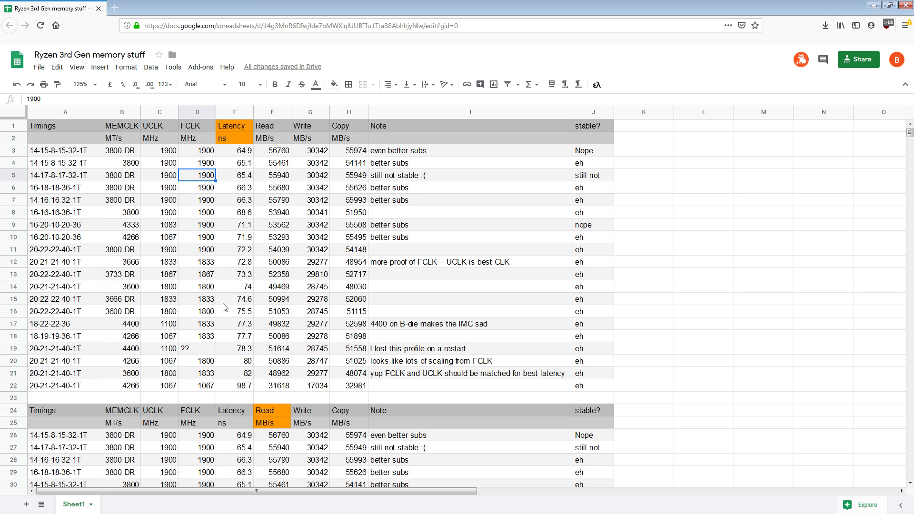
{"action": "mouse_move", "coordinate": [212, 151]}
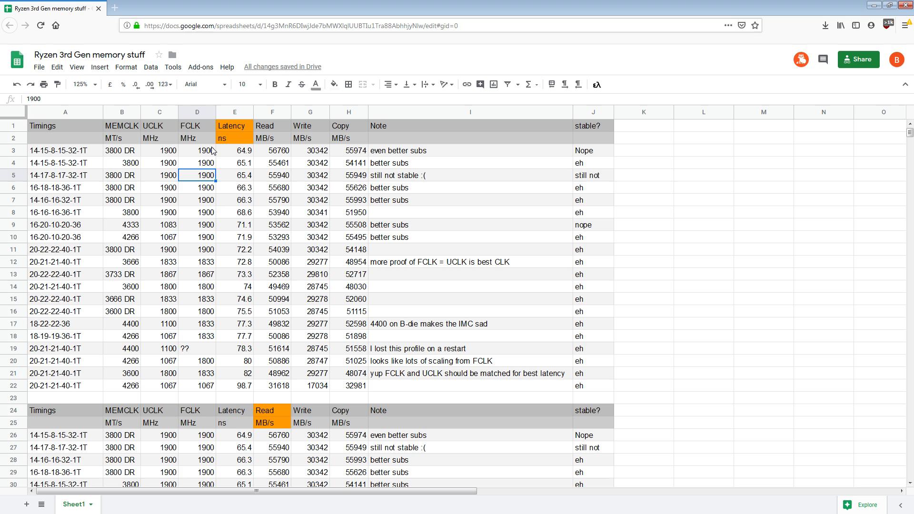
{"action": "mouse_move", "coordinate": [171, 325]}
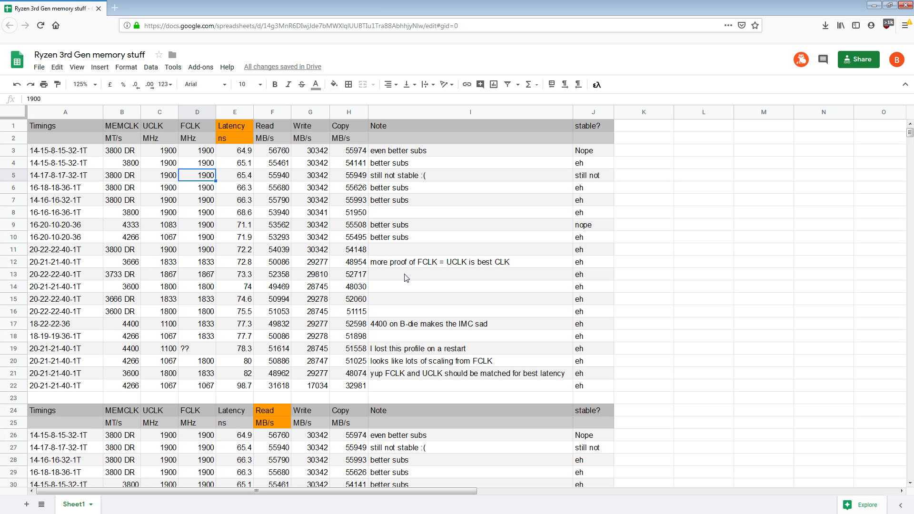
{"action": "mouse_move", "coordinate": [122, 398]}
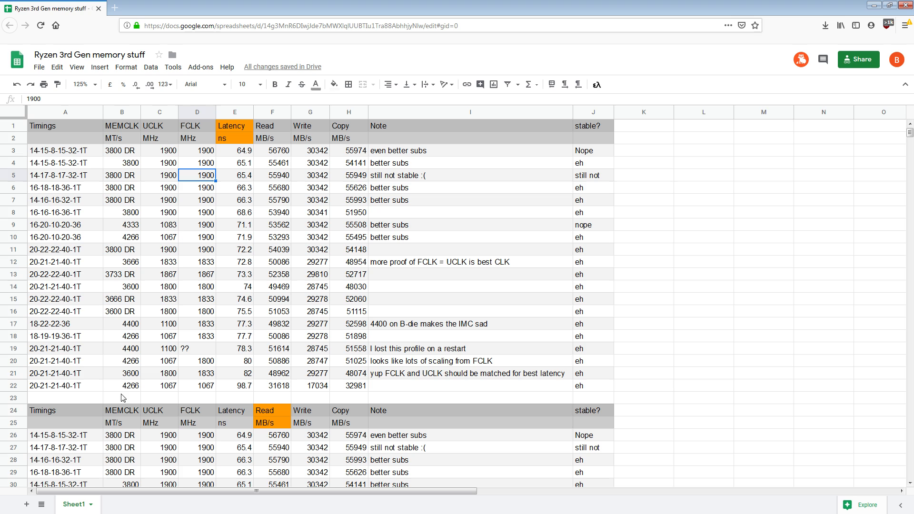
{"action": "mouse_move", "coordinate": [416, 192]}
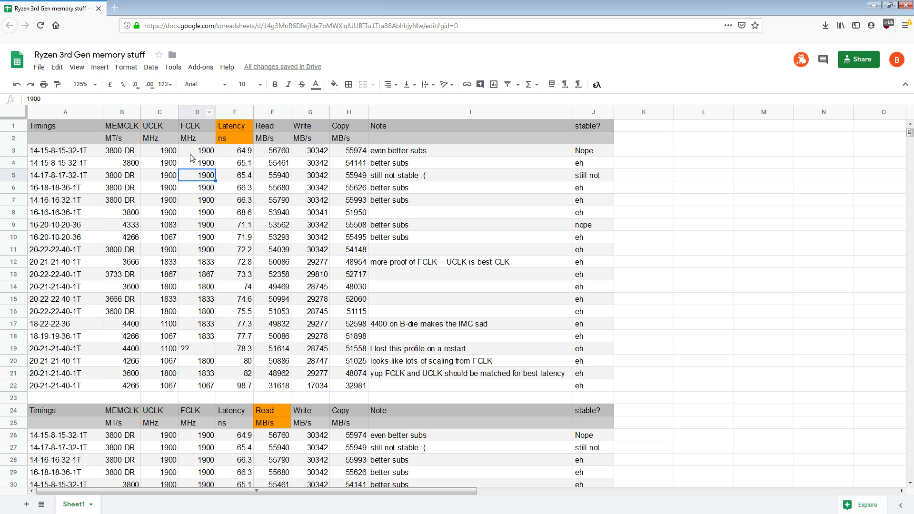
{"action": "mouse_move", "coordinate": [207, 142]}
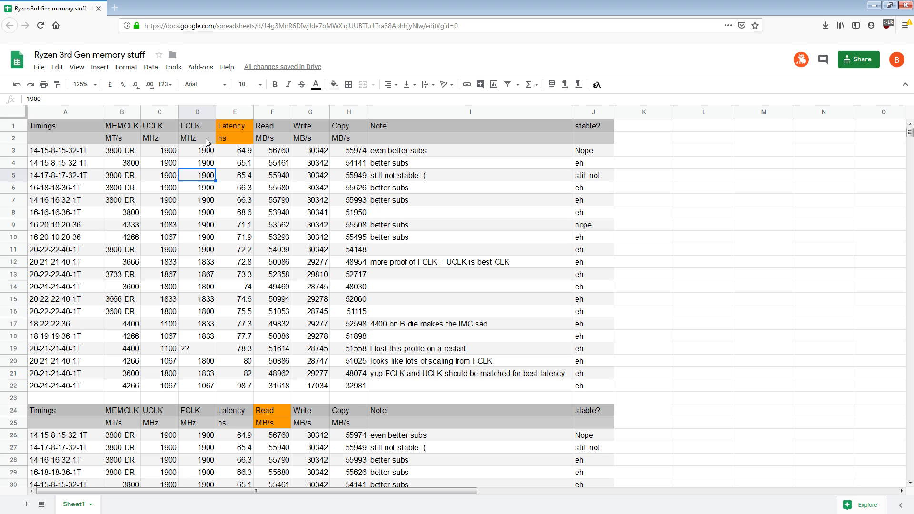
{"action": "mouse_move", "coordinate": [231, 194]}
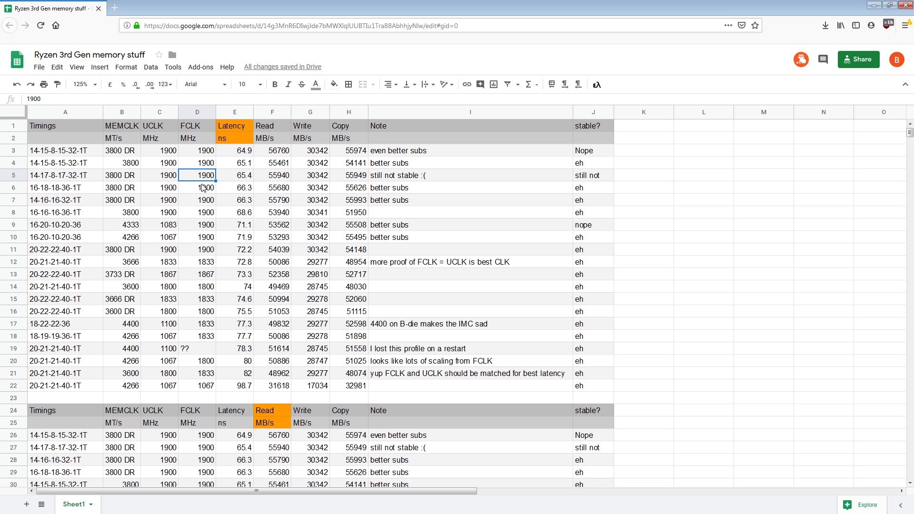
{"action": "mouse_move", "coordinate": [411, 256]}
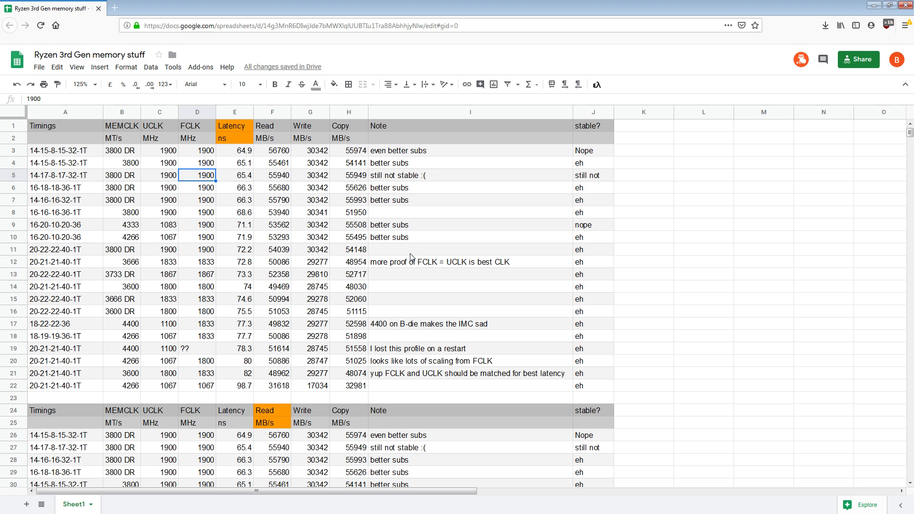
{"action": "mouse_move", "coordinate": [220, 187]}
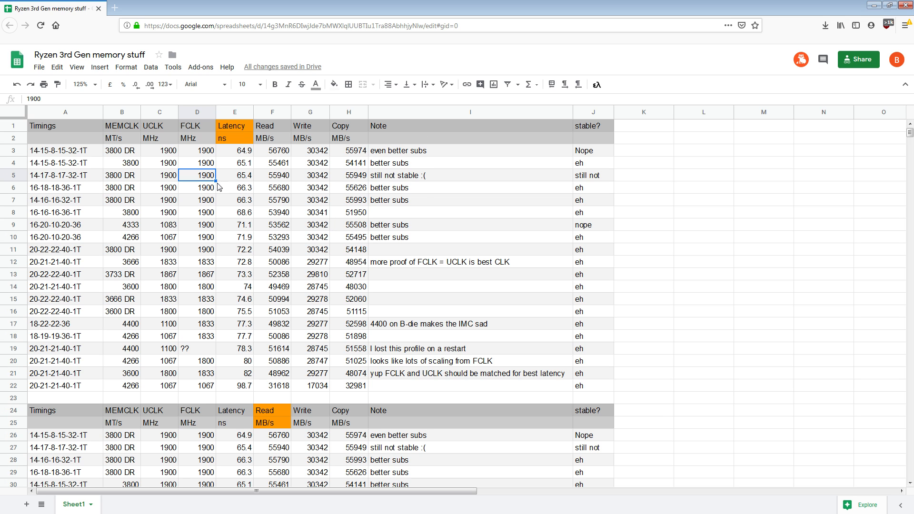
{"action": "left_click", "coordinate": [196, 151]}
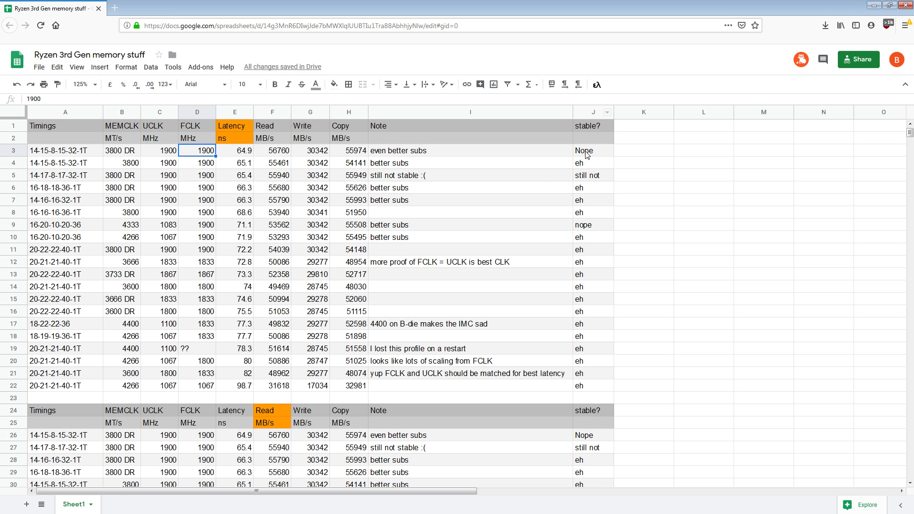
{"action": "left_click", "coordinate": [592, 398]}
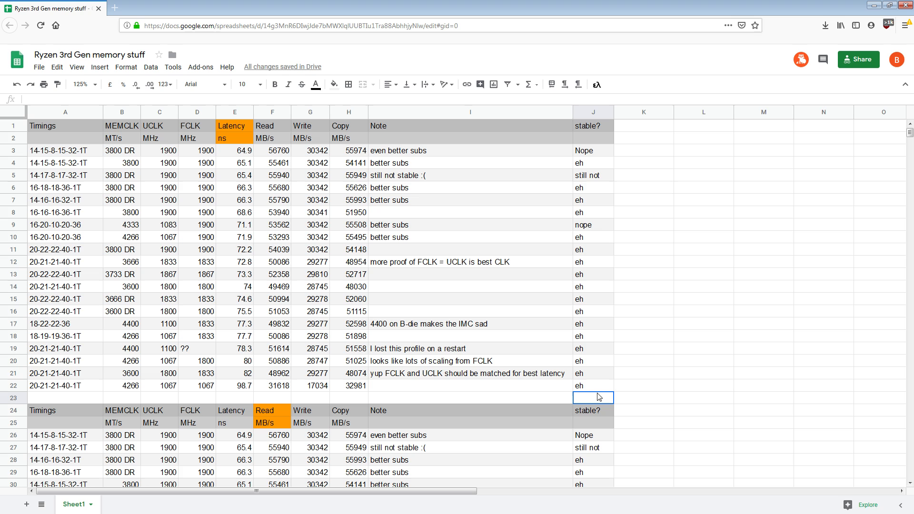
{"action": "mouse_move", "coordinate": [237, 225]}
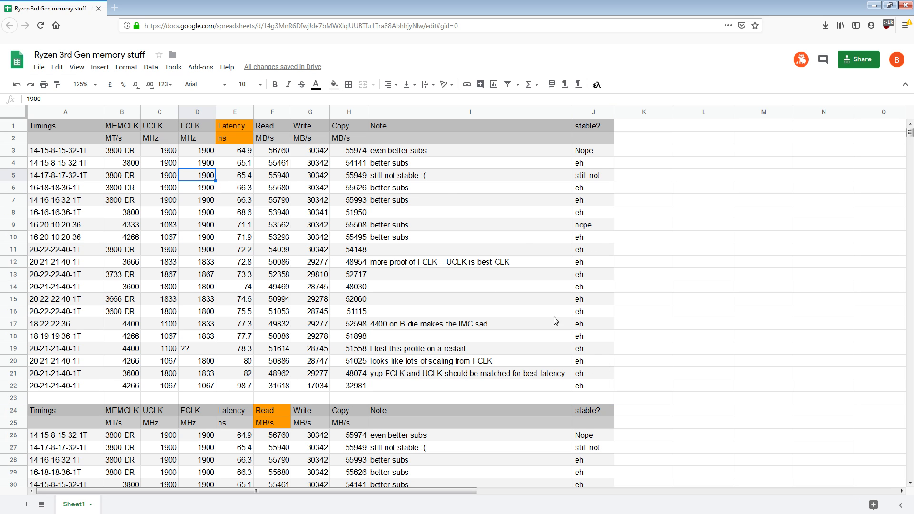
{"action": "mouse_move", "coordinate": [330, 400]}
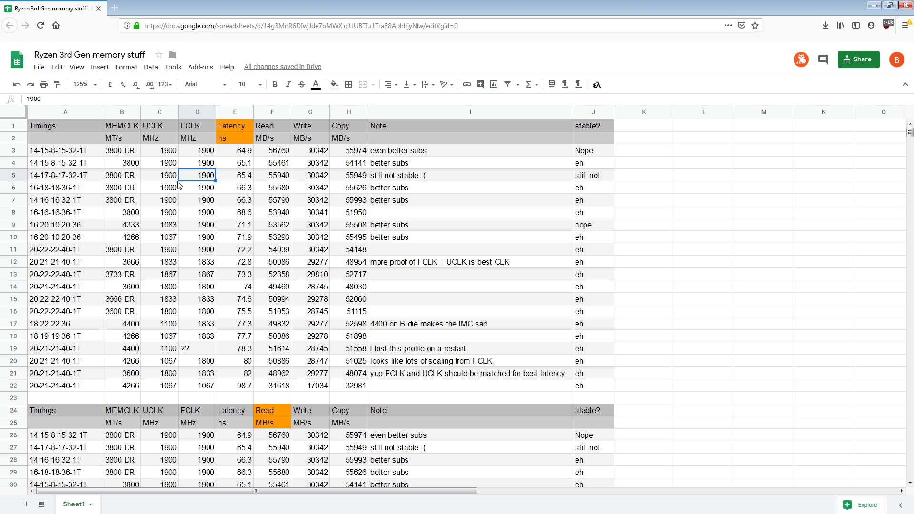
Compare the fastest profile's FCLK, UCLK and MEMCLK, then select the six lowest latencies
{"action": "left_click", "coordinate": [197, 150]}
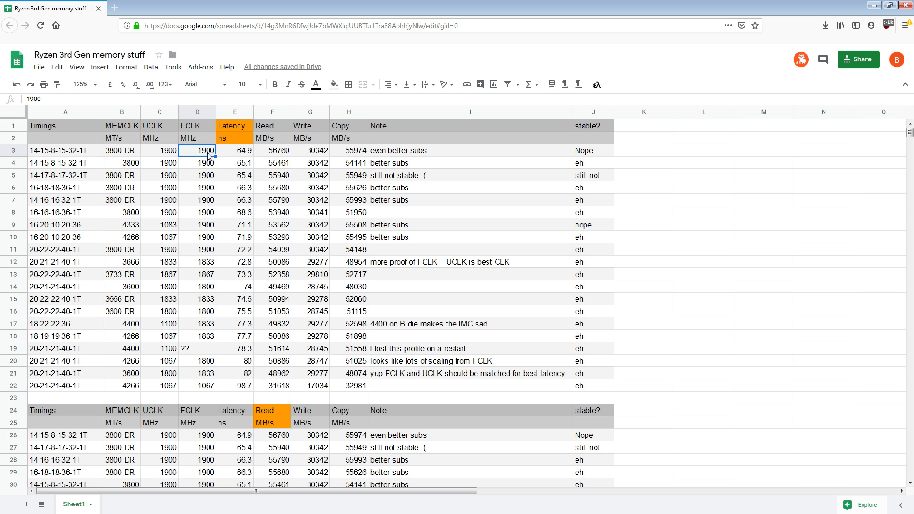
{"action": "left_click", "coordinate": [121, 150]}
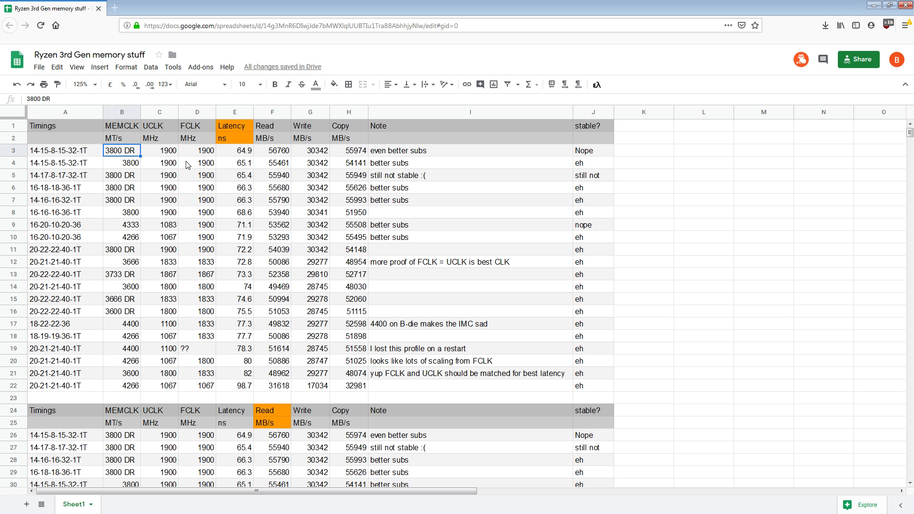
{"action": "left_click", "coordinate": [197, 150]}
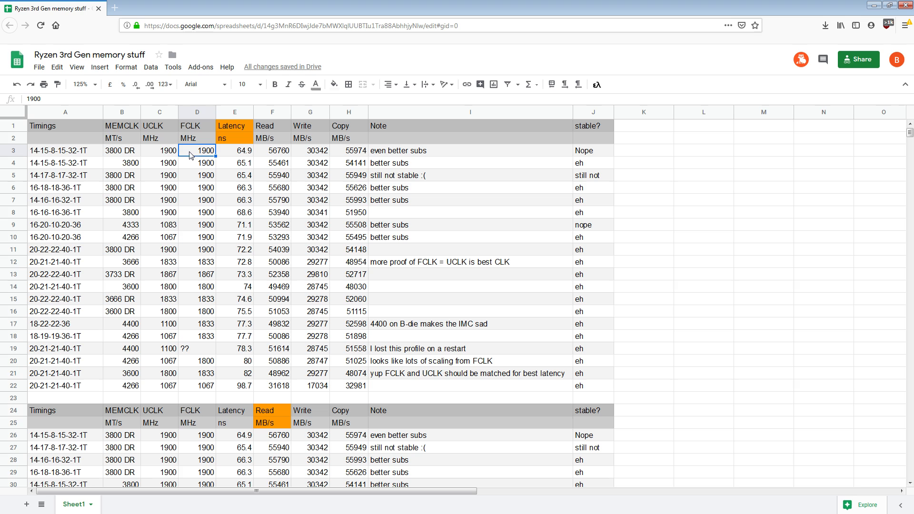
{"action": "left_click", "coordinate": [160, 151]}
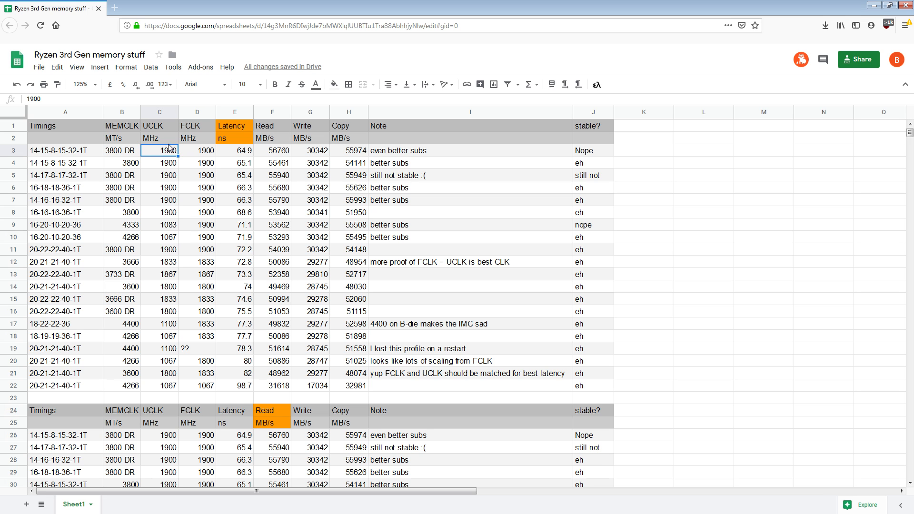
{"action": "left_click", "coordinate": [197, 151]}
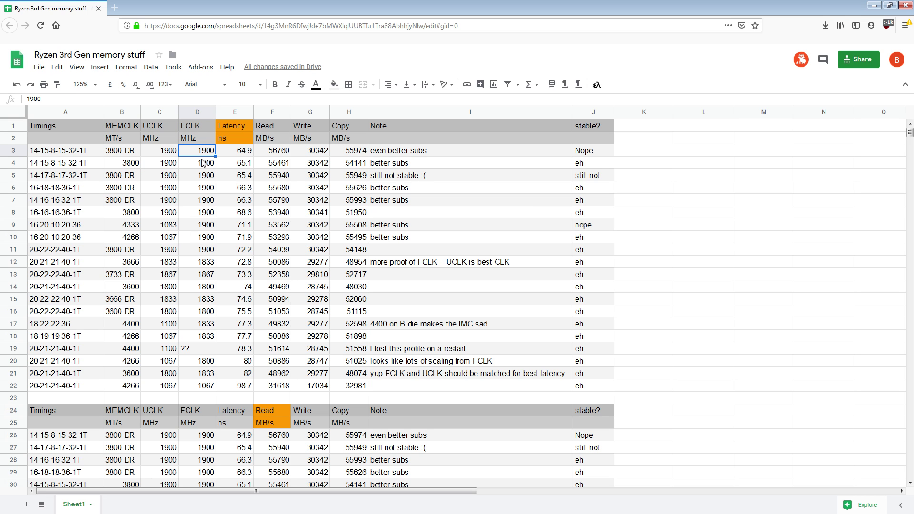
{"action": "mouse_move", "coordinate": [285, 169]}
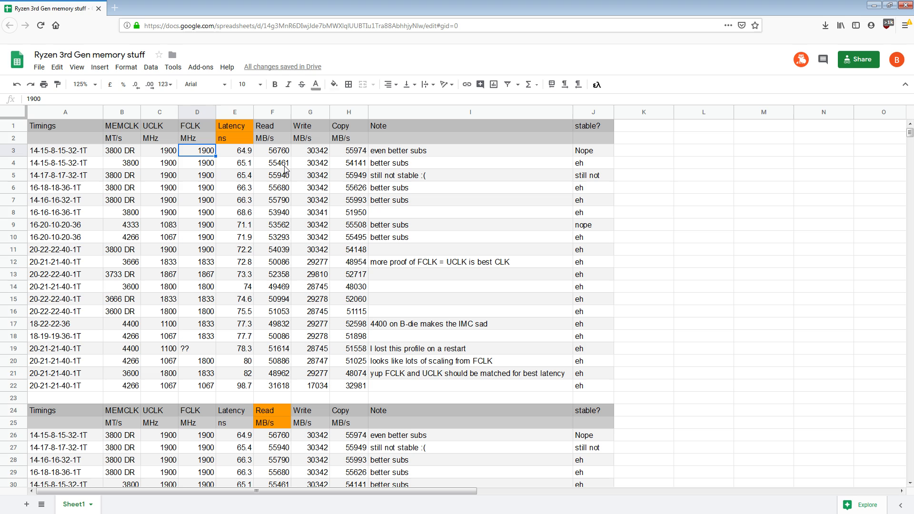
{"action": "left_click", "coordinate": [234, 150]}
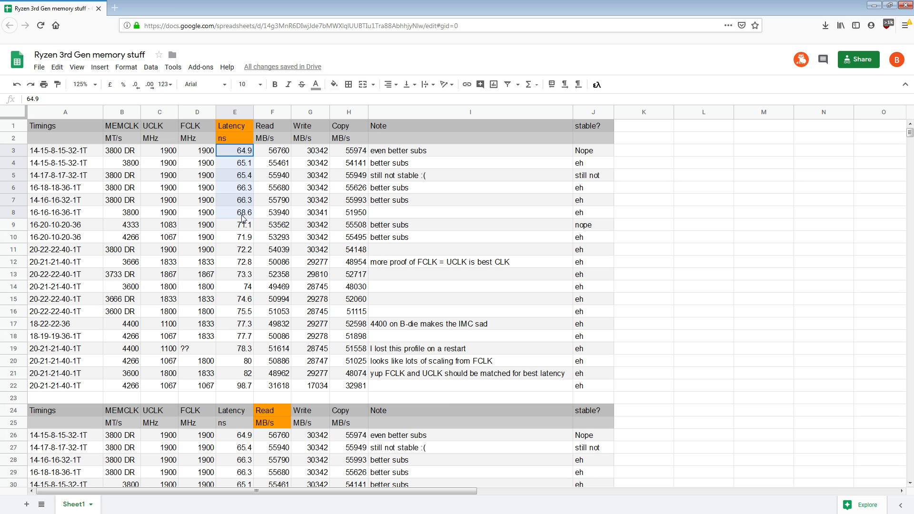
{"action": "left_click_drag", "start_coordinate": [235, 150], "coordinate": [234, 213]}
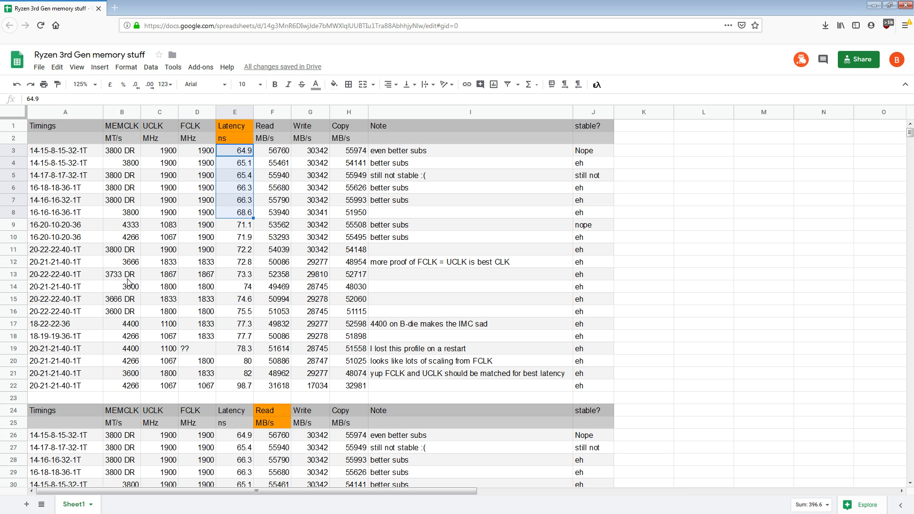
{"action": "mouse_move", "coordinate": [155, 294]}
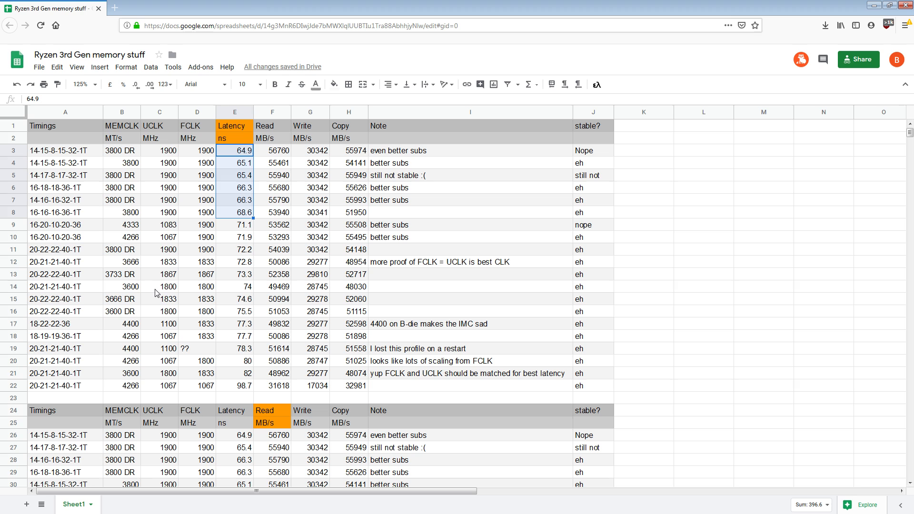
Examine the 4333 profile's 71.1 ns latency against row 8's 3800 at 68.6 ns
{"action": "left_click", "coordinate": [122, 225]}
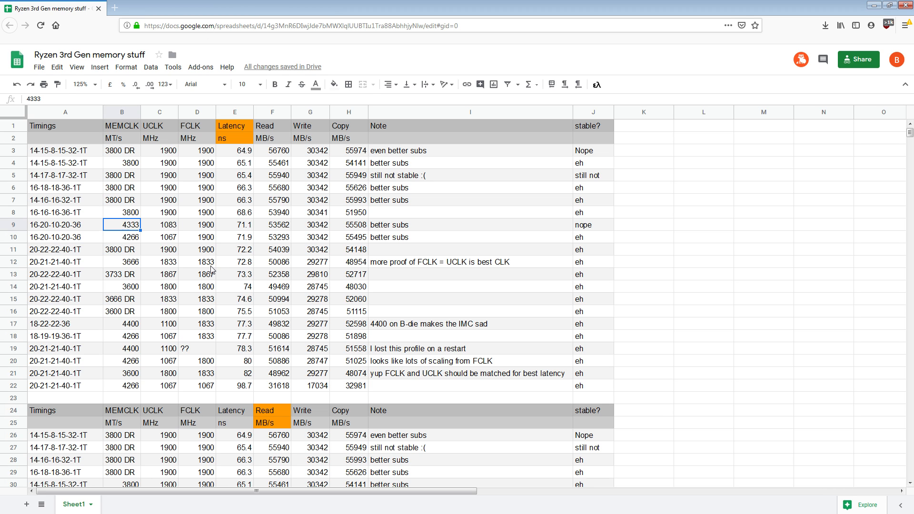
{"action": "left_click", "coordinate": [64, 225]}
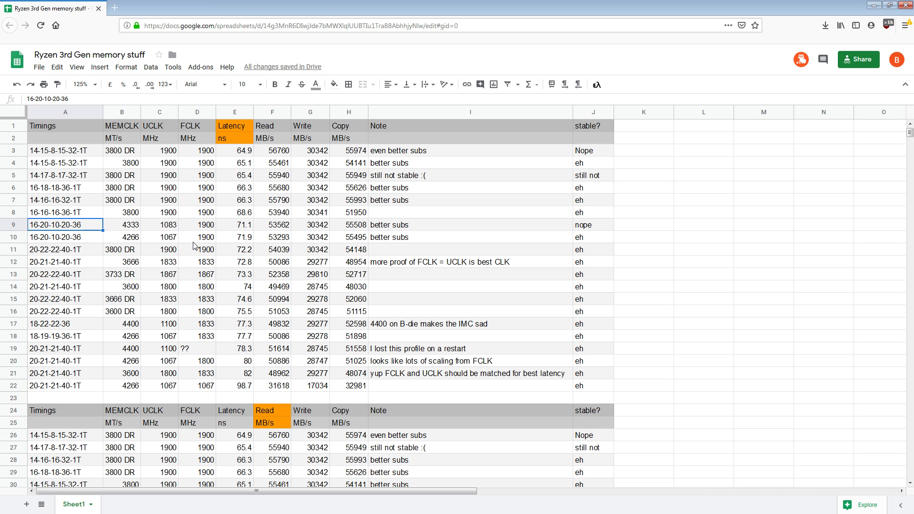
{"action": "left_click", "coordinate": [234, 225]}
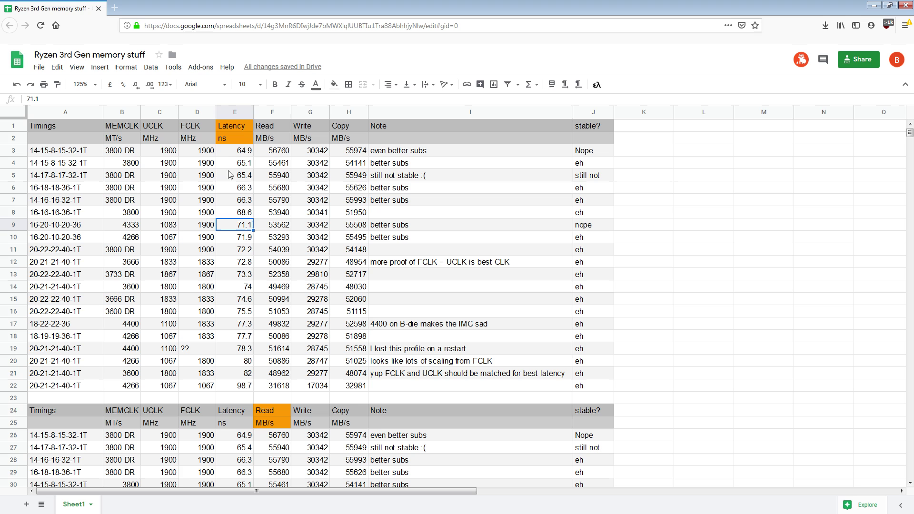
{"action": "mouse_move", "coordinate": [242, 202]}
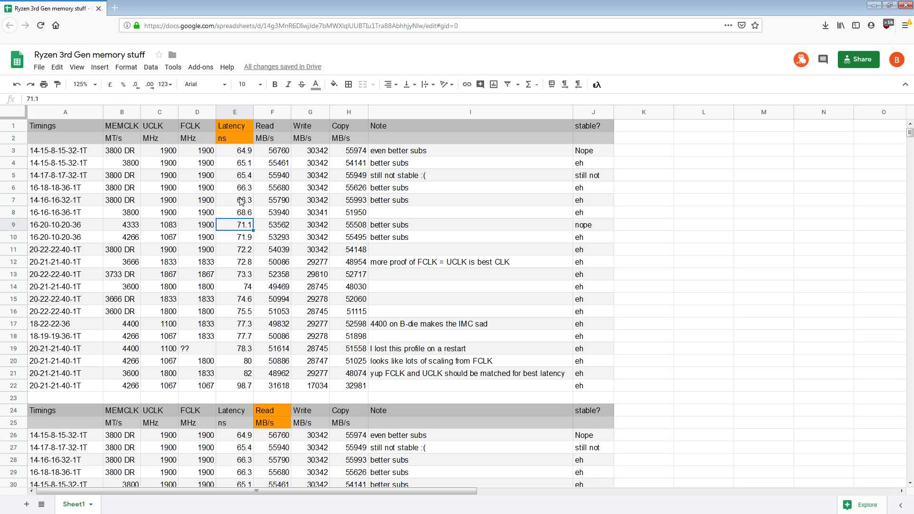
{"action": "mouse_move", "coordinate": [183, 165]}
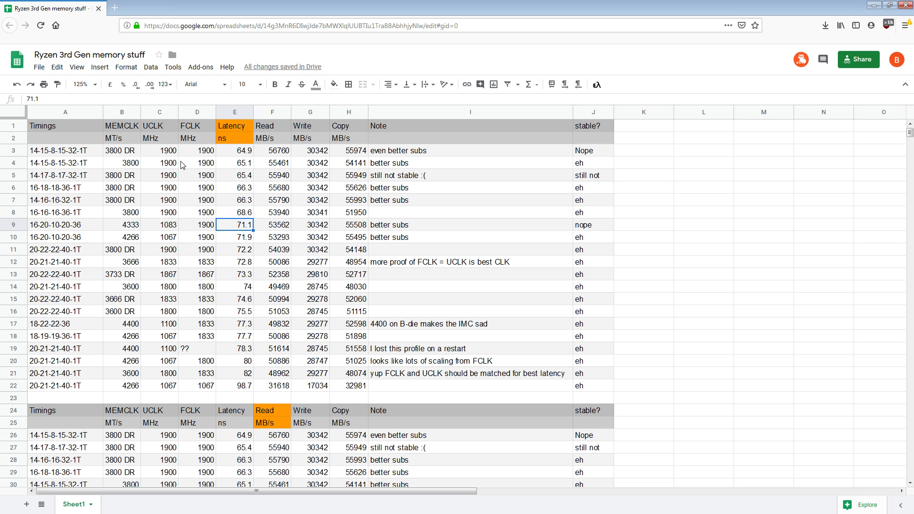
{"action": "left_click", "coordinate": [159, 126]}
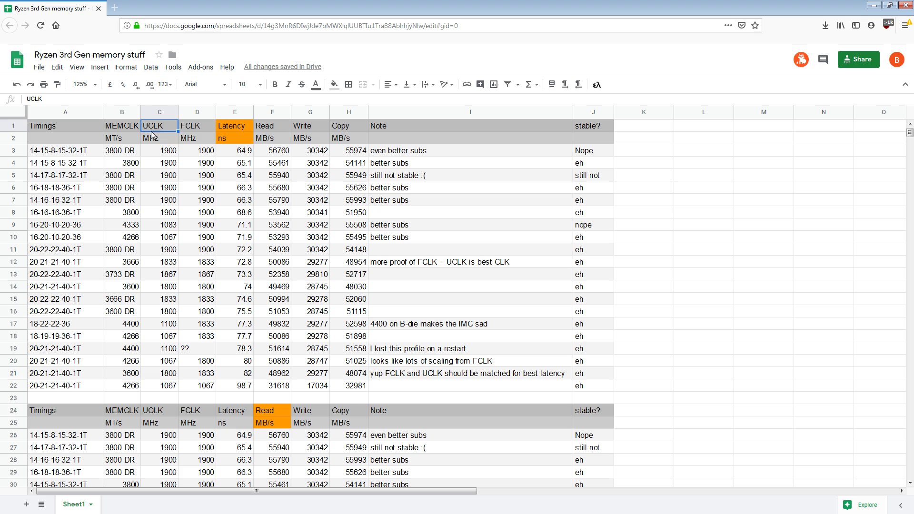
{"action": "left_click", "coordinate": [121, 126]}
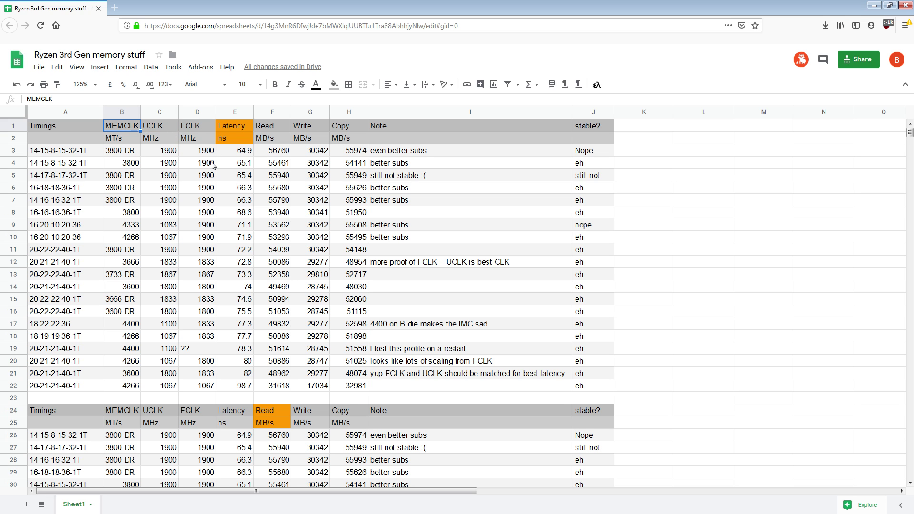
{"action": "mouse_move", "coordinate": [236, 260]}
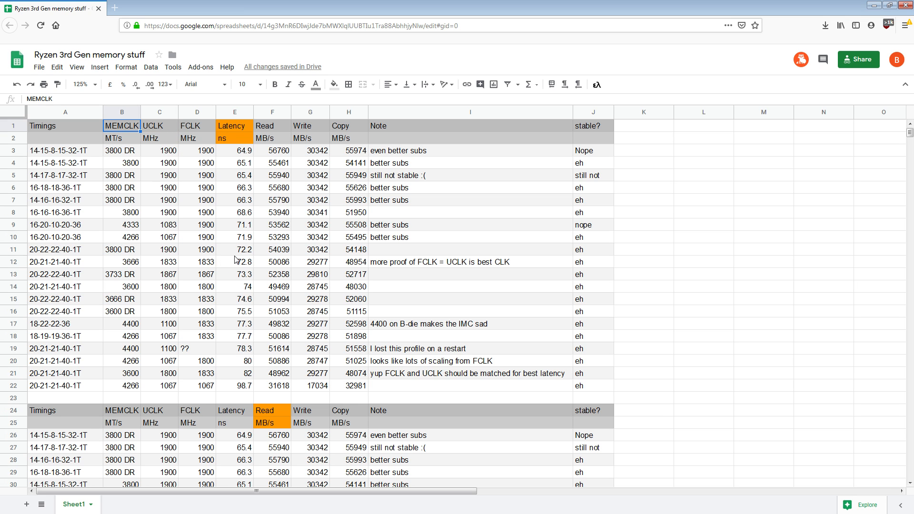
{"action": "left_click", "coordinate": [243, 225]}
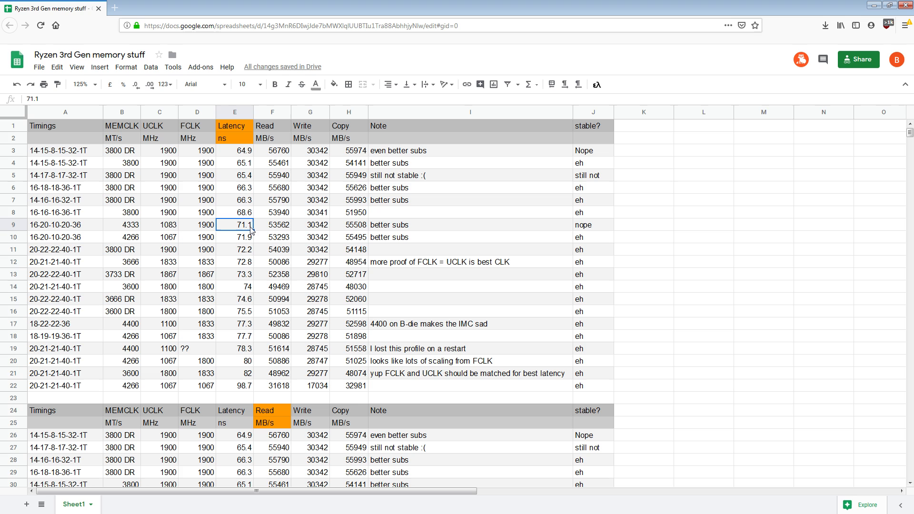
{"action": "mouse_move", "coordinate": [259, 244]}
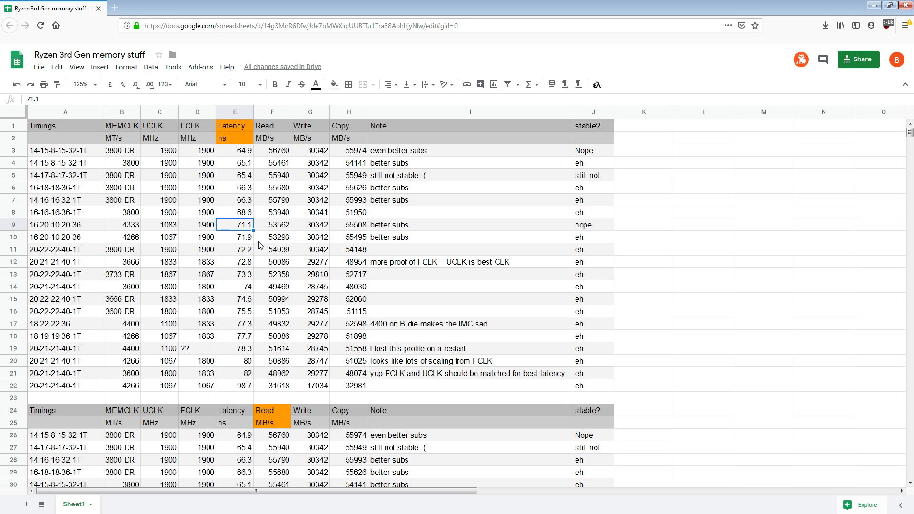
{"action": "left_click", "coordinate": [122, 225]}
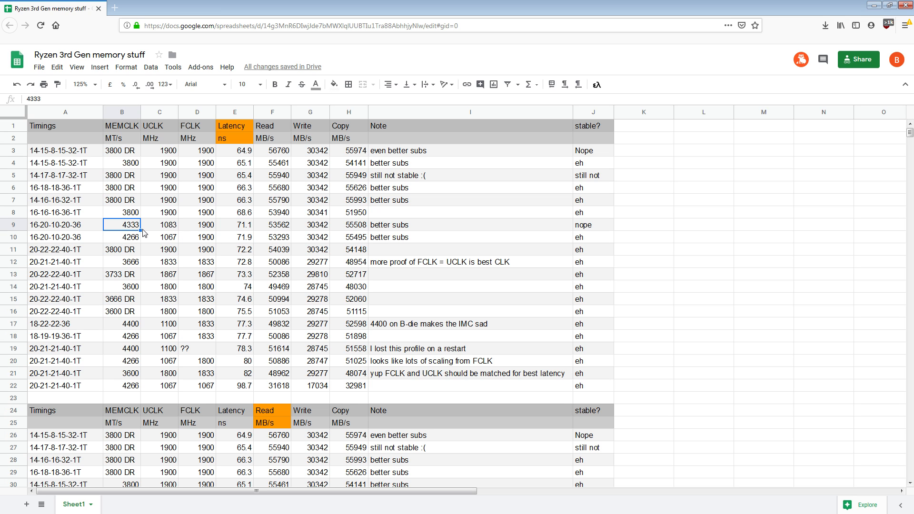
{"action": "mouse_move", "coordinate": [83, 241]}
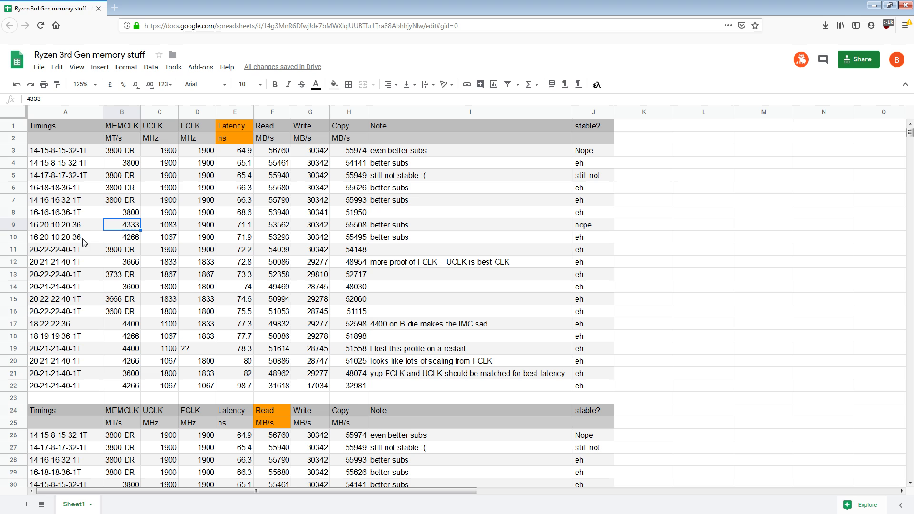
{"action": "mouse_move", "coordinate": [264, 243]}
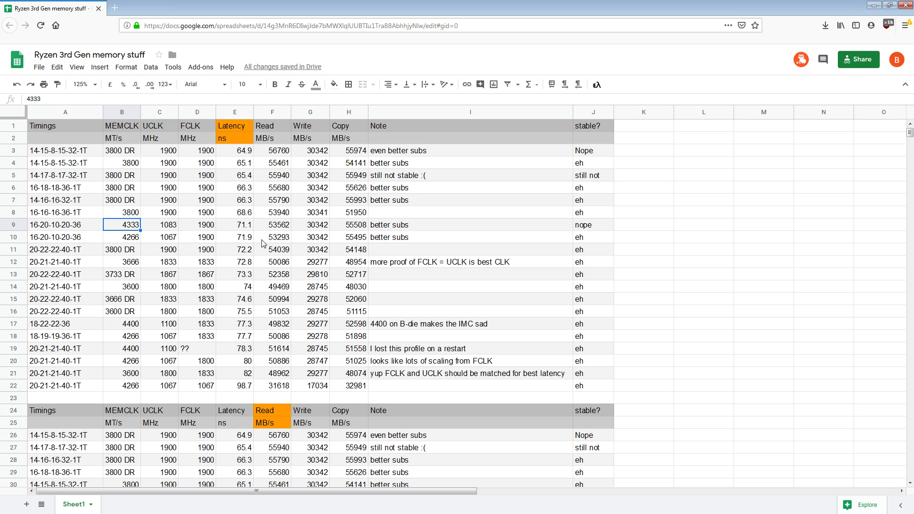
{"action": "left_click", "coordinate": [235, 224]}
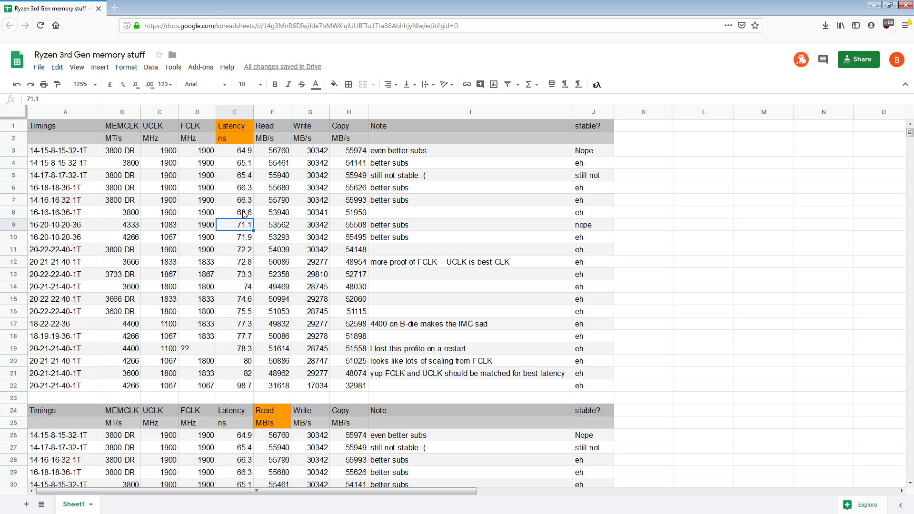
{"action": "left_click", "coordinate": [471, 225]}
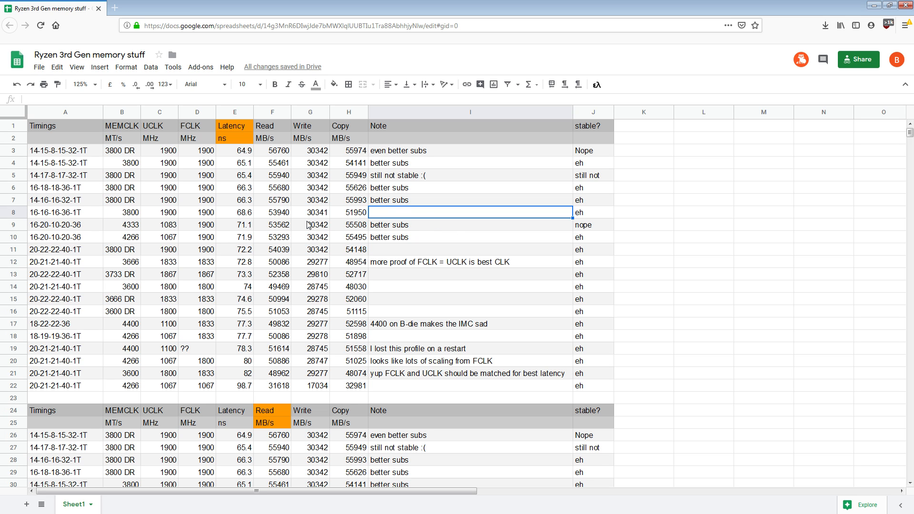
{"action": "left_click", "coordinate": [122, 213]}
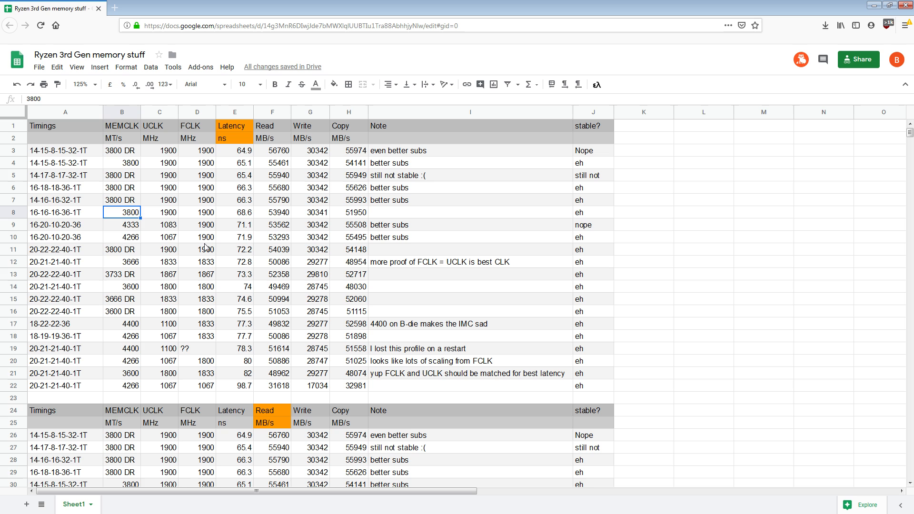
{"action": "left_click", "coordinate": [234, 212]}
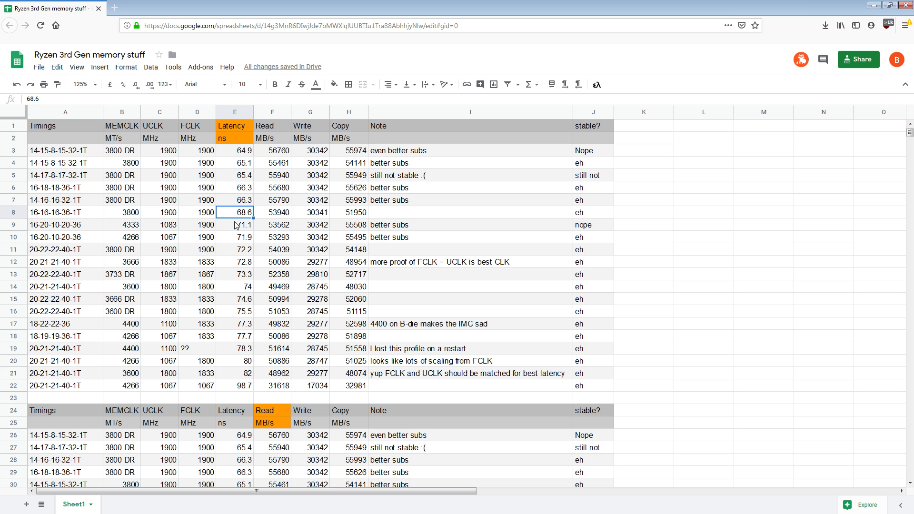
{"action": "left_click", "coordinate": [235, 224]}
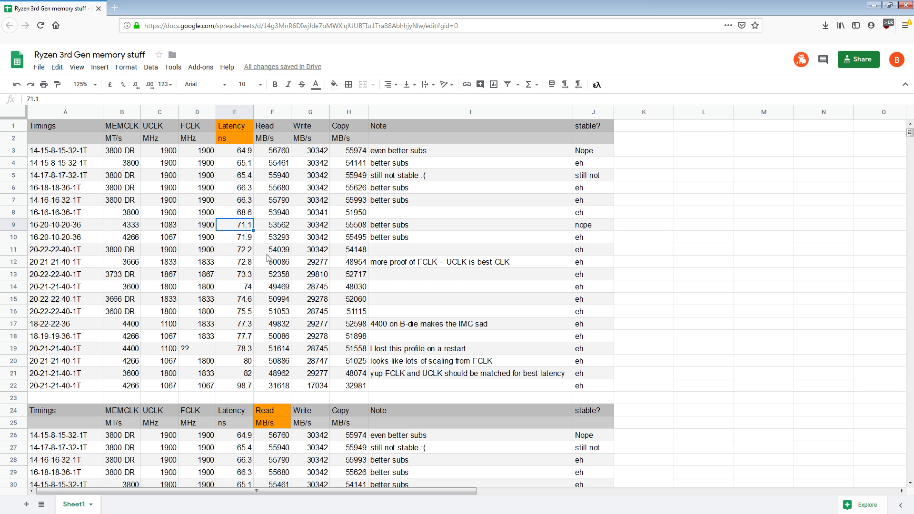
Inspect the Read-sorted table's top profiles and its 56760 top Read speed
{"action": "scroll", "scroll_direction": "down", "scroll_amount": 3}
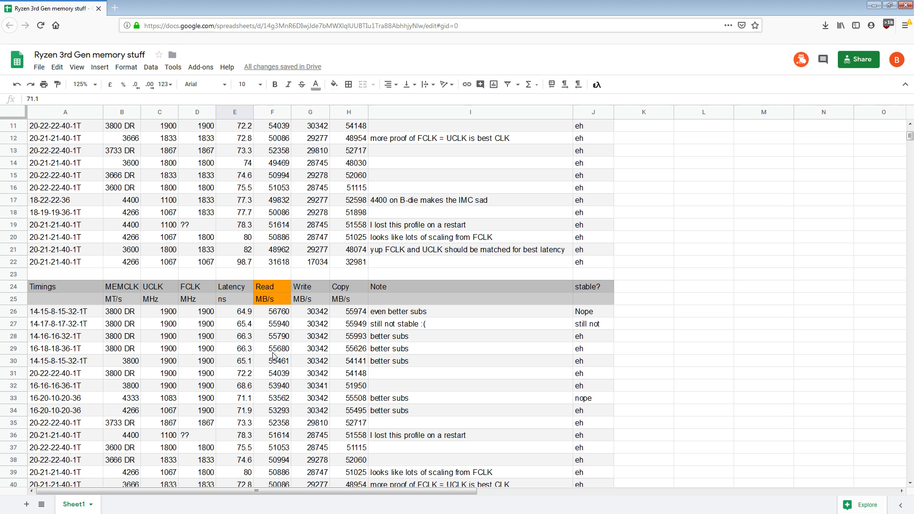
{"action": "left_click", "coordinate": [57, 311]}
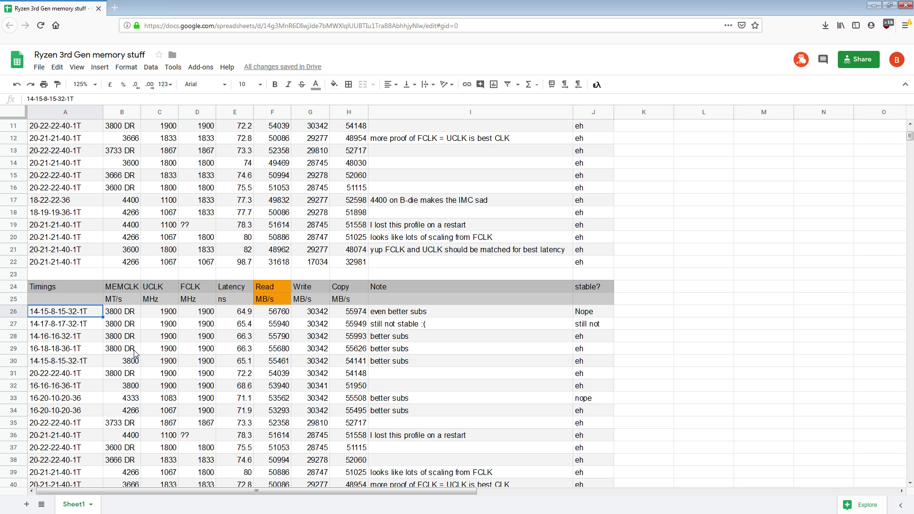
{"action": "mouse_move", "coordinate": [78, 337]}
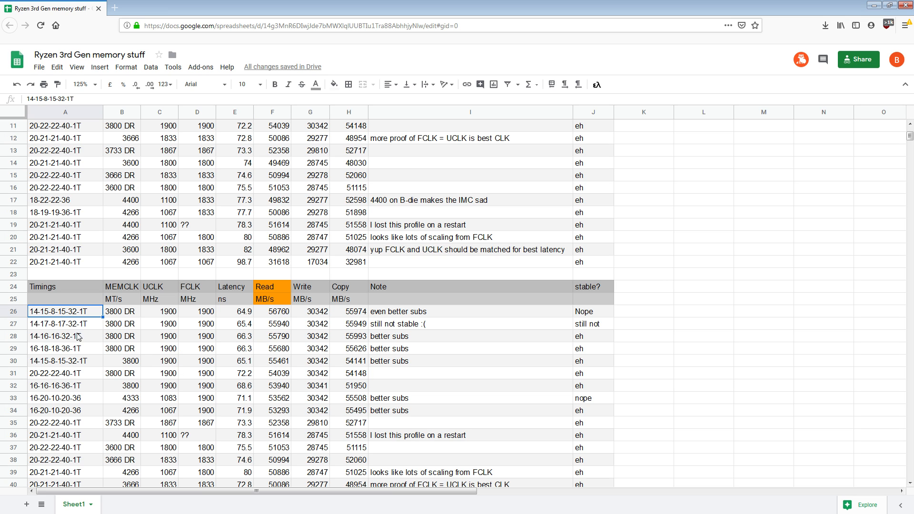
{"action": "left_click_drag", "start_coordinate": [65, 311], "coordinate": [235, 361]}
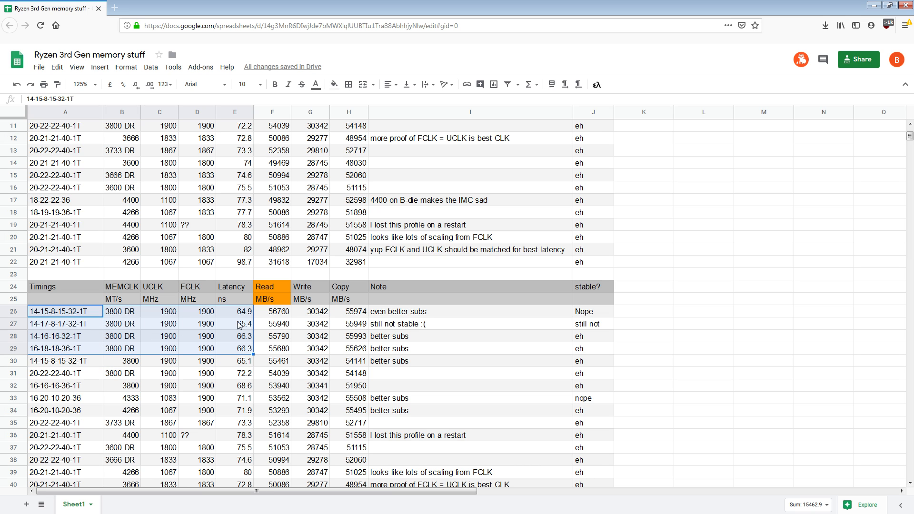
{"action": "left_click", "coordinate": [57, 311]}
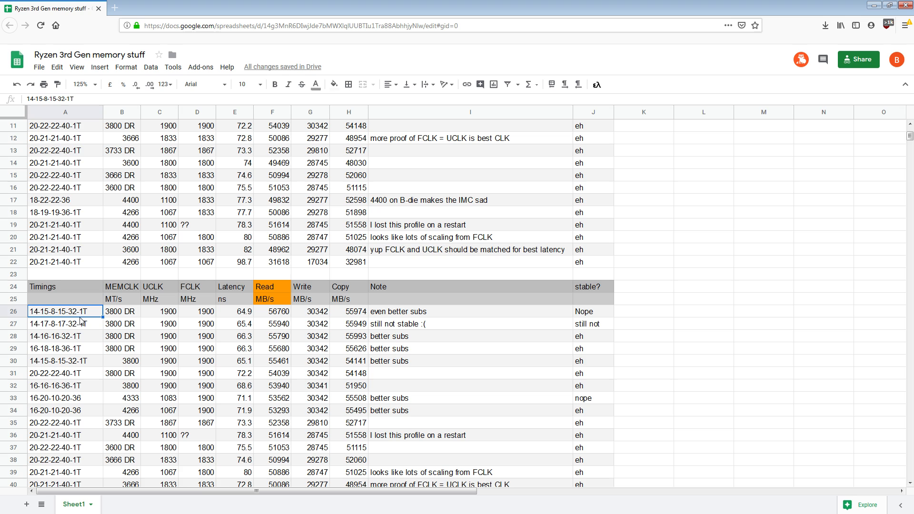
{"action": "mouse_move", "coordinate": [57, 315]}
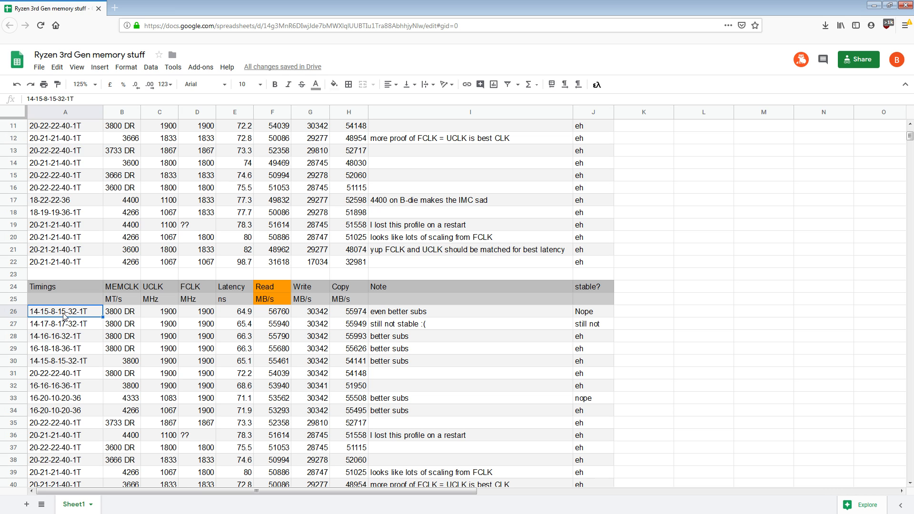
{"action": "mouse_move", "coordinate": [181, 332]}
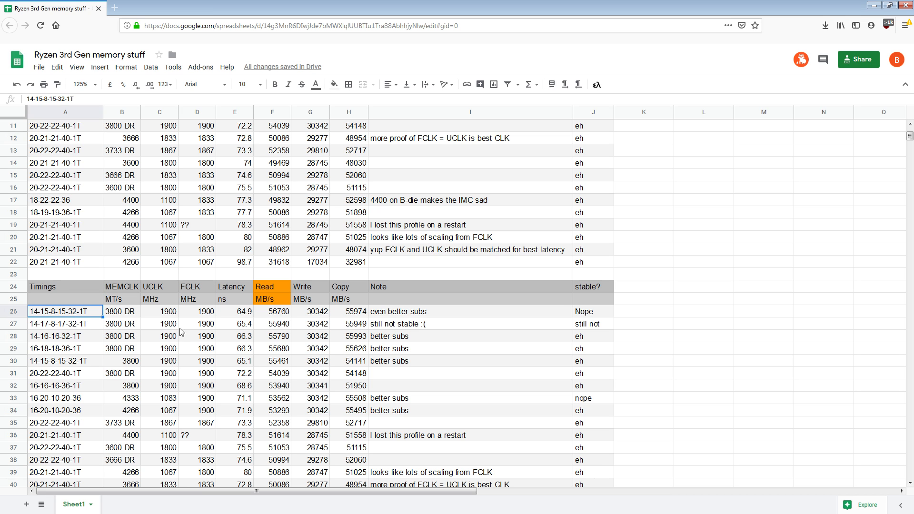
{"action": "mouse_move", "coordinate": [366, 239]}
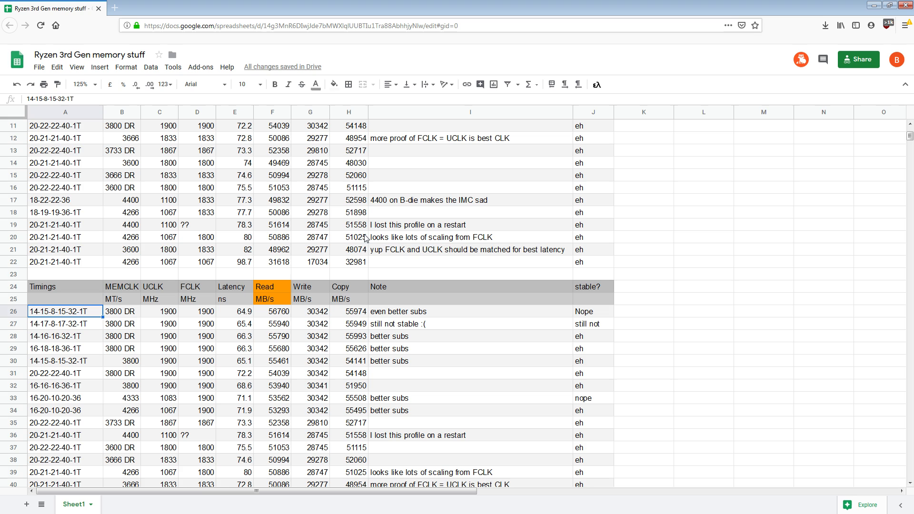
{"action": "mouse_move", "coordinate": [246, 290]}
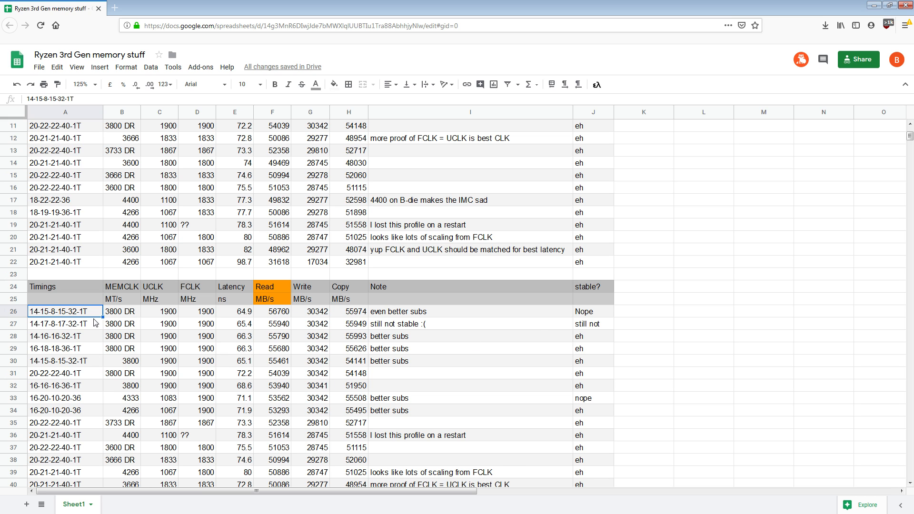
{"action": "mouse_move", "coordinate": [141, 325]}
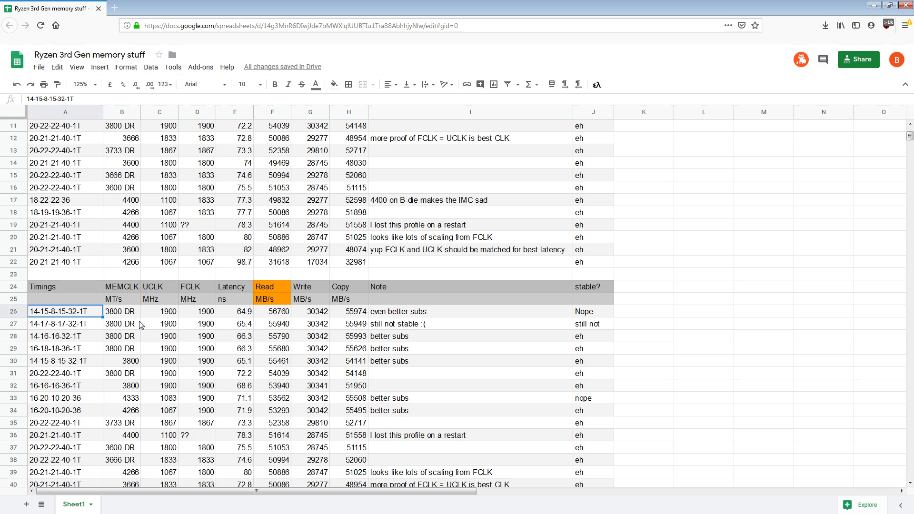
{"action": "mouse_move", "coordinate": [129, 334]}
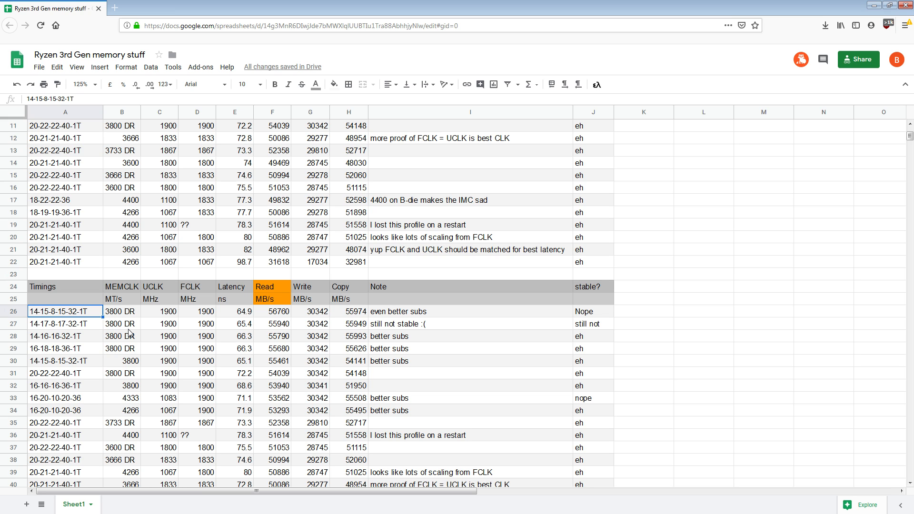
{"action": "mouse_move", "coordinate": [230, 365]}
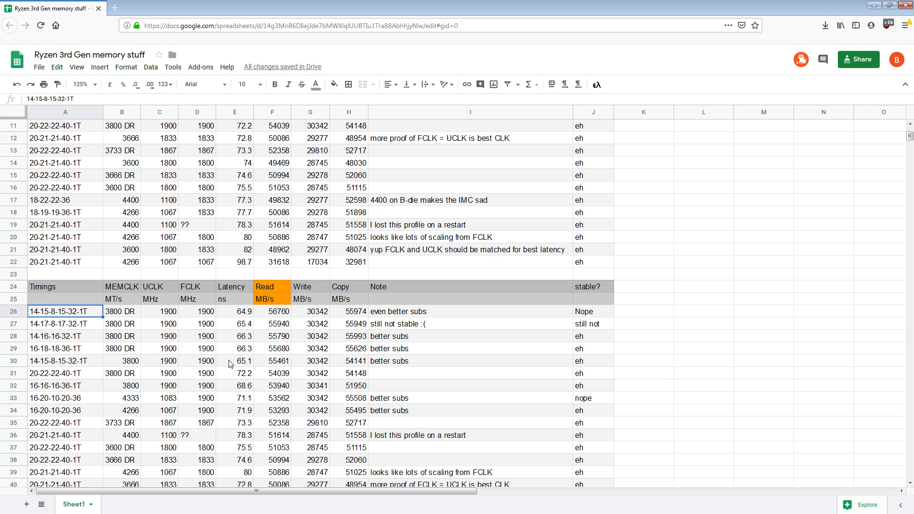
{"action": "left_click", "coordinate": [58, 324]}
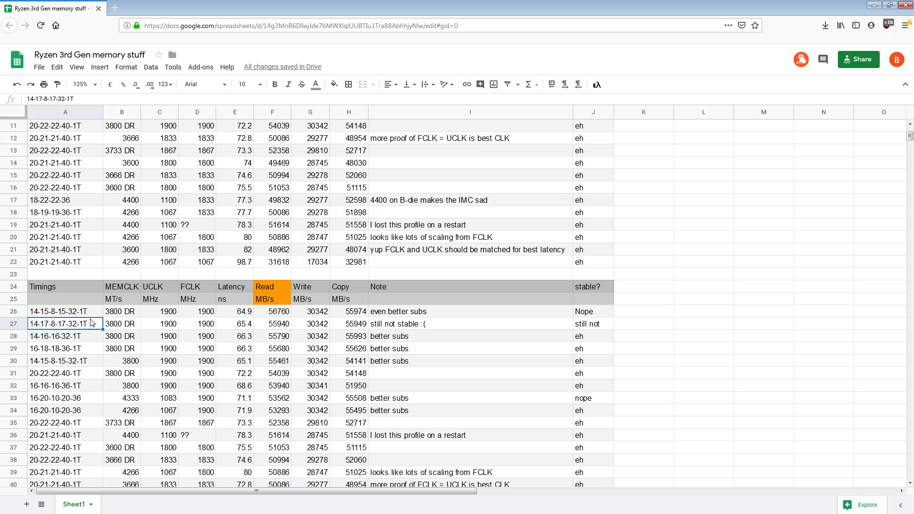
{"action": "left_click", "coordinate": [57, 312]}
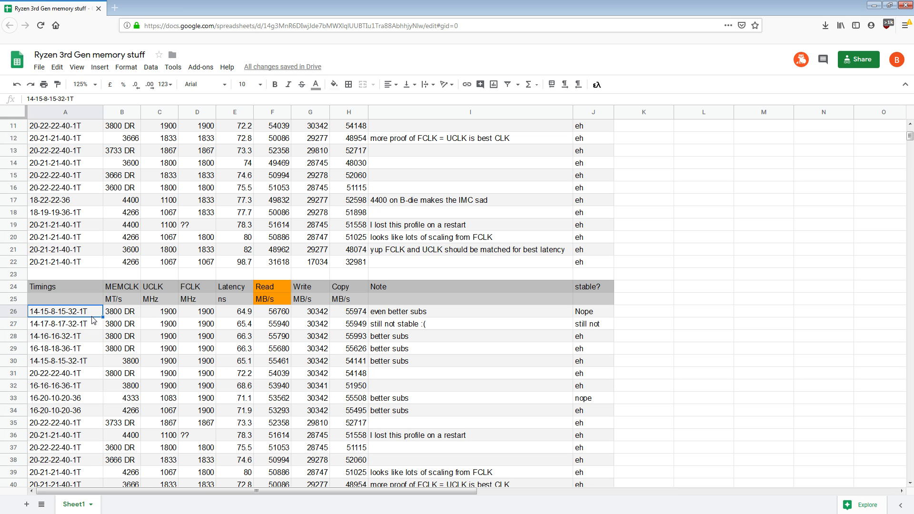
{"action": "mouse_move", "coordinate": [98, 352]}
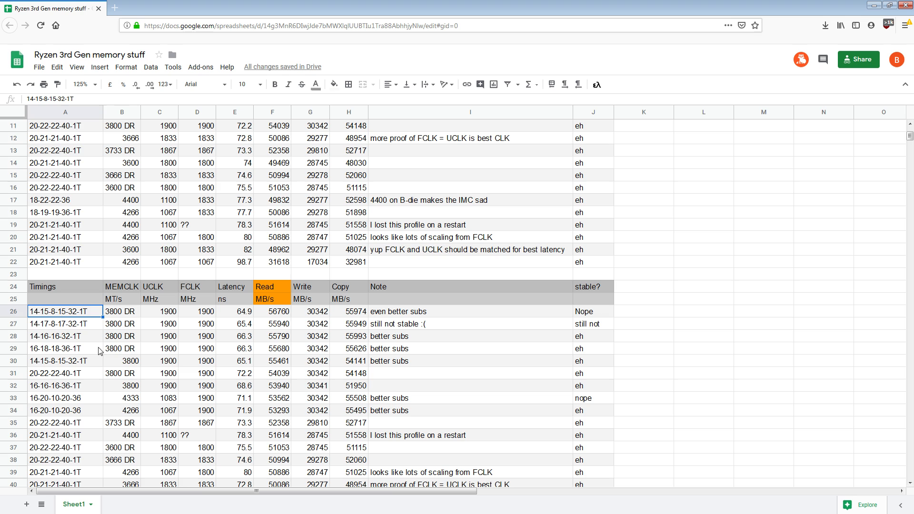
{"action": "left_click", "coordinate": [122, 336]}
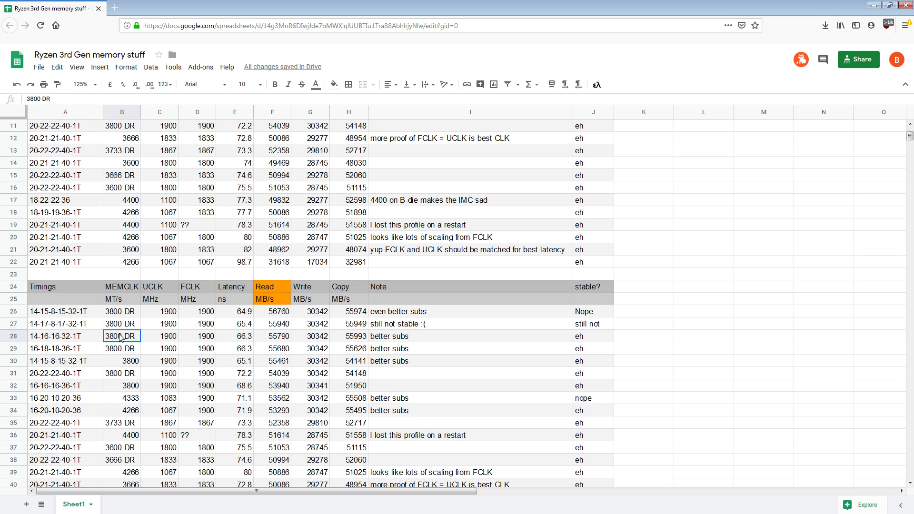
{"action": "left_click", "coordinate": [276, 312]}
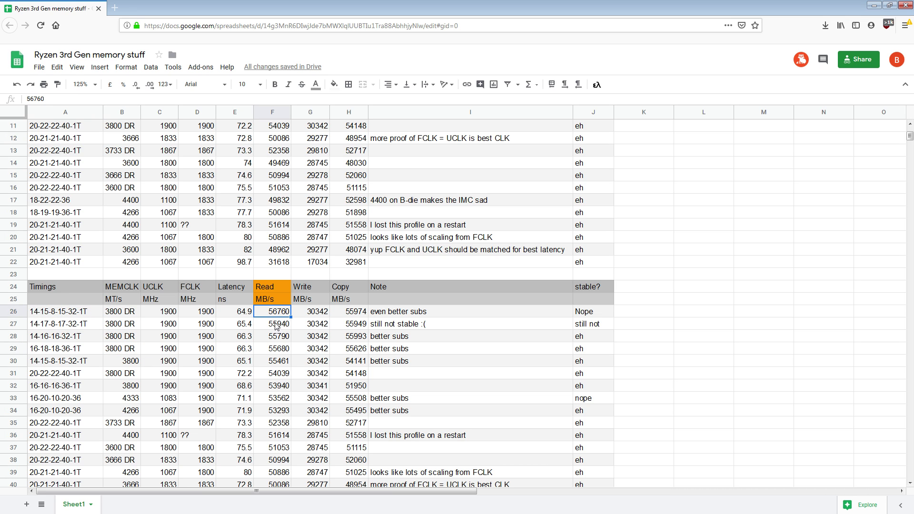
{"action": "left_click", "coordinate": [271, 324]}
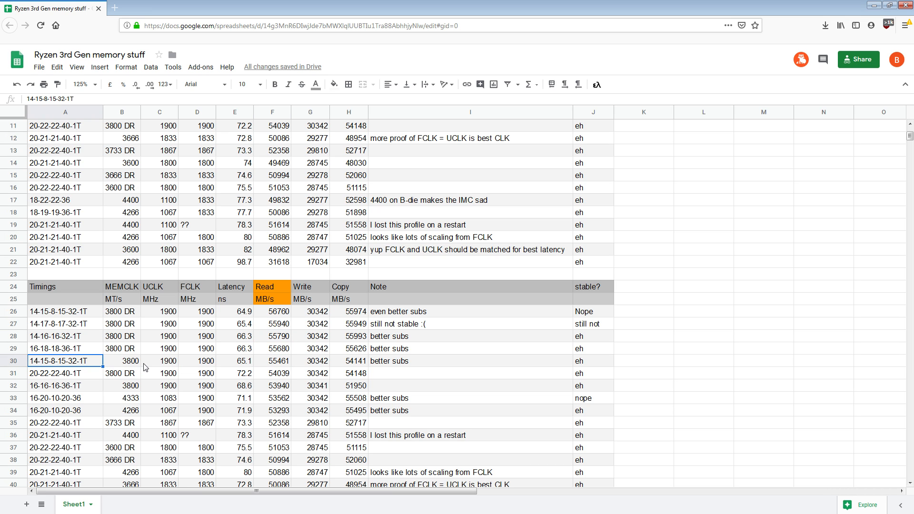
{"action": "left_click", "coordinate": [272, 361]}
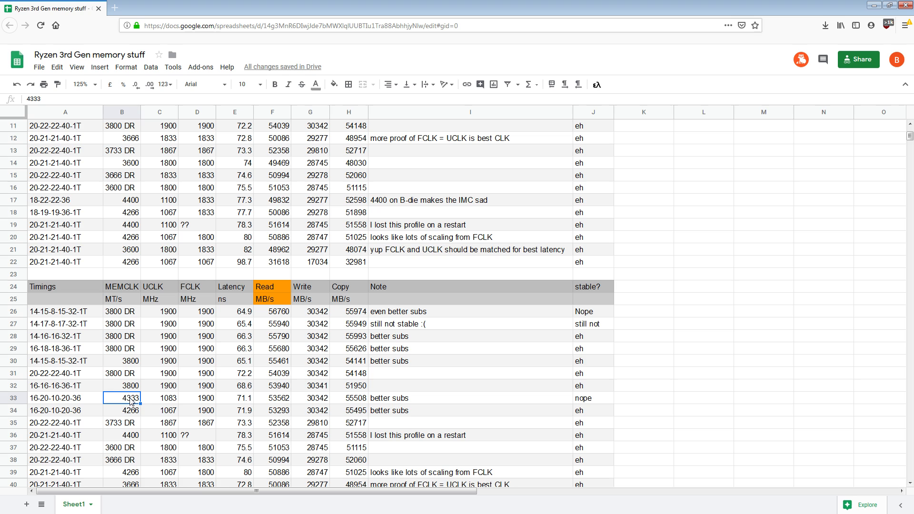
{"action": "left_click", "coordinate": [271, 399]}
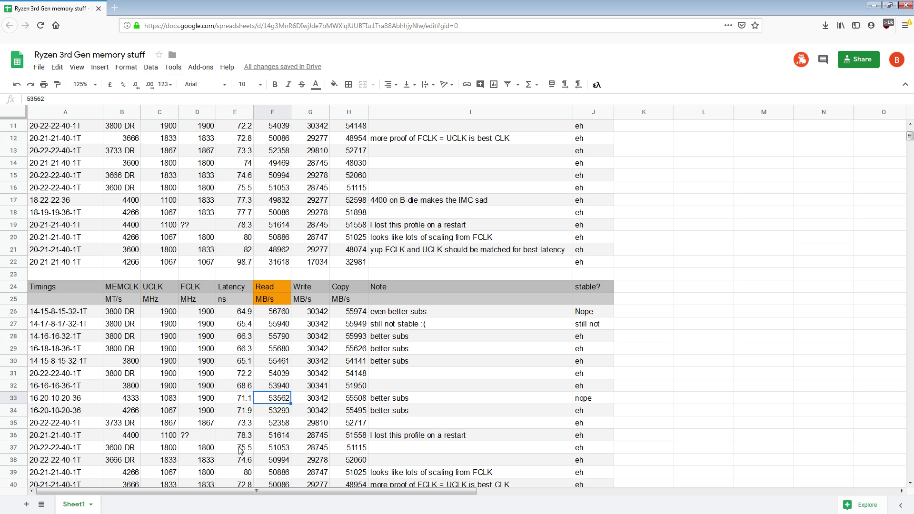
{"action": "mouse_move", "coordinate": [275, 399]}
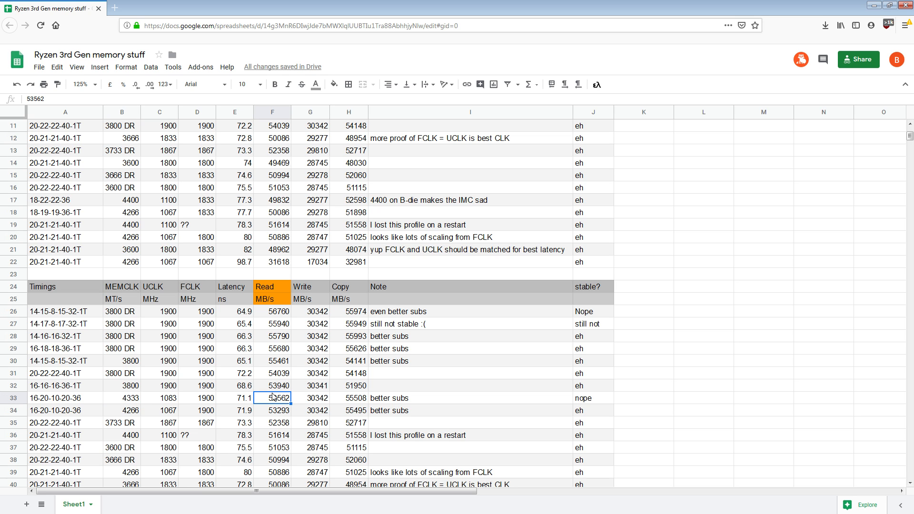
{"action": "mouse_move", "coordinate": [285, 402]}
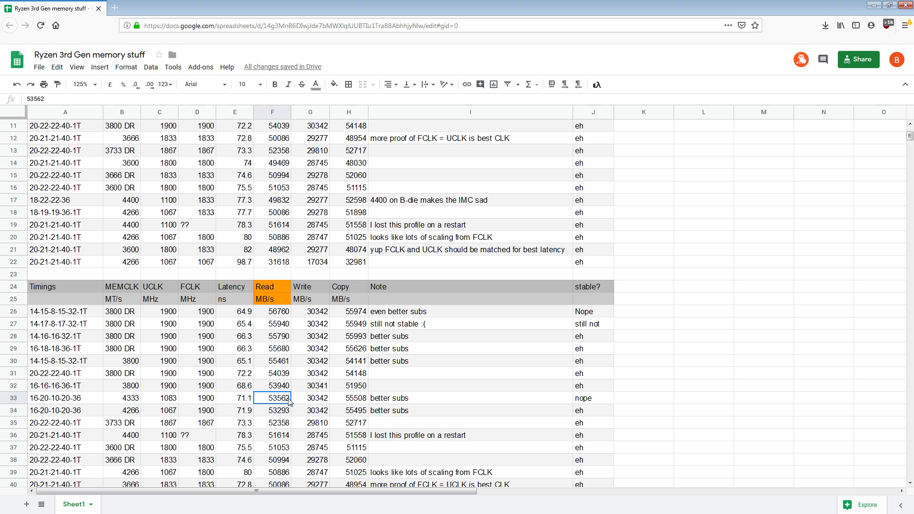
{"action": "left_click", "coordinate": [62, 398]}
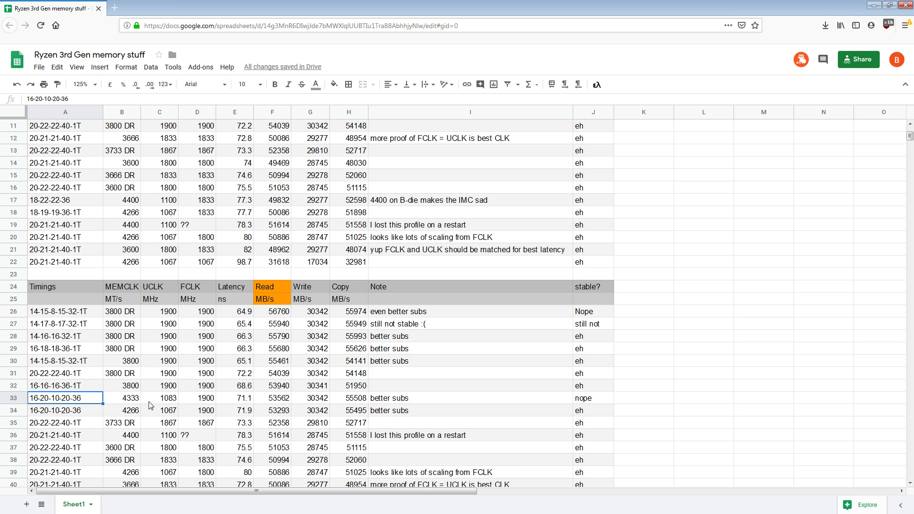
{"action": "left_click", "coordinate": [122, 398]}
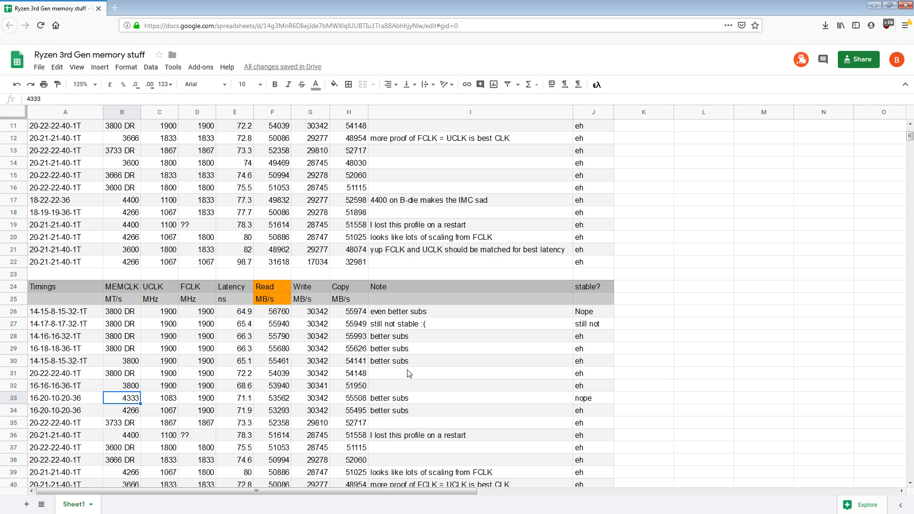
{"action": "left_click", "coordinate": [273, 398]}
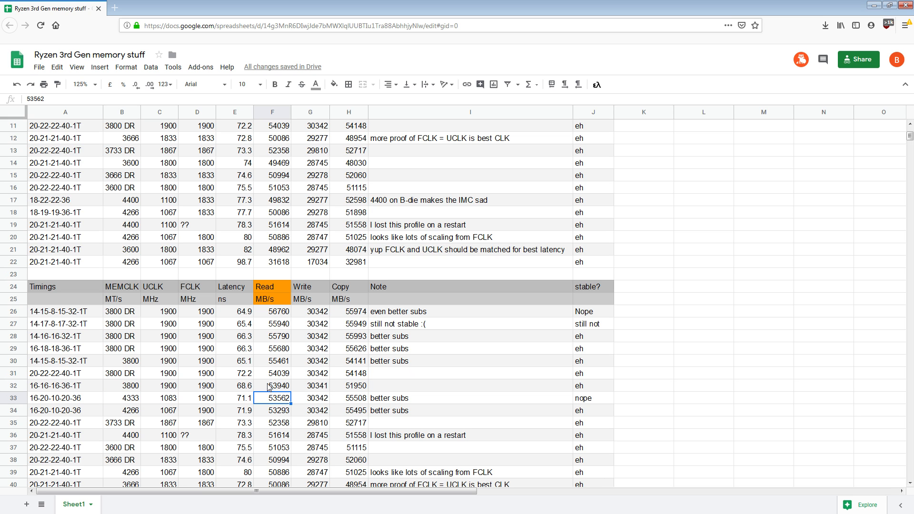
{"action": "mouse_move", "coordinate": [269, 375]}
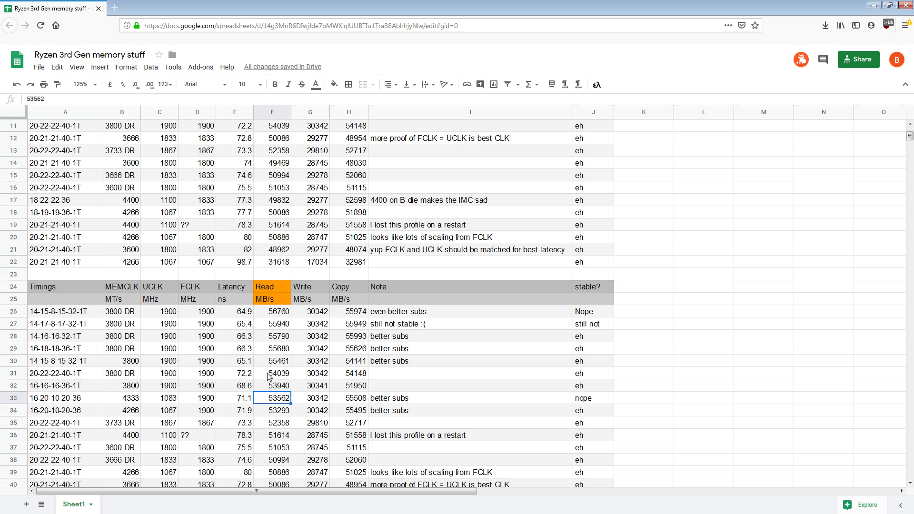
Compare the 4400 rows' Read results (51614, 49832) with the 4266 and 4333 rows
{"action": "scroll", "scroll_direction": "down", "scroll_amount": 3}
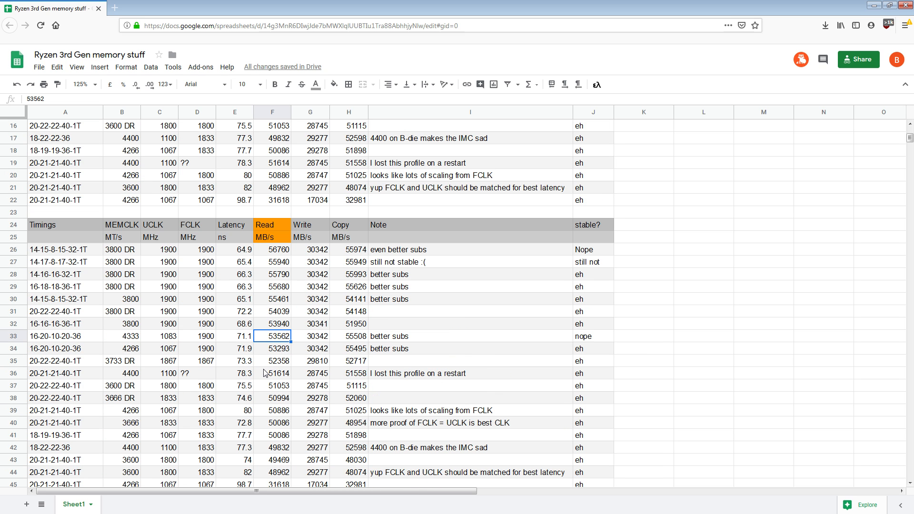
{"action": "left_click", "coordinate": [121, 374]}
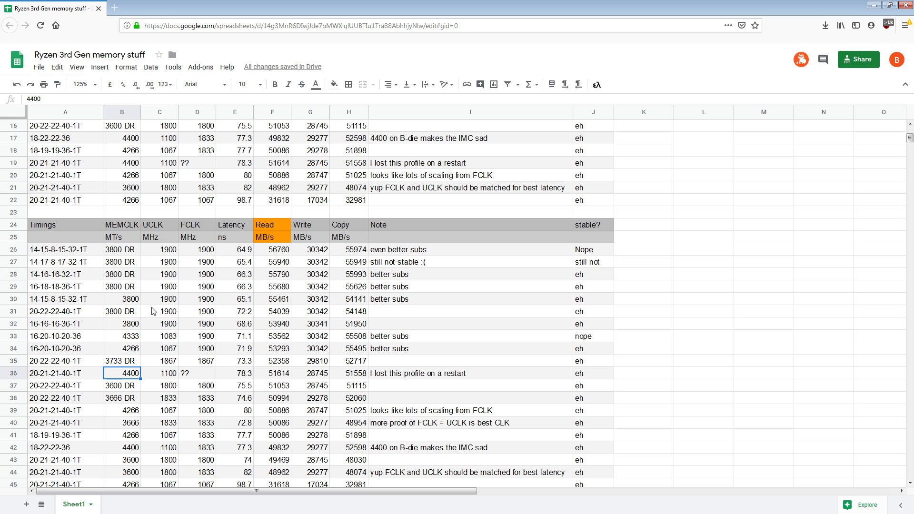
{"action": "mouse_move", "coordinate": [151, 307]}
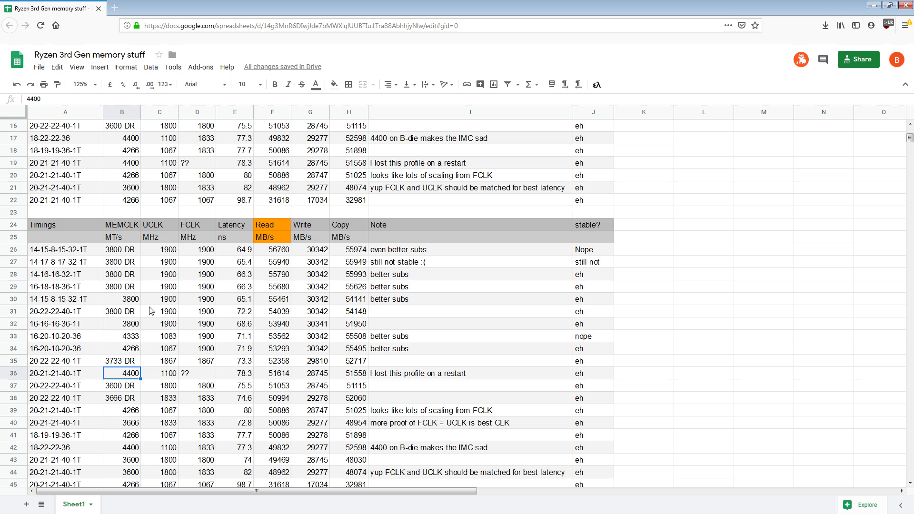
{"action": "mouse_move", "coordinate": [121, 388]}
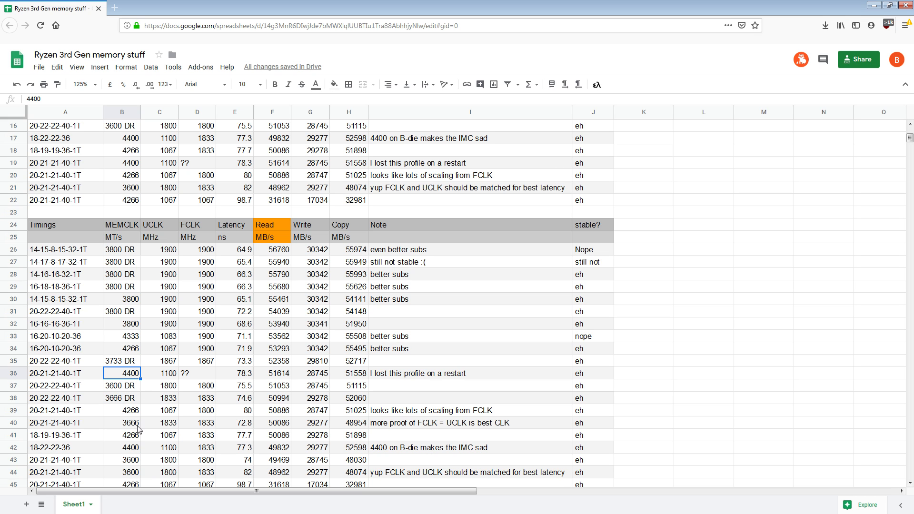
{"action": "mouse_move", "coordinate": [144, 477]}
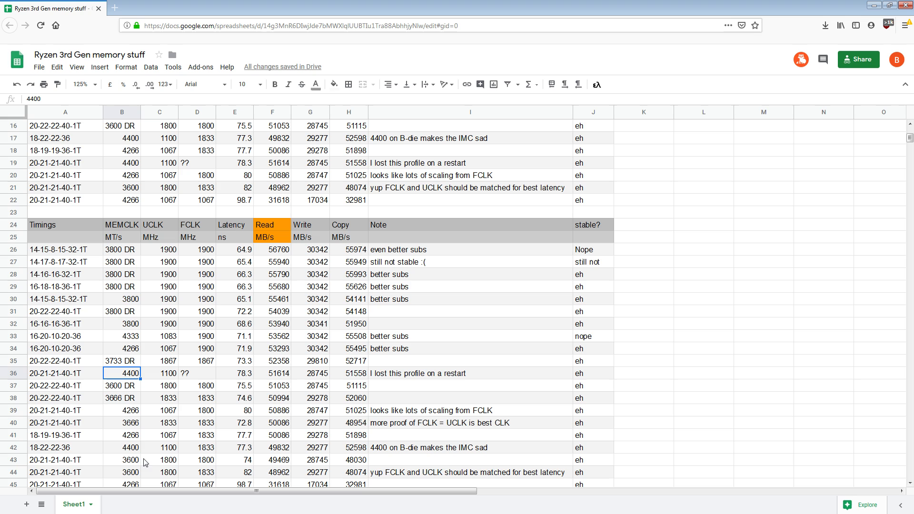
{"action": "mouse_move", "coordinate": [142, 393]}
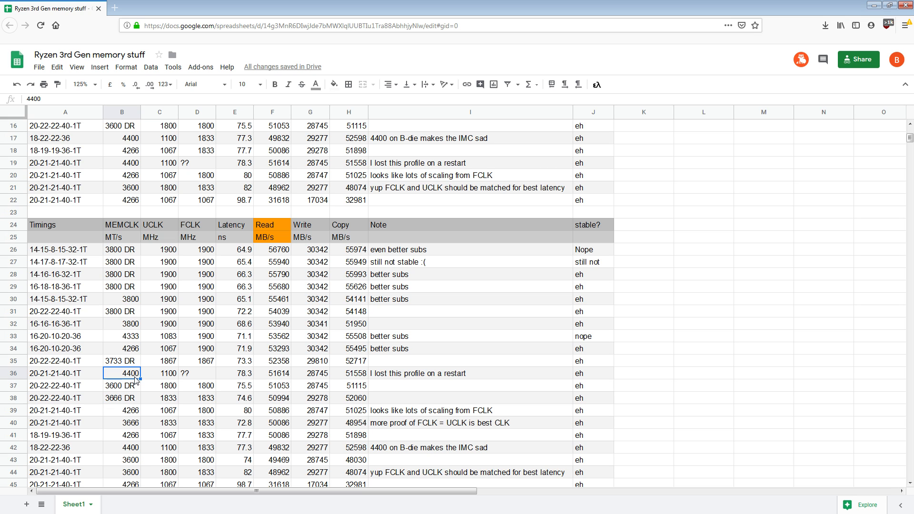
{"action": "left_click", "coordinate": [123, 448]}
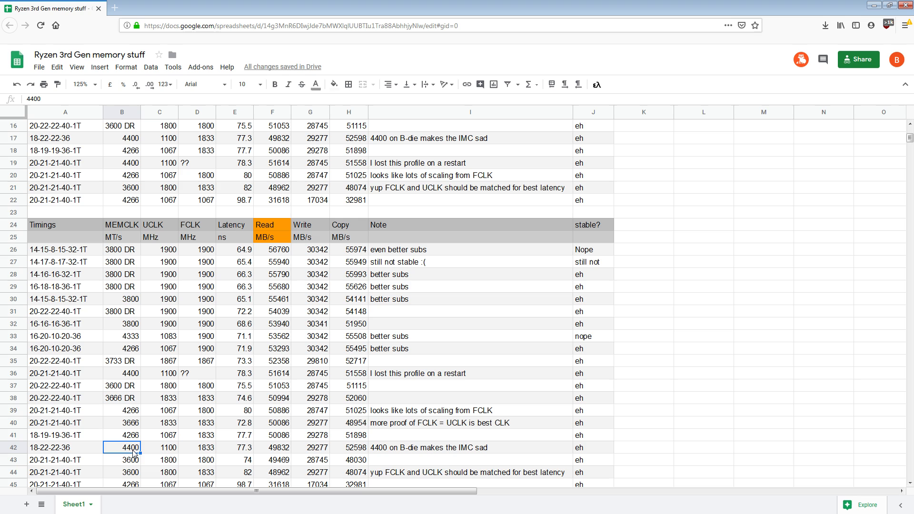
{"action": "mouse_move", "coordinate": [146, 460]}
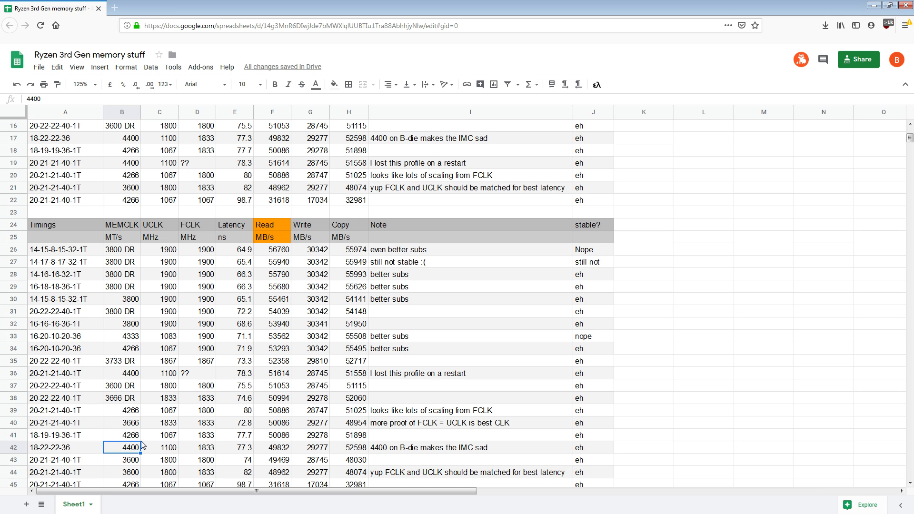
{"action": "mouse_move", "coordinate": [326, 324]}
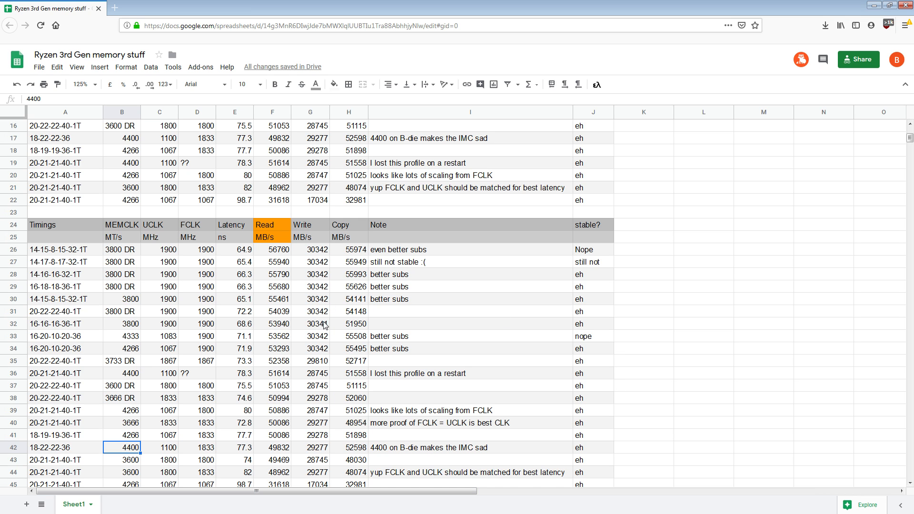
{"action": "mouse_move", "coordinate": [300, 393]}
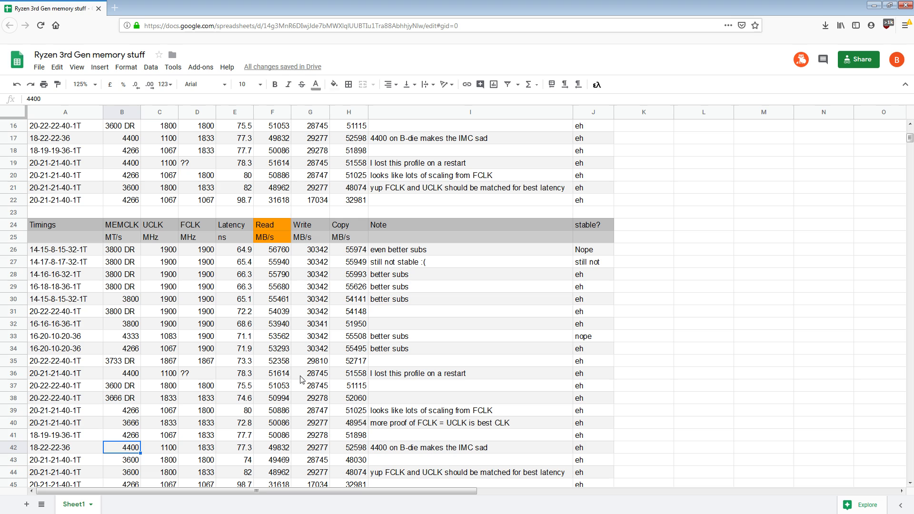
{"action": "mouse_move", "coordinate": [238, 467]}
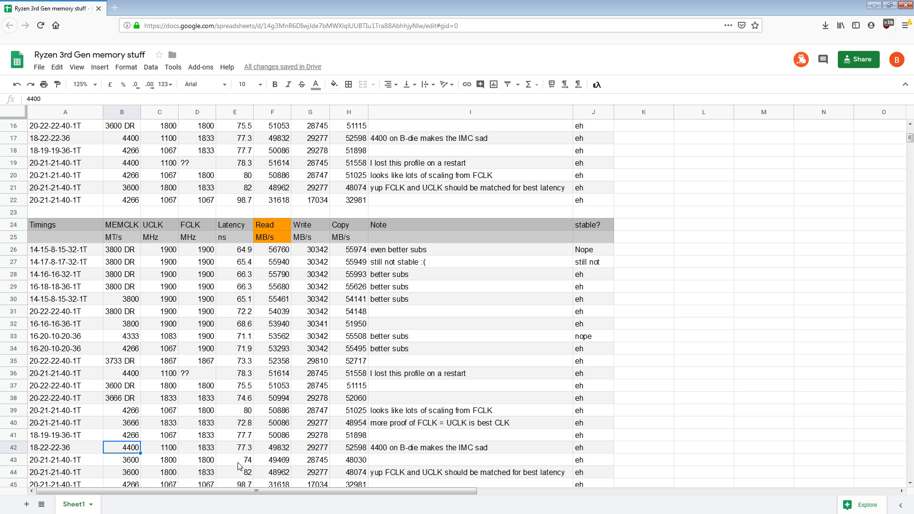
{"action": "mouse_move", "coordinate": [295, 384]}
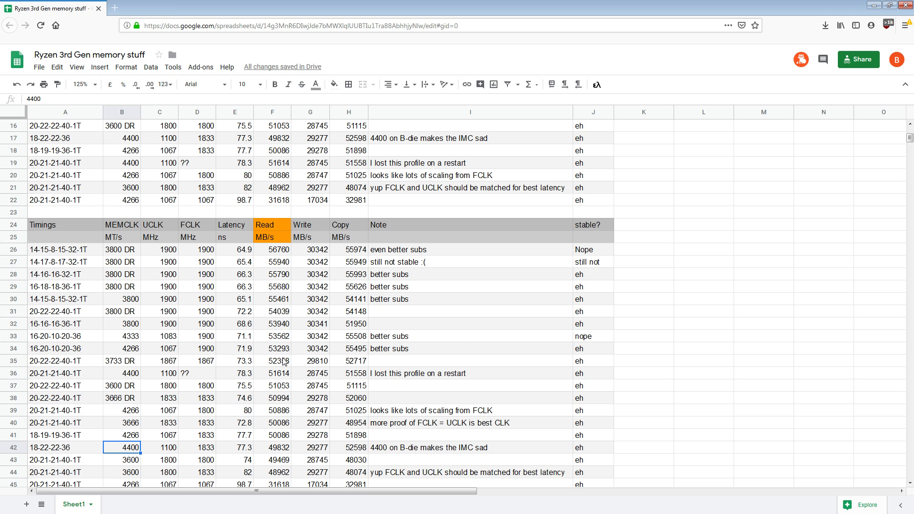
{"action": "mouse_move", "coordinate": [490, 306]}
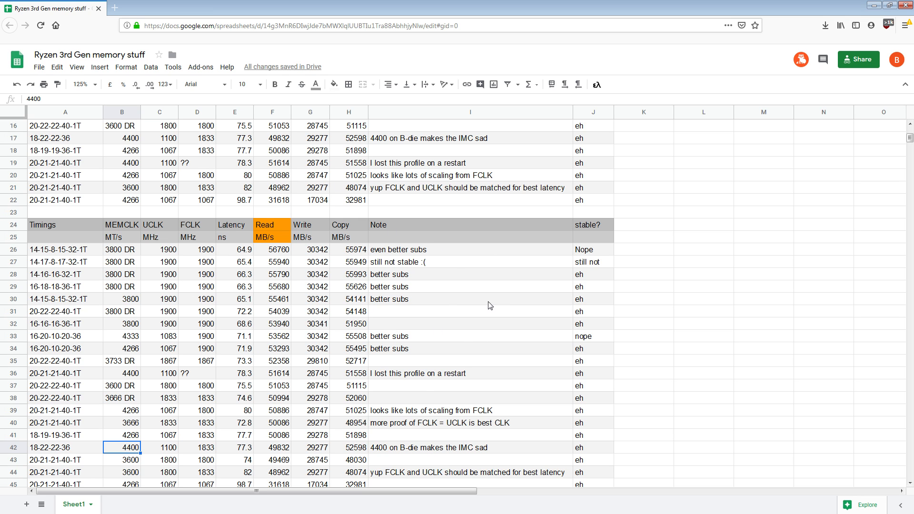
{"action": "mouse_move", "coordinate": [343, 421]}
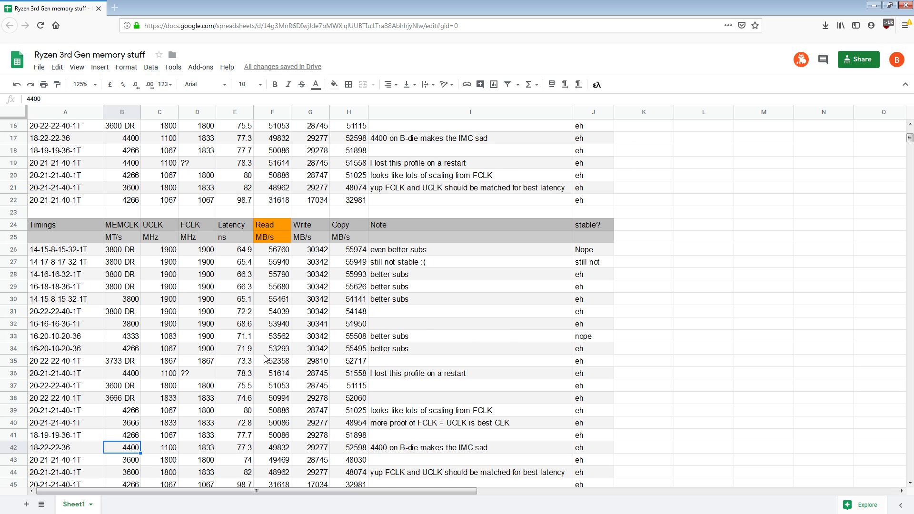
{"action": "mouse_move", "coordinate": [151, 417]}
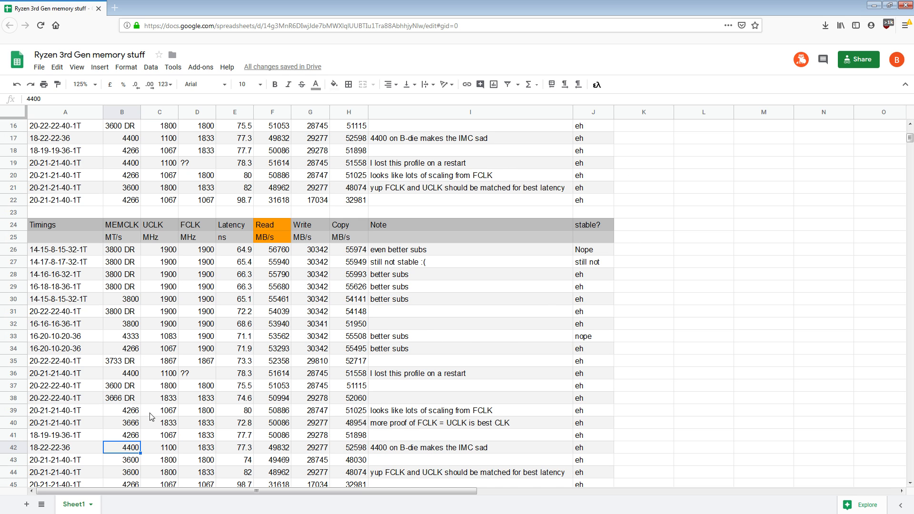
{"action": "left_click", "coordinate": [122, 349]}
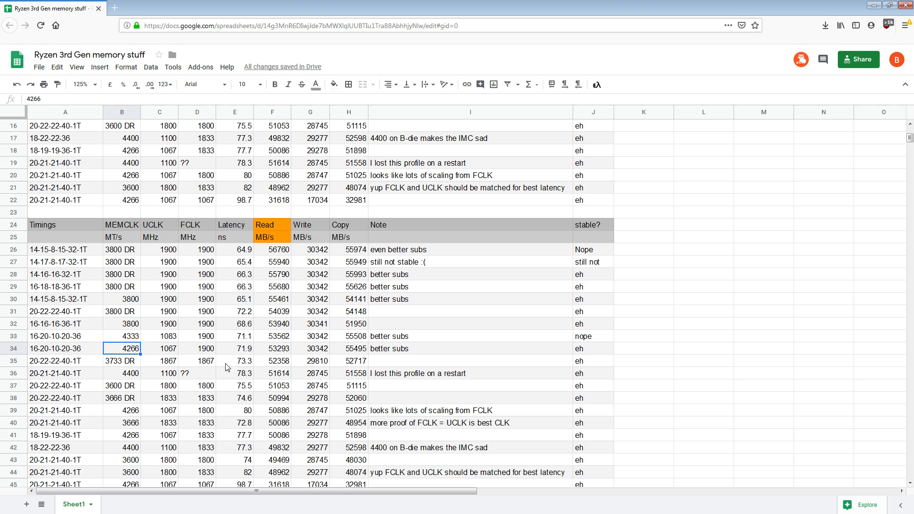
{"action": "left_click", "coordinate": [123, 447]}
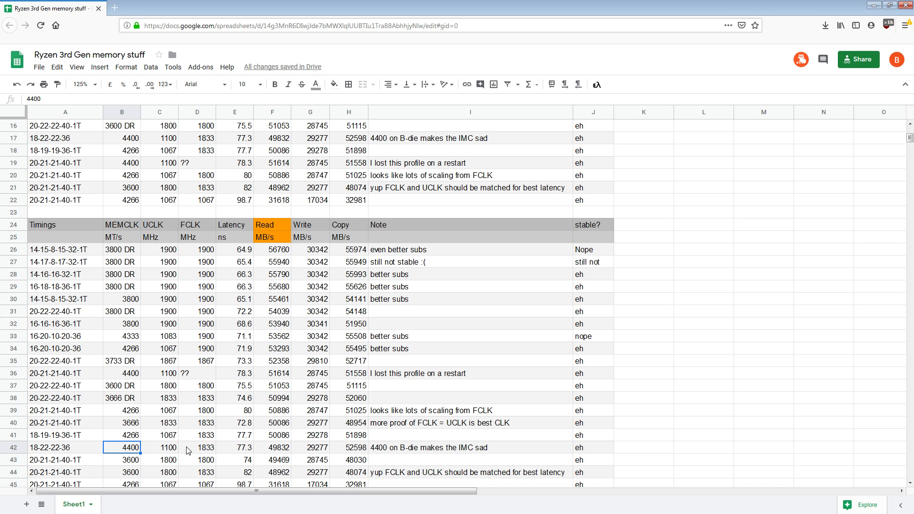
{"action": "mouse_move", "coordinate": [127, 456]}
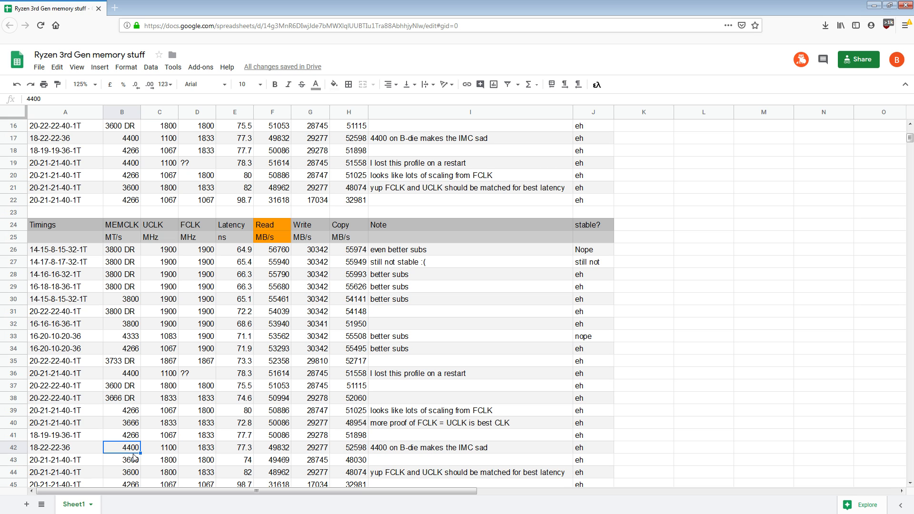
{"action": "mouse_move", "coordinate": [137, 458]}
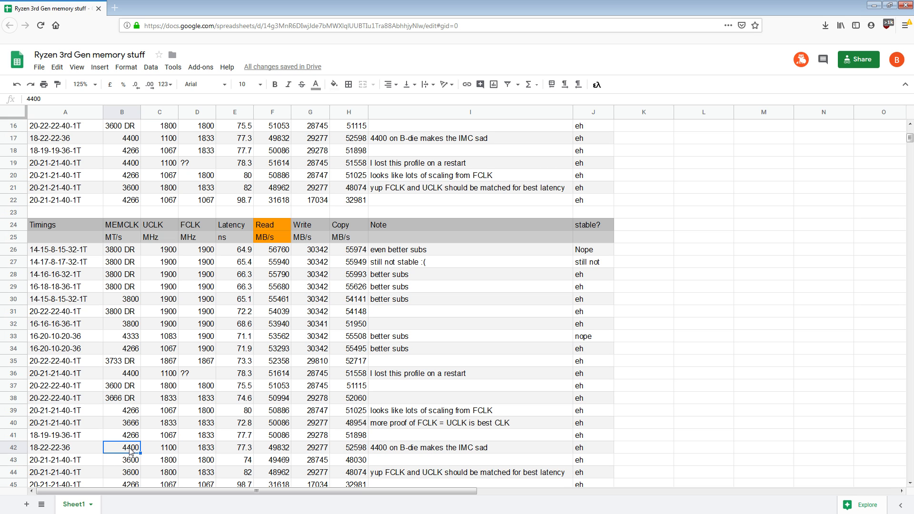
{"action": "mouse_move", "coordinate": [194, 463]}
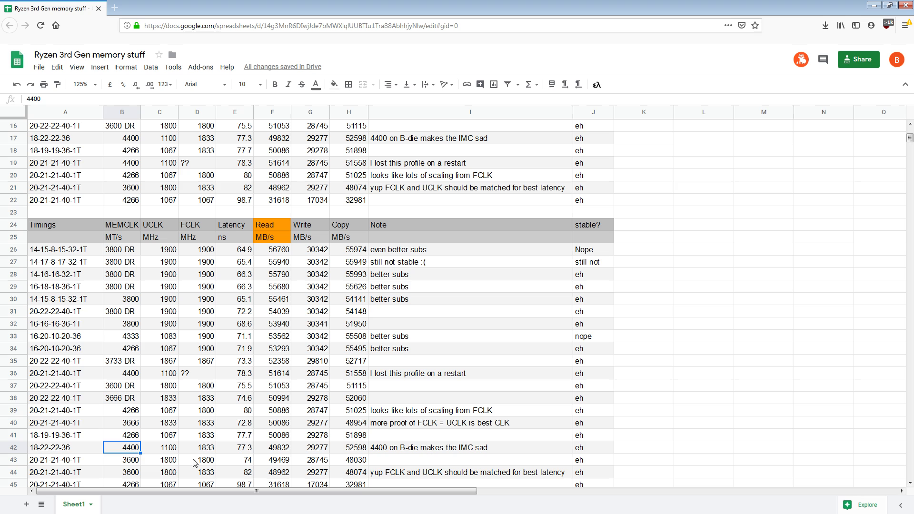
{"action": "left_click", "coordinate": [281, 461]}
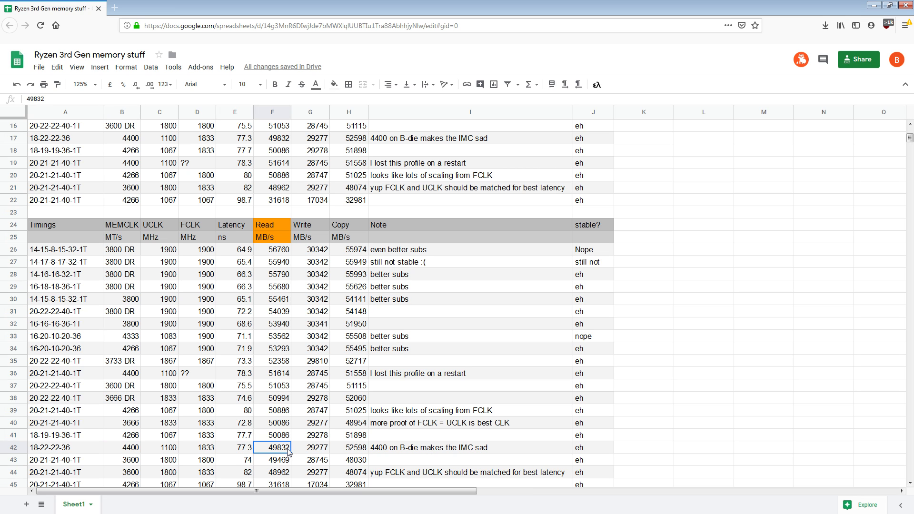
{"action": "left_click", "coordinate": [279, 372]}
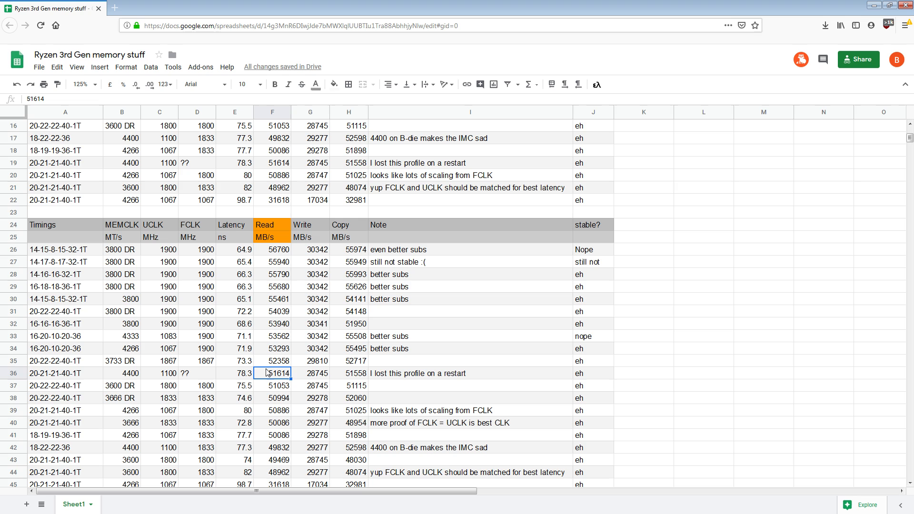
{"action": "left_click", "coordinate": [279, 447]}
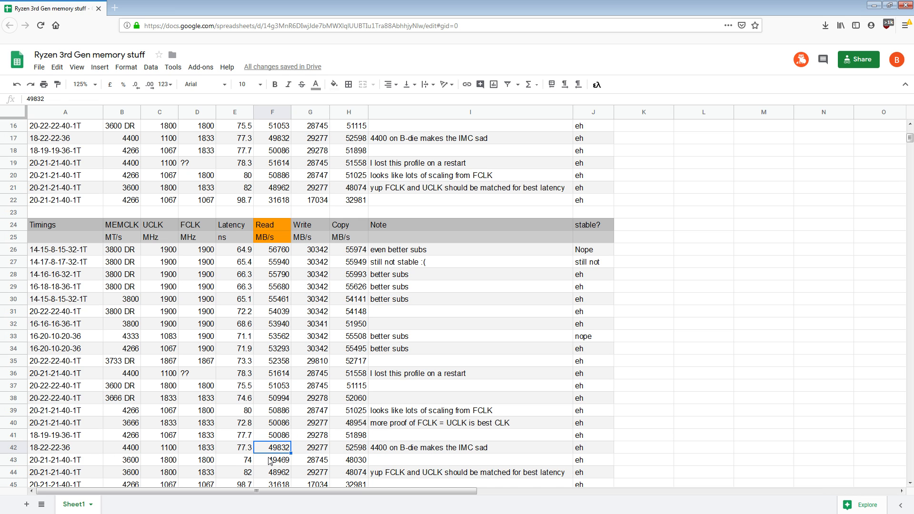
{"action": "left_click", "coordinate": [278, 373]}
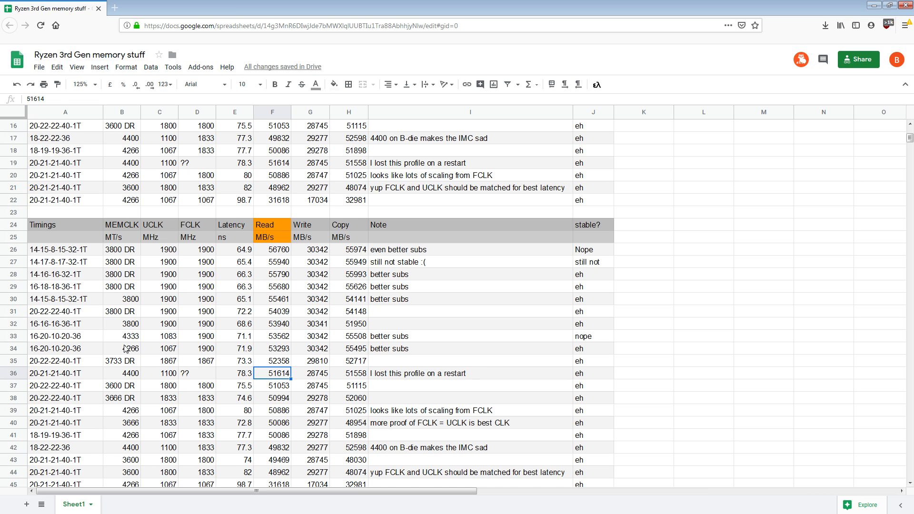
{"action": "left_click", "coordinate": [273, 336]}
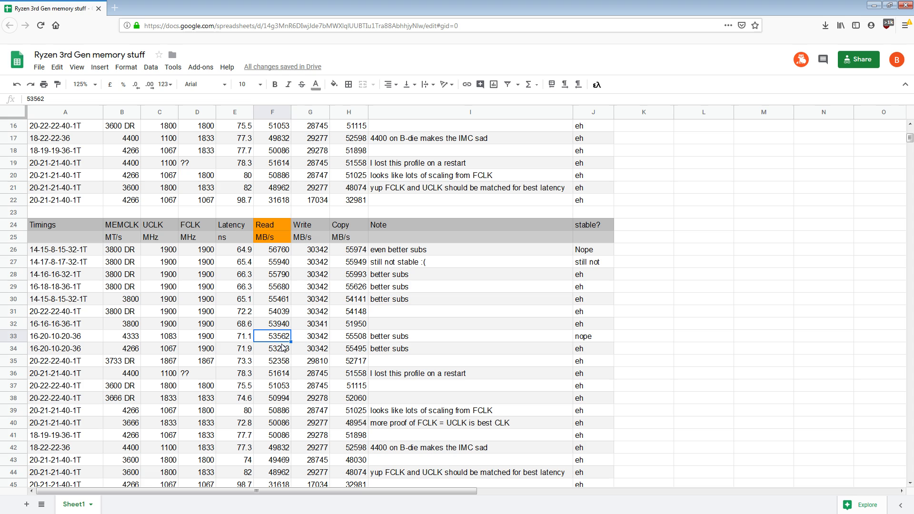
{"action": "mouse_move", "coordinate": [282, 345]}
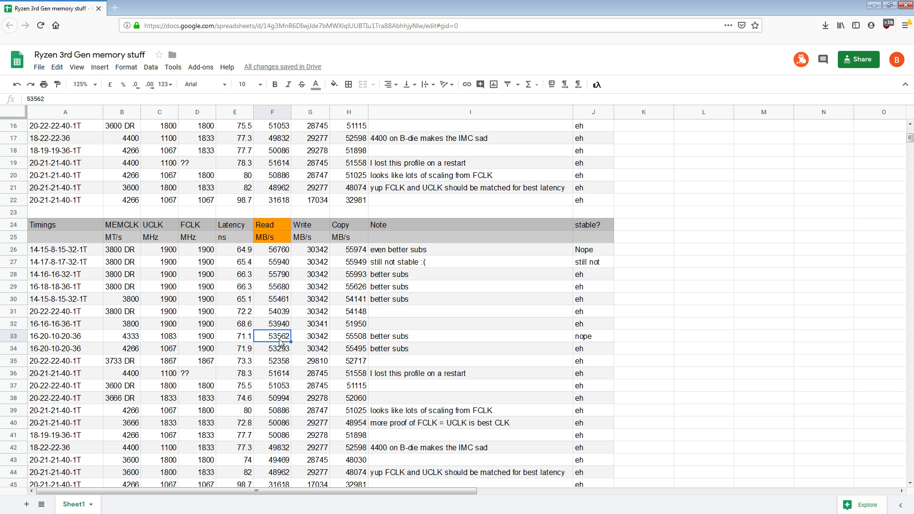
{"action": "left_click", "coordinate": [122, 336]}
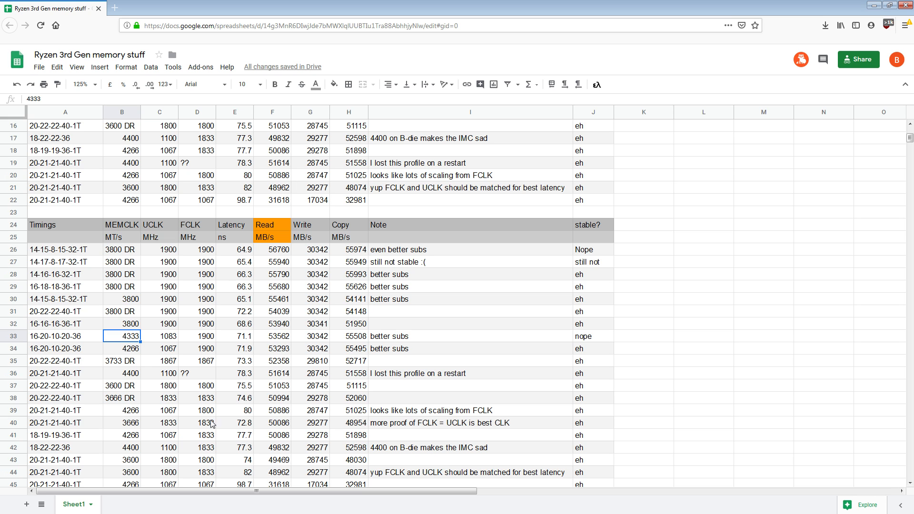
{"action": "mouse_move", "coordinate": [188, 386]}
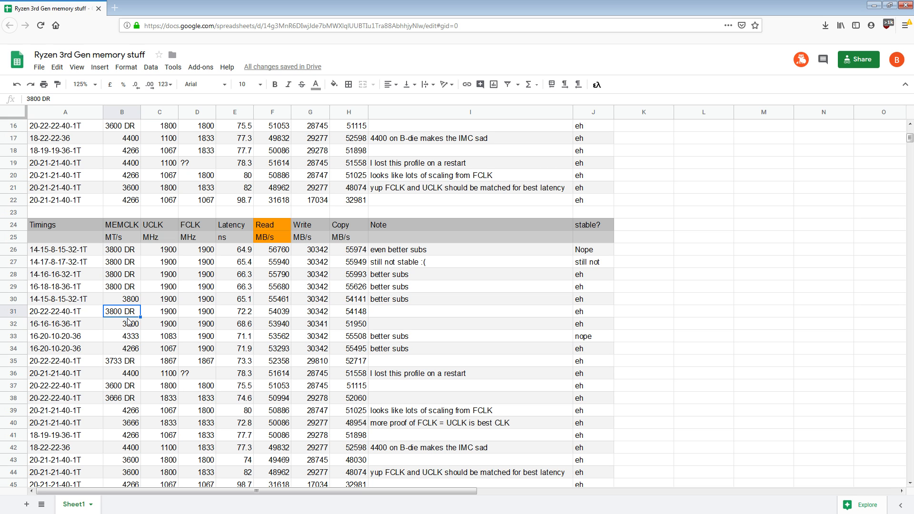
Inspect row 26's 64.9 ns, 56760 Read and 55974 Copy, then rows 29–33
{"action": "left_click", "coordinate": [122, 250]}
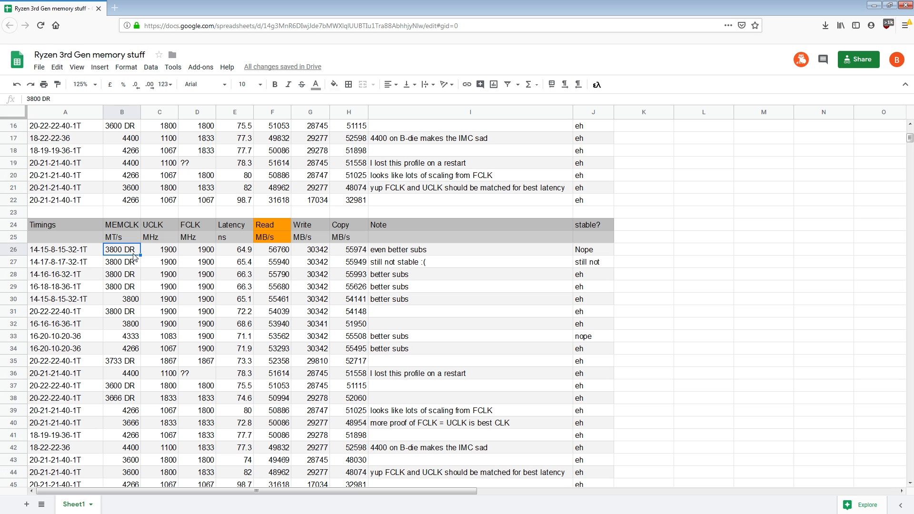
{"action": "left_click", "coordinate": [235, 249]}
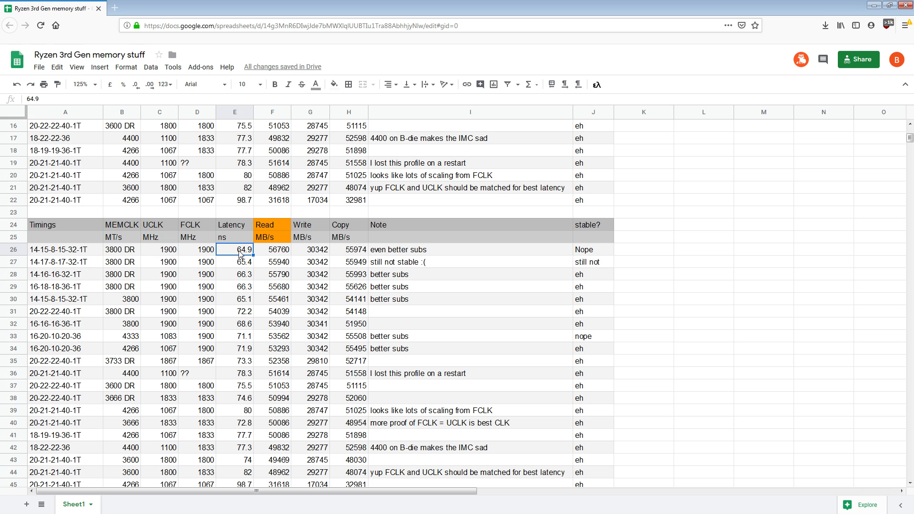
{"action": "left_click", "coordinate": [272, 250]}
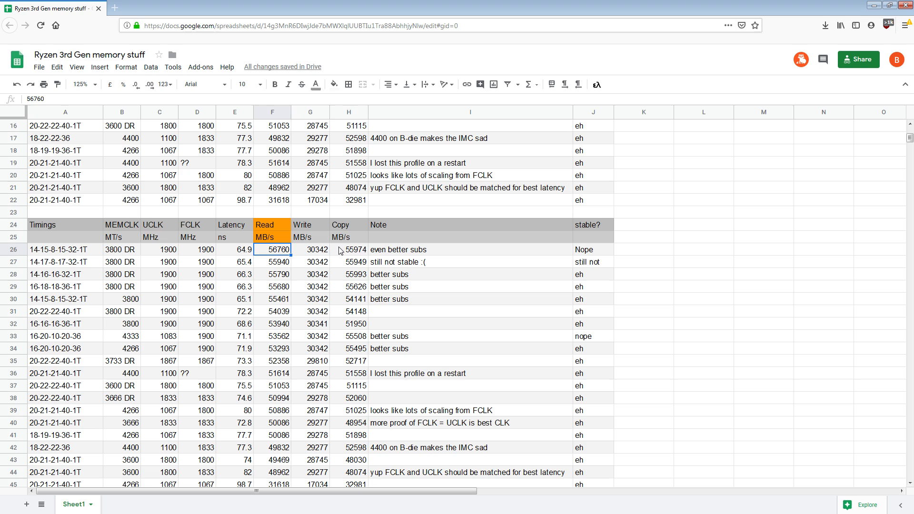
{"action": "left_click", "coordinate": [349, 250]}
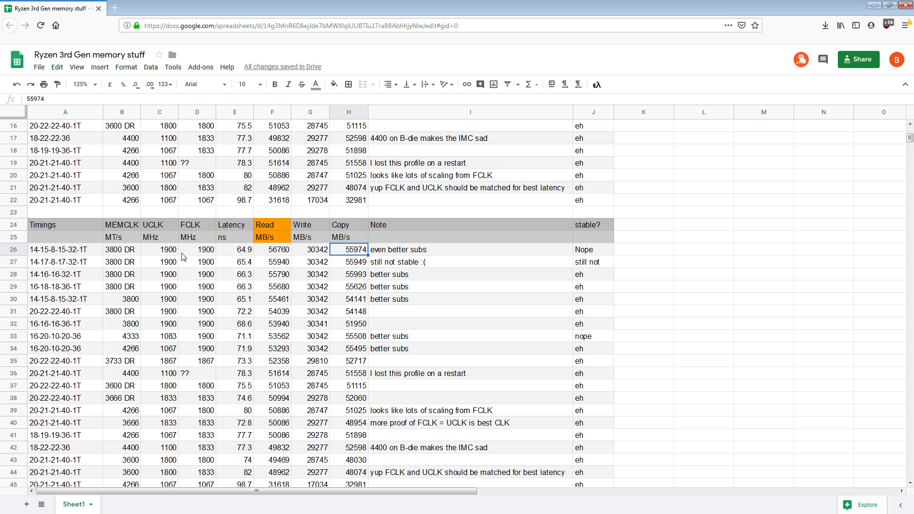
{"action": "mouse_move", "coordinate": [384, 327]}
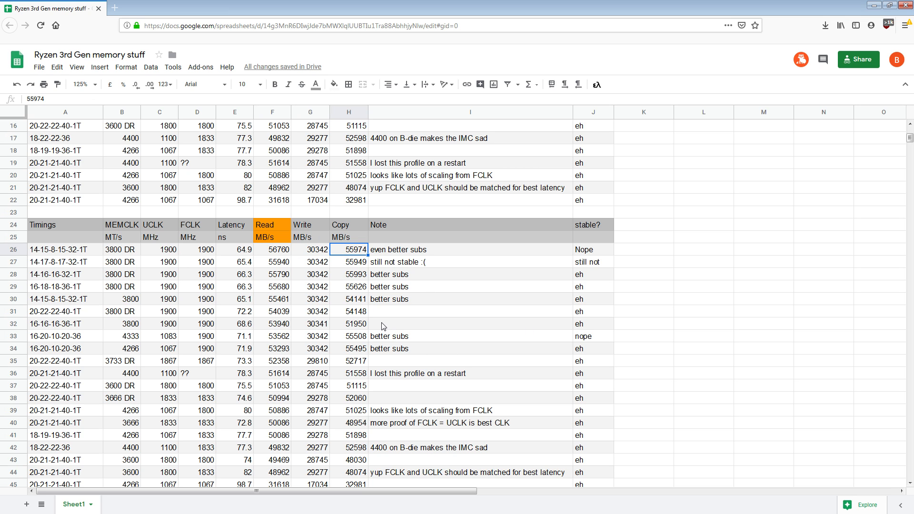
{"action": "left_click", "coordinate": [279, 324]}
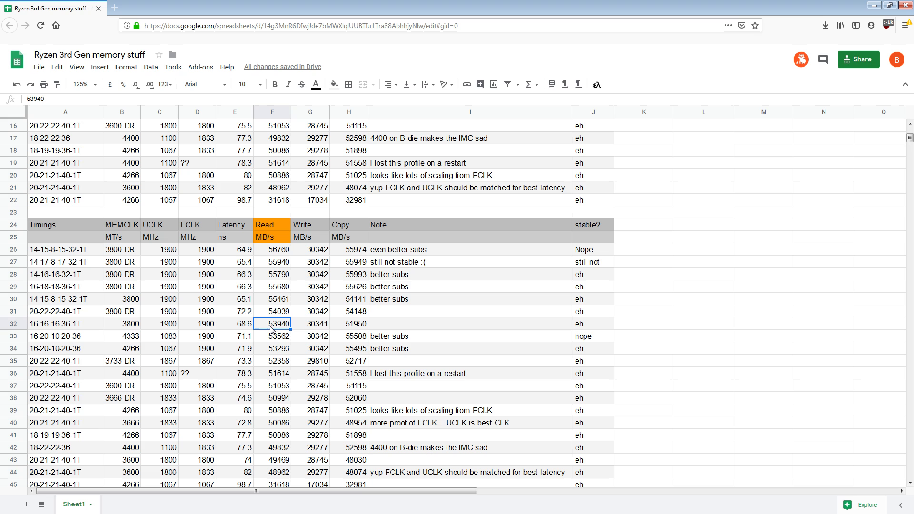
{"action": "left_click", "coordinate": [159, 337]}
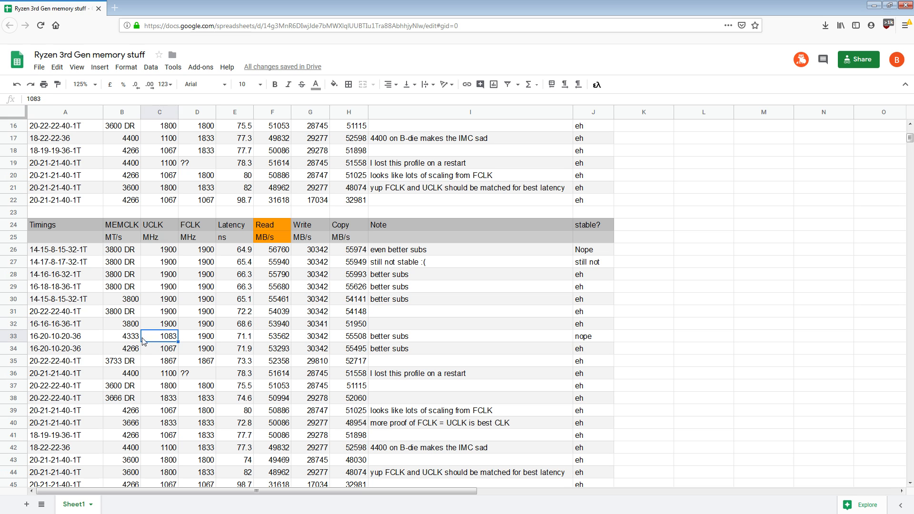
{"action": "left_click", "coordinate": [122, 336]}
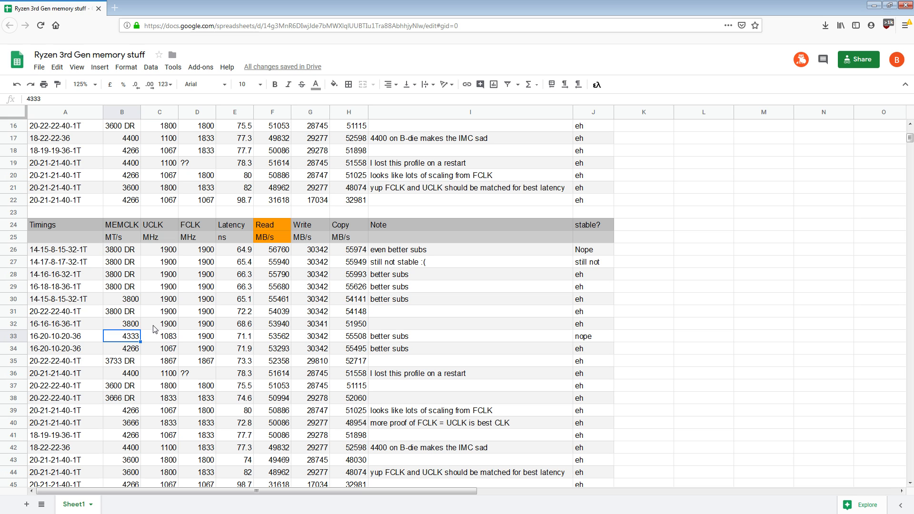
{"action": "mouse_move", "coordinate": [234, 363]}
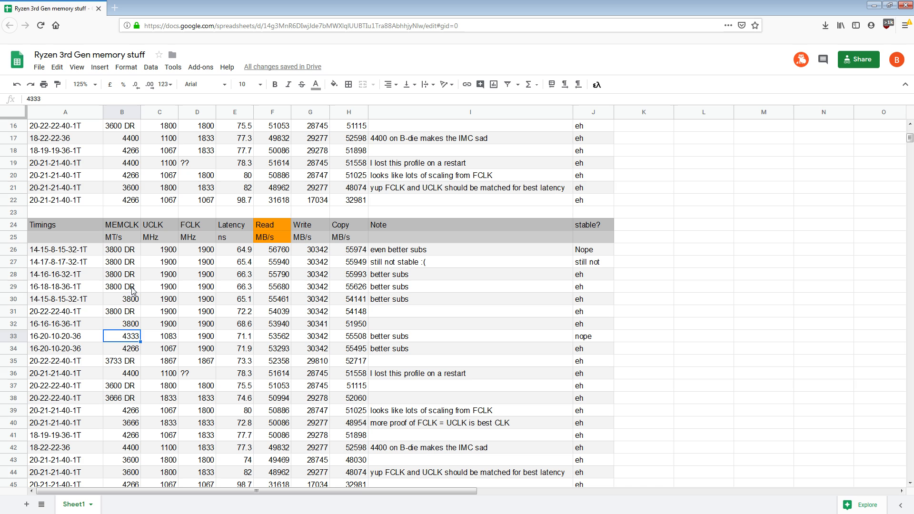
{"action": "left_click", "coordinate": [122, 287]}
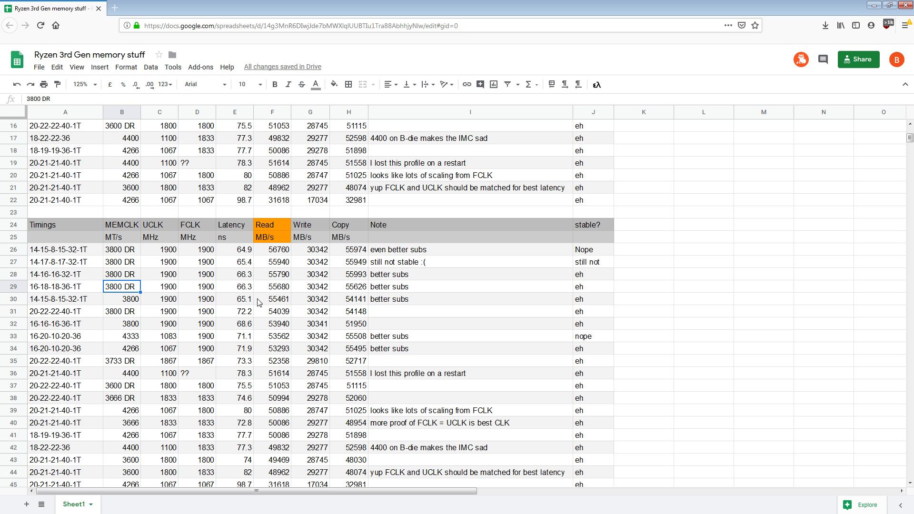
{"action": "left_click", "coordinate": [277, 286]}
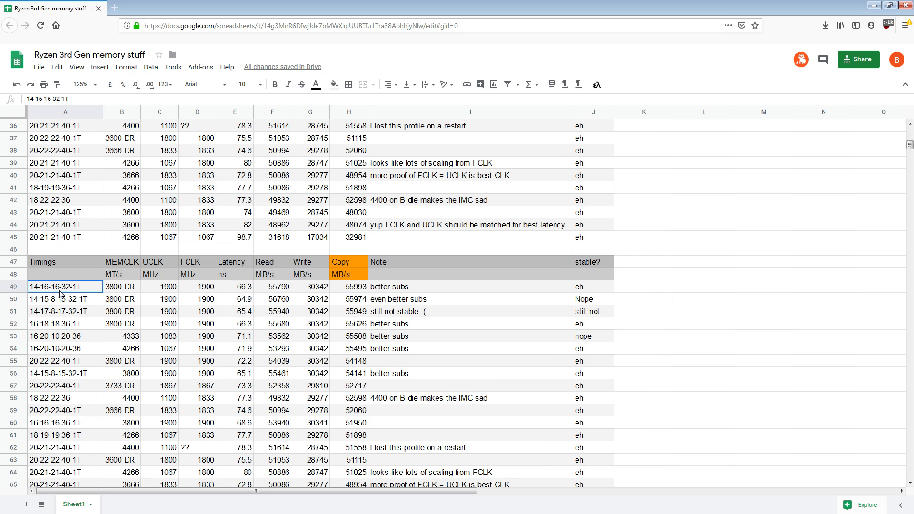
Read the 4333 row's latency, Read and Copy speeds against the top Copy speed
{"action": "left_click", "coordinate": [121, 336]}
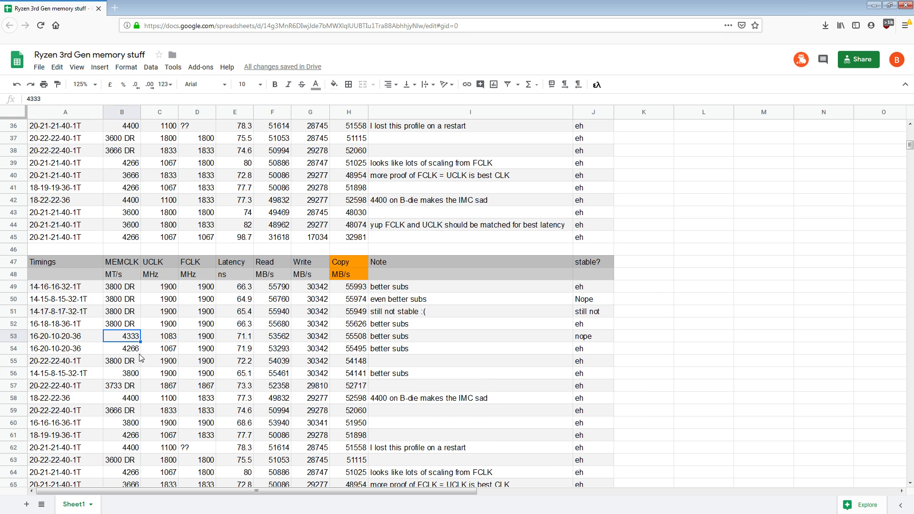
{"action": "mouse_move", "coordinate": [138, 262]}
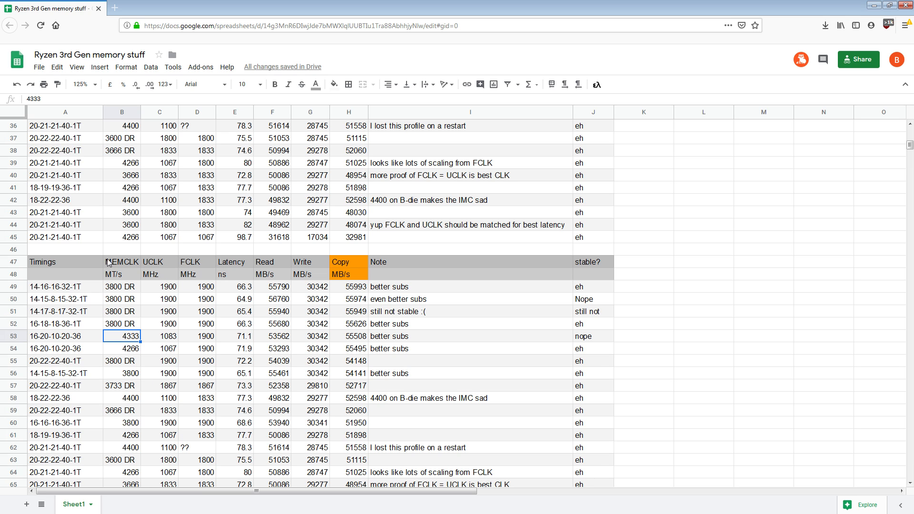
{"action": "mouse_move", "coordinate": [297, 378]}
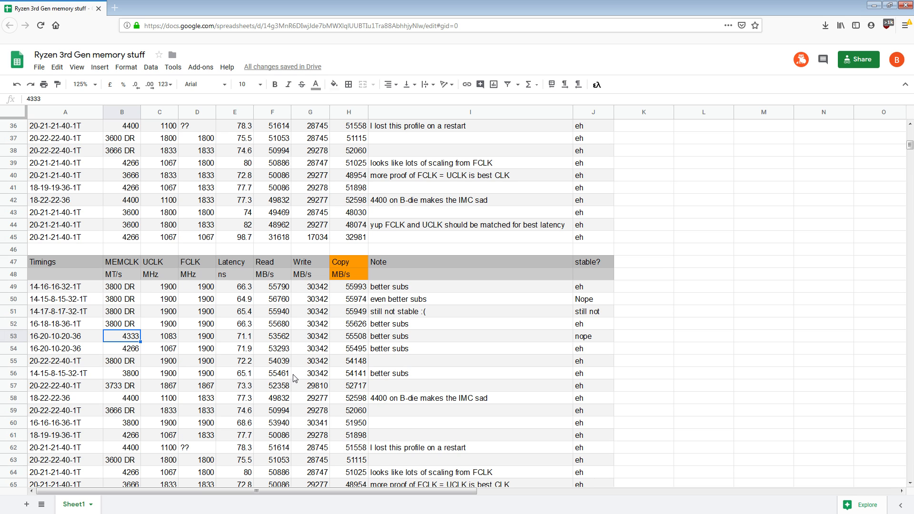
{"action": "left_click", "coordinate": [349, 336]}
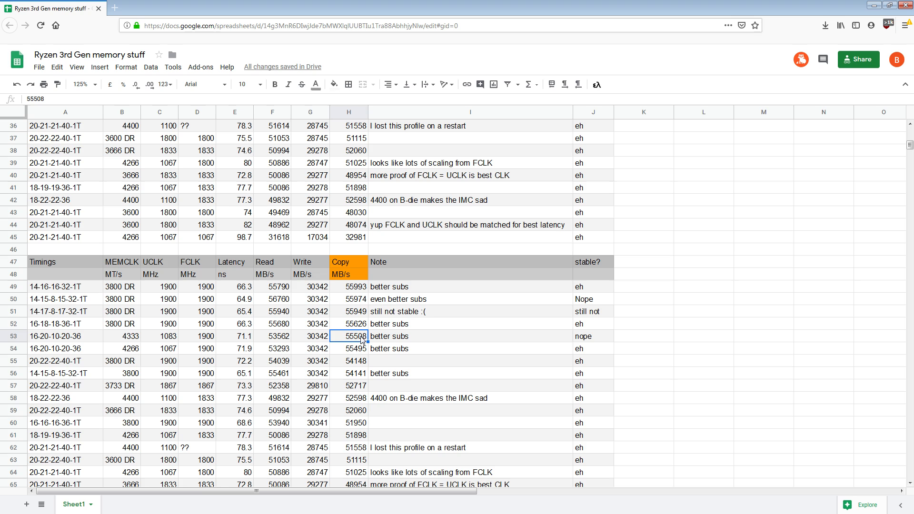
{"action": "left_click", "coordinate": [57, 324]}
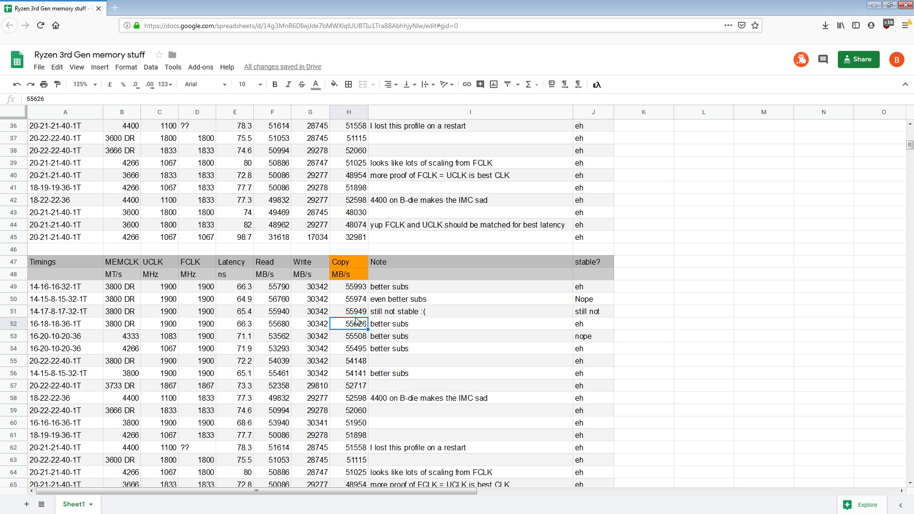
{"action": "left_click", "coordinate": [348, 287]}
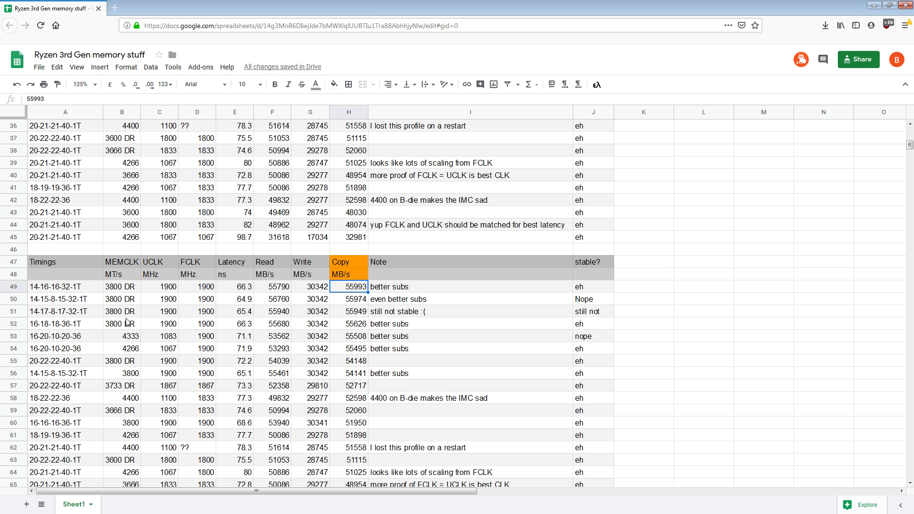
{"action": "left_click", "coordinate": [122, 336]}
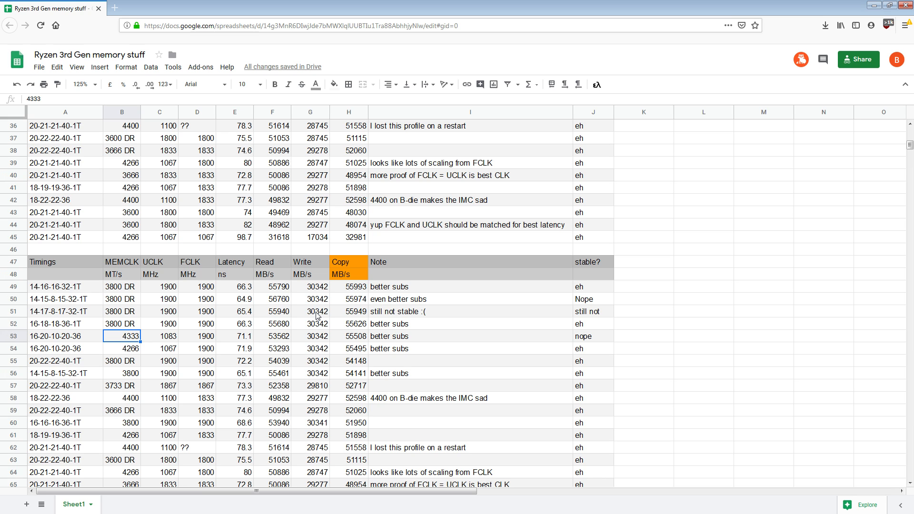
{"action": "left_click", "coordinate": [234, 336]}
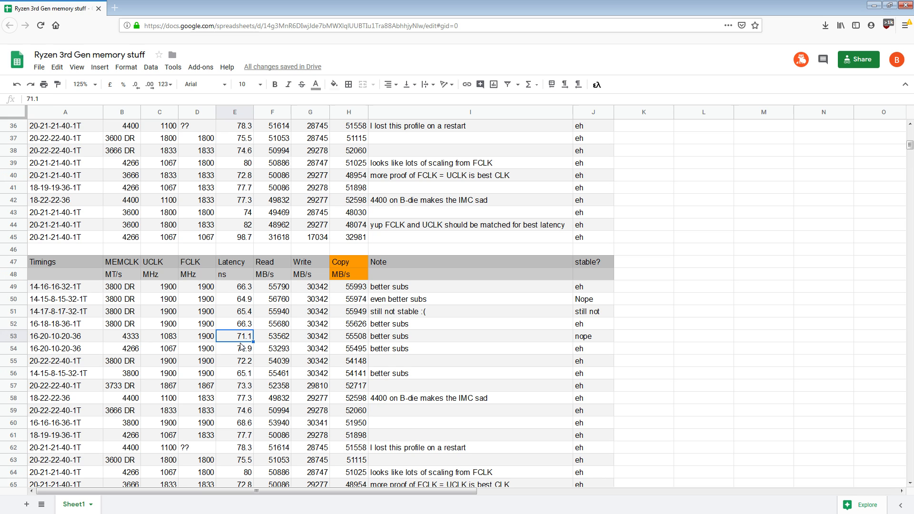
{"action": "left_click", "coordinate": [278, 336]}
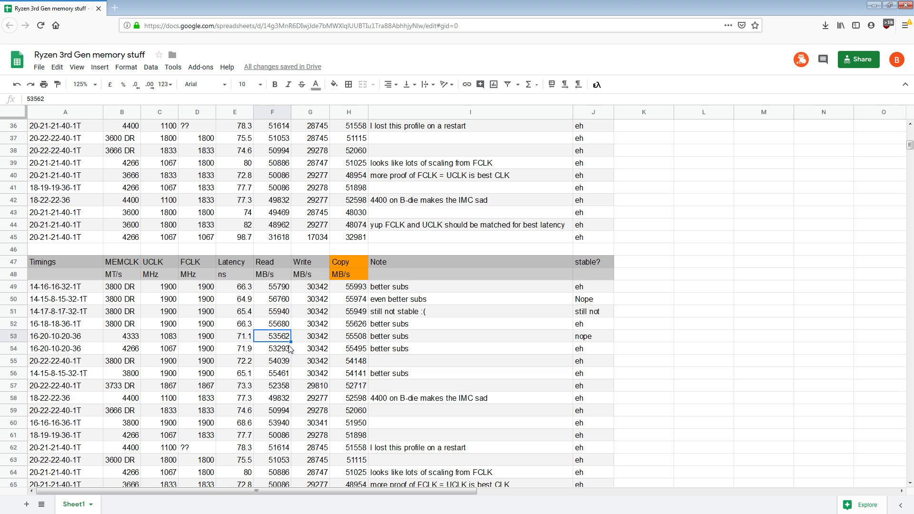
{"action": "left_click", "coordinate": [350, 336]}
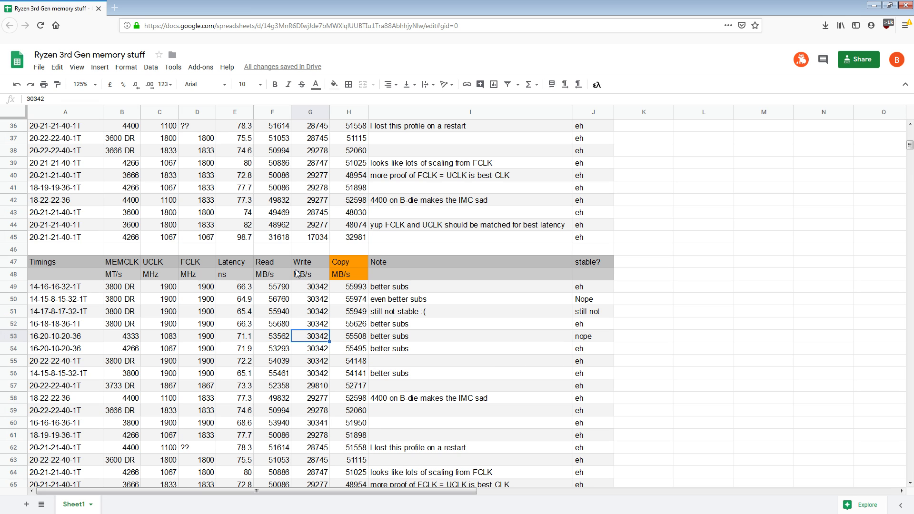
Check Write speeds in G49, G52 and G55 and the FCLK in D56
{"action": "left_click", "coordinate": [309, 262]}
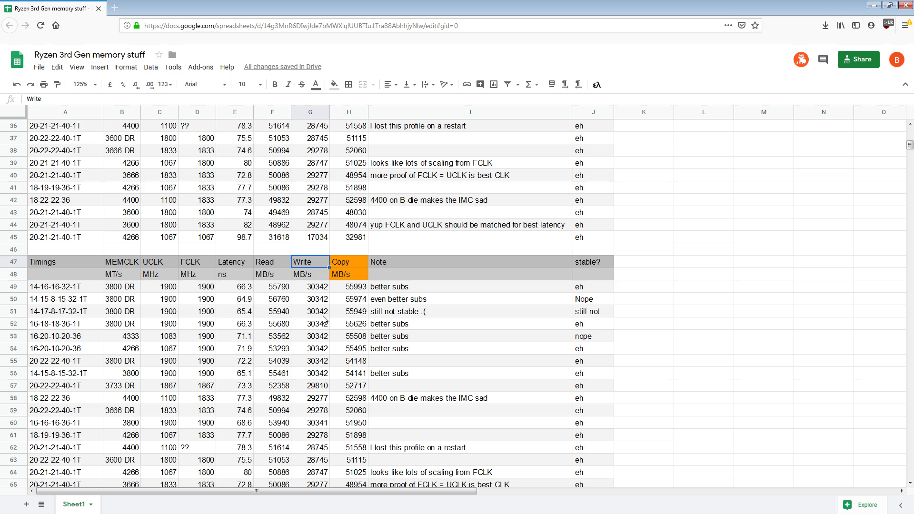
{"action": "left_click", "coordinate": [311, 324]}
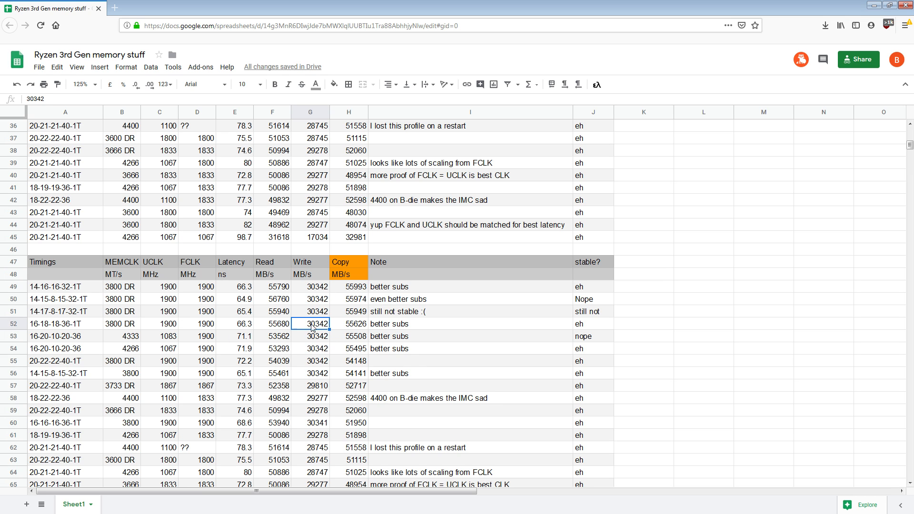
{"action": "left_click", "coordinate": [311, 286]}
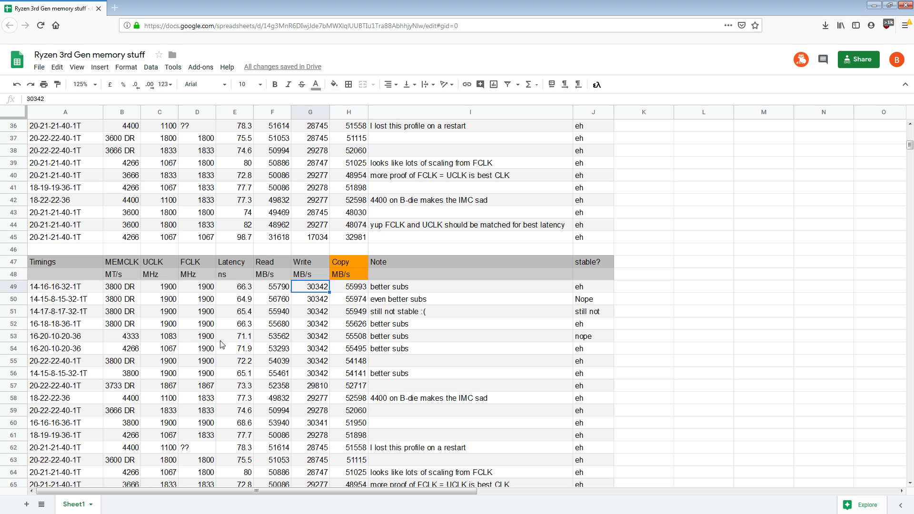
{"action": "left_click", "coordinate": [159, 262]}
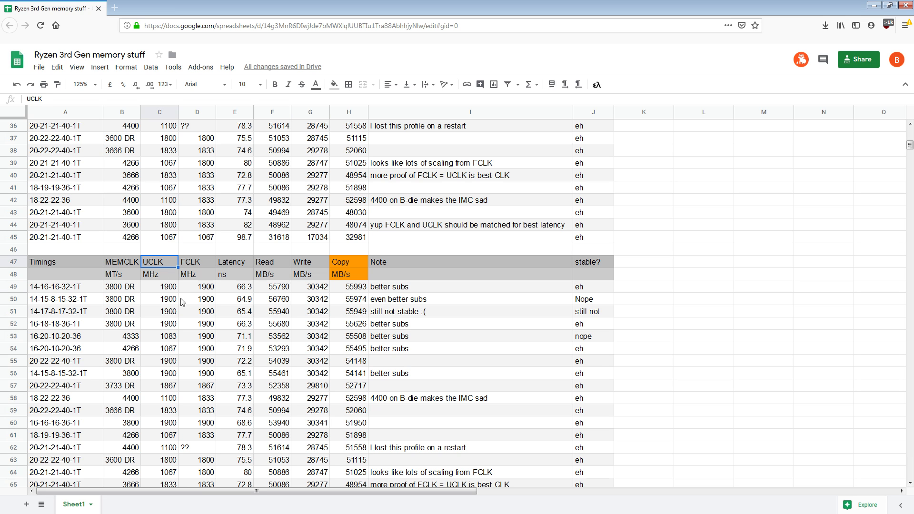
{"action": "left_click", "coordinate": [196, 373]}
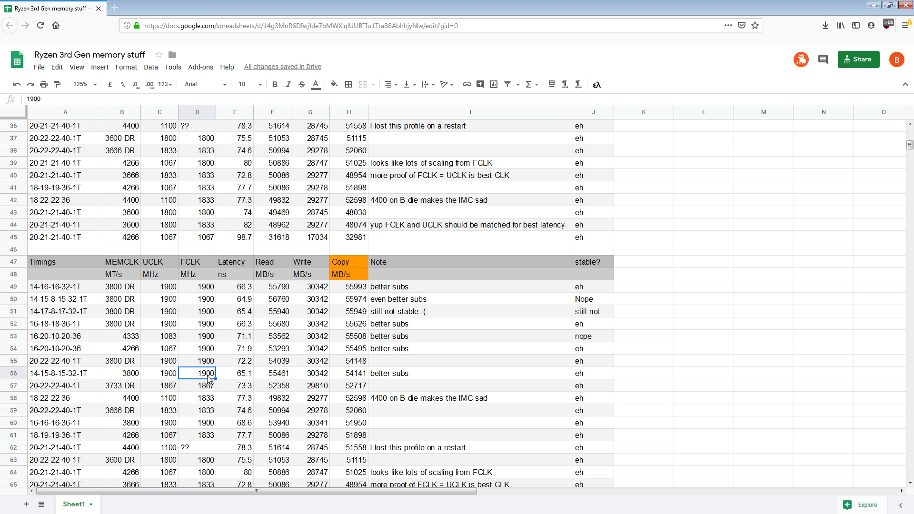
{"action": "left_click", "coordinate": [310, 361]}
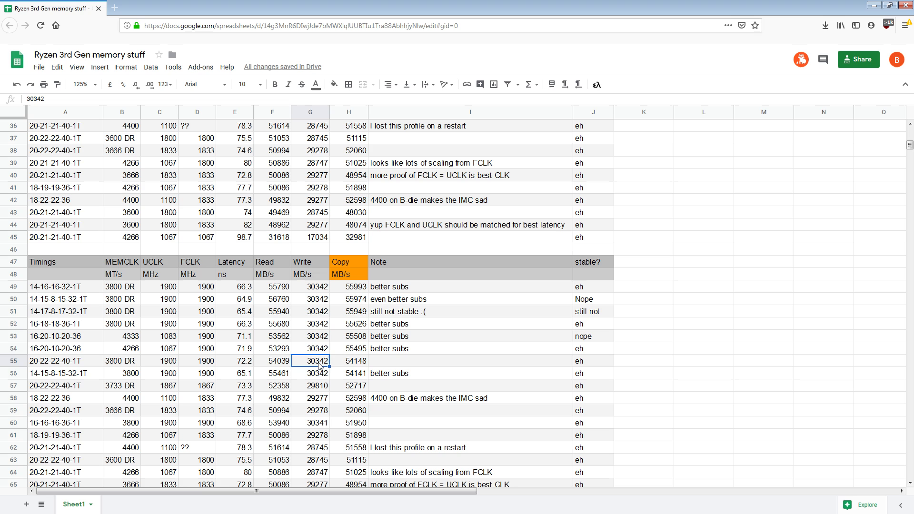
Check further Write speeds, including 29278, and the 1867 UCLK/FCLK row
{"action": "left_click", "coordinate": [314, 324]}
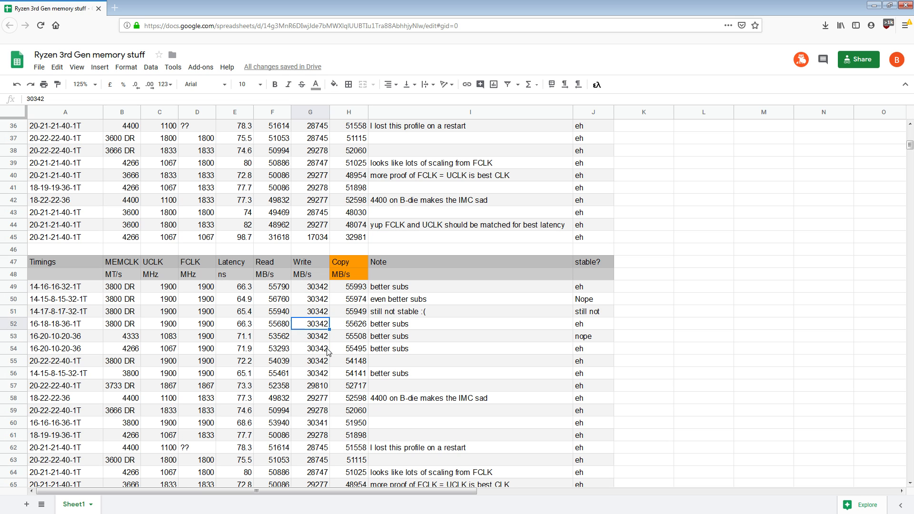
{"action": "left_click", "coordinate": [316, 374]}
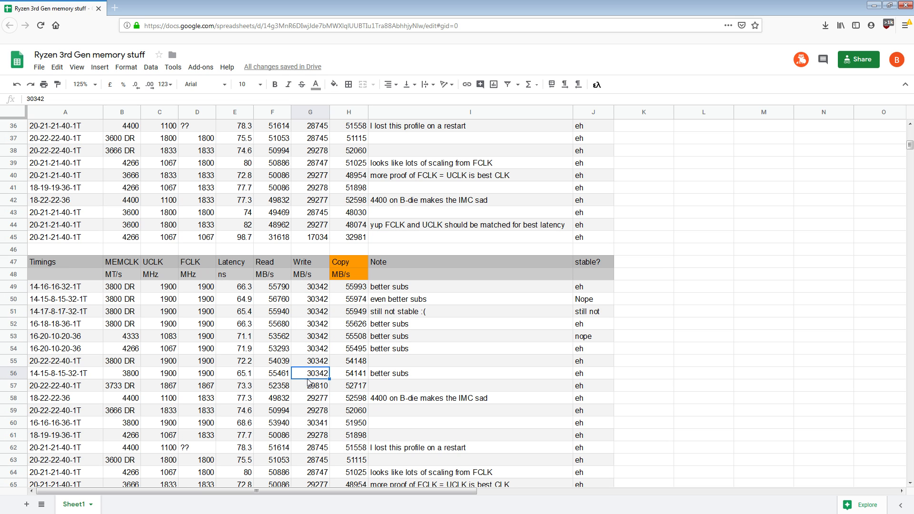
{"action": "left_click", "coordinate": [160, 385]}
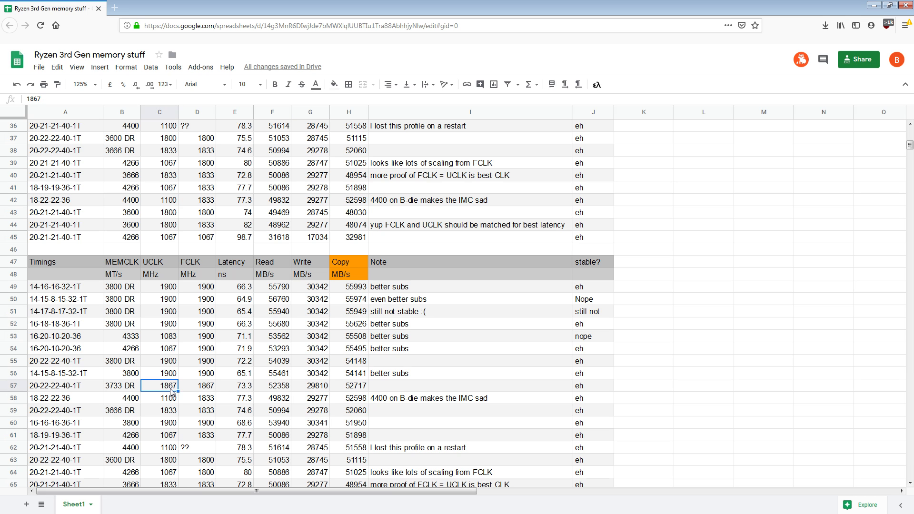
{"action": "left_click", "coordinate": [197, 385]}
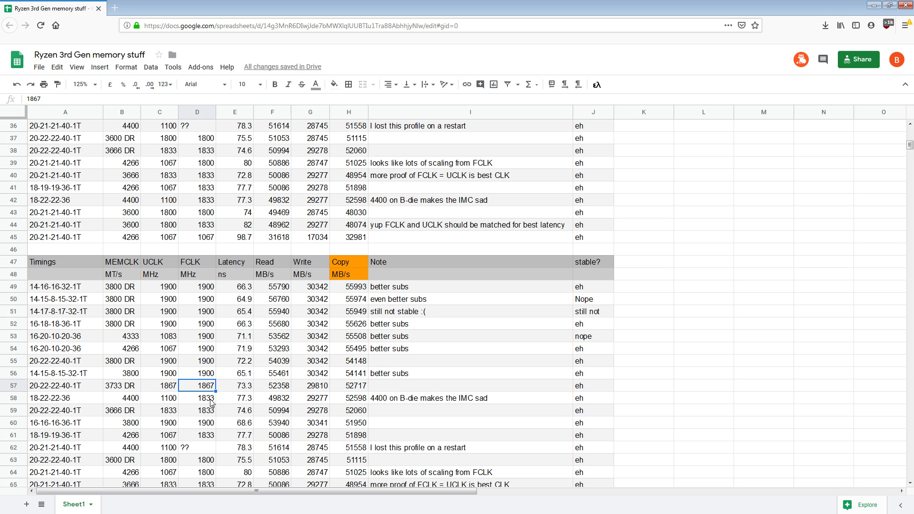
{"action": "left_click", "coordinate": [310, 409]}
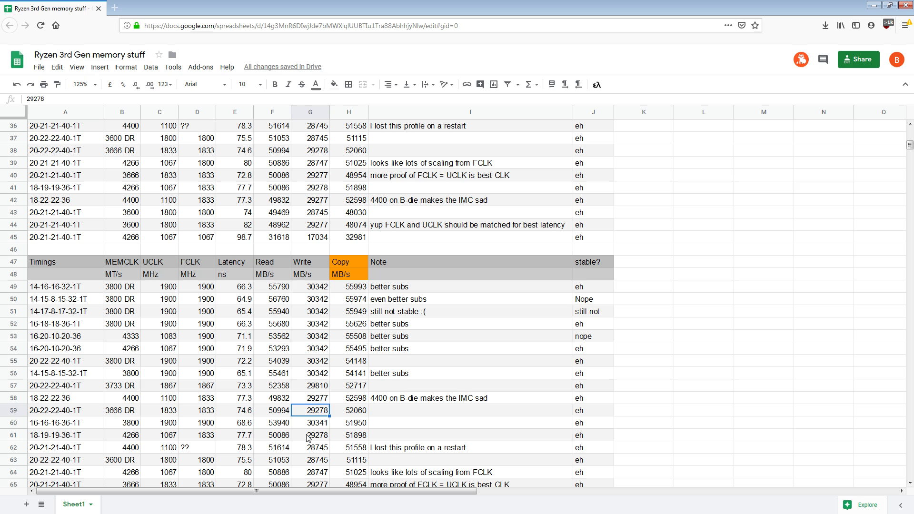
{"action": "left_click", "coordinate": [310, 336]}
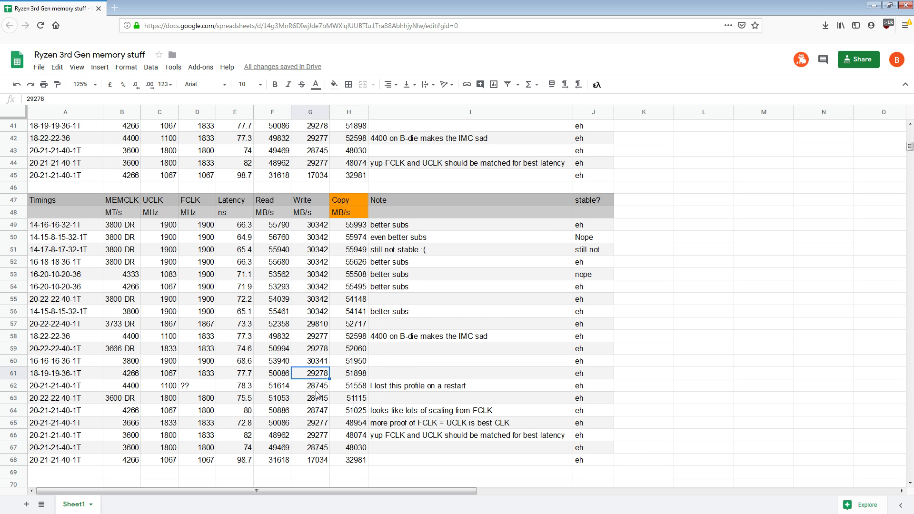
{"action": "left_click", "coordinate": [314, 435]}
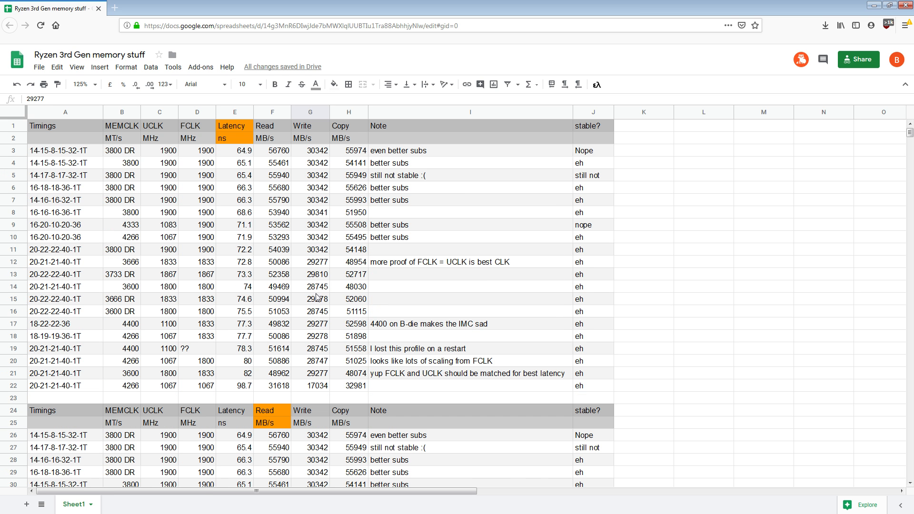
{"action": "mouse_move", "coordinate": [451, 324]}
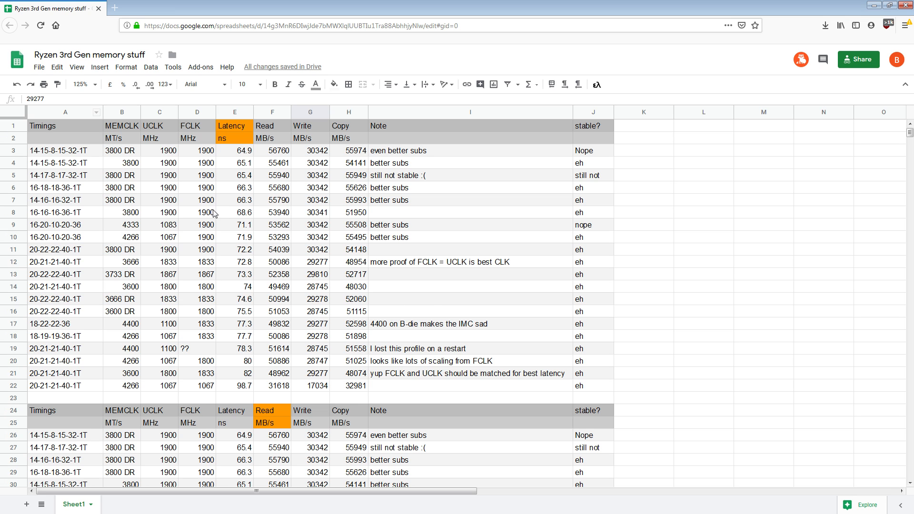
{"action": "mouse_move", "coordinate": [232, 402]}
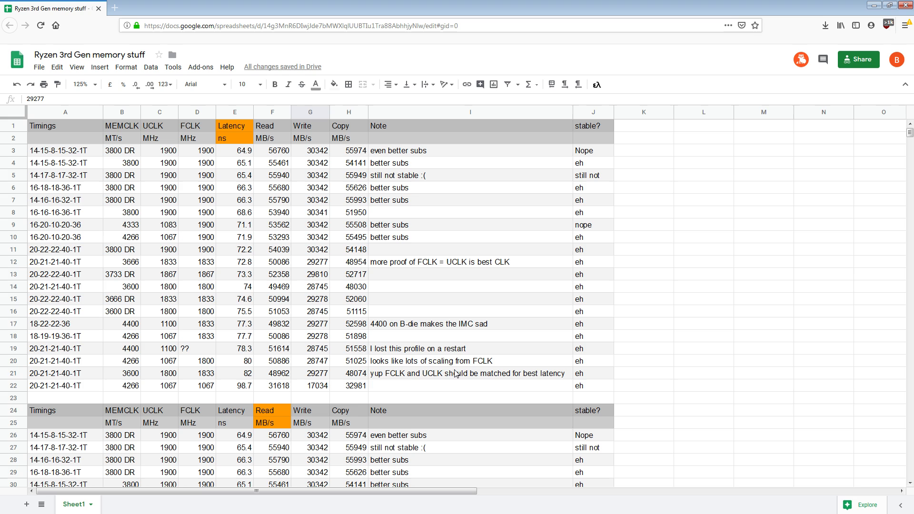
{"action": "mouse_move", "coordinate": [450, 374]}
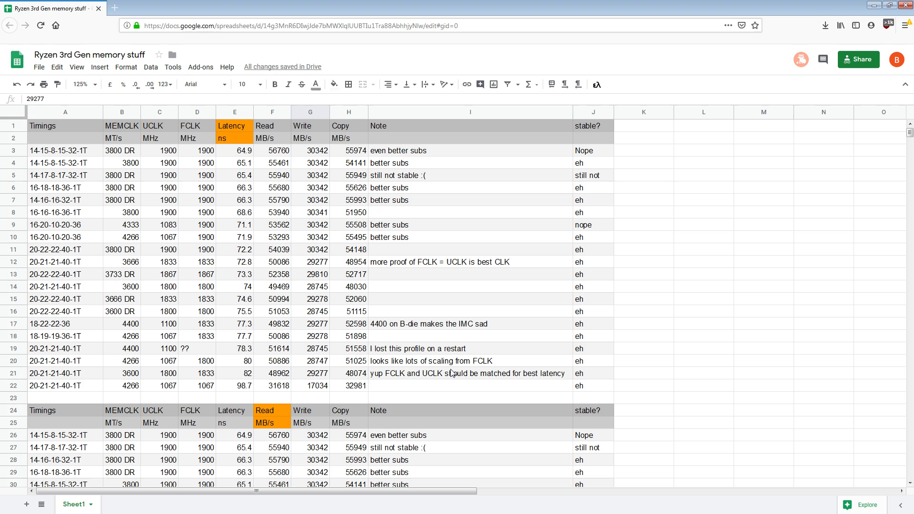
{"action": "mouse_move", "coordinate": [472, 246]}
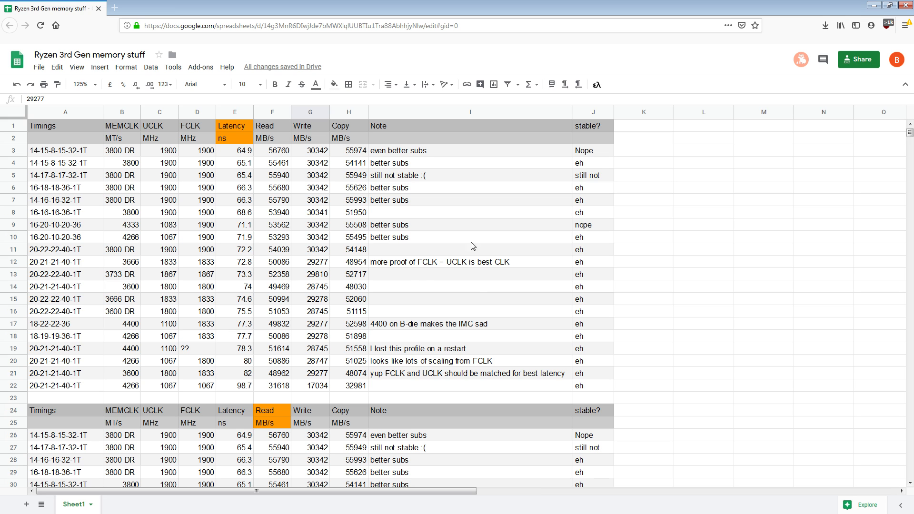
{"action": "mouse_move", "coordinate": [344, 266]}
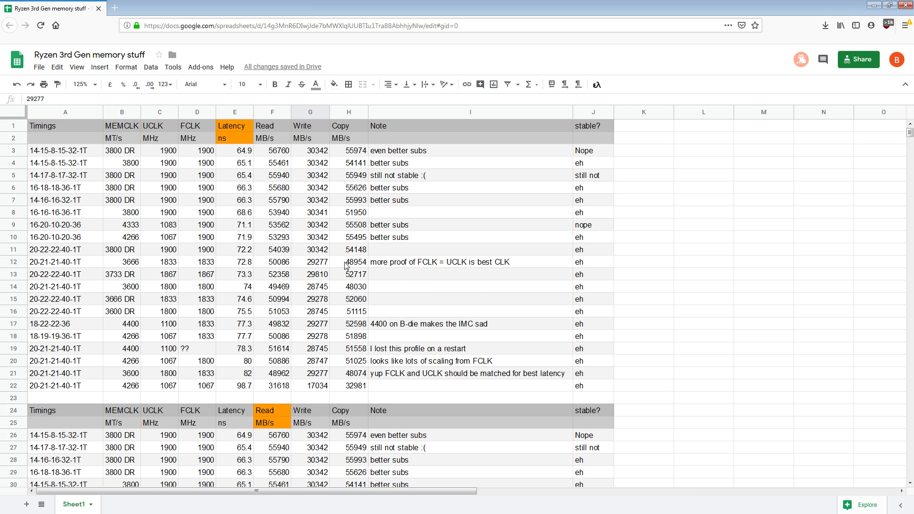
Recheck the 3800 DR speeds in rows 3–5 and the FCLK MHz unit
{"action": "left_click", "coordinate": [122, 175]}
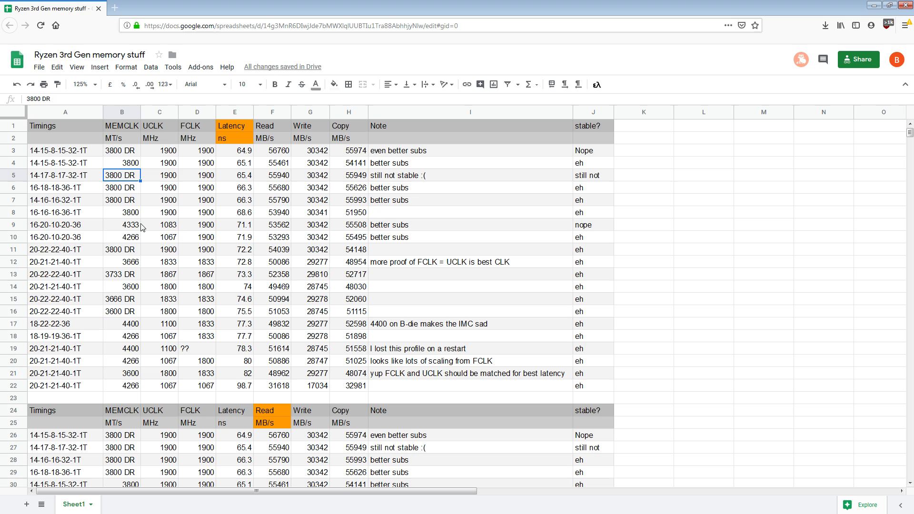
{"action": "mouse_move", "coordinate": [139, 215]}
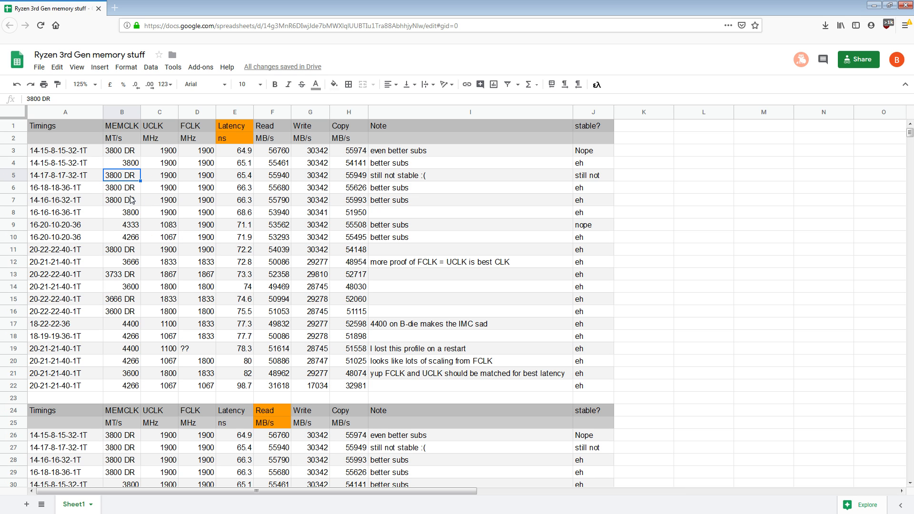
{"action": "mouse_move", "coordinate": [155, 223]}
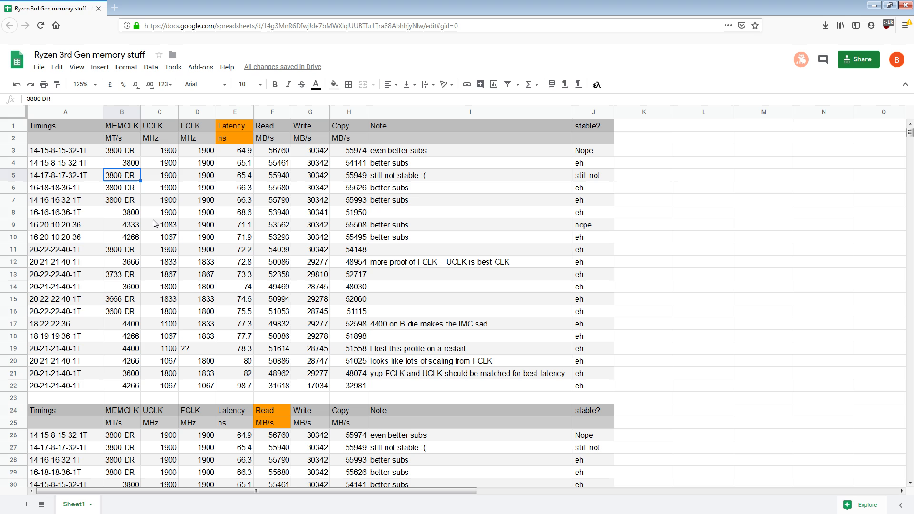
{"action": "mouse_move", "coordinate": [158, 213]}
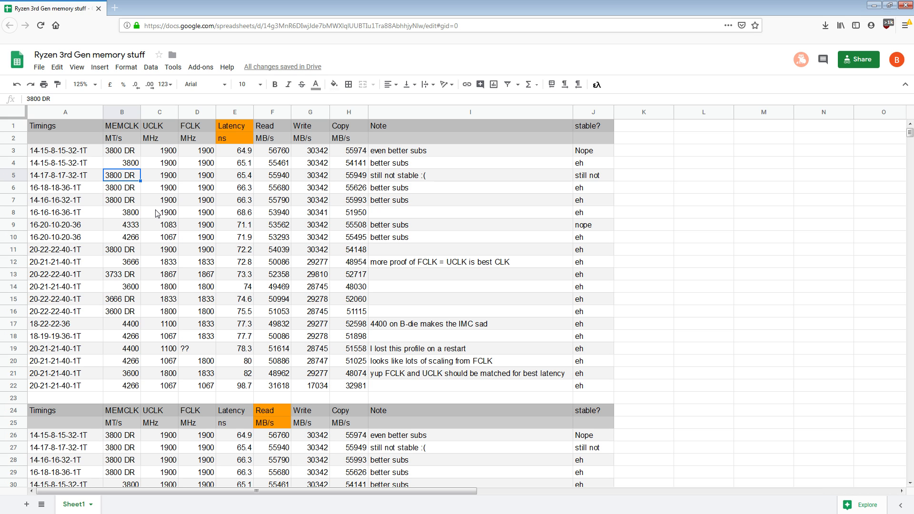
{"action": "mouse_move", "coordinate": [259, 261]}
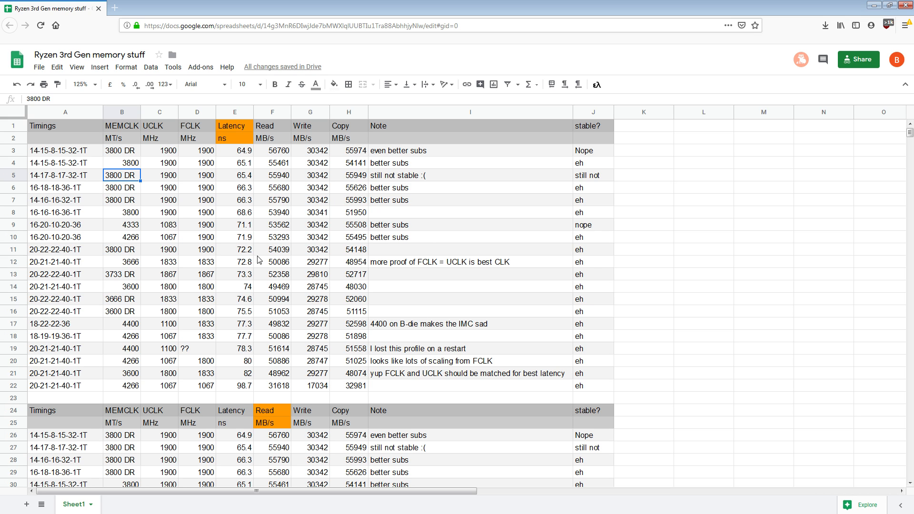
{"action": "mouse_move", "coordinate": [367, 267]}
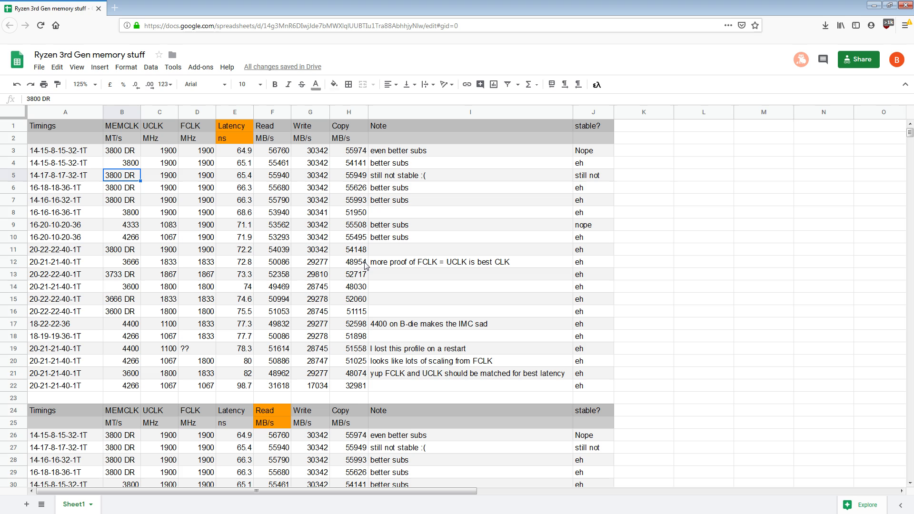
{"action": "mouse_move", "coordinate": [615, 257]}
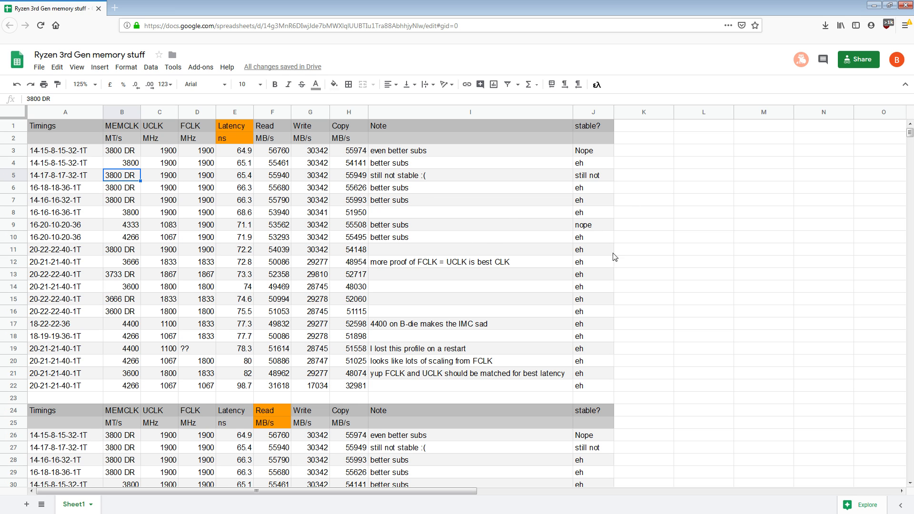
{"action": "mouse_move", "coordinate": [505, 193]}
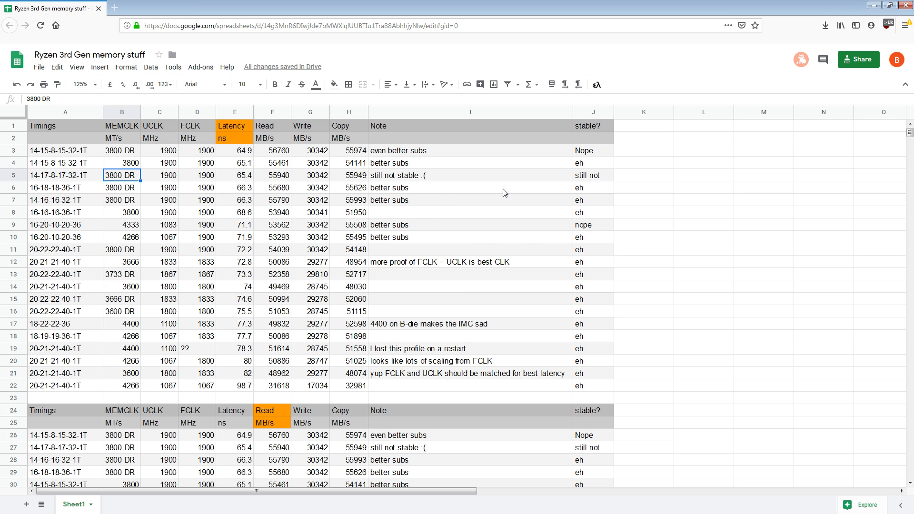
{"action": "mouse_move", "coordinate": [465, 240]}
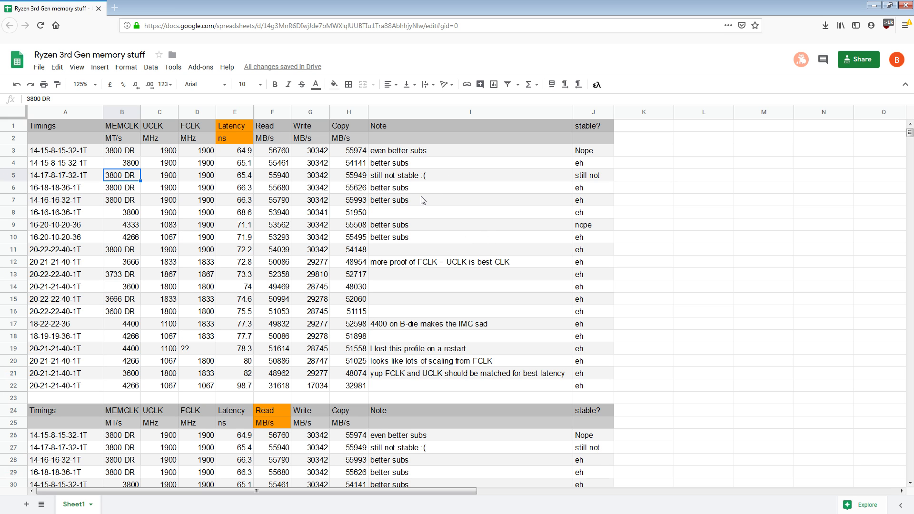
{"action": "mouse_move", "coordinate": [417, 193]}
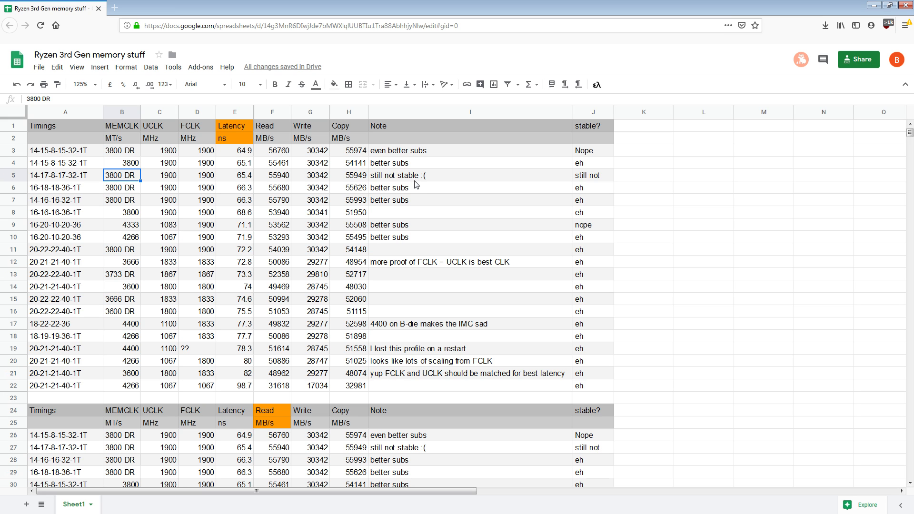
{"action": "mouse_move", "coordinate": [413, 187]}
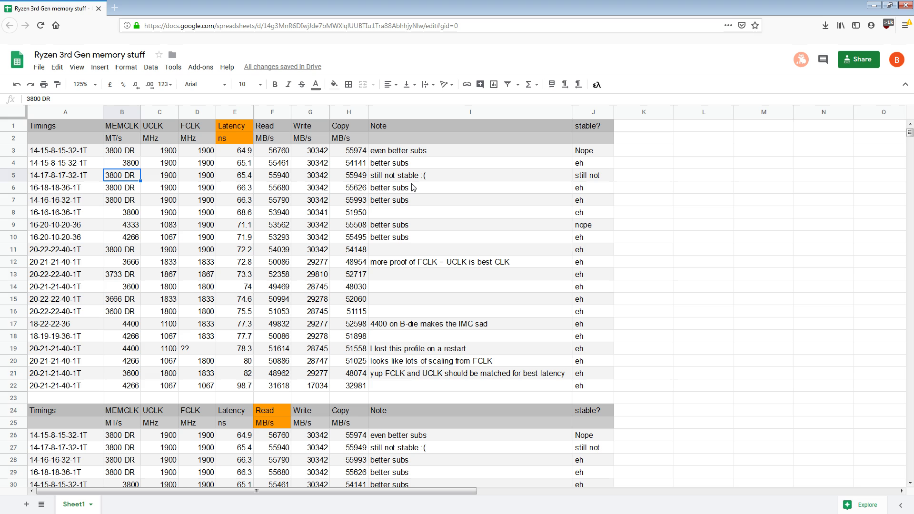
{"action": "mouse_move", "coordinate": [391, 189]}
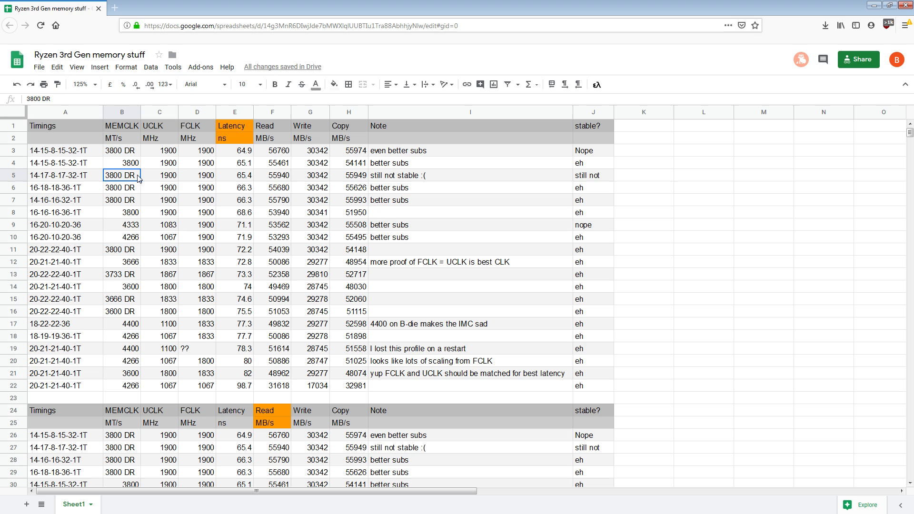
{"action": "left_click", "coordinate": [122, 150]}
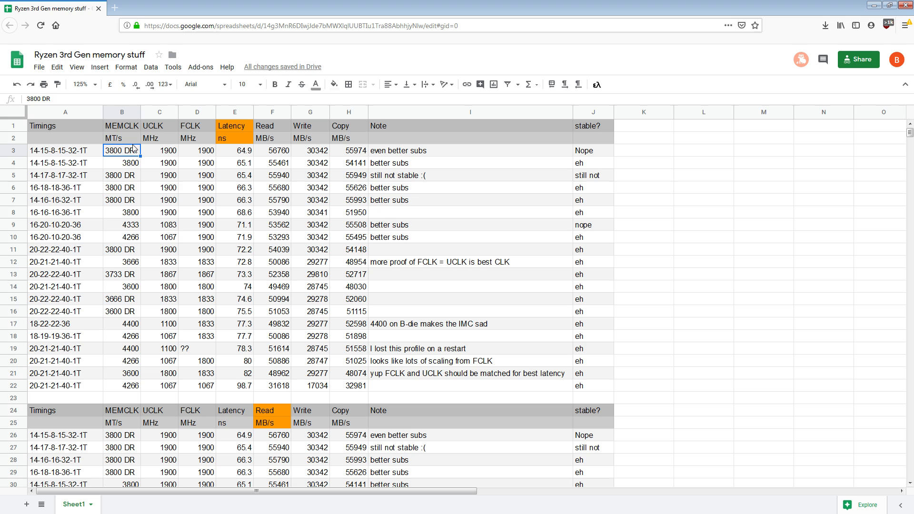
{"action": "mouse_move", "coordinate": [84, 163]}
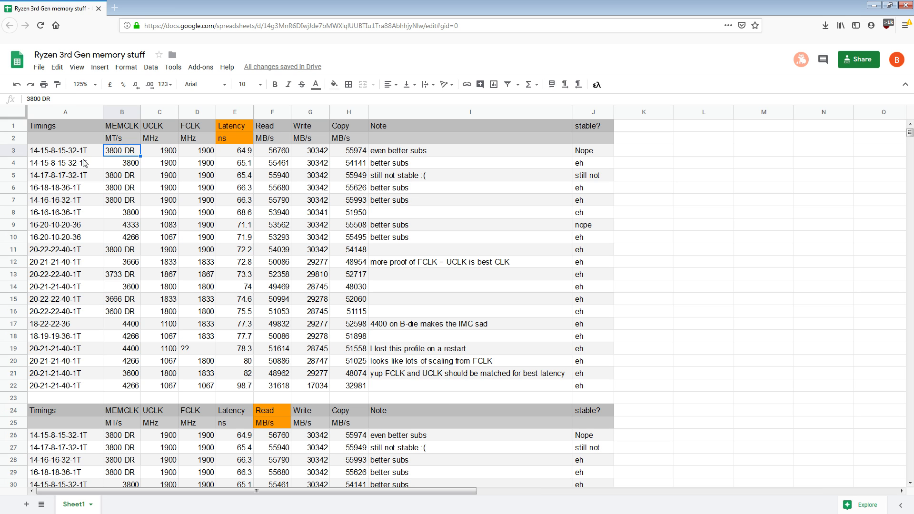
{"action": "mouse_move", "coordinate": [113, 165]}
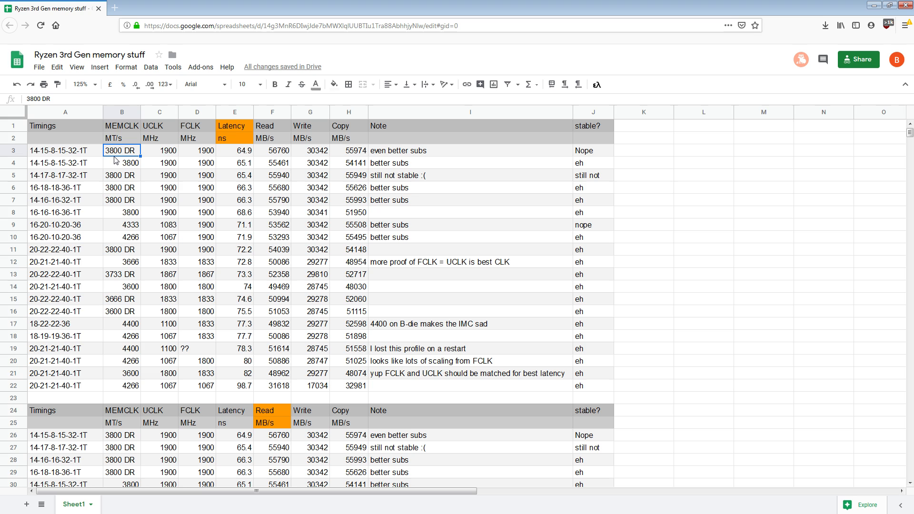
{"action": "mouse_move", "coordinate": [149, 162]}
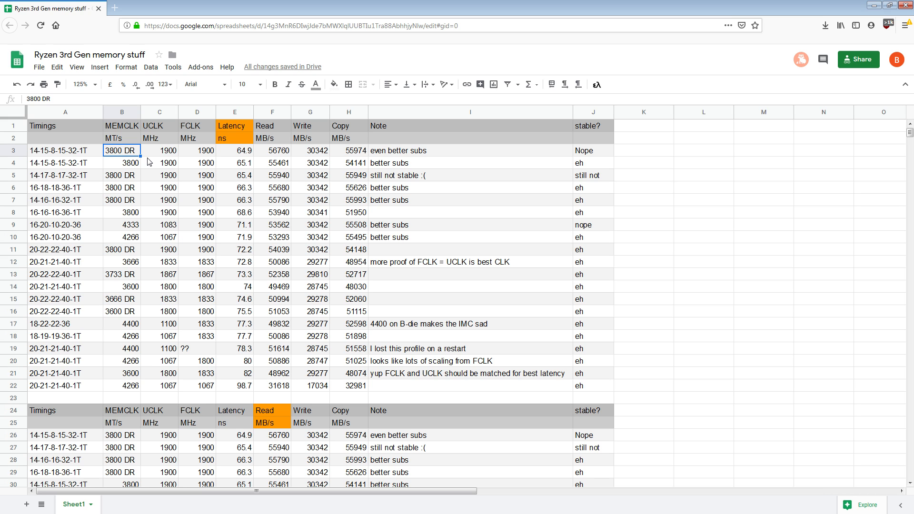
{"action": "mouse_move", "coordinate": [153, 168]}
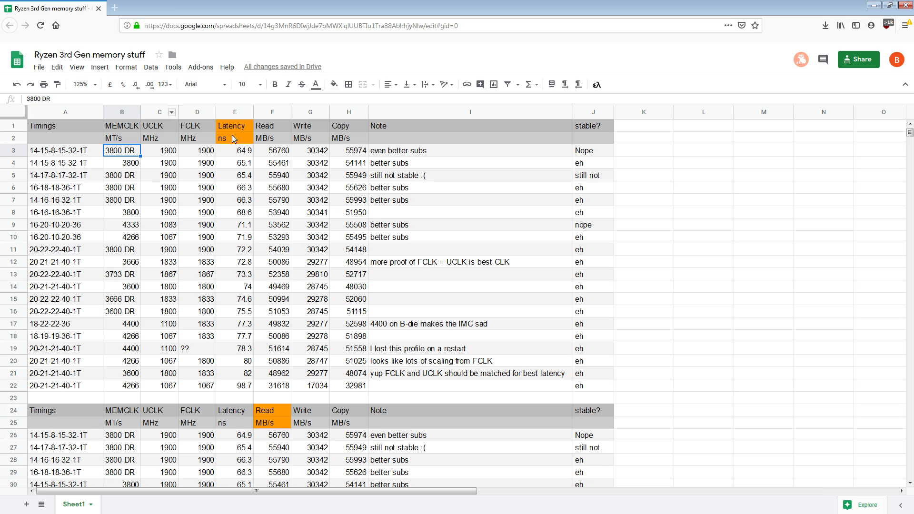
{"action": "mouse_move", "coordinate": [293, 211]}
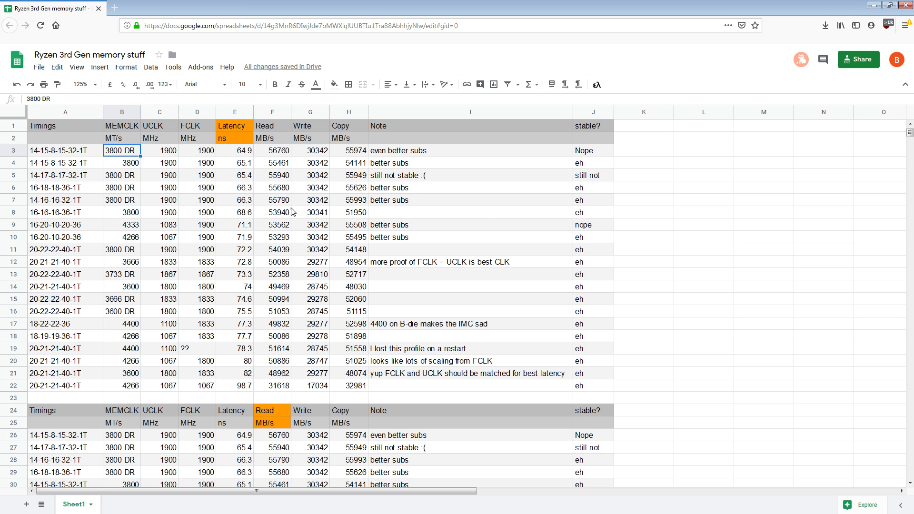
{"action": "mouse_move", "coordinate": [363, 223]}
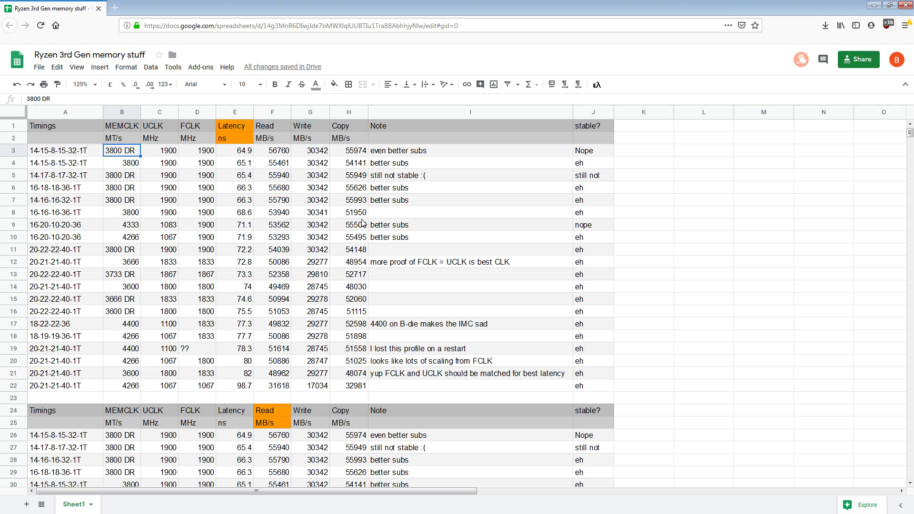
{"action": "mouse_move", "coordinate": [112, 191]}
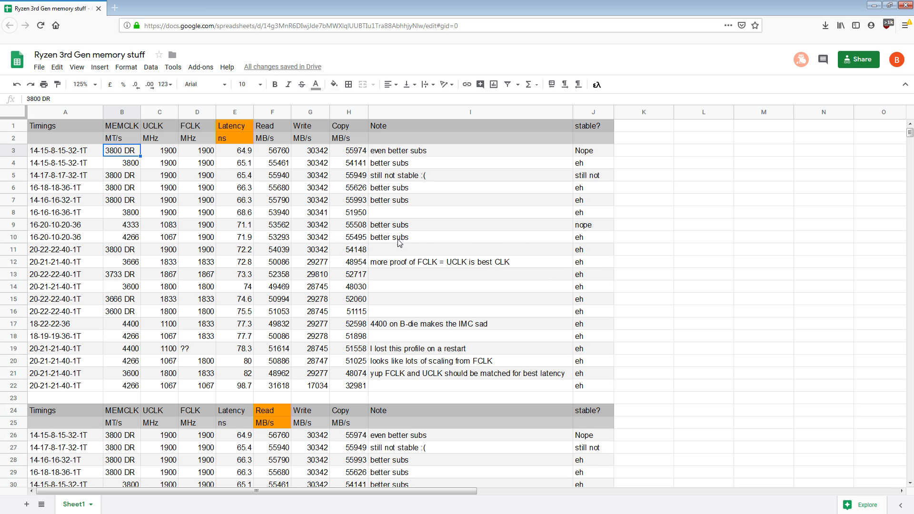
{"action": "mouse_move", "coordinate": [149, 214]}
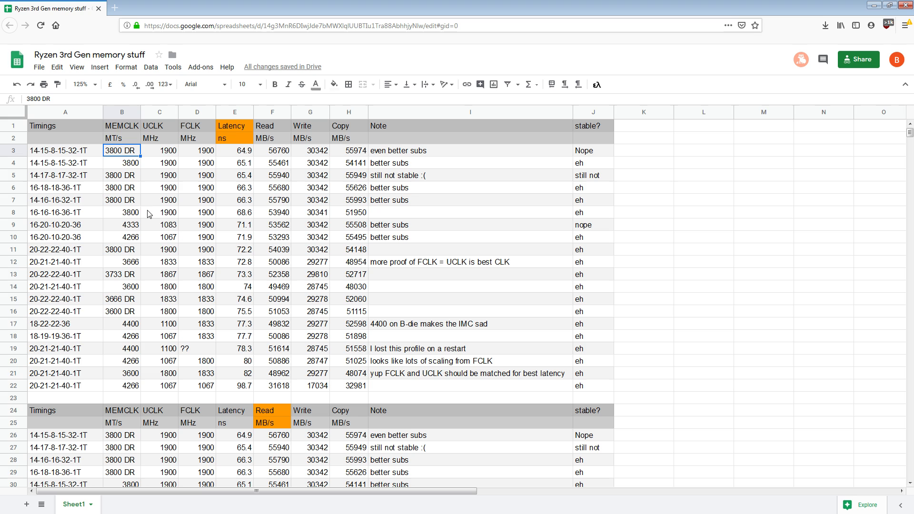
{"action": "mouse_move", "coordinate": [148, 178]}
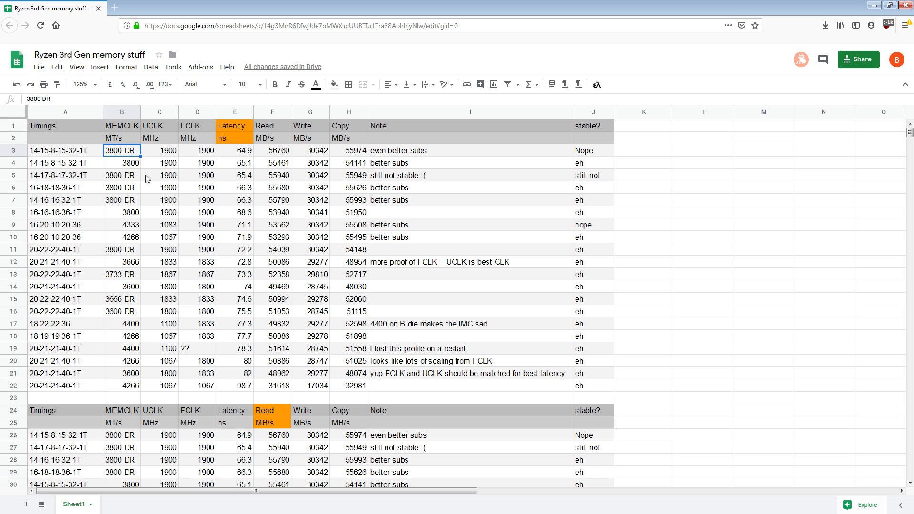
{"action": "mouse_move", "coordinate": [80, 210]}
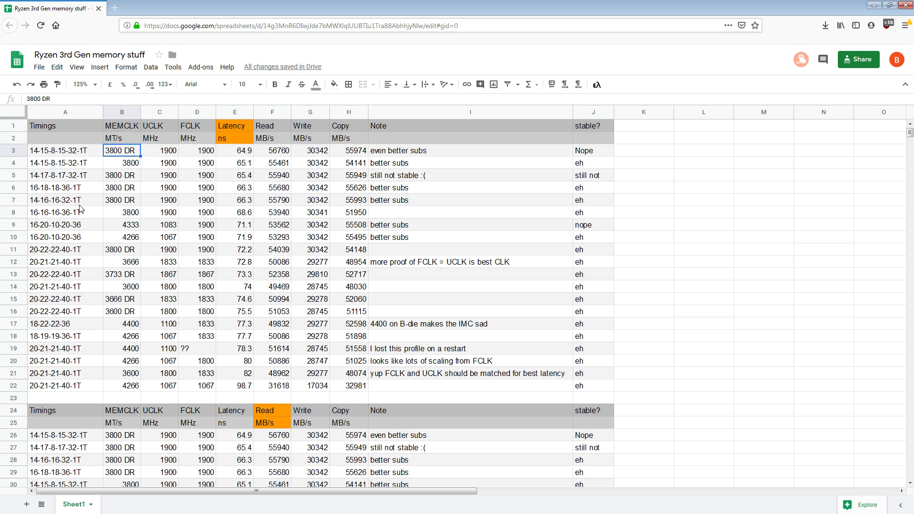
{"action": "left_click", "coordinate": [196, 138]}
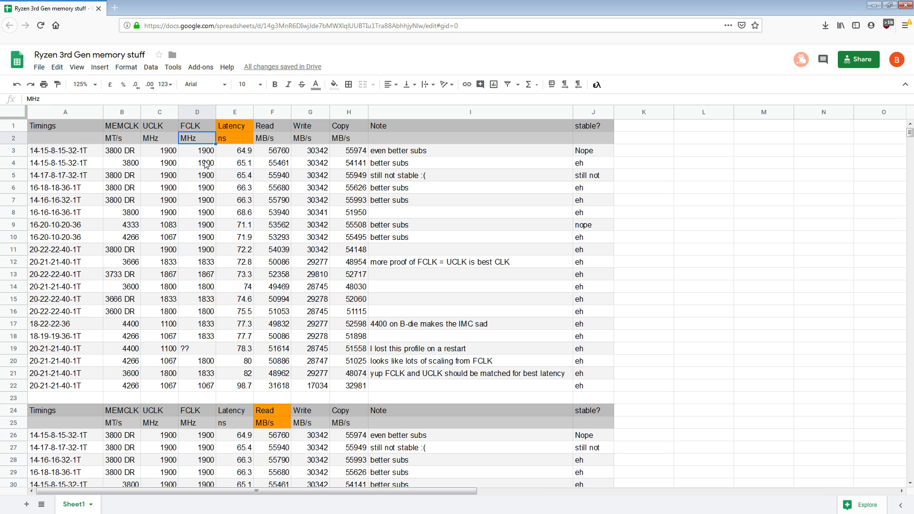
{"action": "mouse_move", "coordinate": [197, 288]}
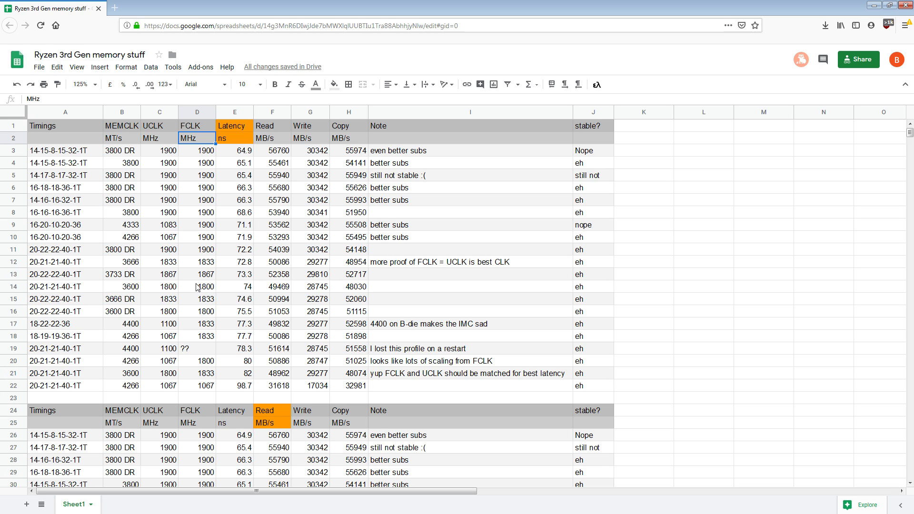
{"action": "left_click", "coordinate": [122, 175]}
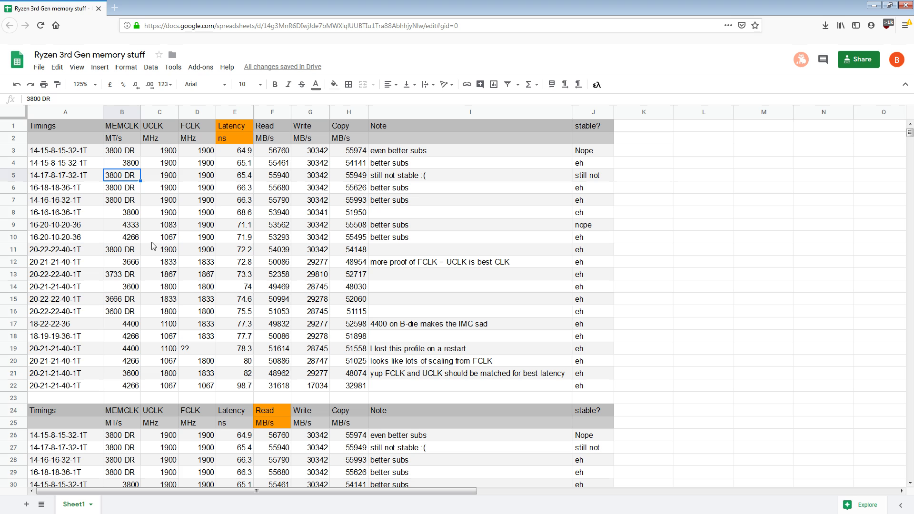
{"action": "left_click", "coordinate": [121, 163]}
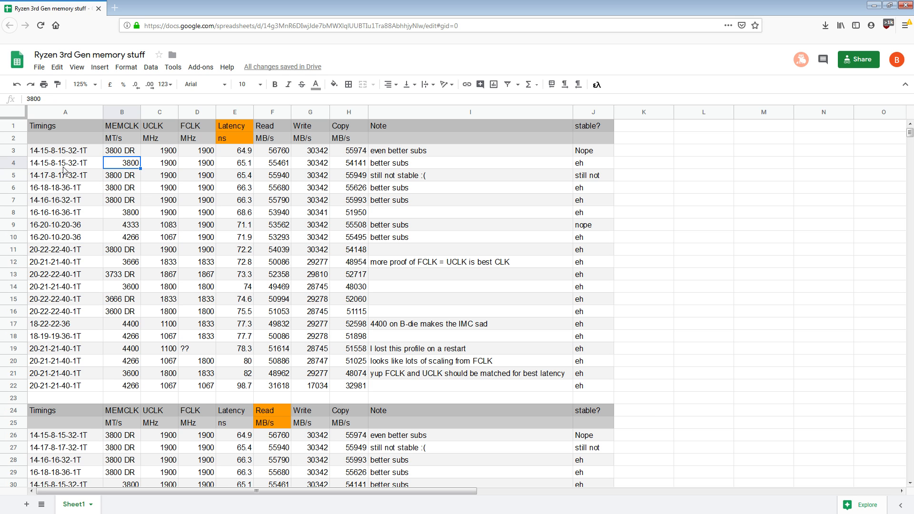
{"action": "mouse_move", "coordinate": [133, 145]}
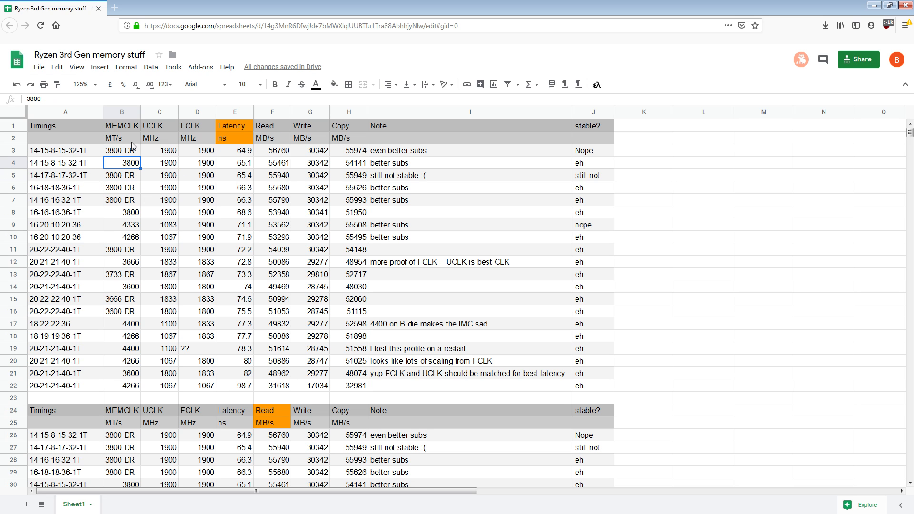
Compare the 68.6 ns and 4333 71.1 ns rows, then the UCLK and FCLK headings
{"action": "left_click", "coordinate": [48, 213]}
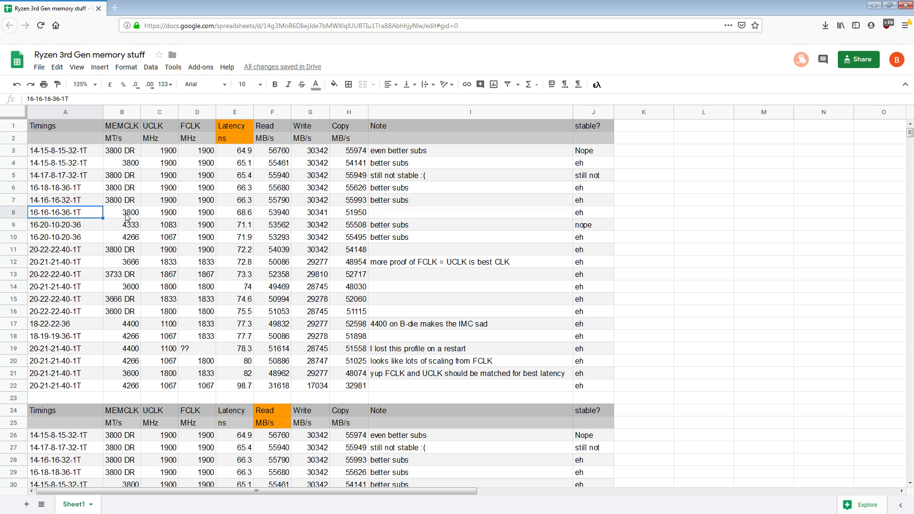
{"action": "left_click", "coordinate": [235, 213]}
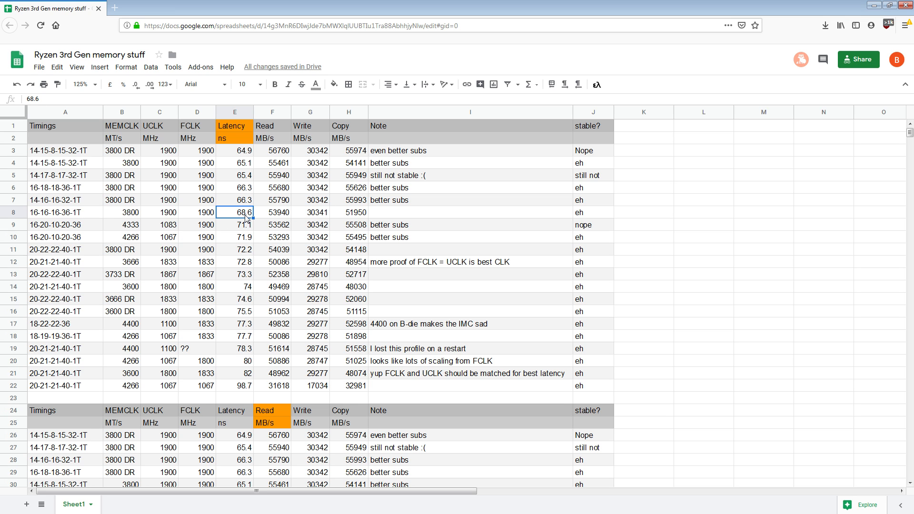
{"action": "mouse_move", "coordinate": [250, 259]}
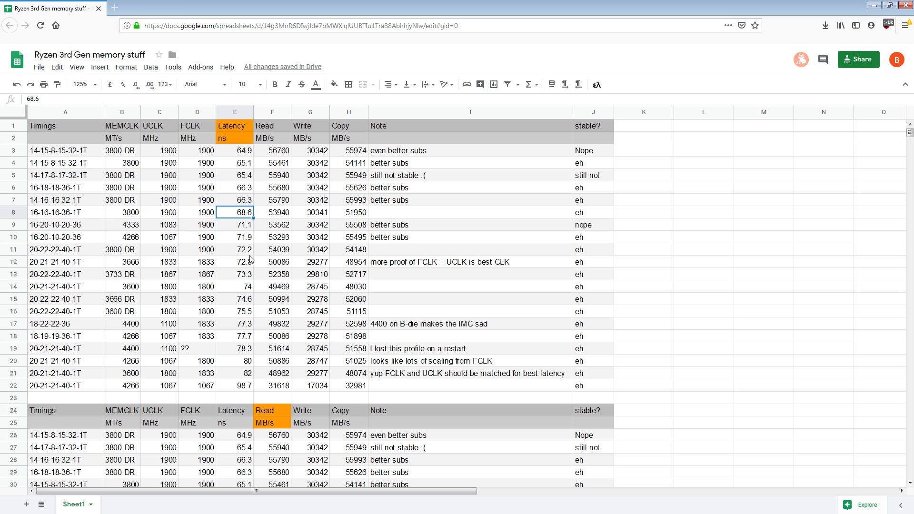
{"action": "left_click", "coordinate": [64, 236]}
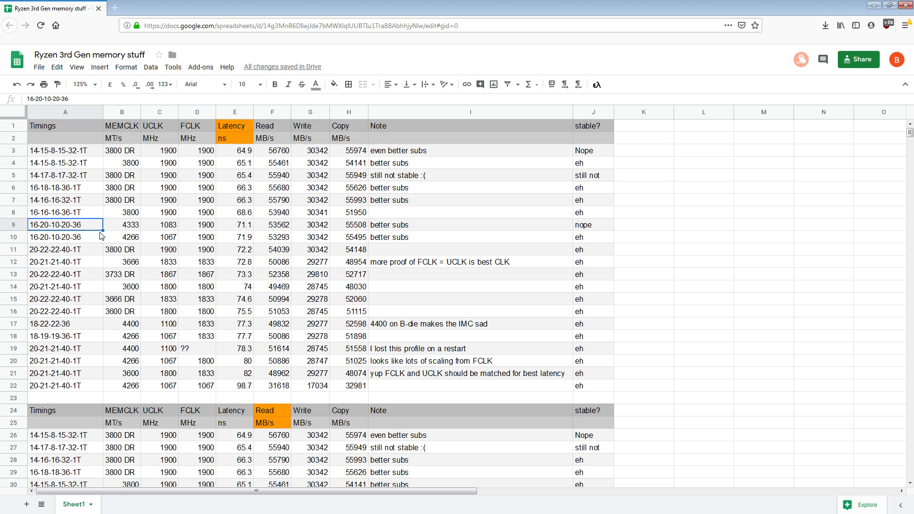
{"action": "left_click", "coordinate": [122, 224]}
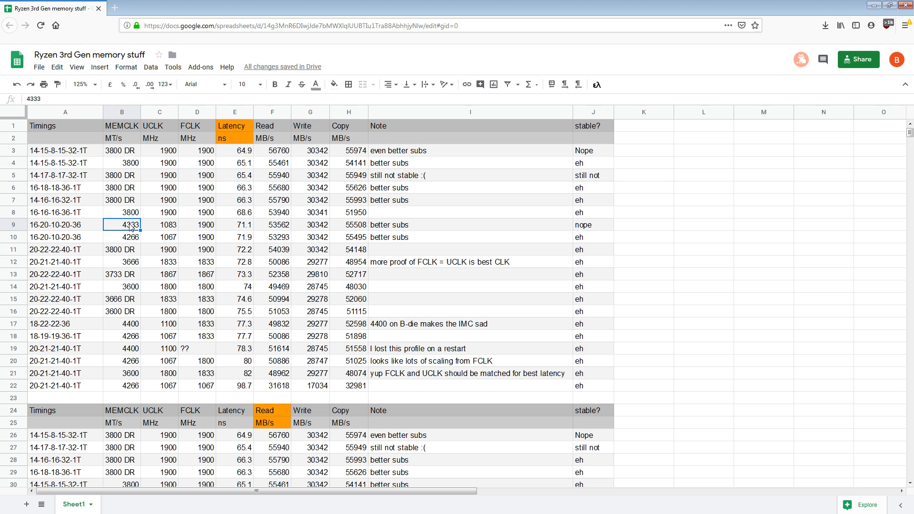
{"action": "left_click", "coordinate": [234, 225]}
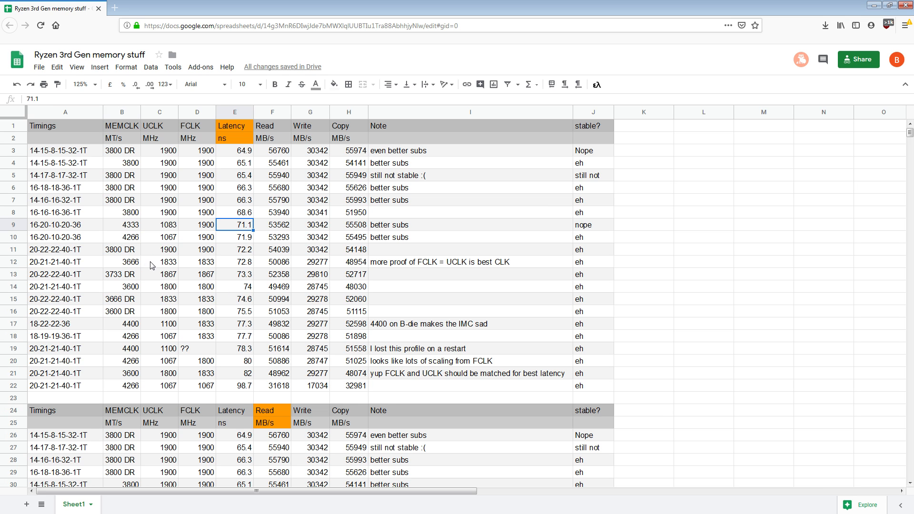
{"action": "left_click", "coordinate": [159, 138]}
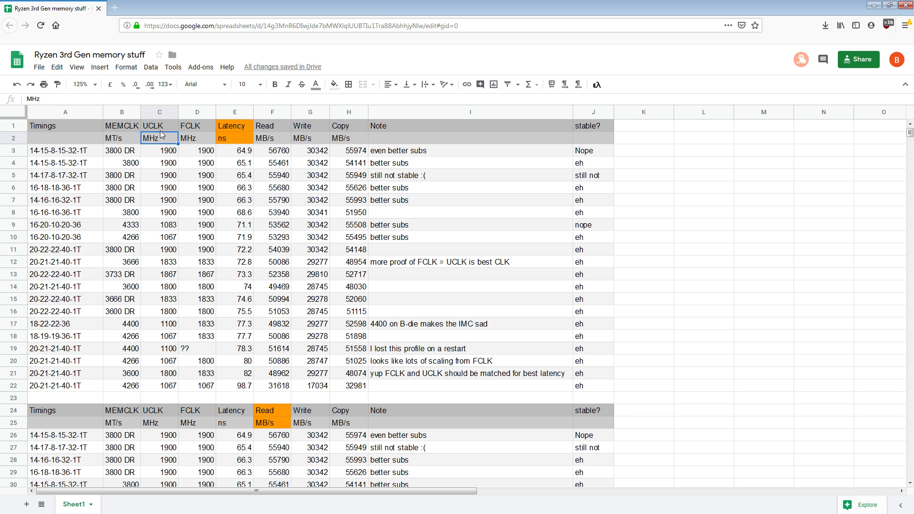
{"action": "left_click", "coordinate": [196, 125]}
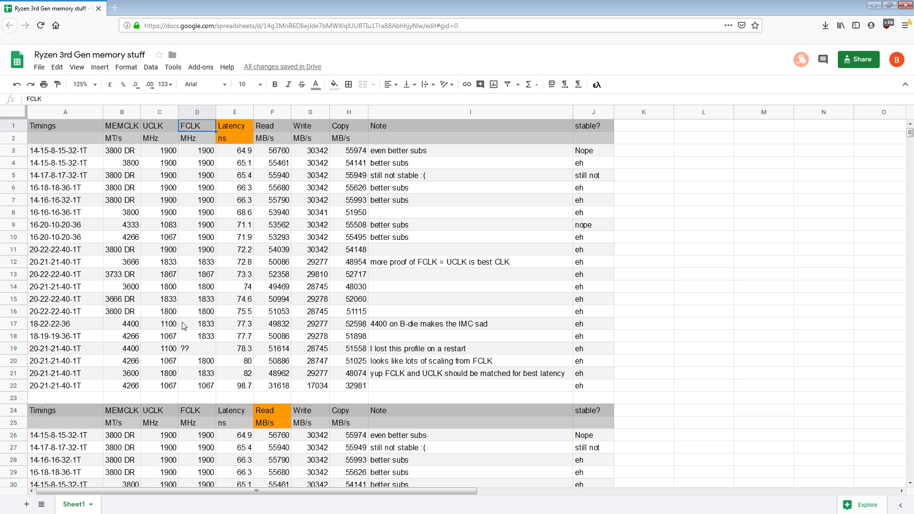
{"action": "mouse_move", "coordinate": [258, 347]}
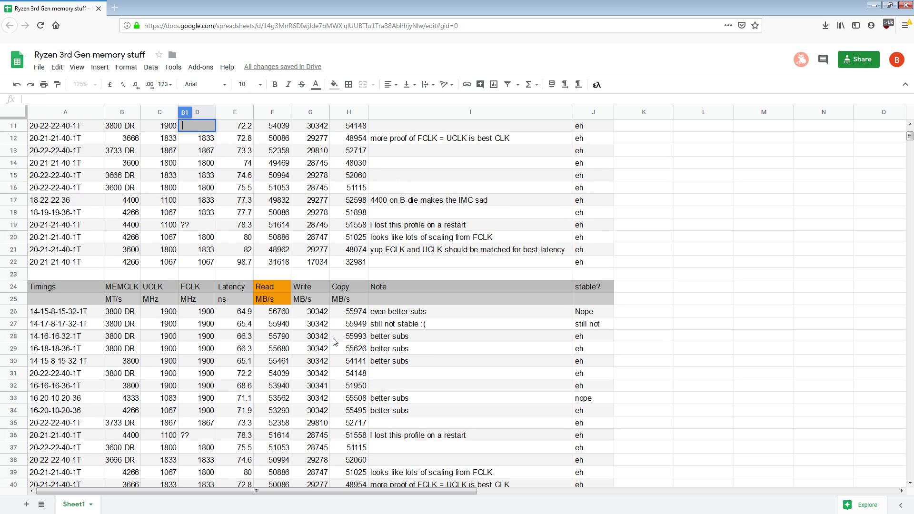
{"action": "scroll", "scroll_direction": "down", "scroll_amount": 3}
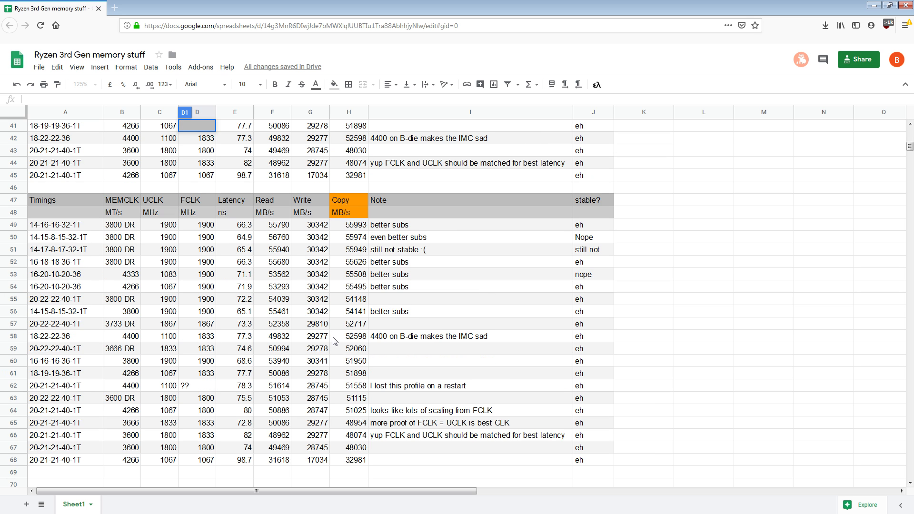
{"action": "mouse_move", "coordinate": [311, 349]}
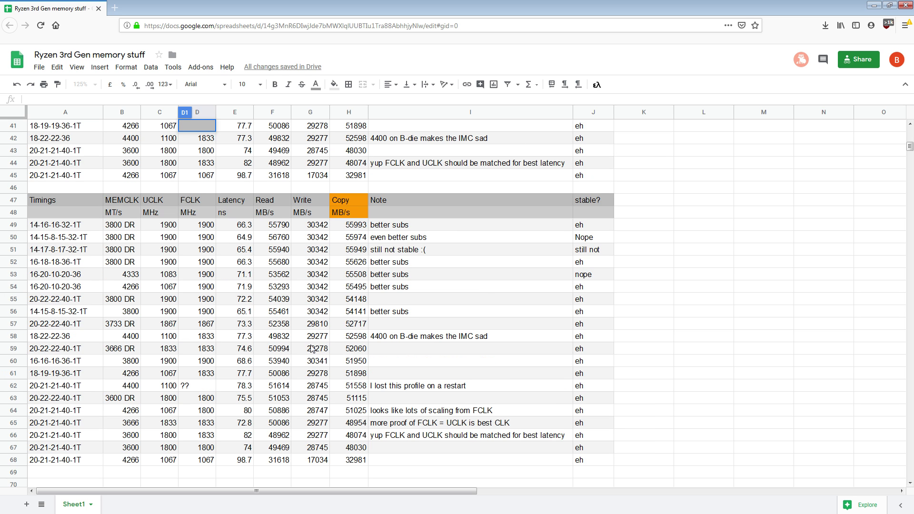
Check the 64.9 ns top latency, row 4's 3800 speed and the FCLK heading
{"action": "scroll", "scroll_direction": "up", "scroll_amount": 3}
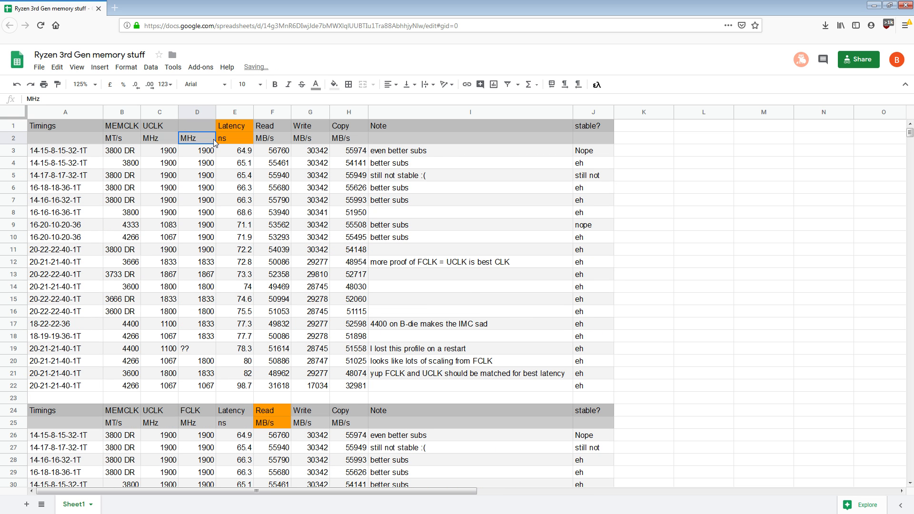
{"action": "left_click", "coordinate": [242, 151]}
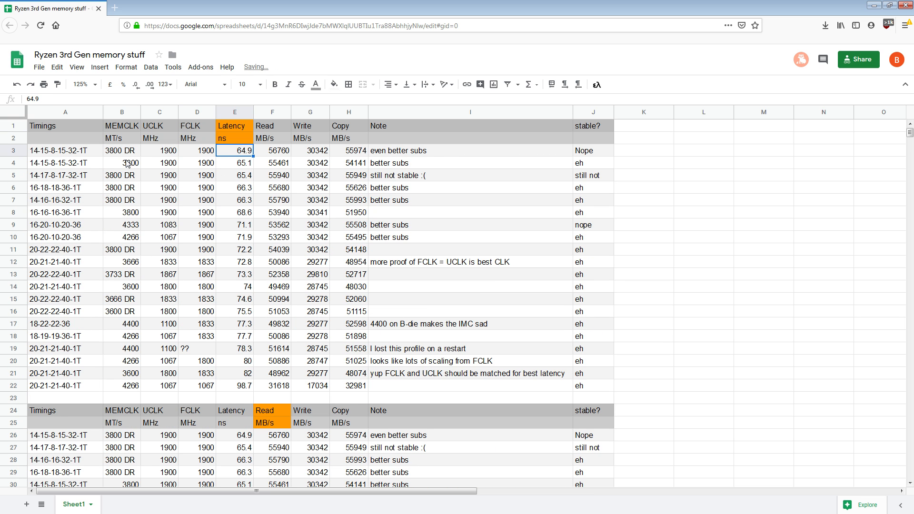
{"action": "left_click", "coordinate": [121, 162]}
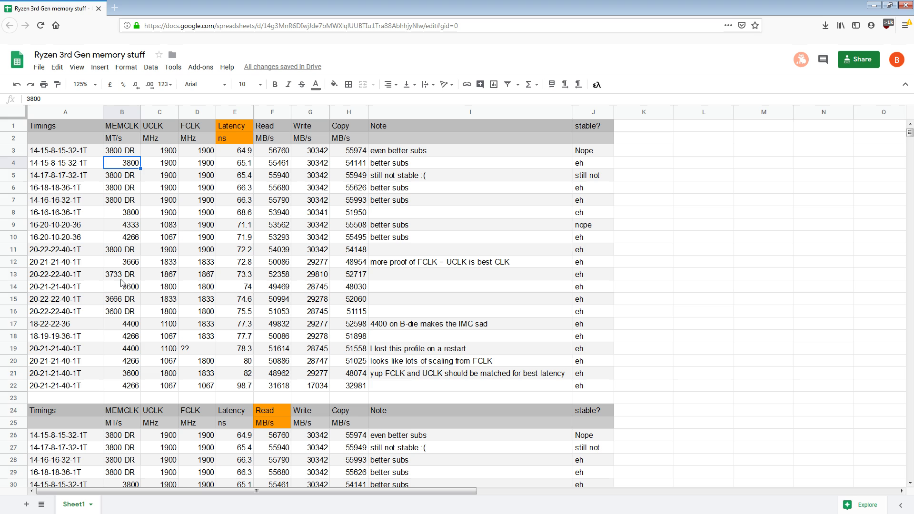
{"action": "mouse_move", "coordinate": [119, 274]}
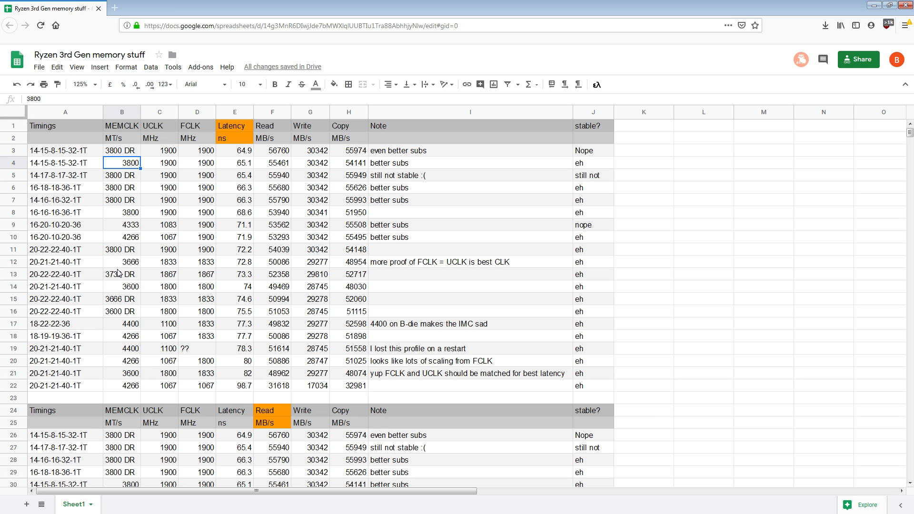
{"action": "mouse_move", "coordinate": [236, 274]}
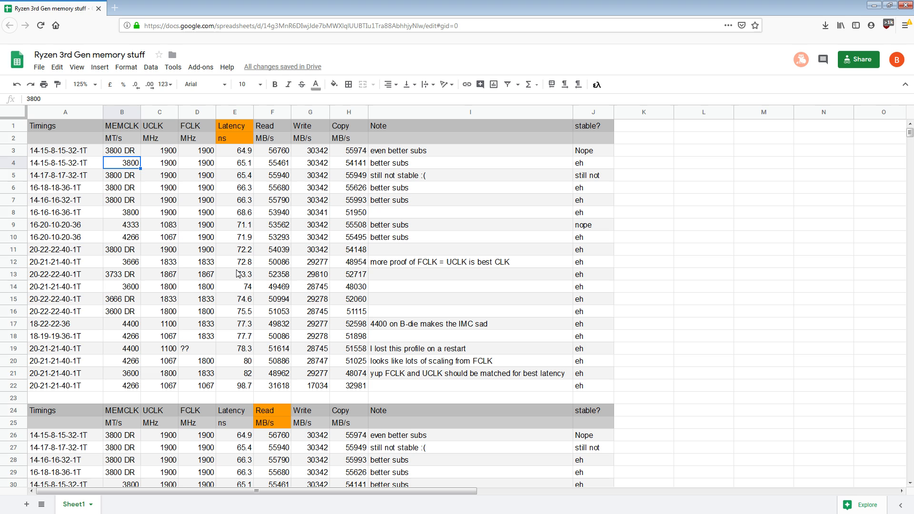
{"action": "mouse_move", "coordinate": [232, 261]}
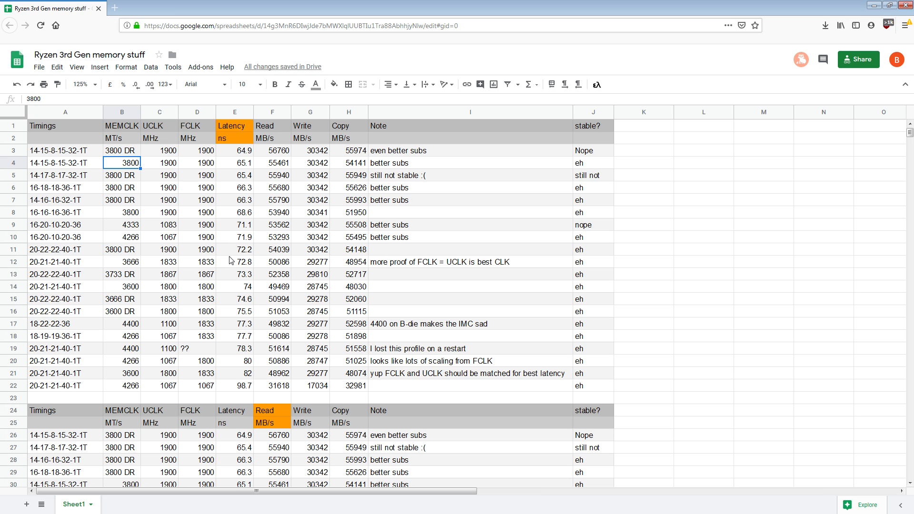
{"action": "mouse_move", "coordinate": [154, 257]}
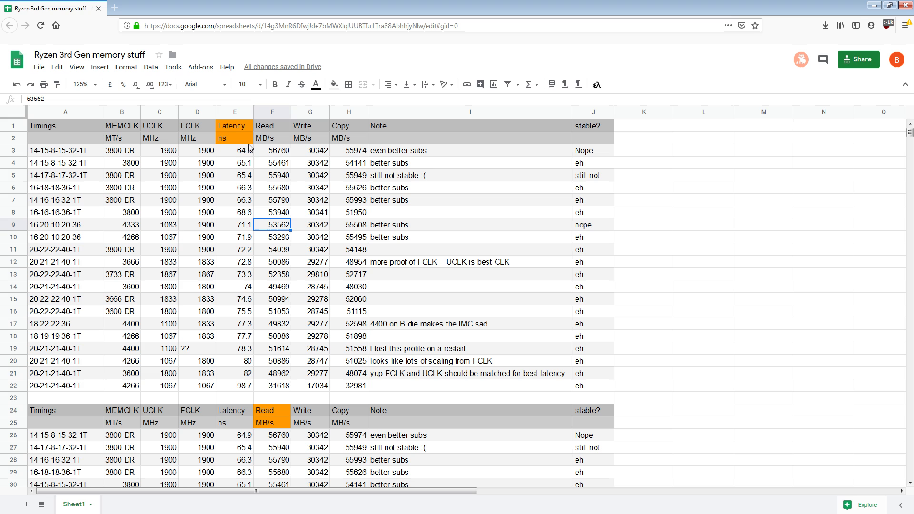
{"action": "mouse_move", "coordinate": [178, 241]}
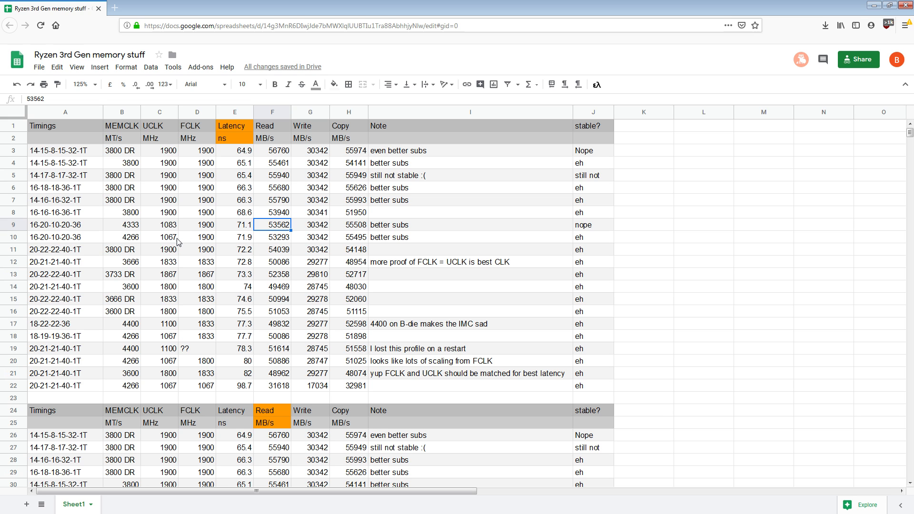
{"action": "mouse_move", "coordinate": [208, 251]}
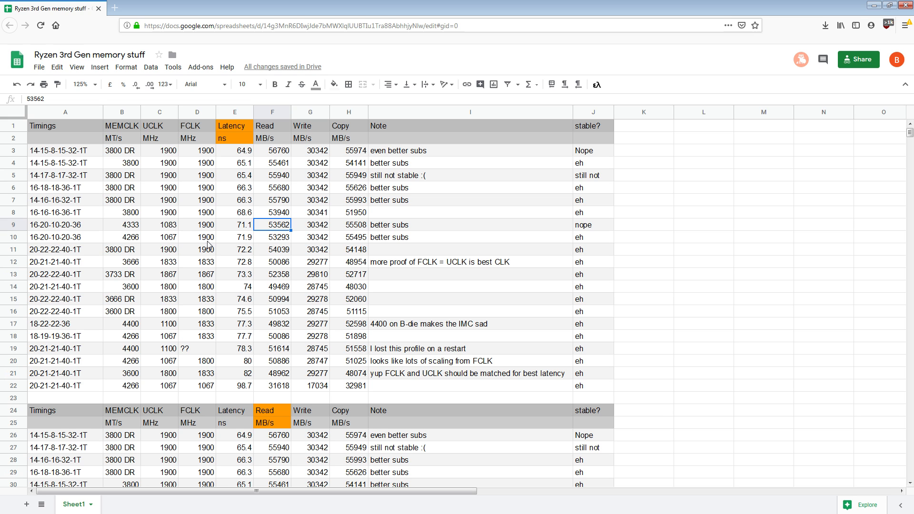
{"action": "mouse_move", "coordinate": [210, 234]}
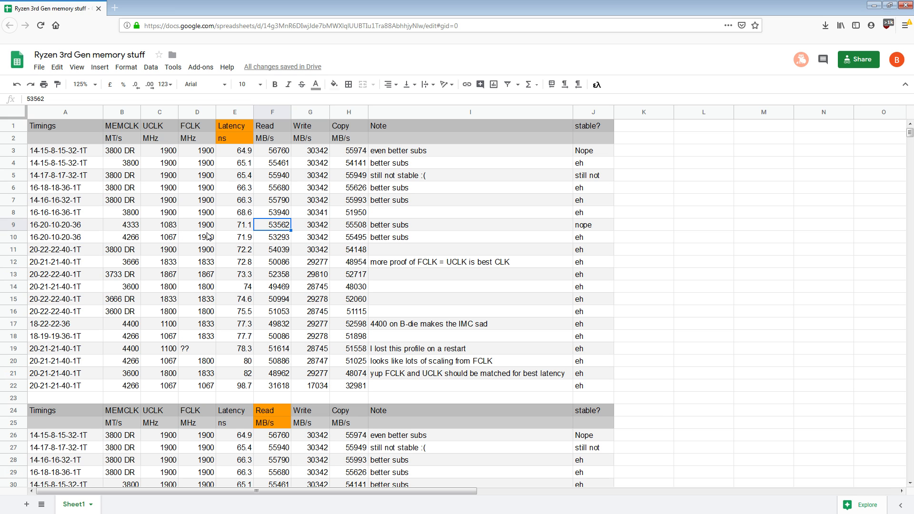
{"action": "mouse_move", "coordinate": [196, 236]}
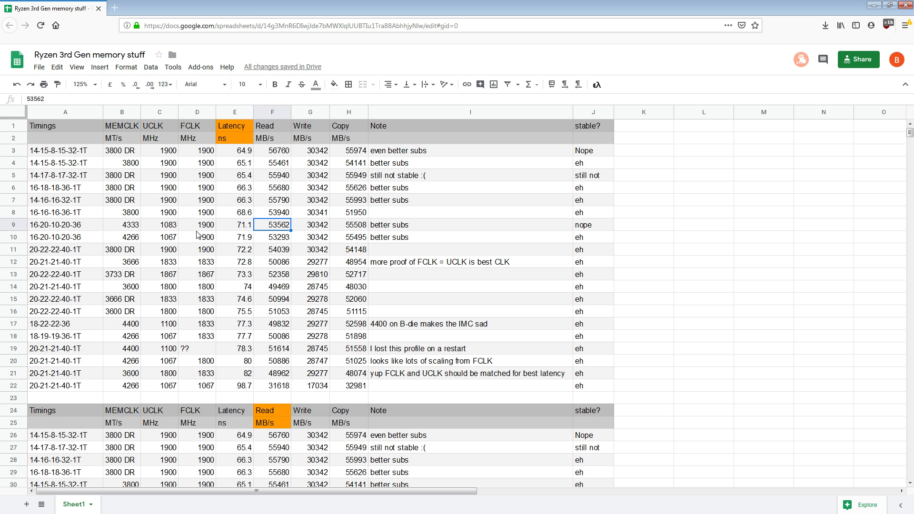
{"action": "mouse_move", "coordinate": [203, 213]}
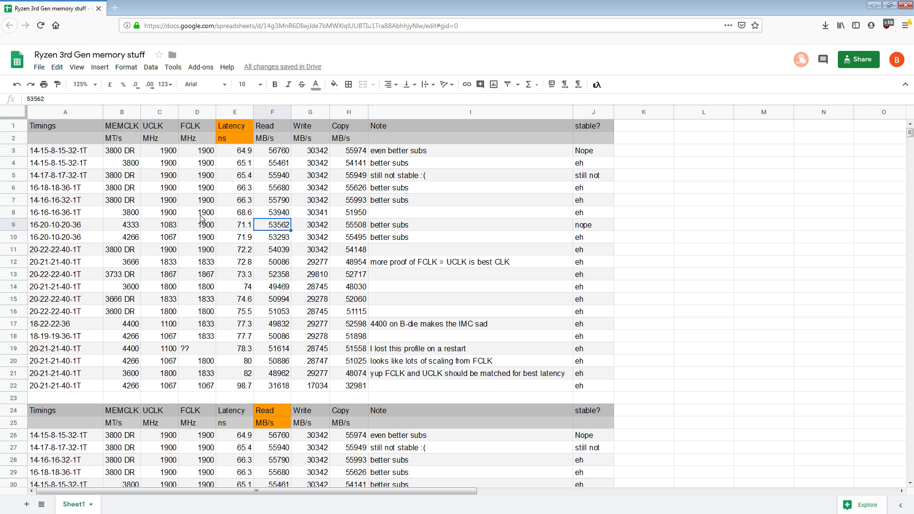
{"action": "mouse_move", "coordinate": [235, 242]}
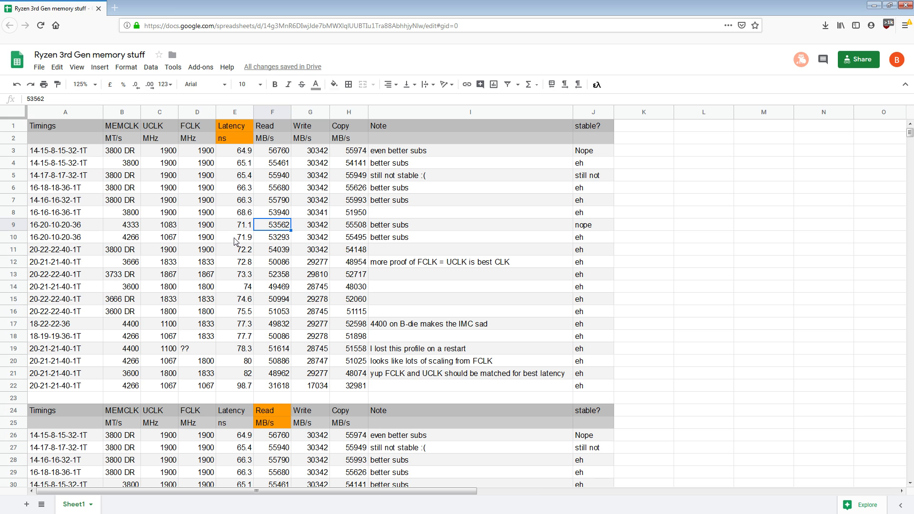
{"action": "left_click", "coordinate": [196, 126]}
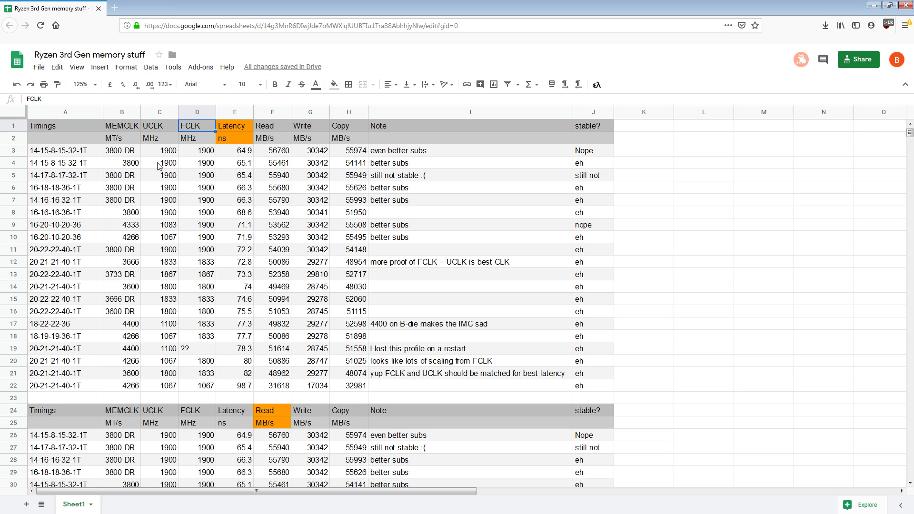
{"action": "mouse_move", "coordinate": [220, 251]}
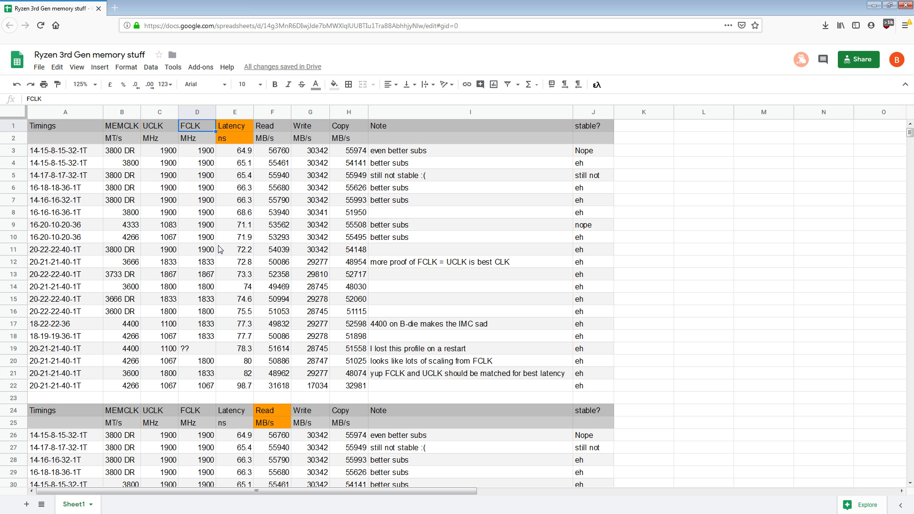
{"action": "mouse_move", "coordinate": [189, 225]}
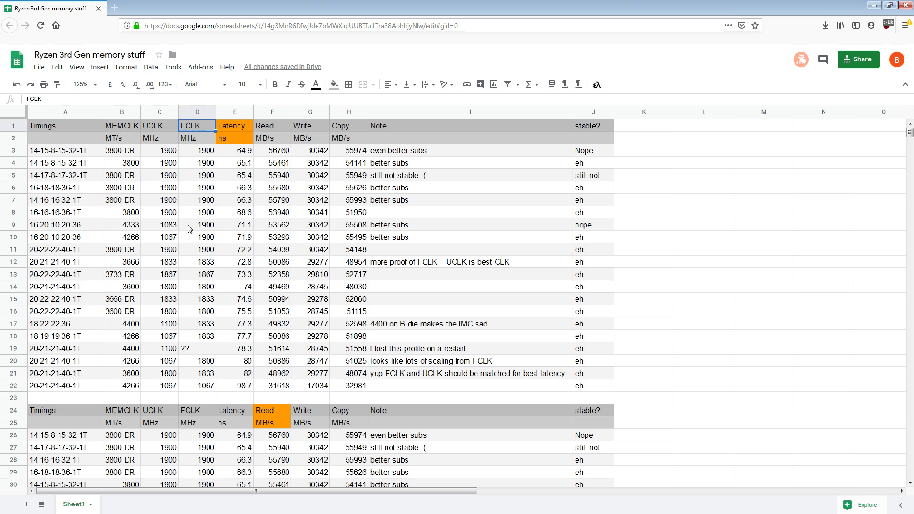
{"action": "left_click", "coordinate": [121, 274]}
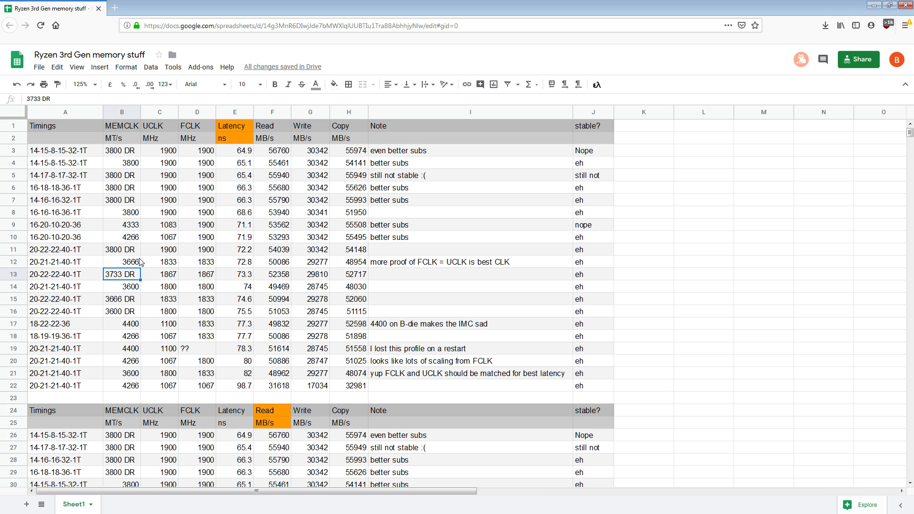
{"action": "mouse_move", "coordinate": [206, 148]}
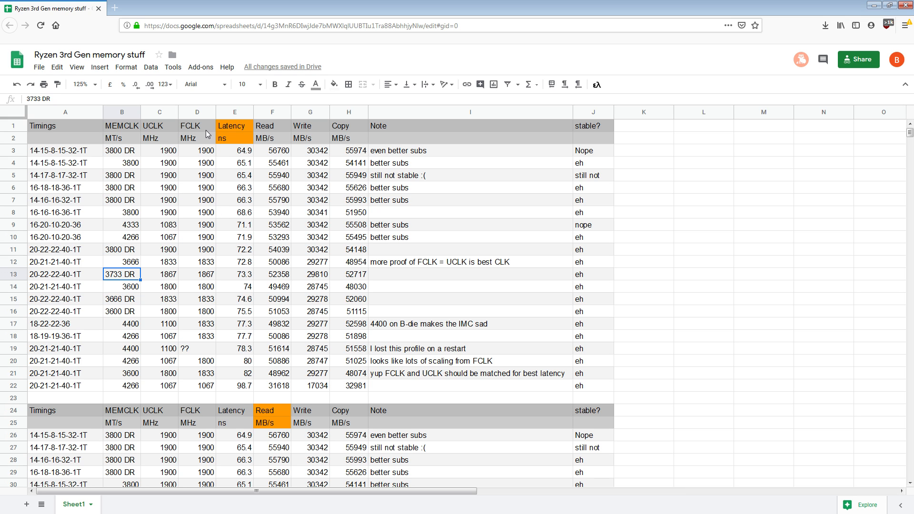
{"action": "left_click", "coordinate": [196, 275]}
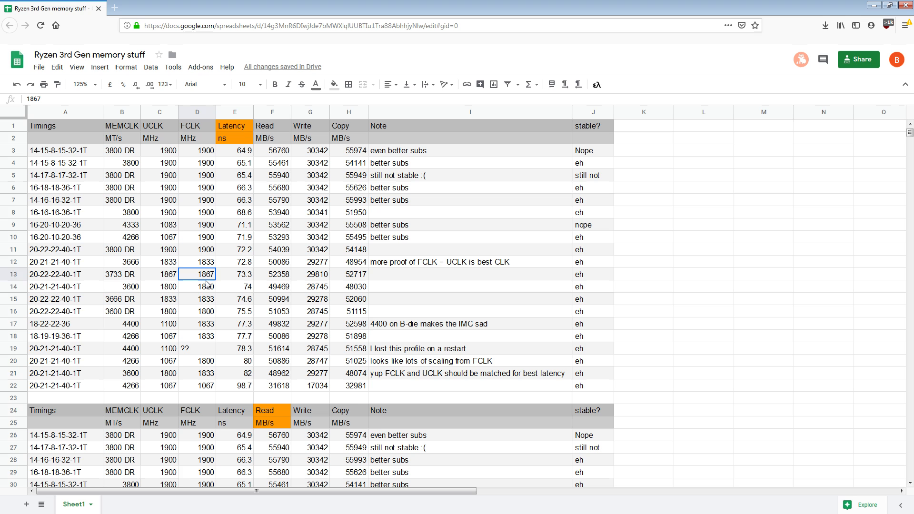
{"action": "left_click", "coordinate": [197, 286]}
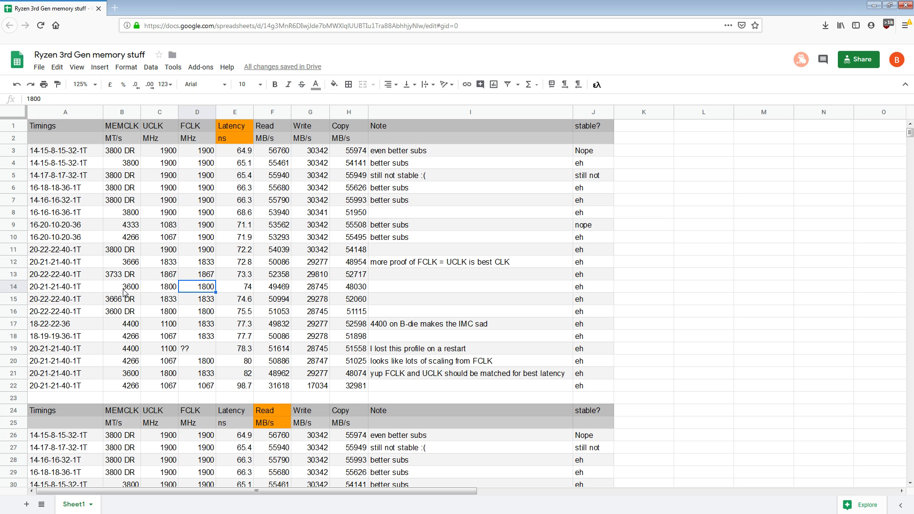
{"action": "left_click", "coordinate": [121, 273]}
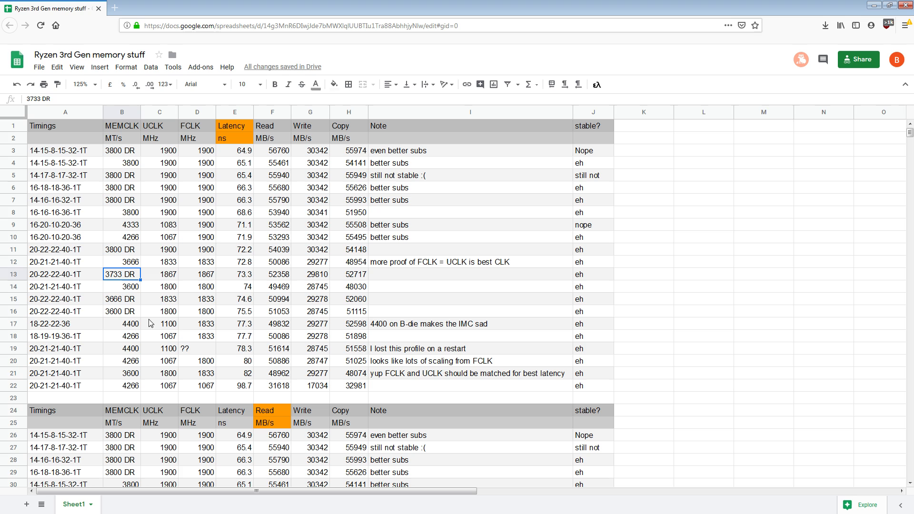
{"action": "left_click", "coordinate": [196, 287]}
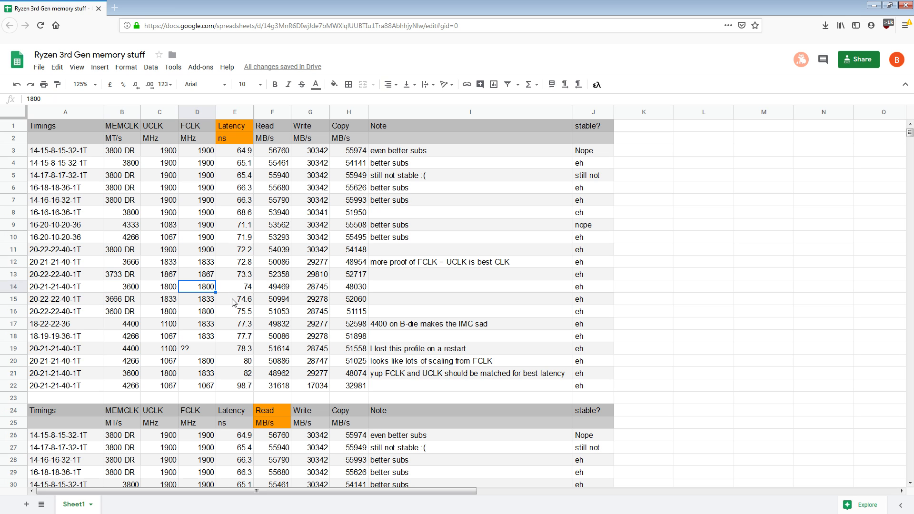
{"action": "left_click", "coordinate": [236, 372]}
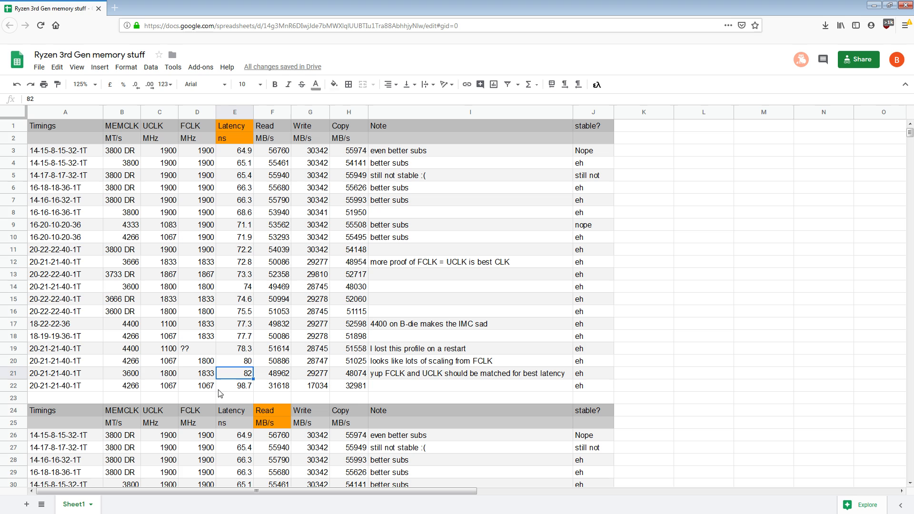
{"action": "mouse_move", "coordinate": [243, 402]}
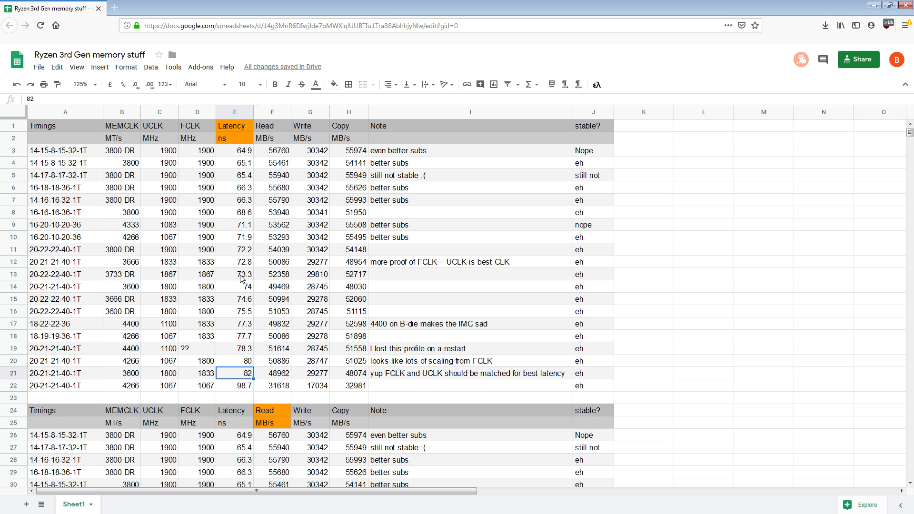
{"action": "mouse_move", "coordinate": [200, 285]}
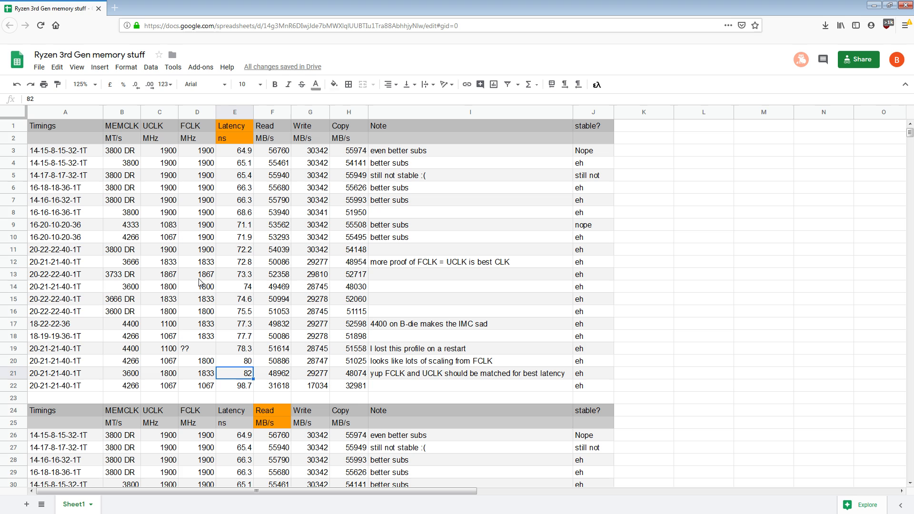
{"action": "left_click", "coordinate": [121, 286]}
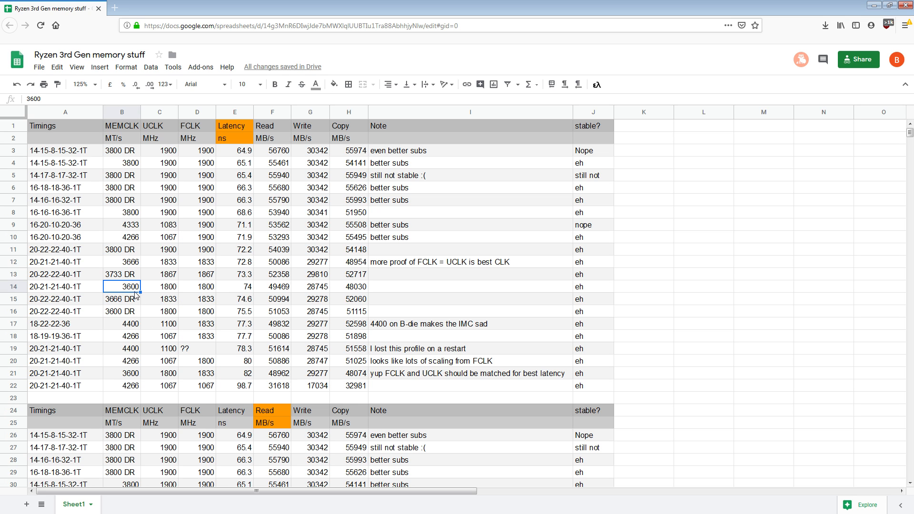
{"action": "mouse_move", "coordinate": [188, 280]}
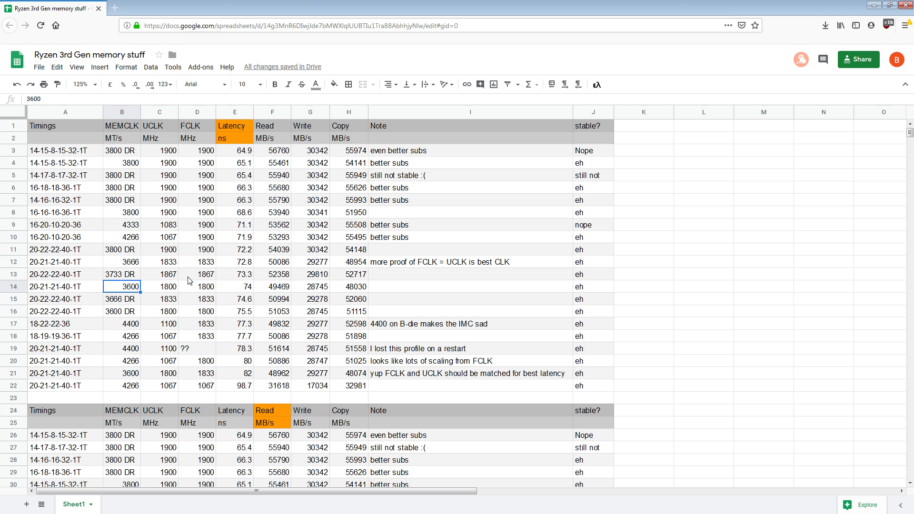
{"action": "left_click", "coordinate": [310, 200]}
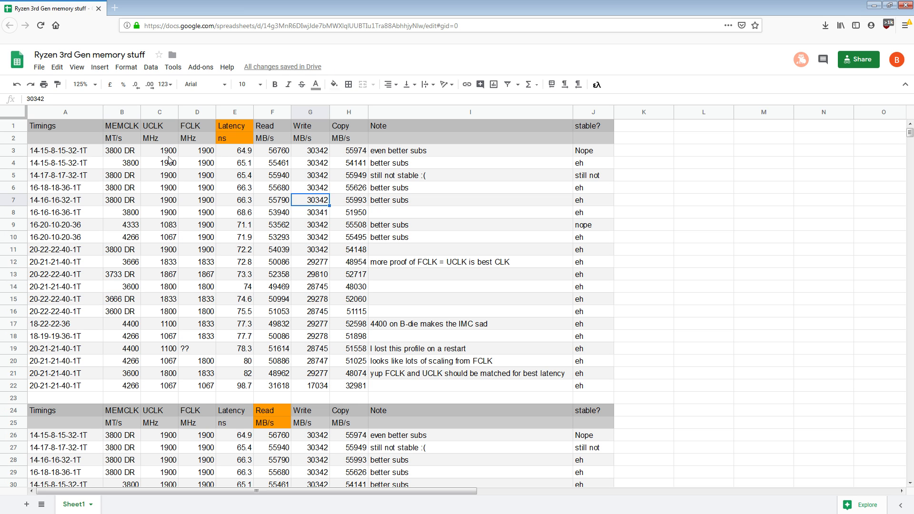
{"action": "left_click", "coordinate": [197, 150]}
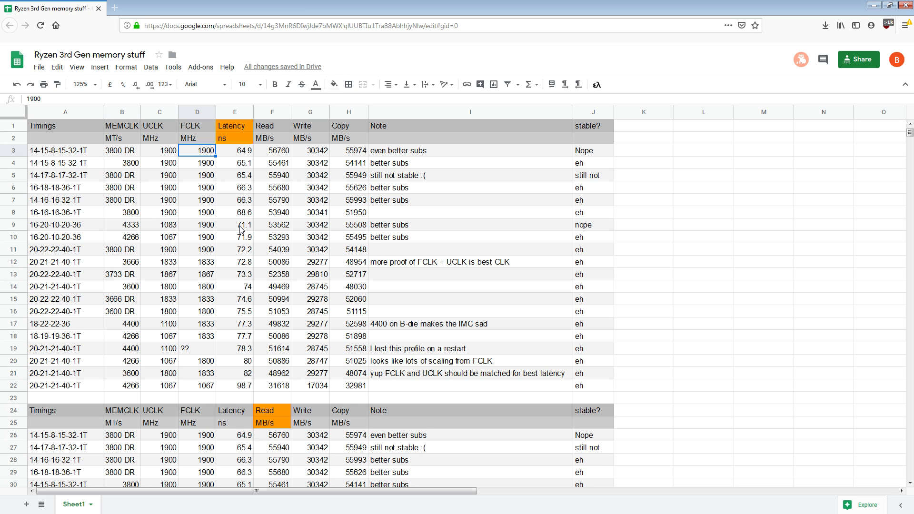
{"action": "left_click", "coordinate": [121, 199]}
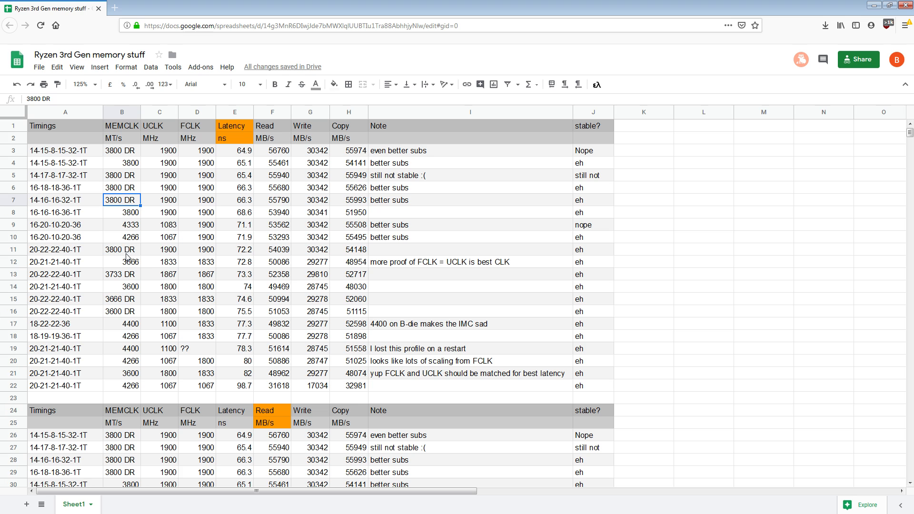
{"action": "mouse_move", "coordinate": [249, 201]}
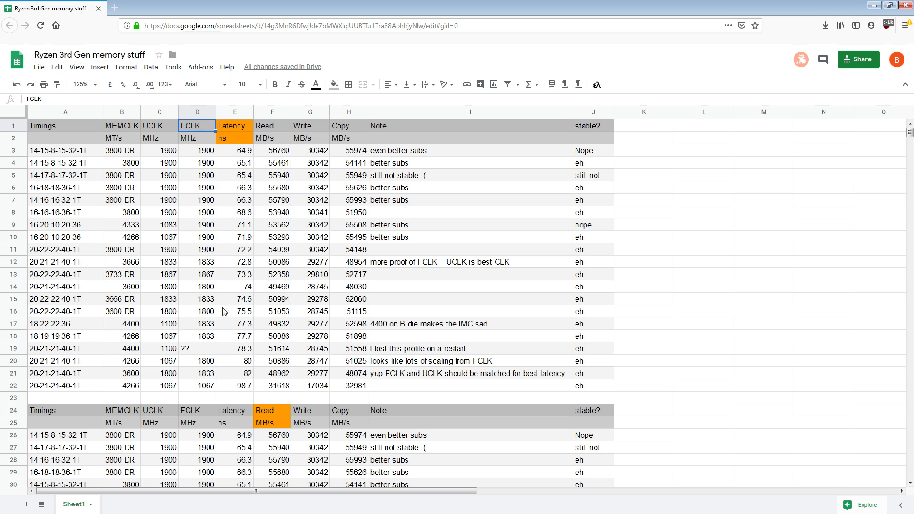
{"action": "mouse_move", "coordinate": [55, 258]}
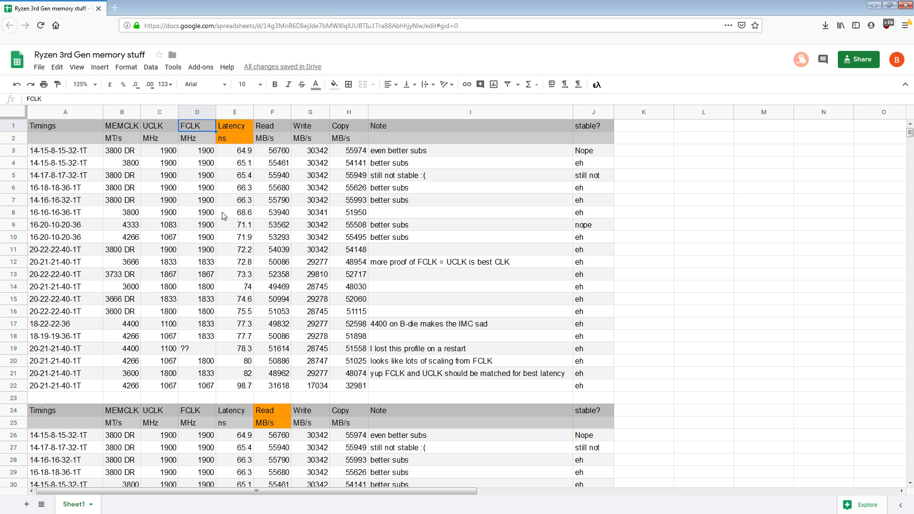
{"action": "mouse_move", "coordinate": [331, 269]}
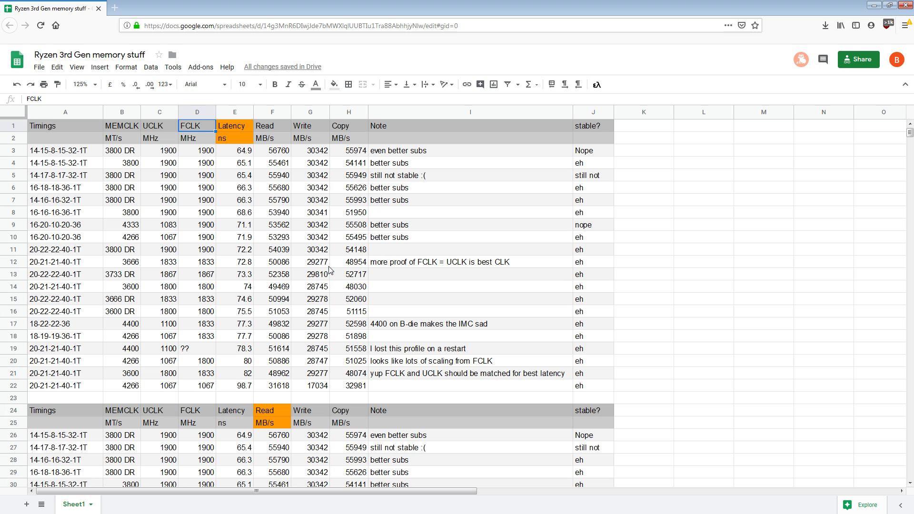
{"action": "mouse_move", "coordinate": [159, 241]}
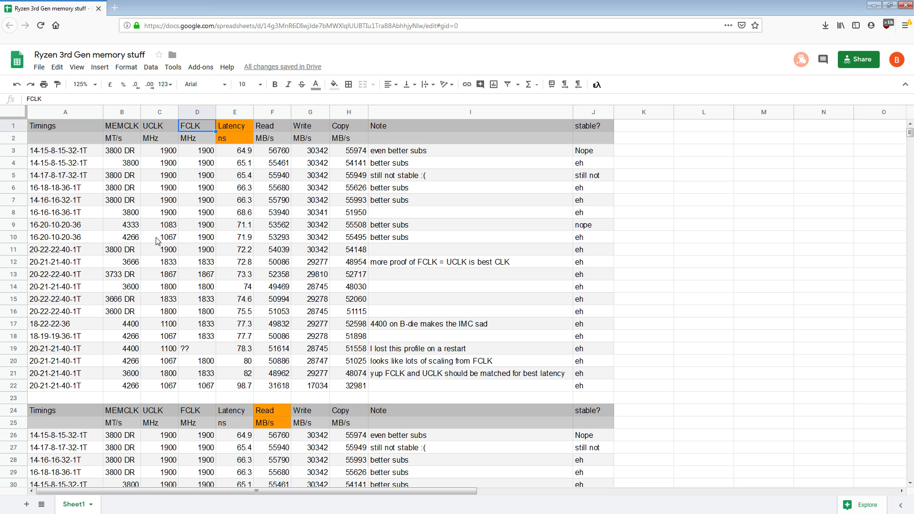
{"action": "mouse_move", "coordinate": [146, 203]}
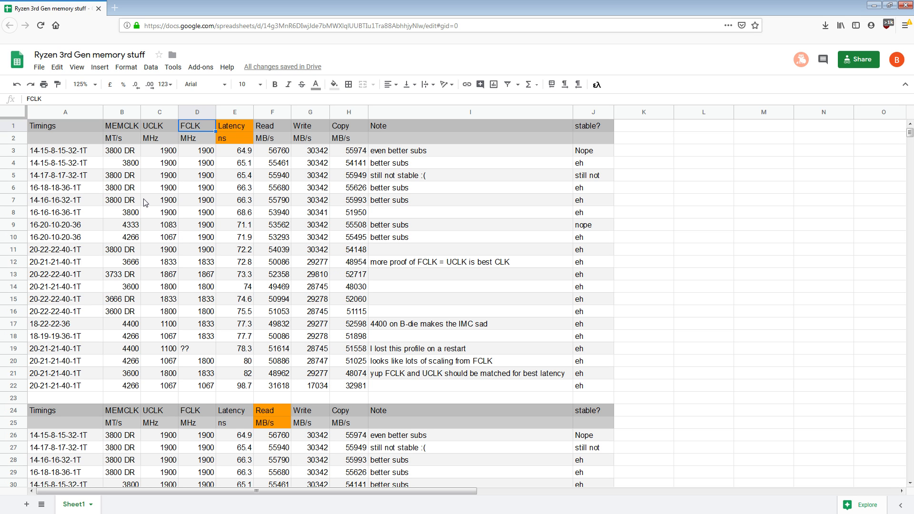
{"action": "mouse_move", "coordinate": [257, 237]}
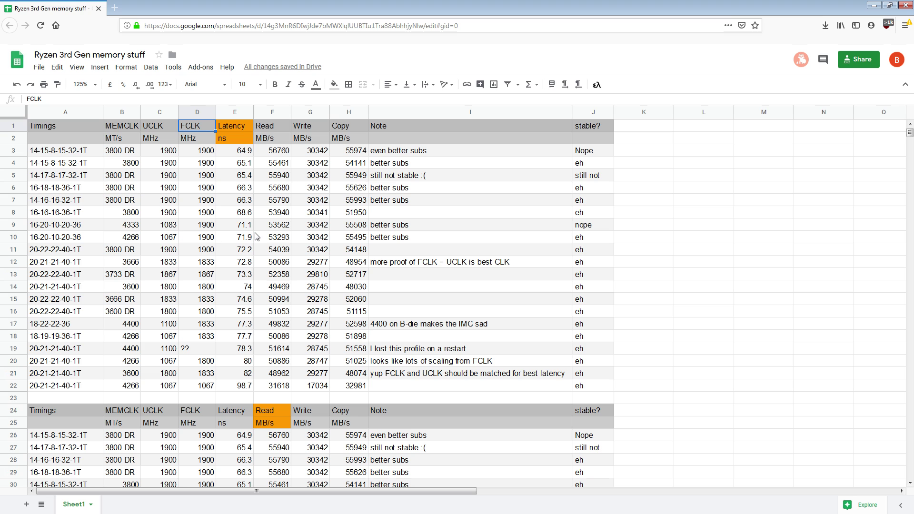
{"action": "mouse_move", "coordinate": [249, 236]}
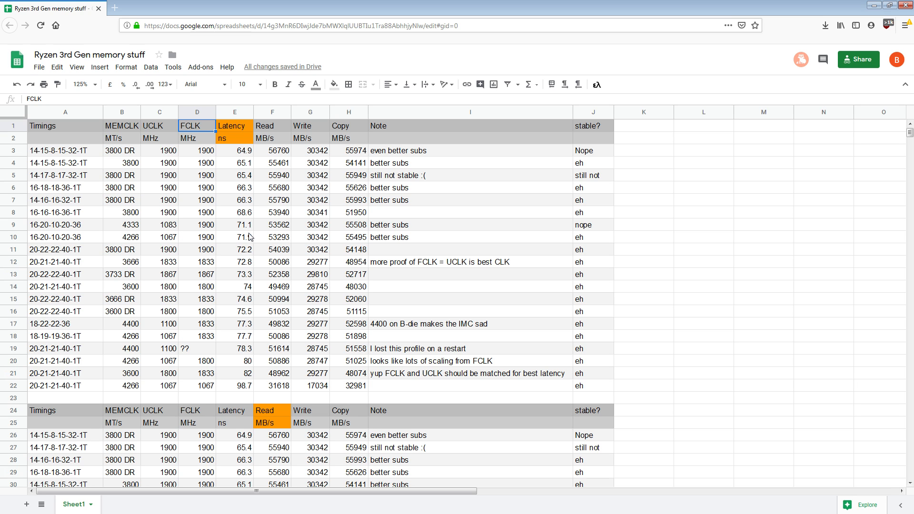
{"action": "mouse_move", "coordinate": [236, 234]}
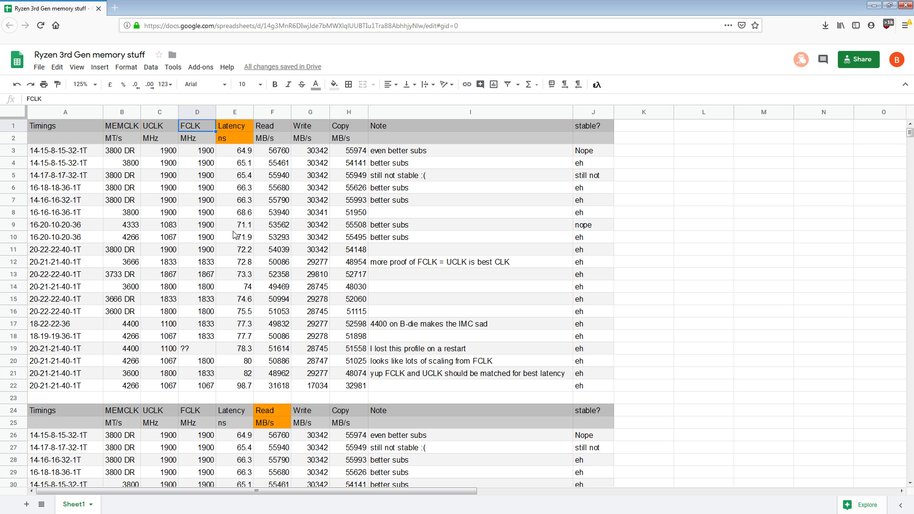
{"action": "mouse_move", "coordinate": [598, 299]}
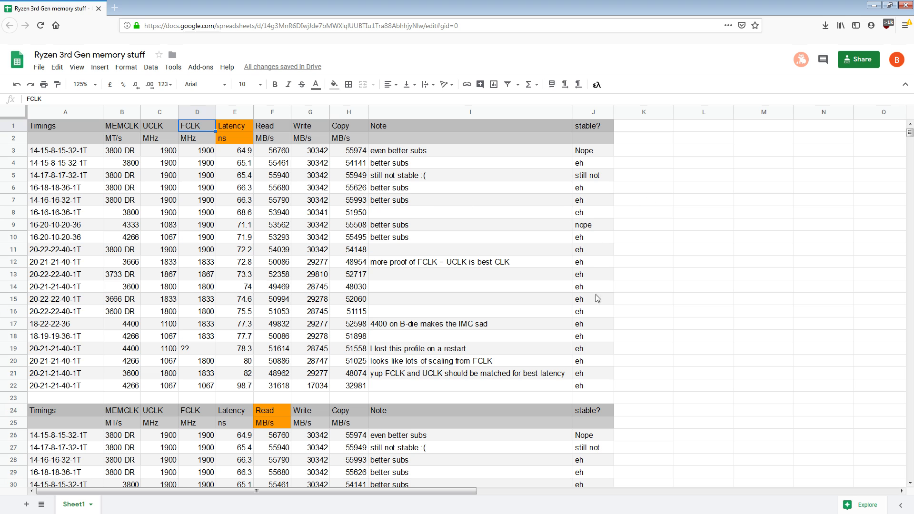
{"action": "mouse_move", "coordinate": [673, 344]}
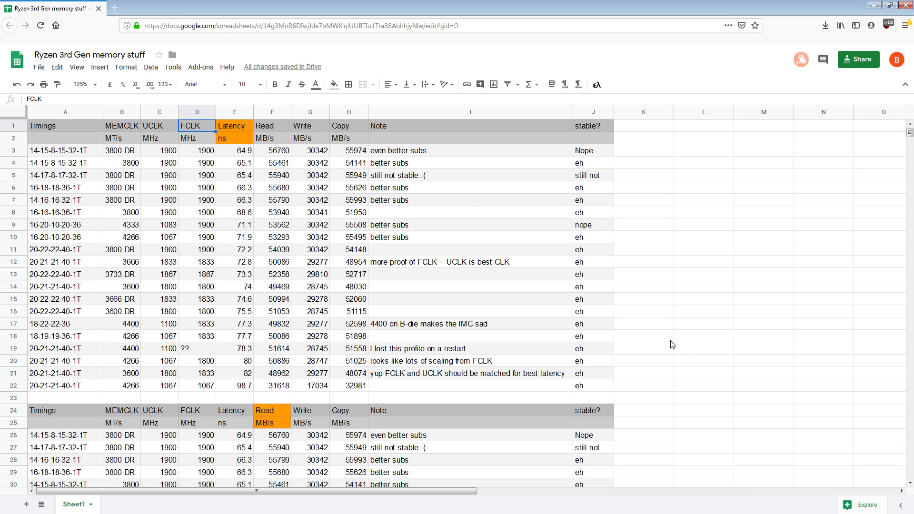
{"action": "mouse_move", "coordinate": [393, 283]}
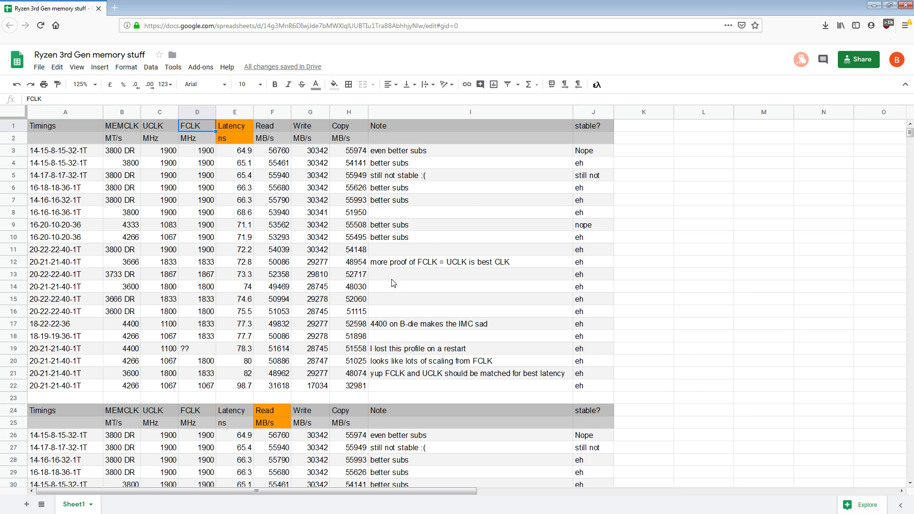
{"action": "mouse_move", "coordinate": [768, 376]}
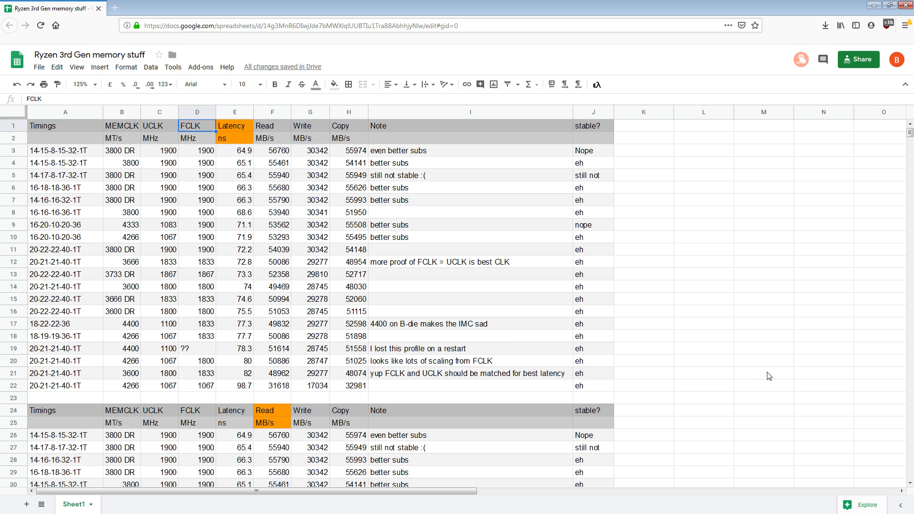
{"action": "mouse_move", "coordinate": [592, 347]}
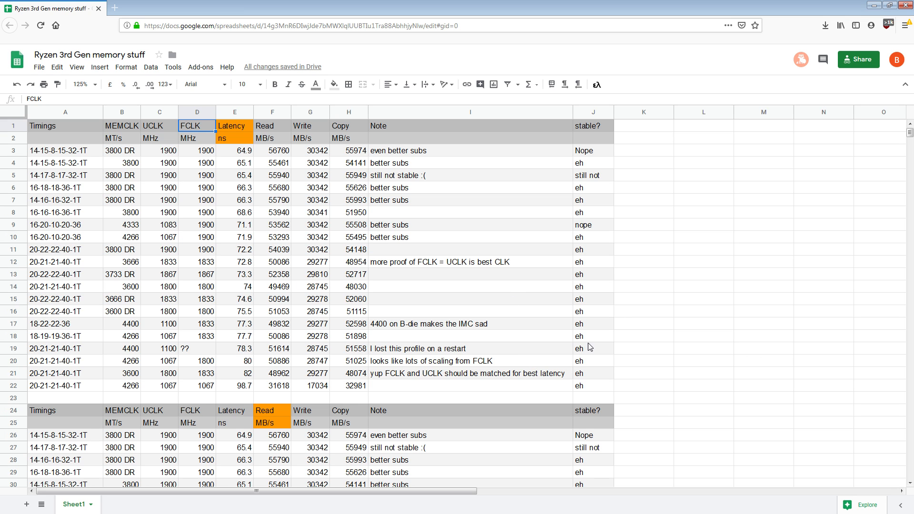
{"action": "mouse_move", "coordinate": [493, 217]}
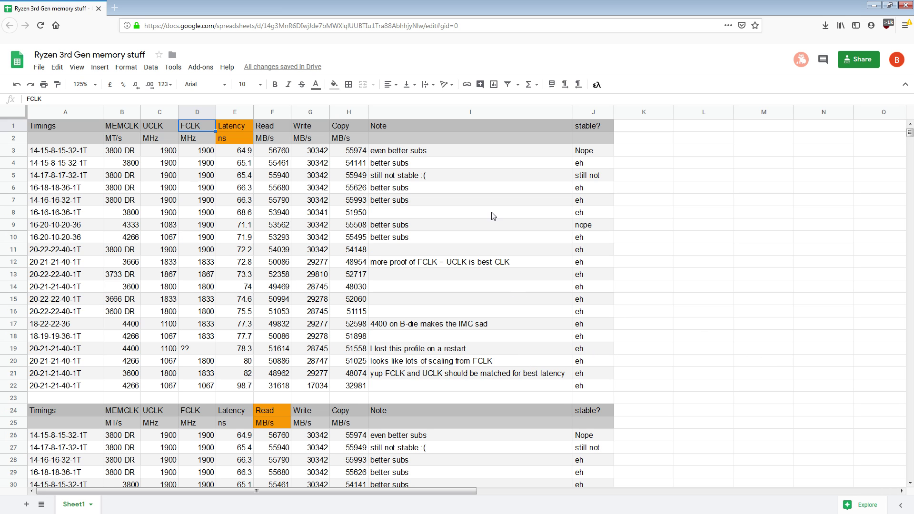
{"action": "left_click", "coordinate": [122, 200]}
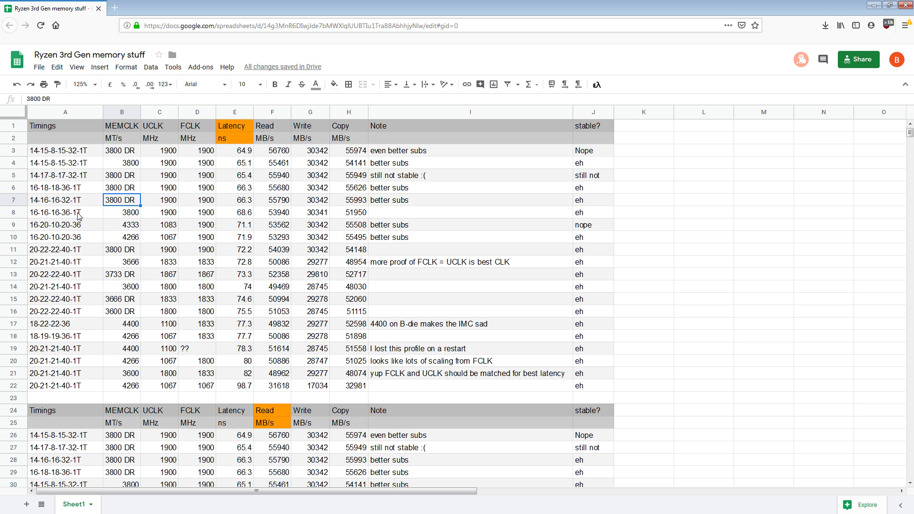
{"action": "mouse_move", "coordinate": [499, 243]}
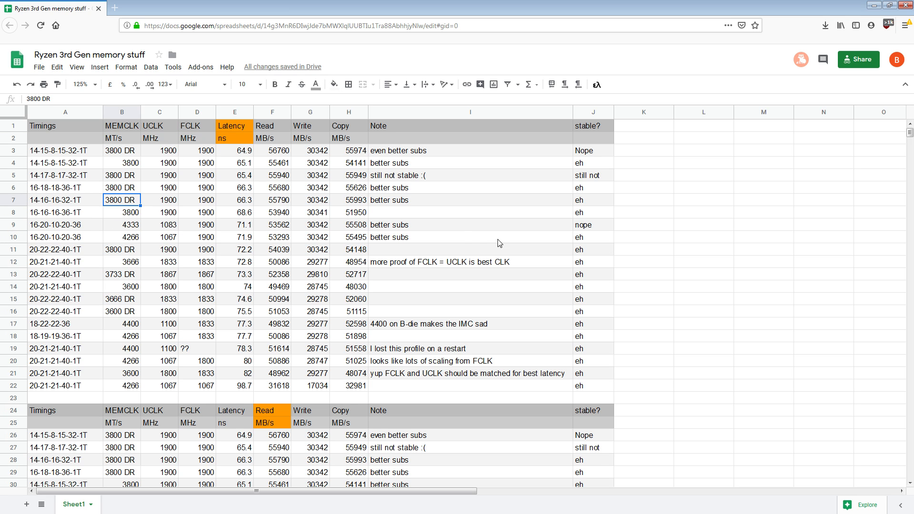
{"action": "mouse_move", "coordinate": [147, 243]}
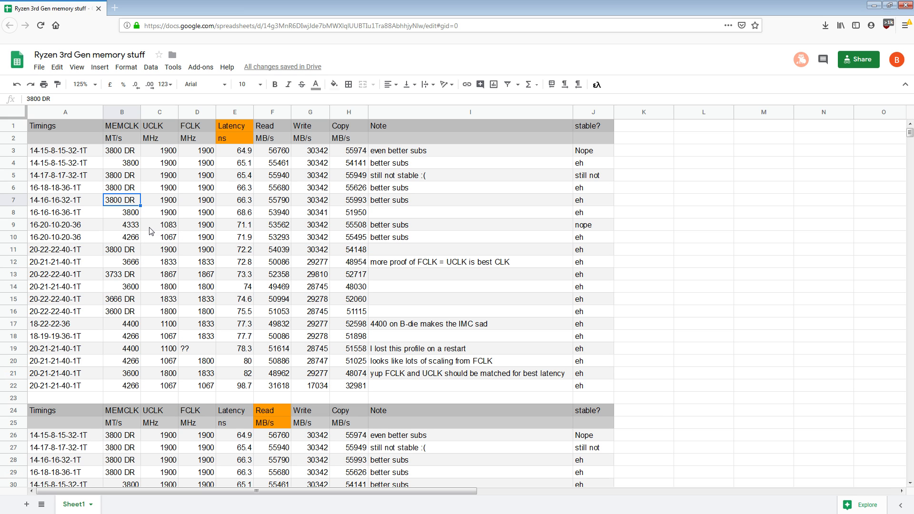
{"action": "mouse_move", "coordinate": [153, 238]}
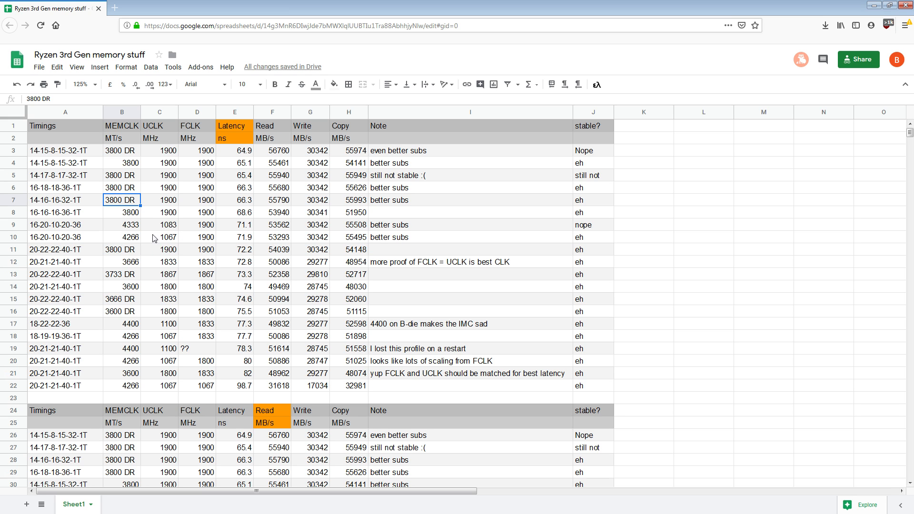
{"action": "mouse_move", "coordinate": [127, 235]}
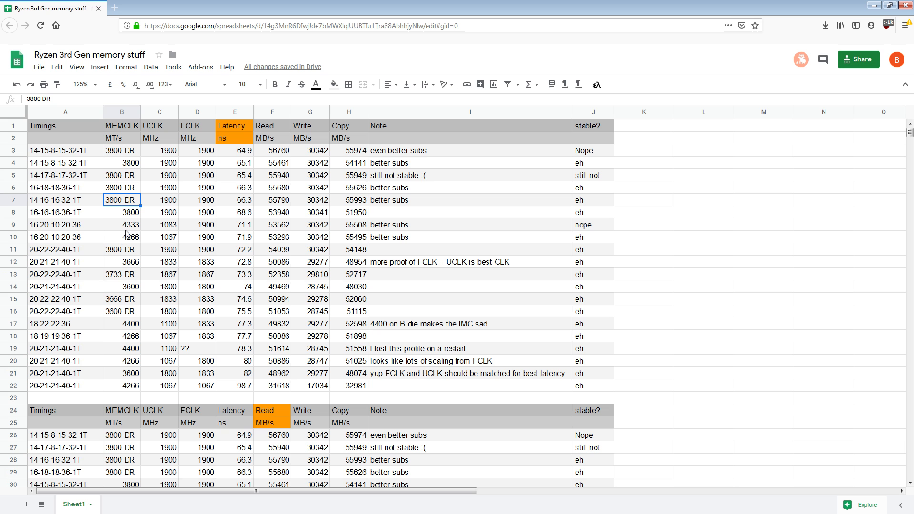
{"action": "left_click", "coordinate": [65, 237]}
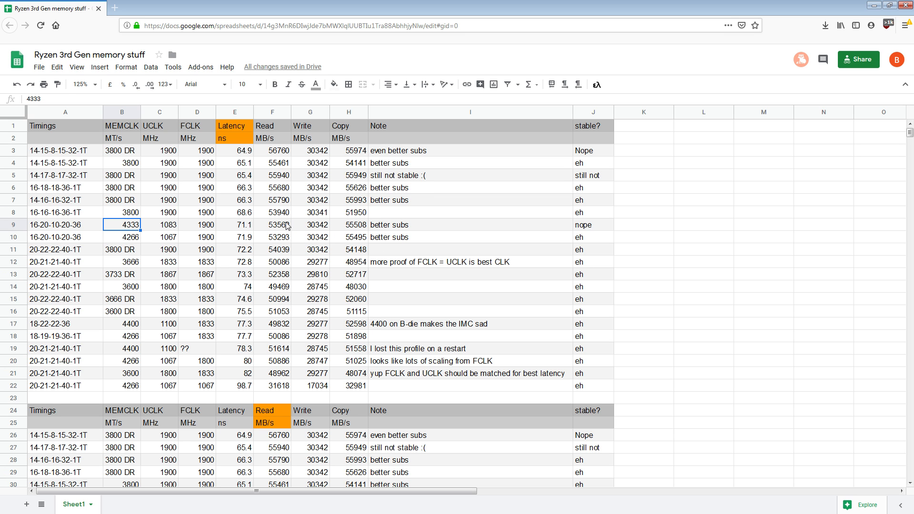
{"action": "scroll", "scroll_direction": "down", "scroll_amount": 3}
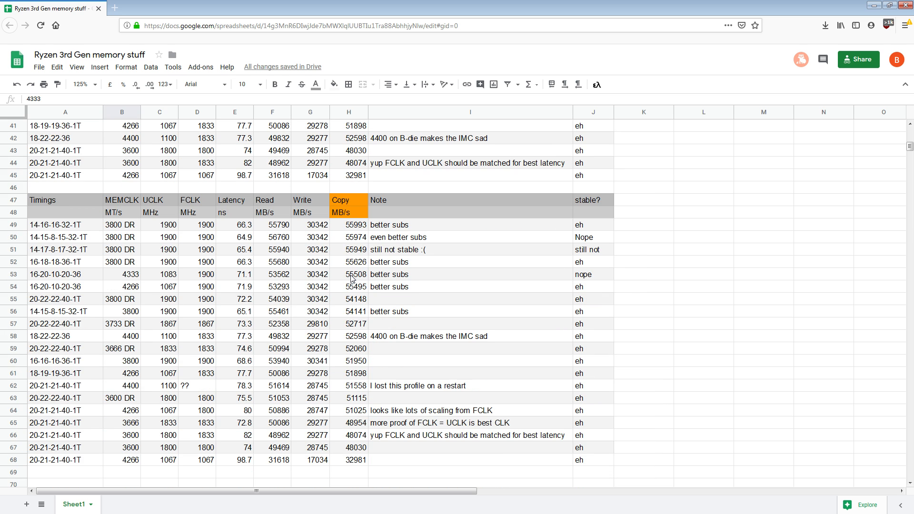
{"action": "left_click", "coordinate": [122, 274]}
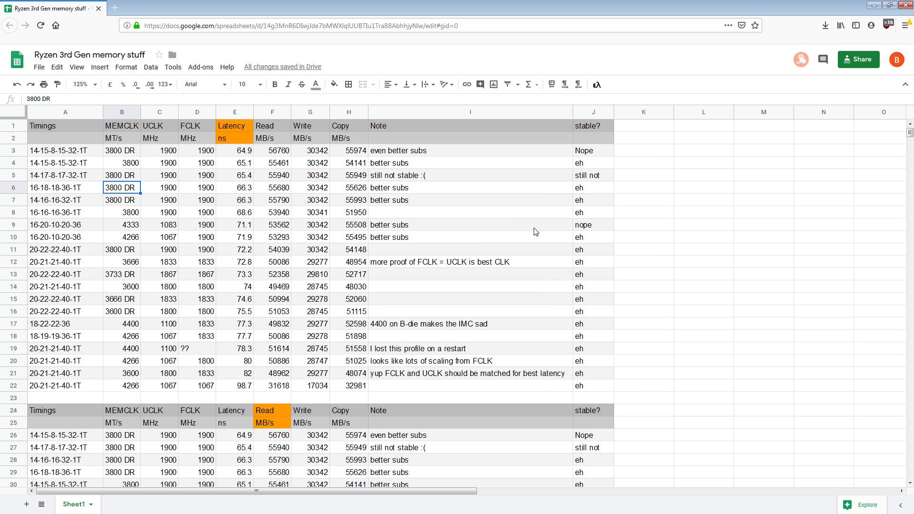
{"action": "mouse_move", "coordinate": [358, 237]}
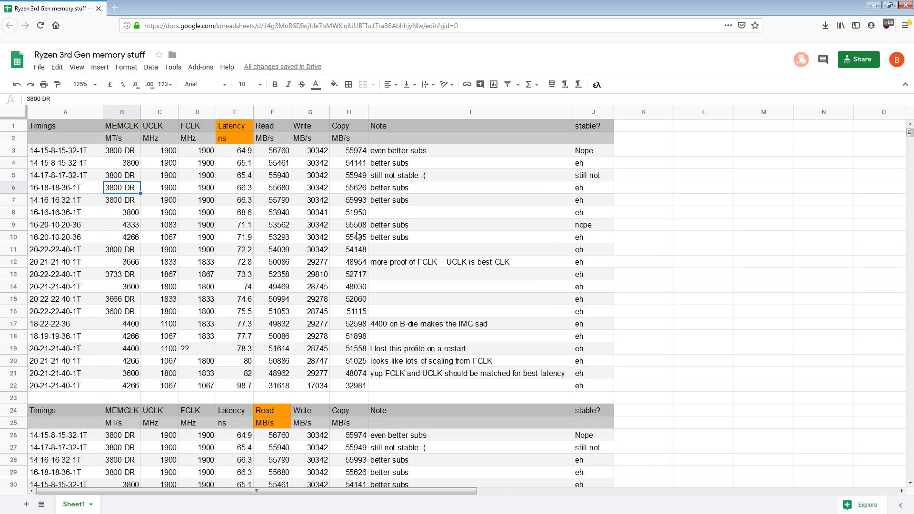
Point out row 10's 55495 copy result, then scroll down to the Read-sorted table
{"action": "left_click", "coordinate": [349, 237]}
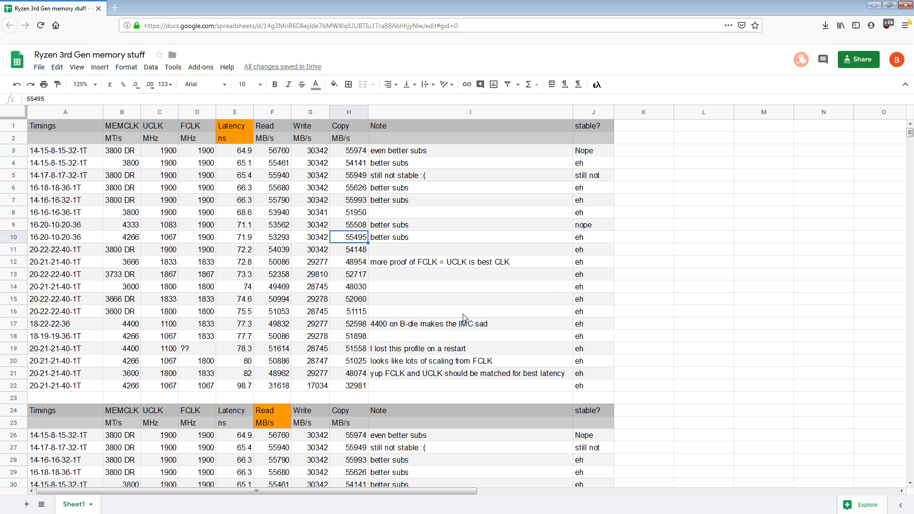
{"action": "scroll", "scroll_direction": "down", "scroll_amount": 3}
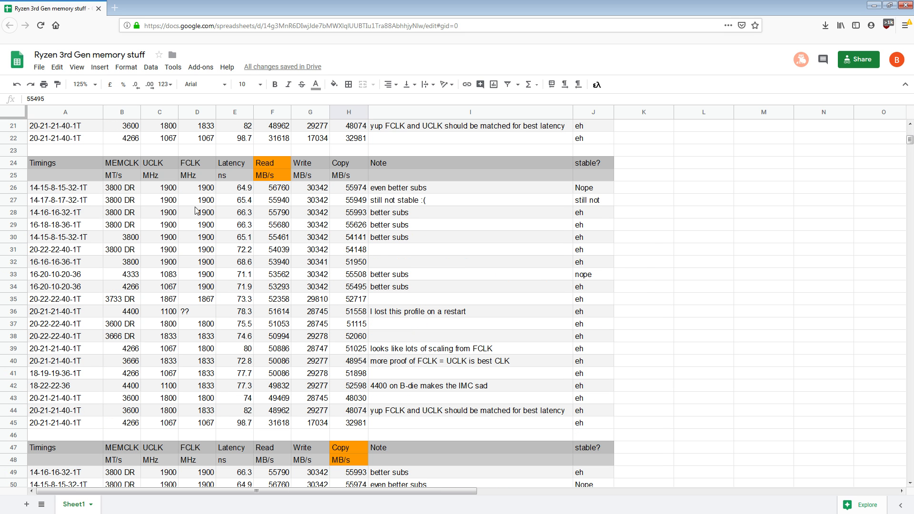
{"action": "mouse_move", "coordinate": [578, 204]}
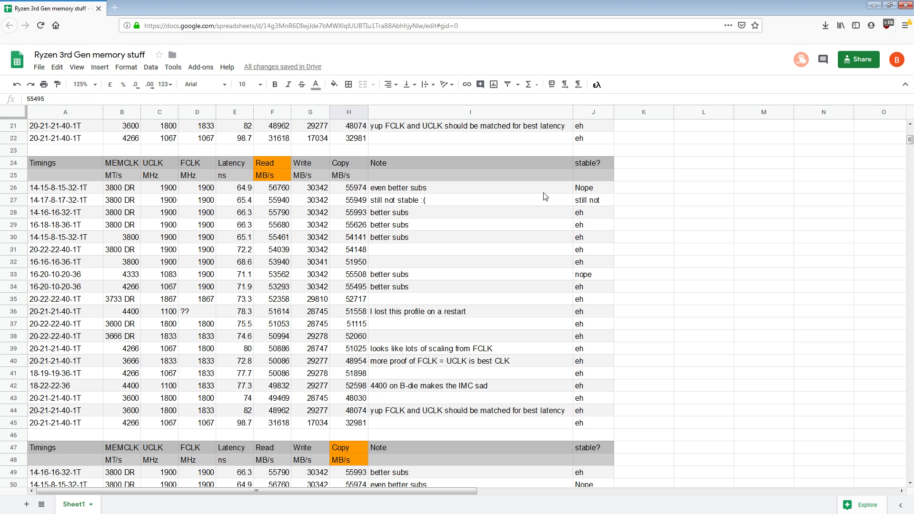
{"action": "mouse_move", "coordinate": [596, 173]}
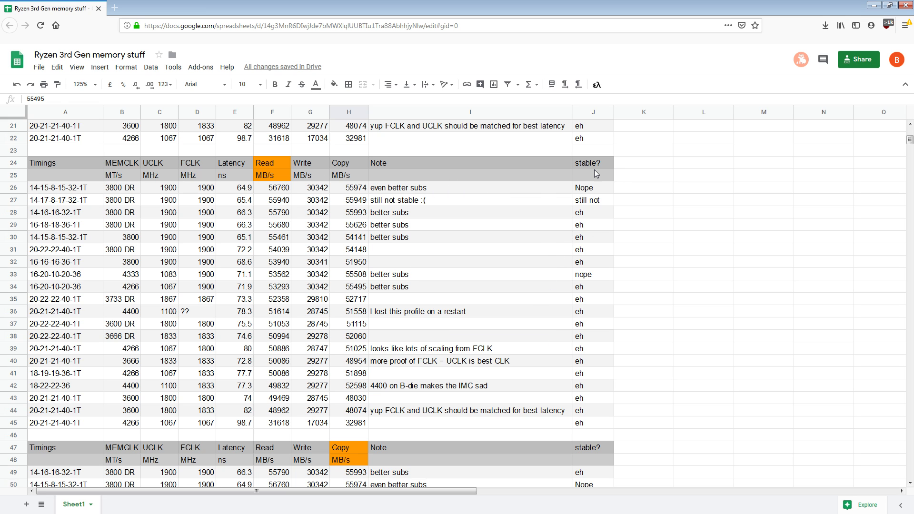
{"action": "mouse_move", "coordinate": [528, 224]}
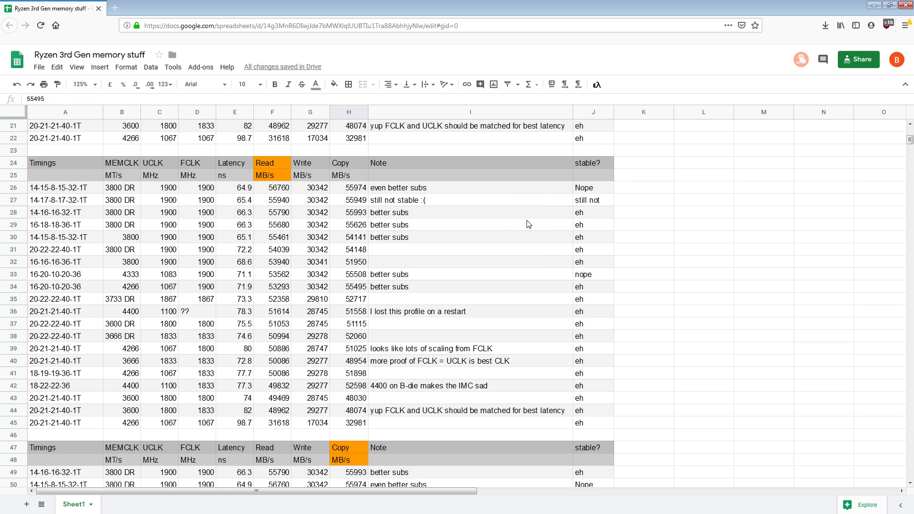
{"action": "mouse_move", "coordinate": [695, 308]}
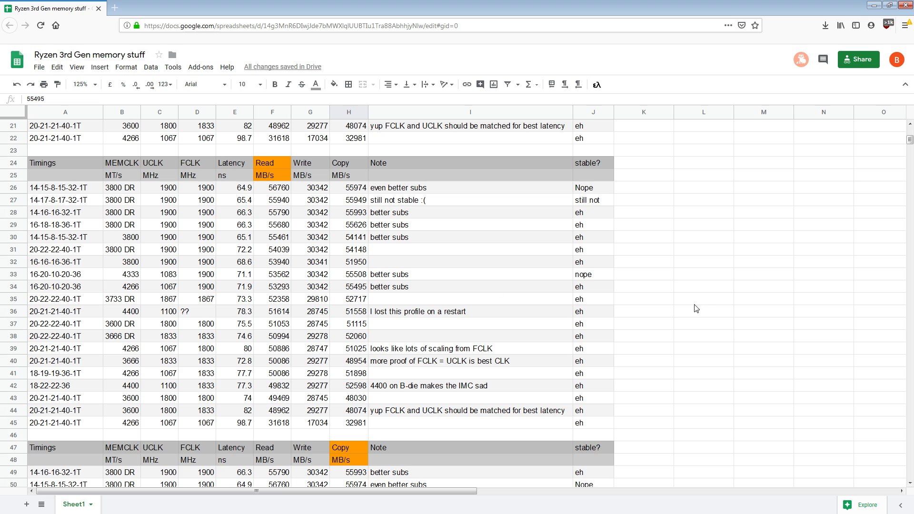
{"action": "mouse_move", "coordinate": [656, 58]}
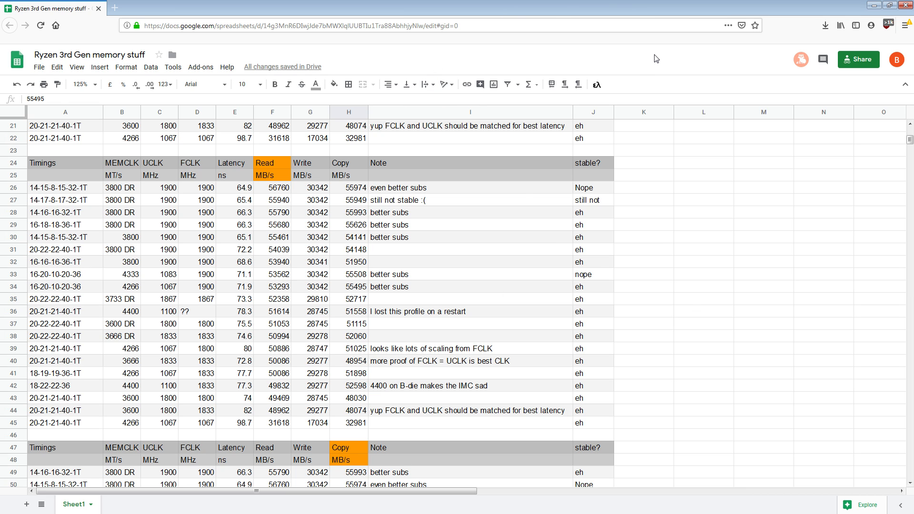
{"action": "mouse_move", "coordinate": [287, 243]}
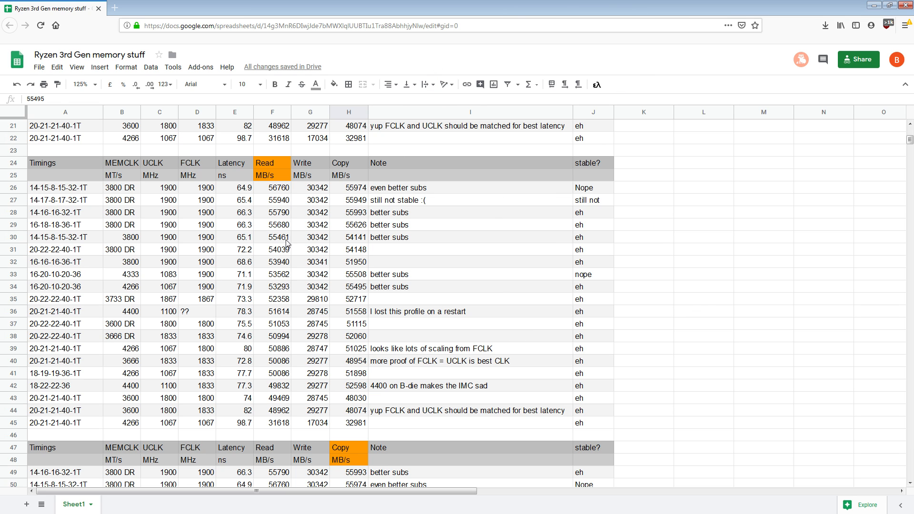
{"action": "mouse_move", "coordinate": [297, 238]}
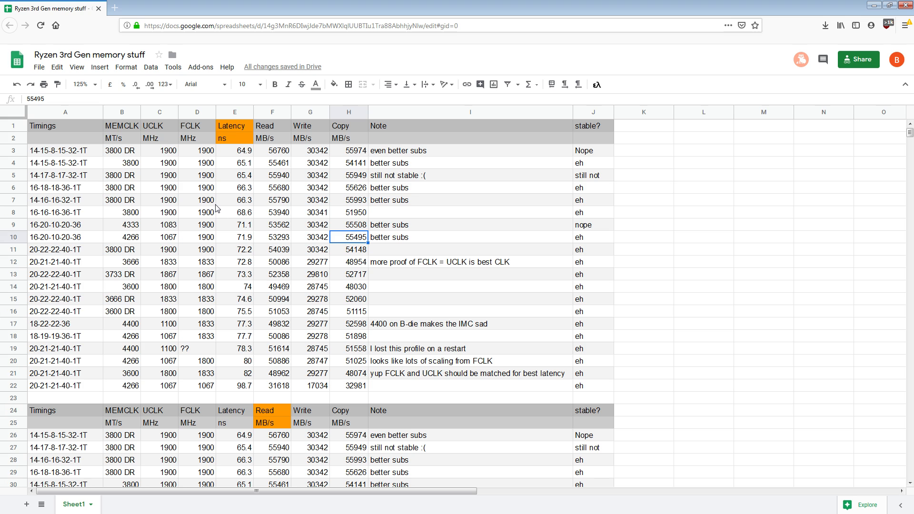
{"action": "mouse_move", "coordinate": [319, 246]}
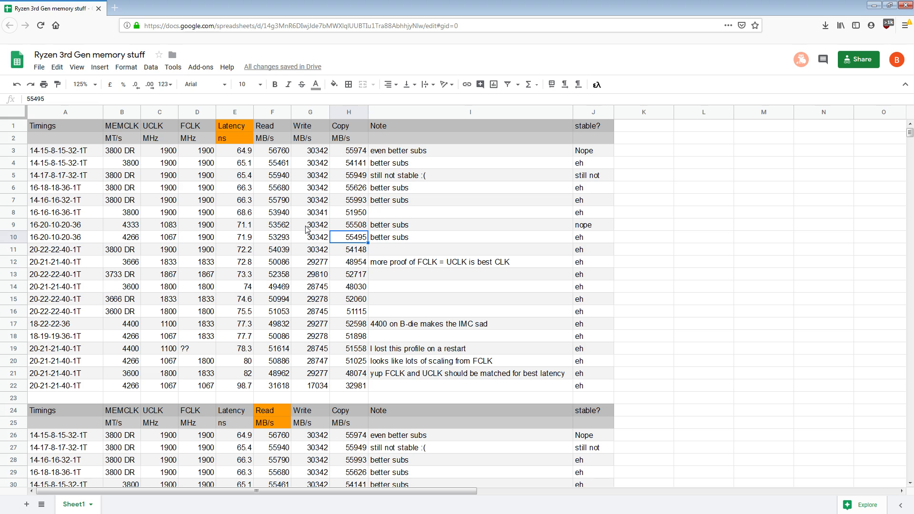
{"action": "left_click", "coordinate": [122, 151]}
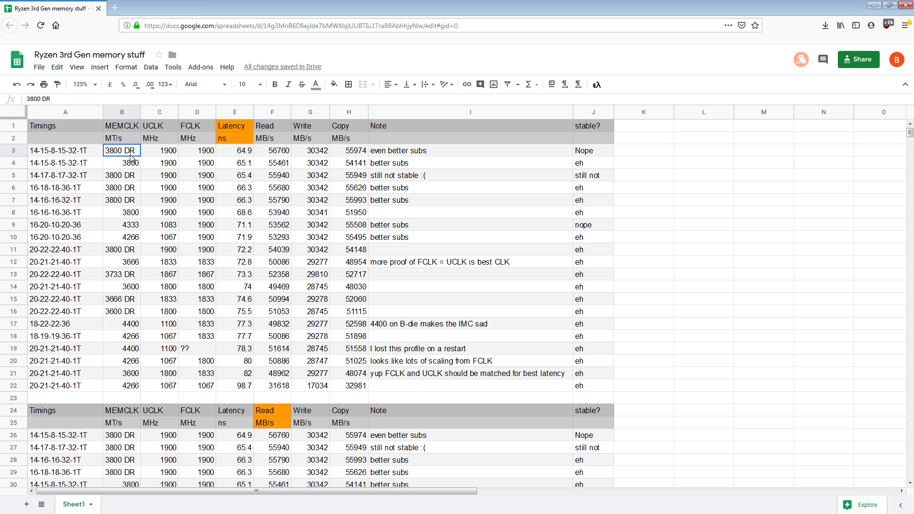
{"action": "left_click", "coordinate": [121, 175]}
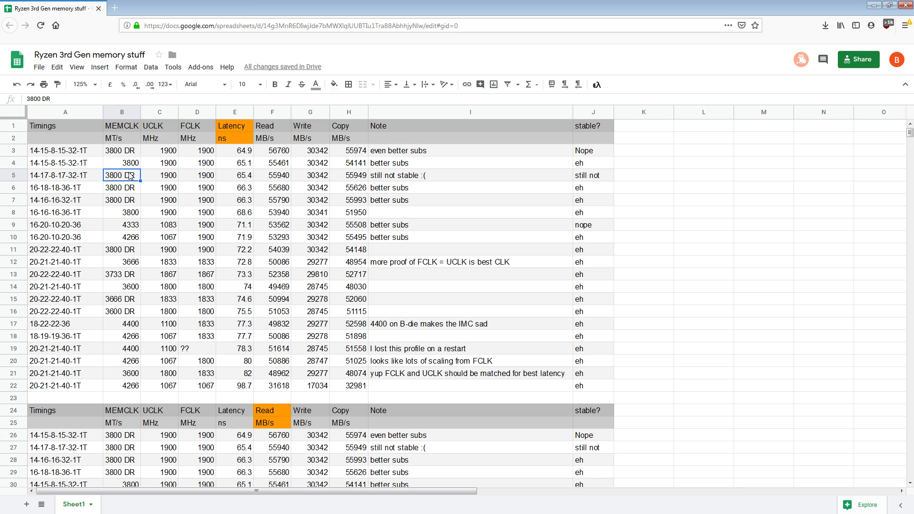
{"action": "left_click", "coordinate": [122, 187]}
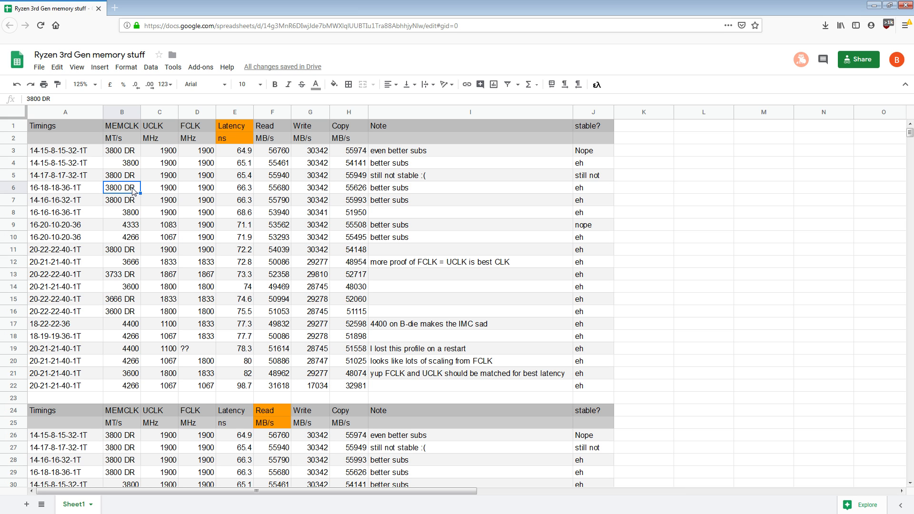
{"action": "left_click", "coordinate": [121, 175]}
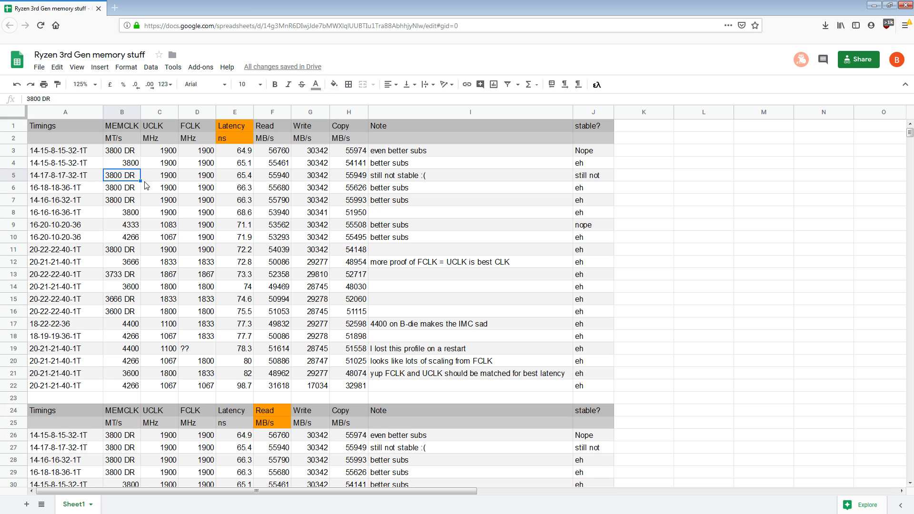
{"action": "mouse_move", "coordinate": [130, 200]}
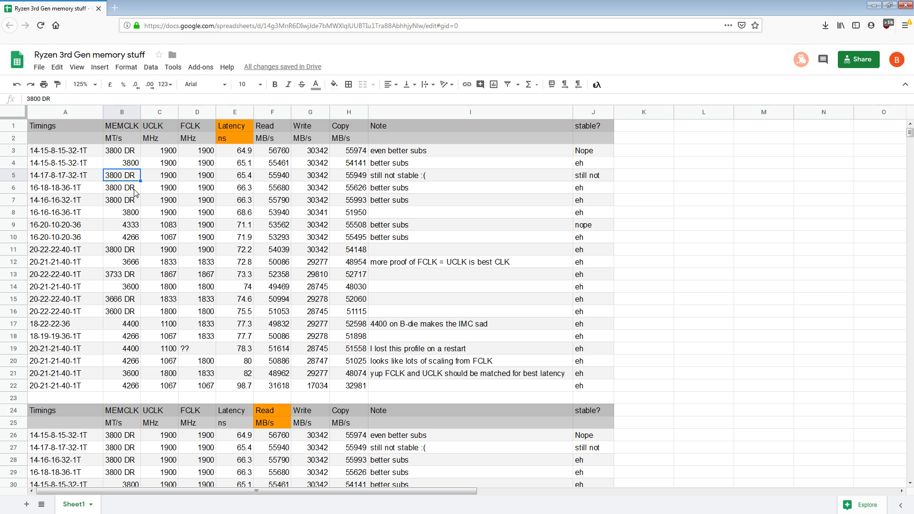
{"action": "mouse_move", "coordinate": [346, 208]}
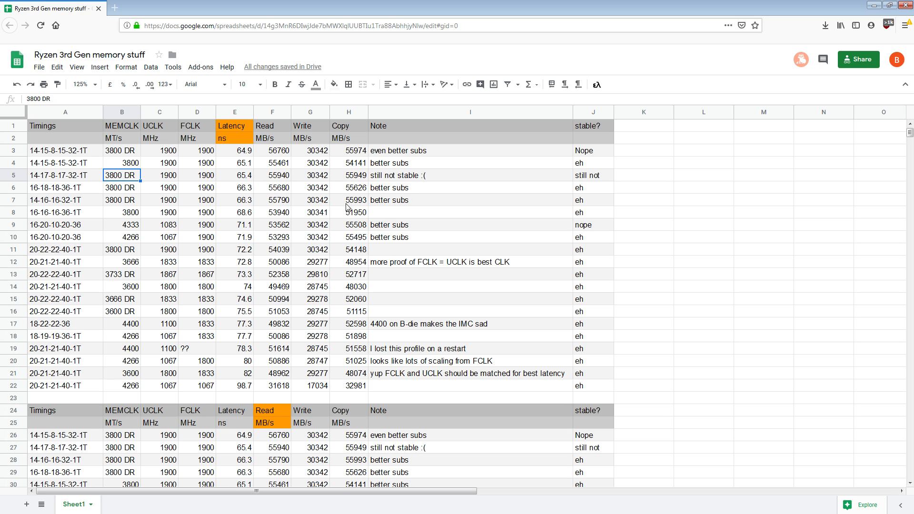
{"action": "left_click", "coordinate": [121, 200]}
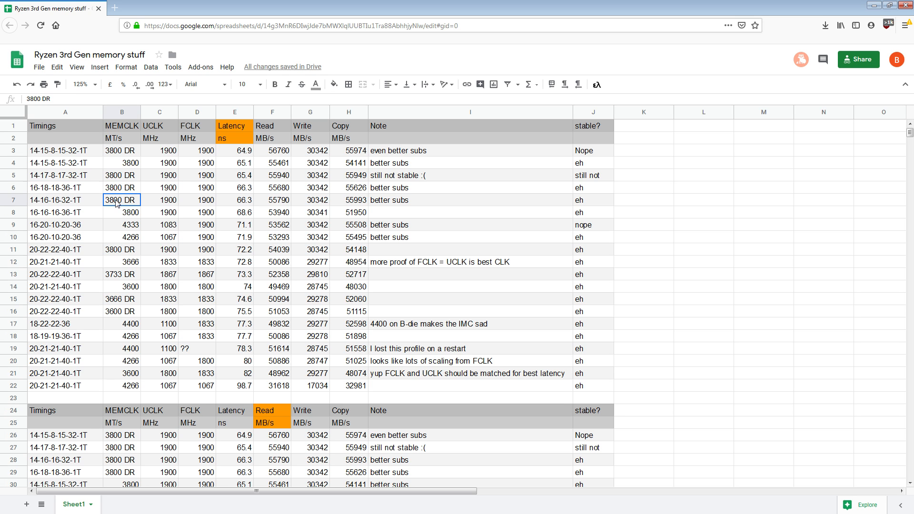
{"action": "left_click", "coordinate": [122, 176]}
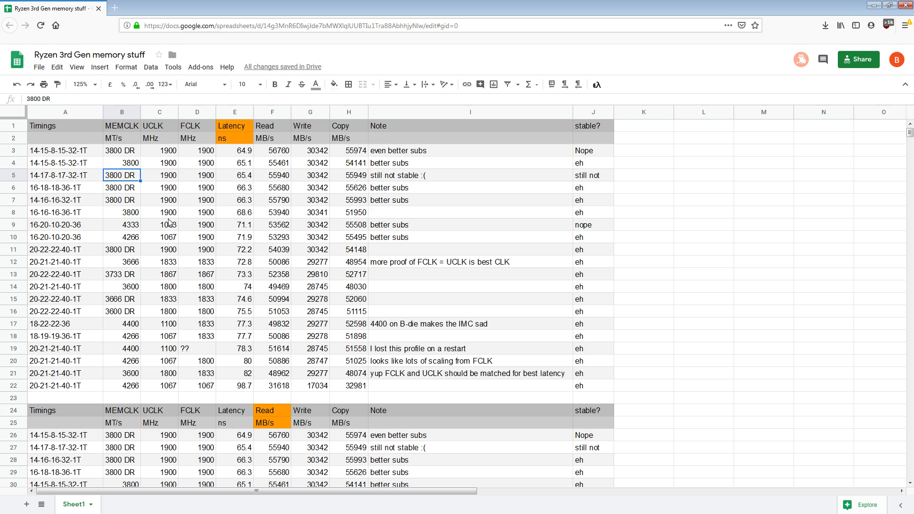
{"action": "left_click", "coordinate": [121, 150]}
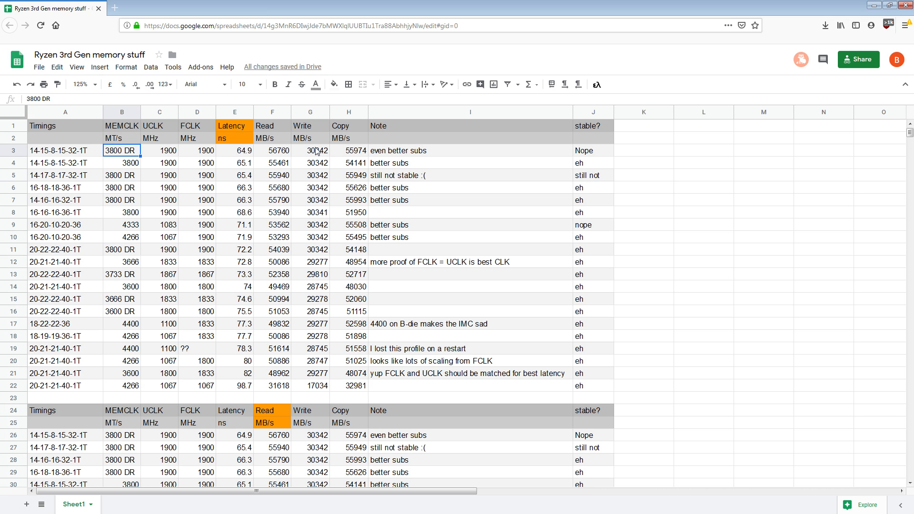
Check row 7's 66.3 ns latency, then scroll down to the Copy-sorted table
{"action": "left_click", "coordinate": [234, 200]}
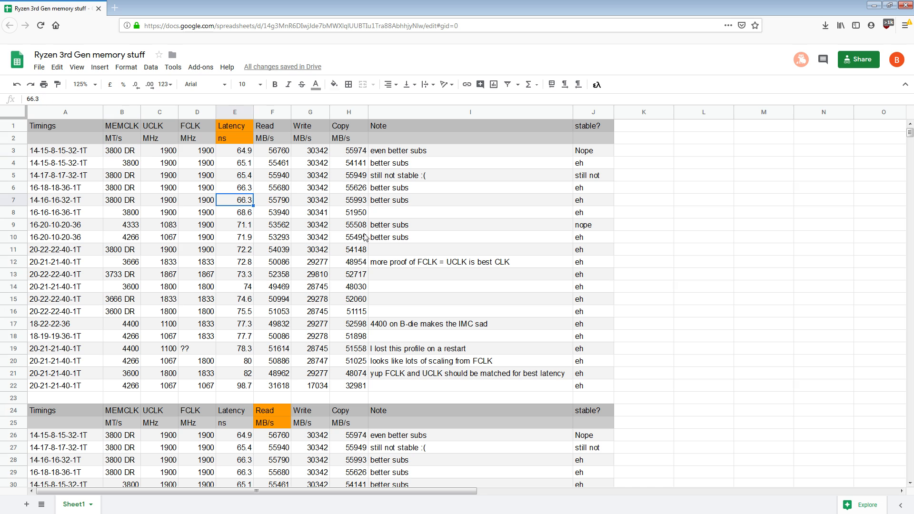
{"action": "scroll", "scroll_direction": "down", "scroll_amount": 3}
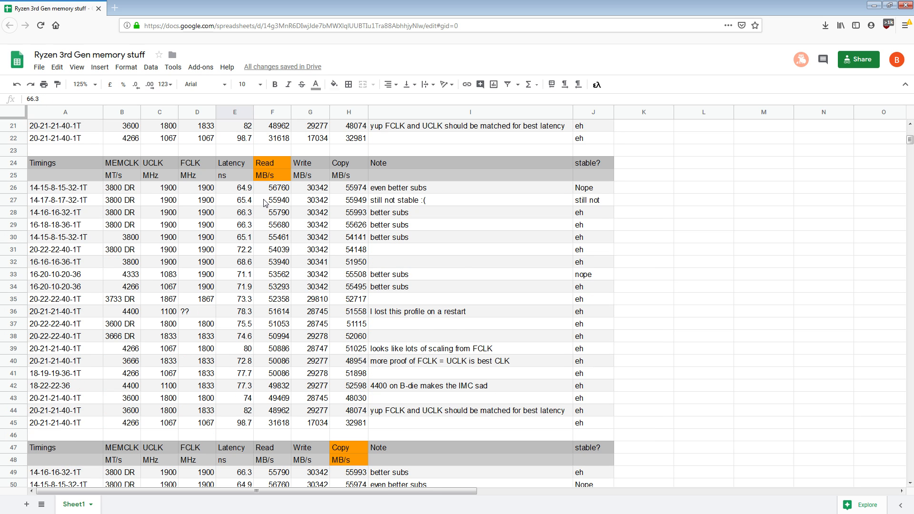
{"action": "scroll", "scroll_direction": "down", "scroll_amount": 3}
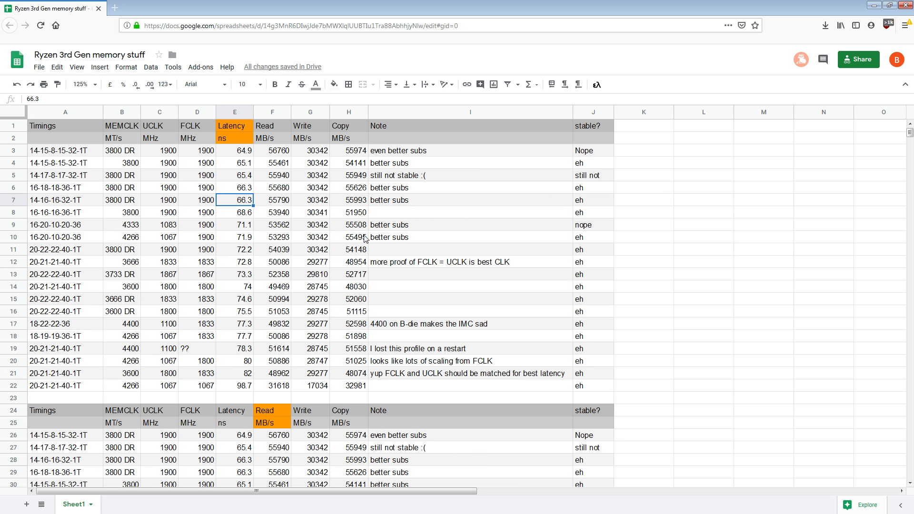
{"action": "mouse_move", "coordinate": [278, 203]}
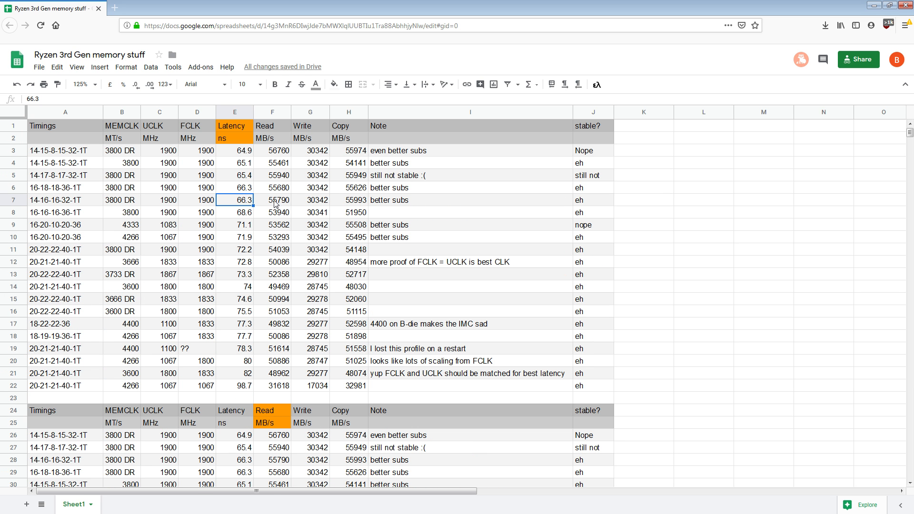
{"action": "mouse_move", "coordinate": [267, 204]}
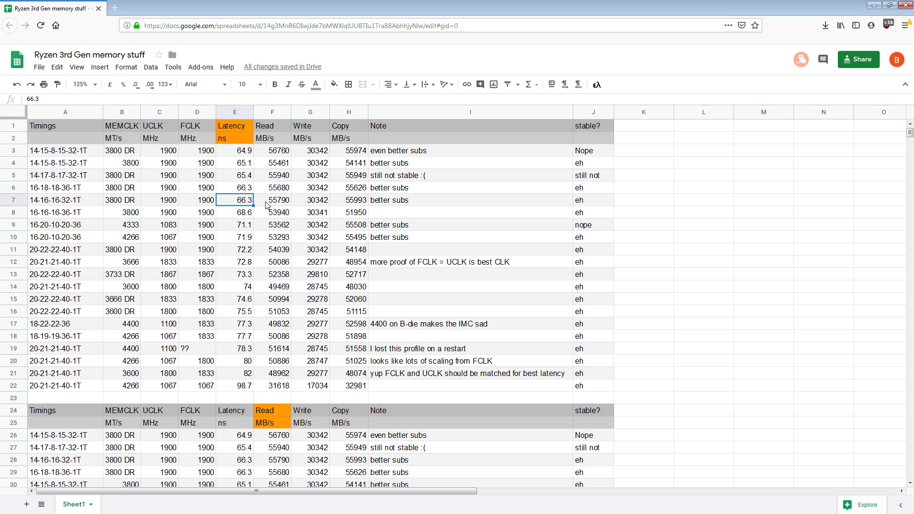
{"action": "mouse_move", "coordinate": [265, 200]}
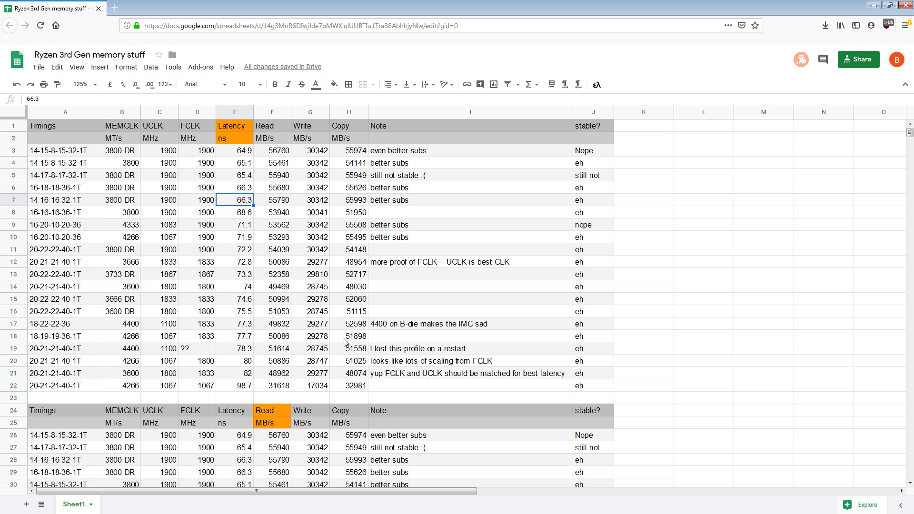
{"action": "mouse_move", "coordinate": [438, 304]}
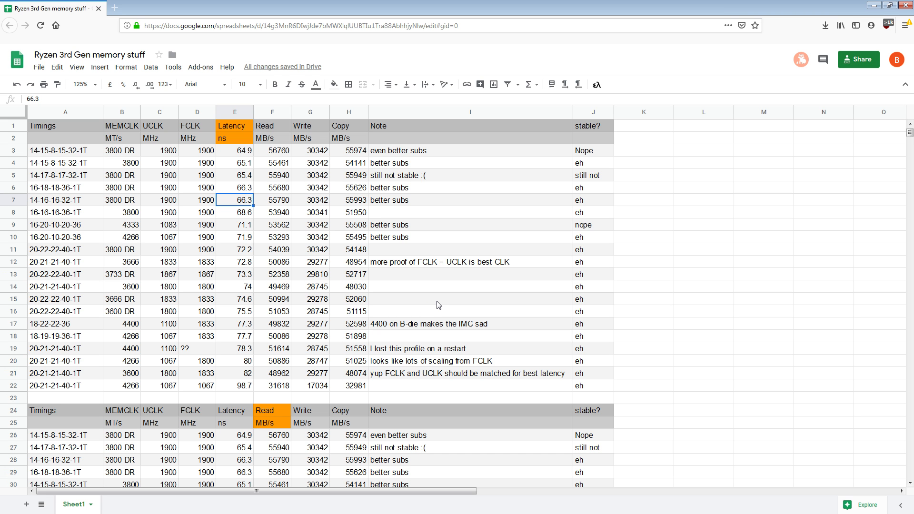
{"action": "scroll", "scroll_direction": "down", "scroll_amount": 3}
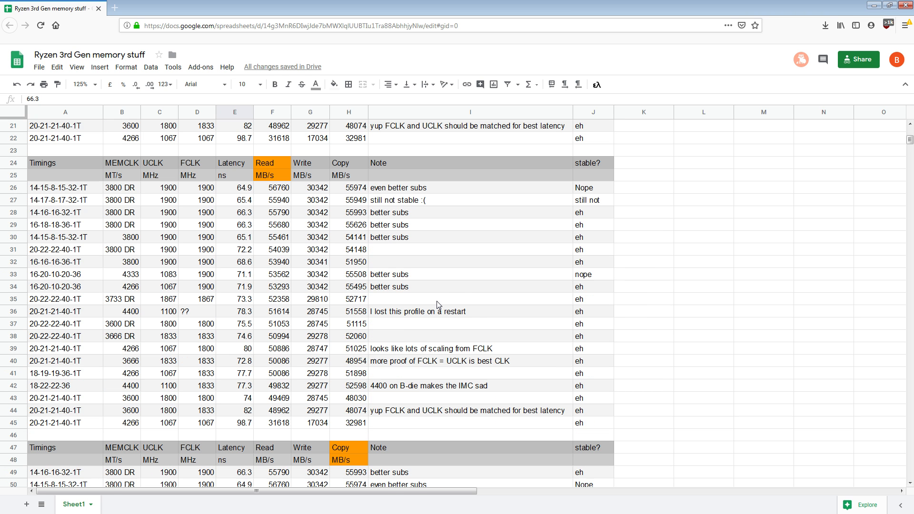
{"action": "scroll", "scroll_direction": "down", "scroll_amount": 3}
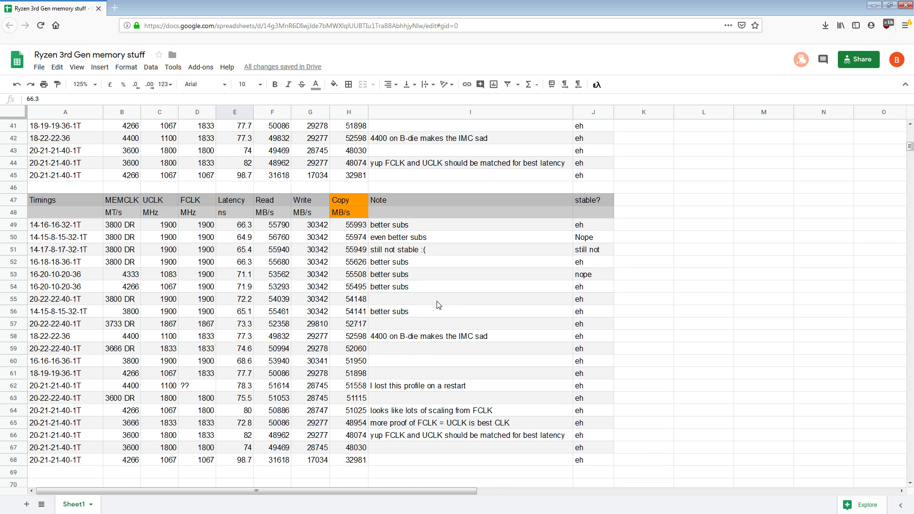